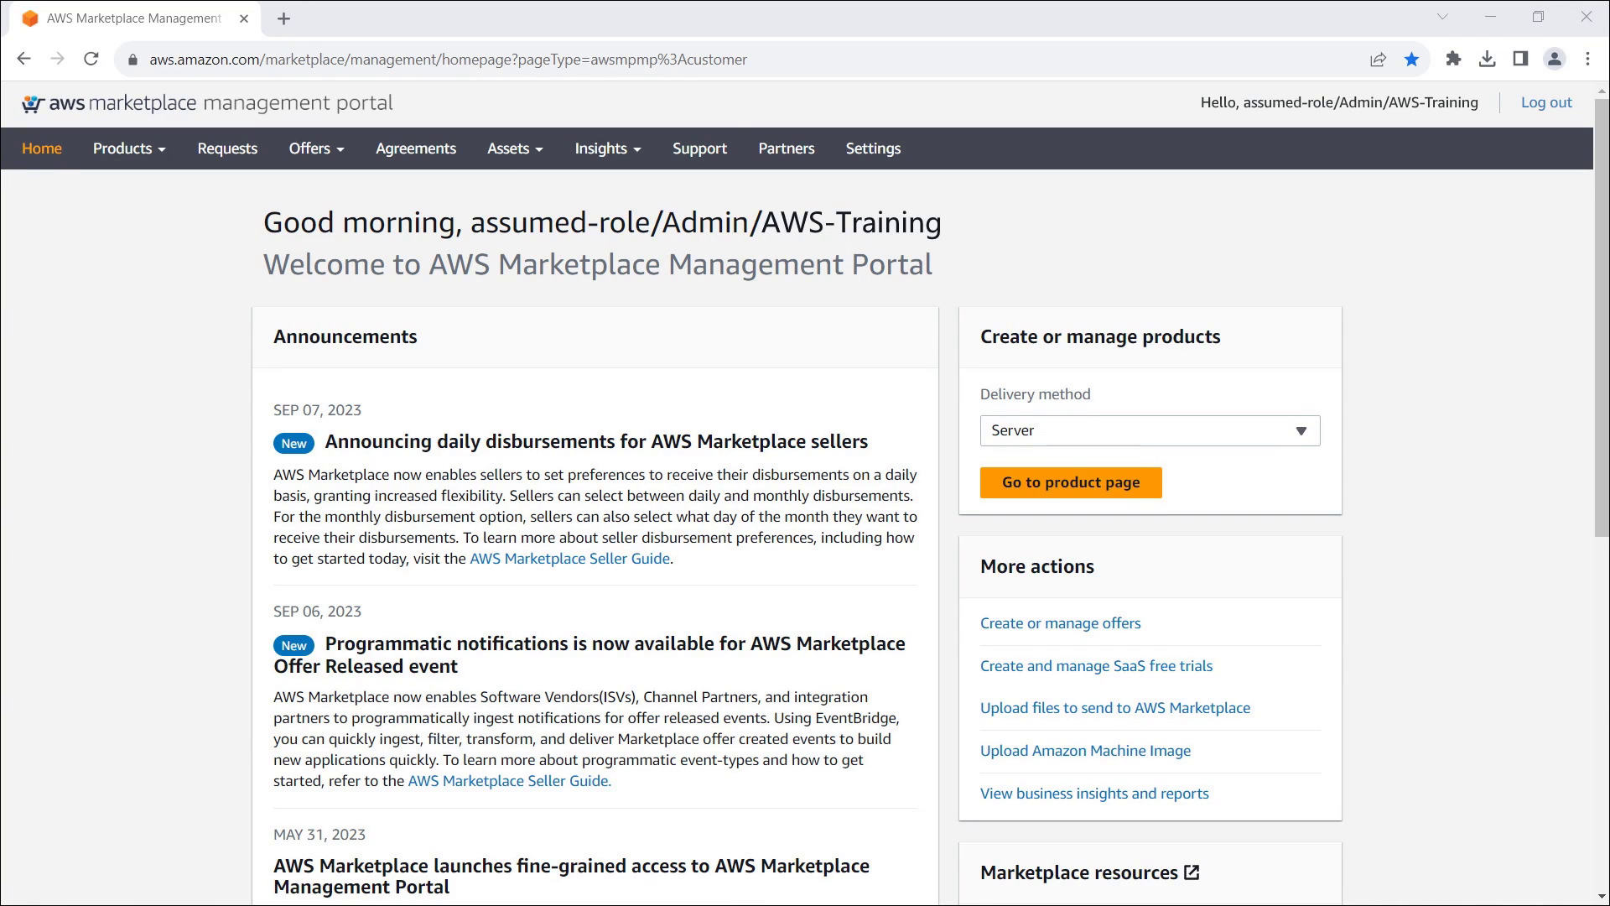
Show the SaaS products list and the Create SaaS product choices
click(123, 148)
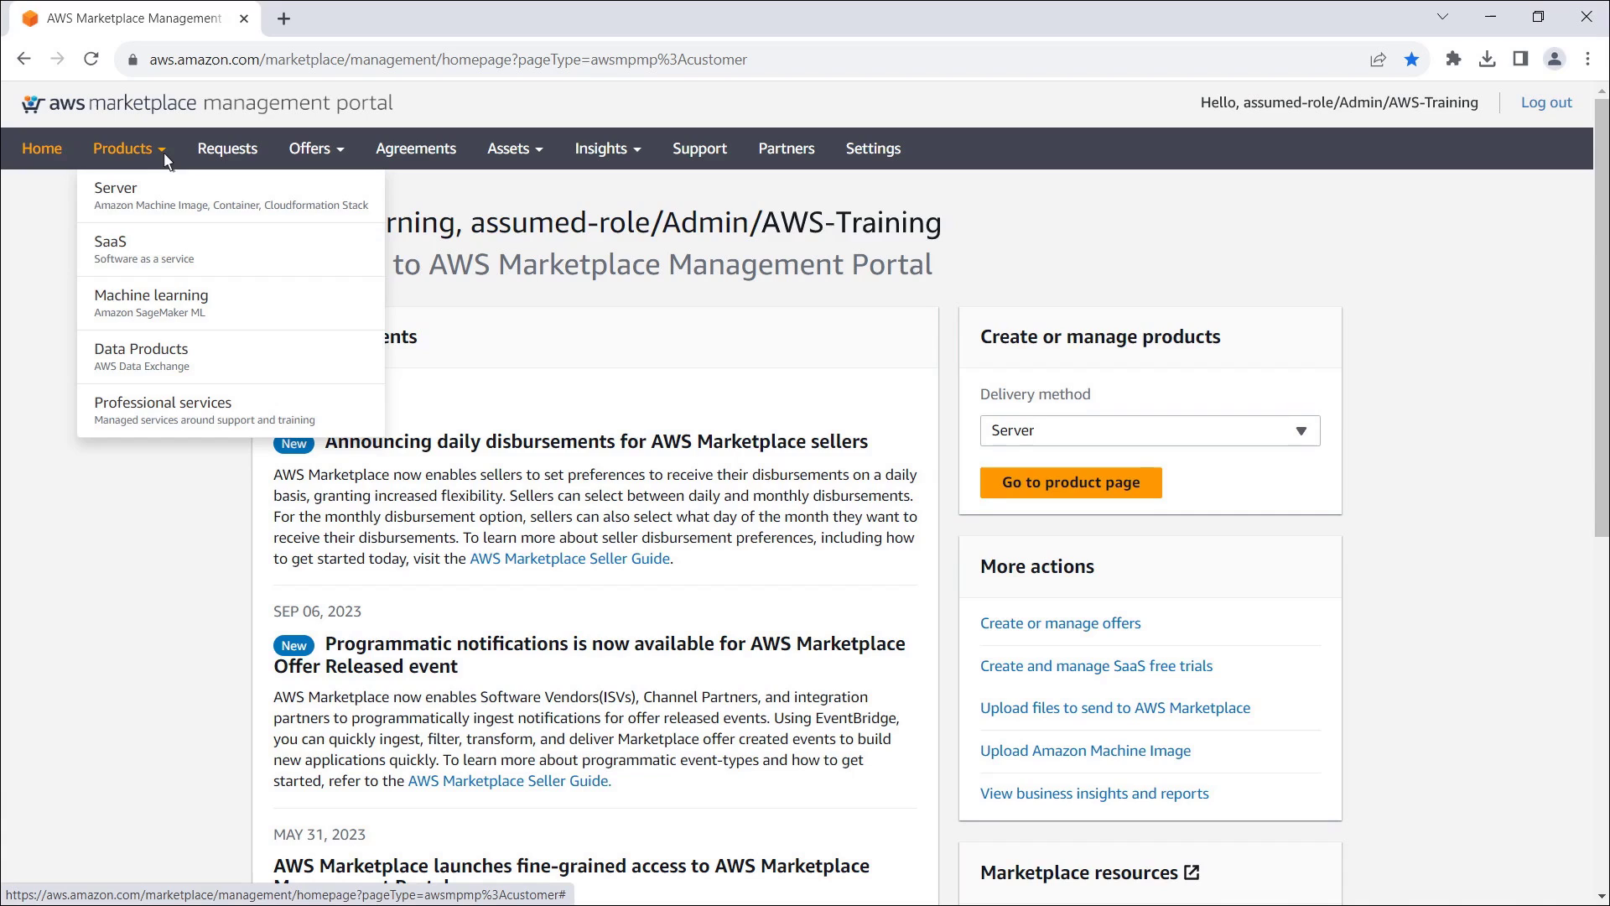
mouse_move(122, 250)
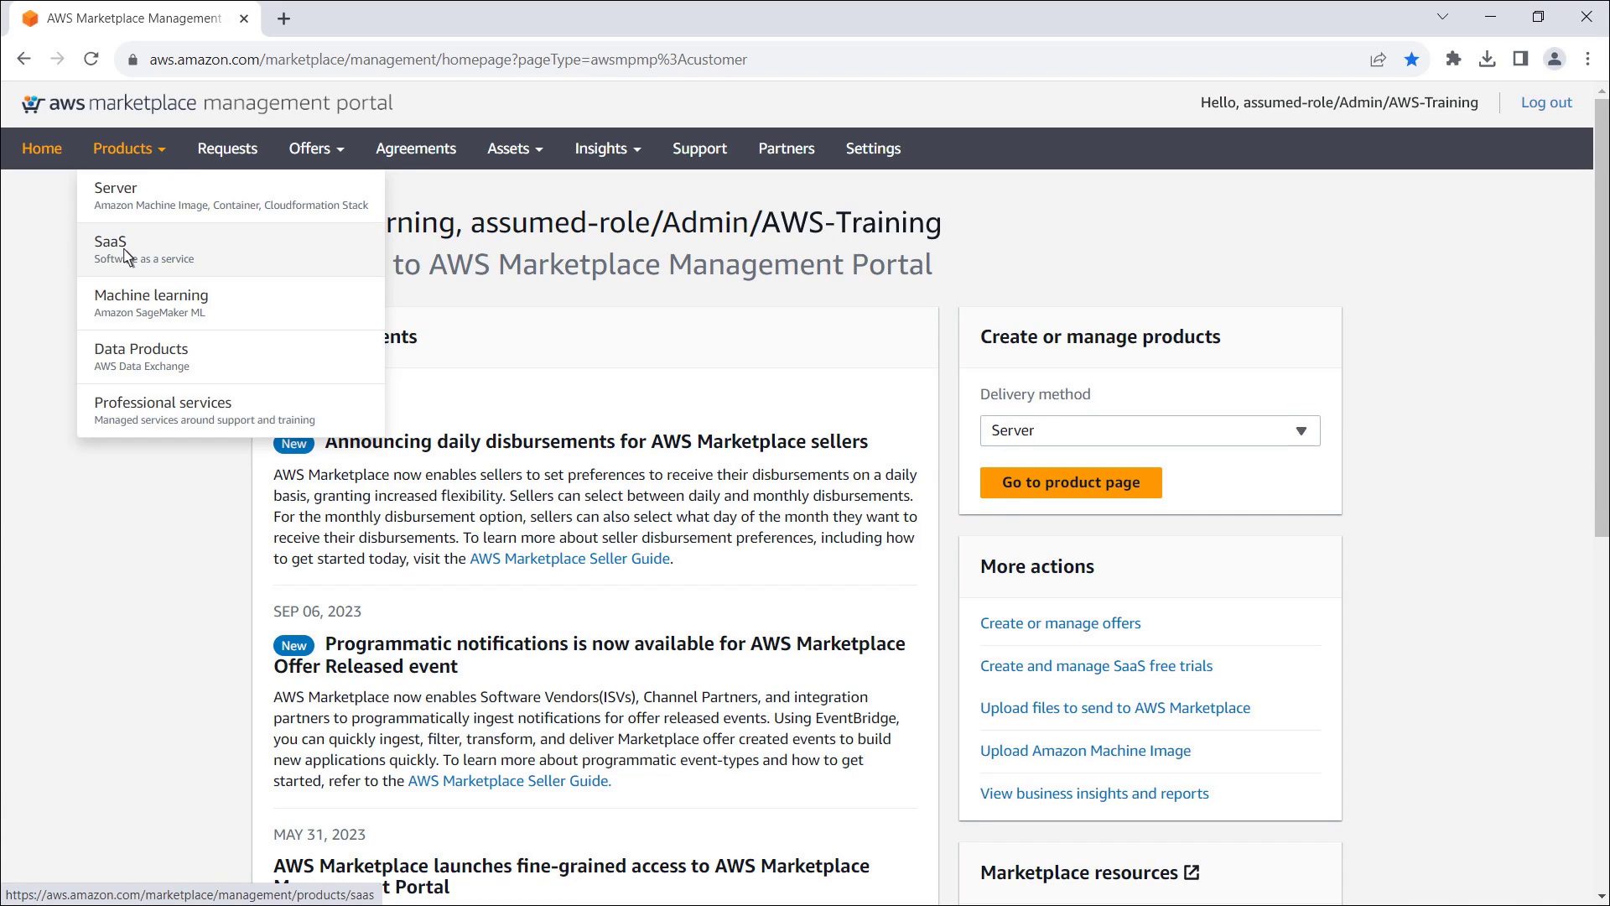
click(107, 242)
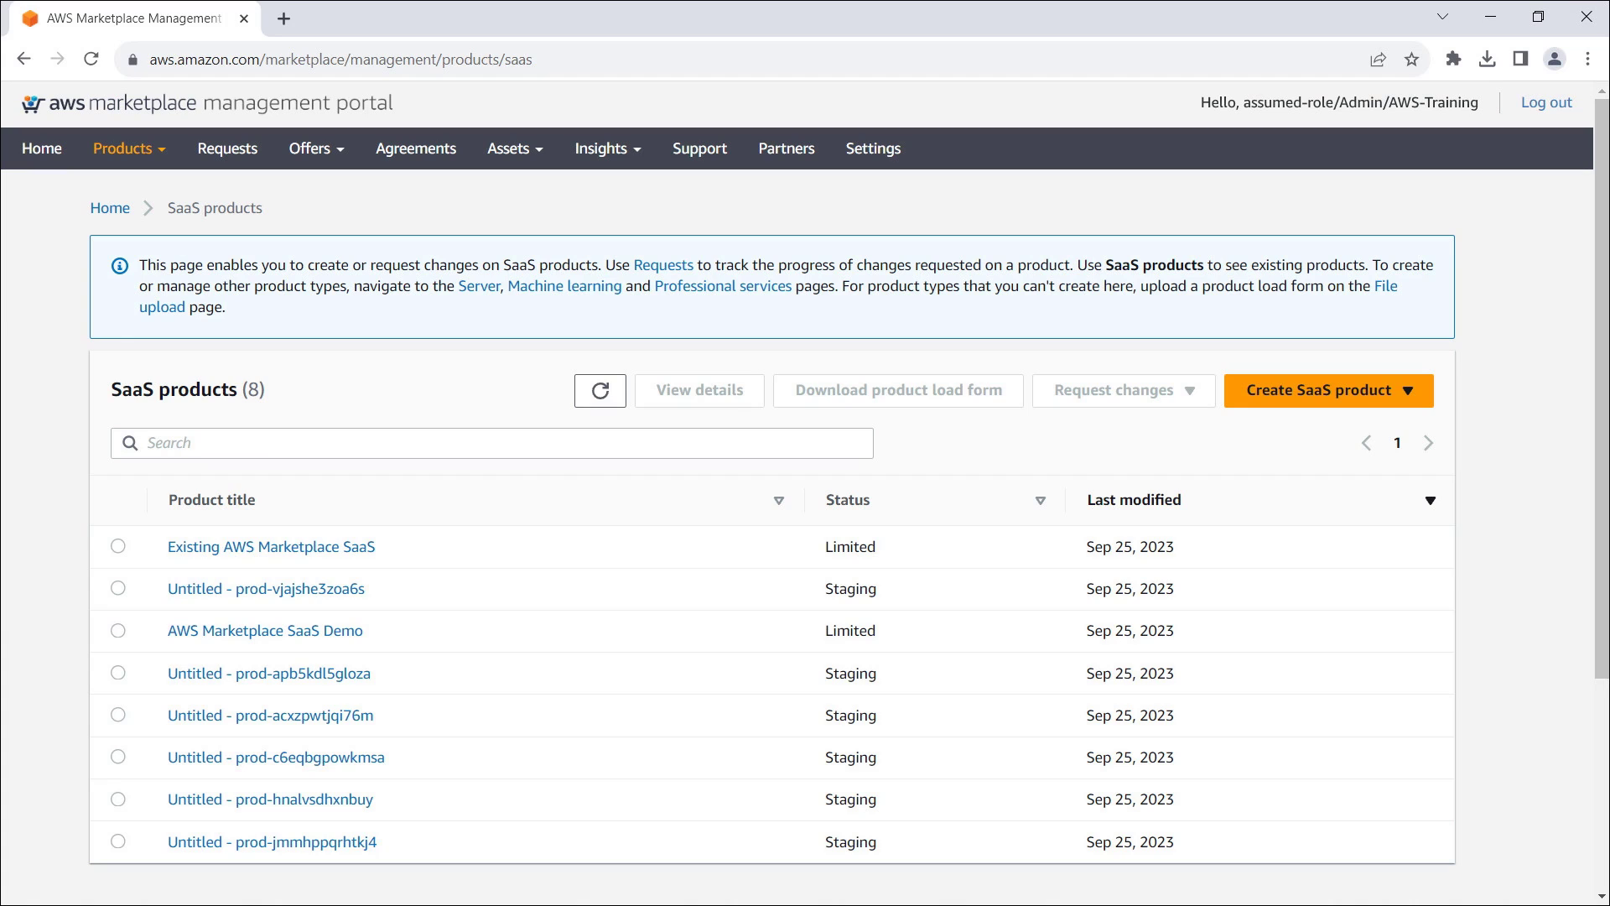
mouse_move(562, 314)
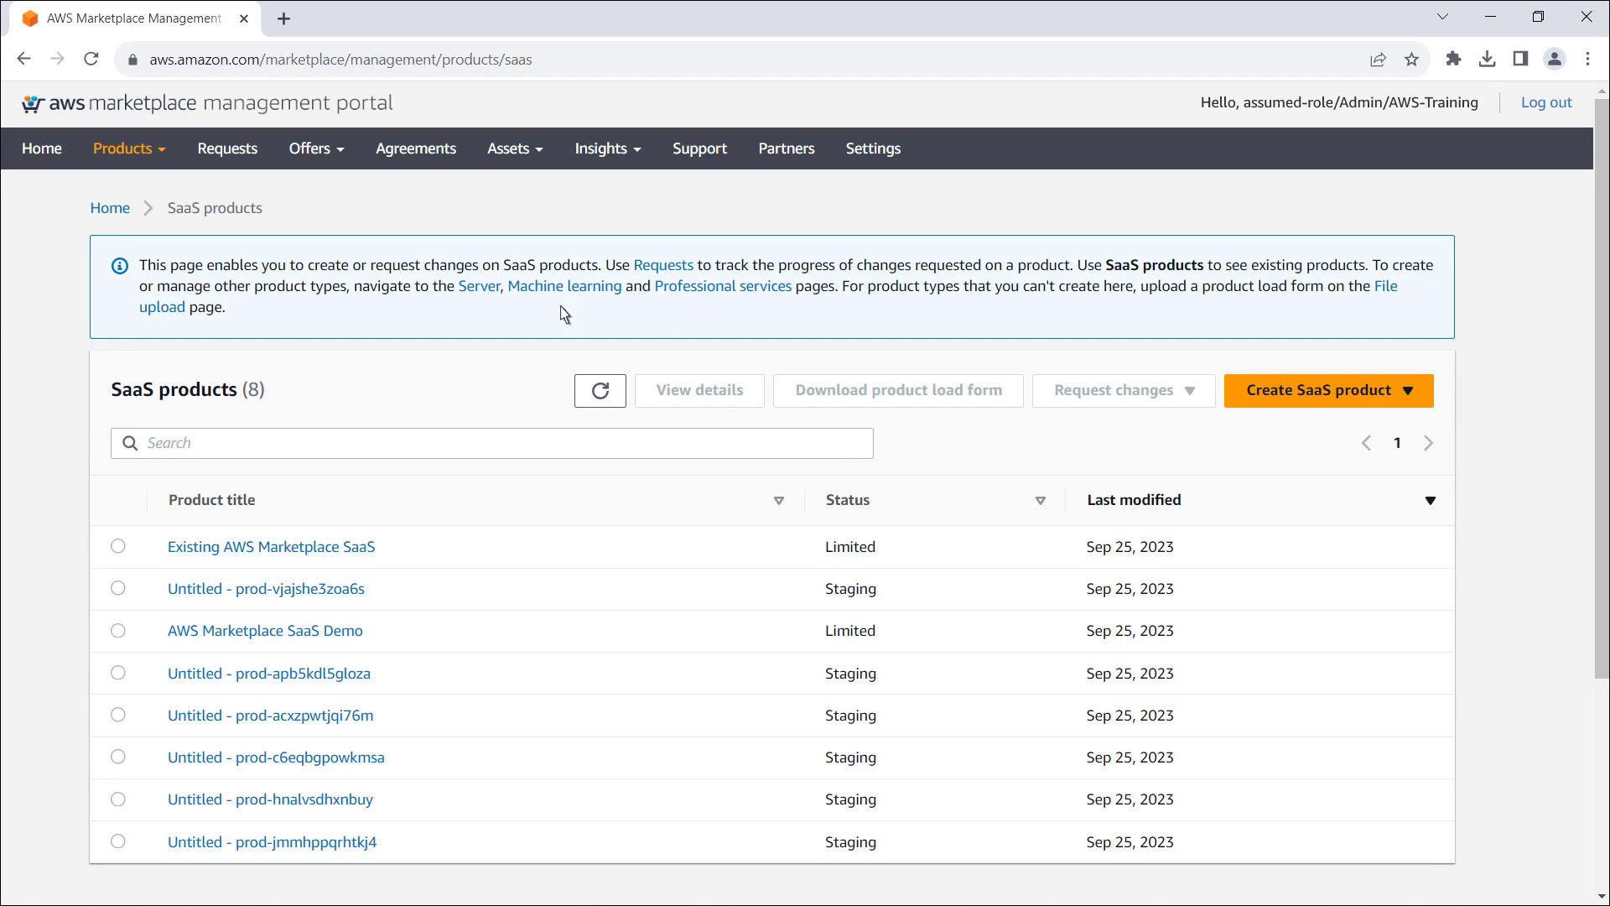
click(1327, 391)
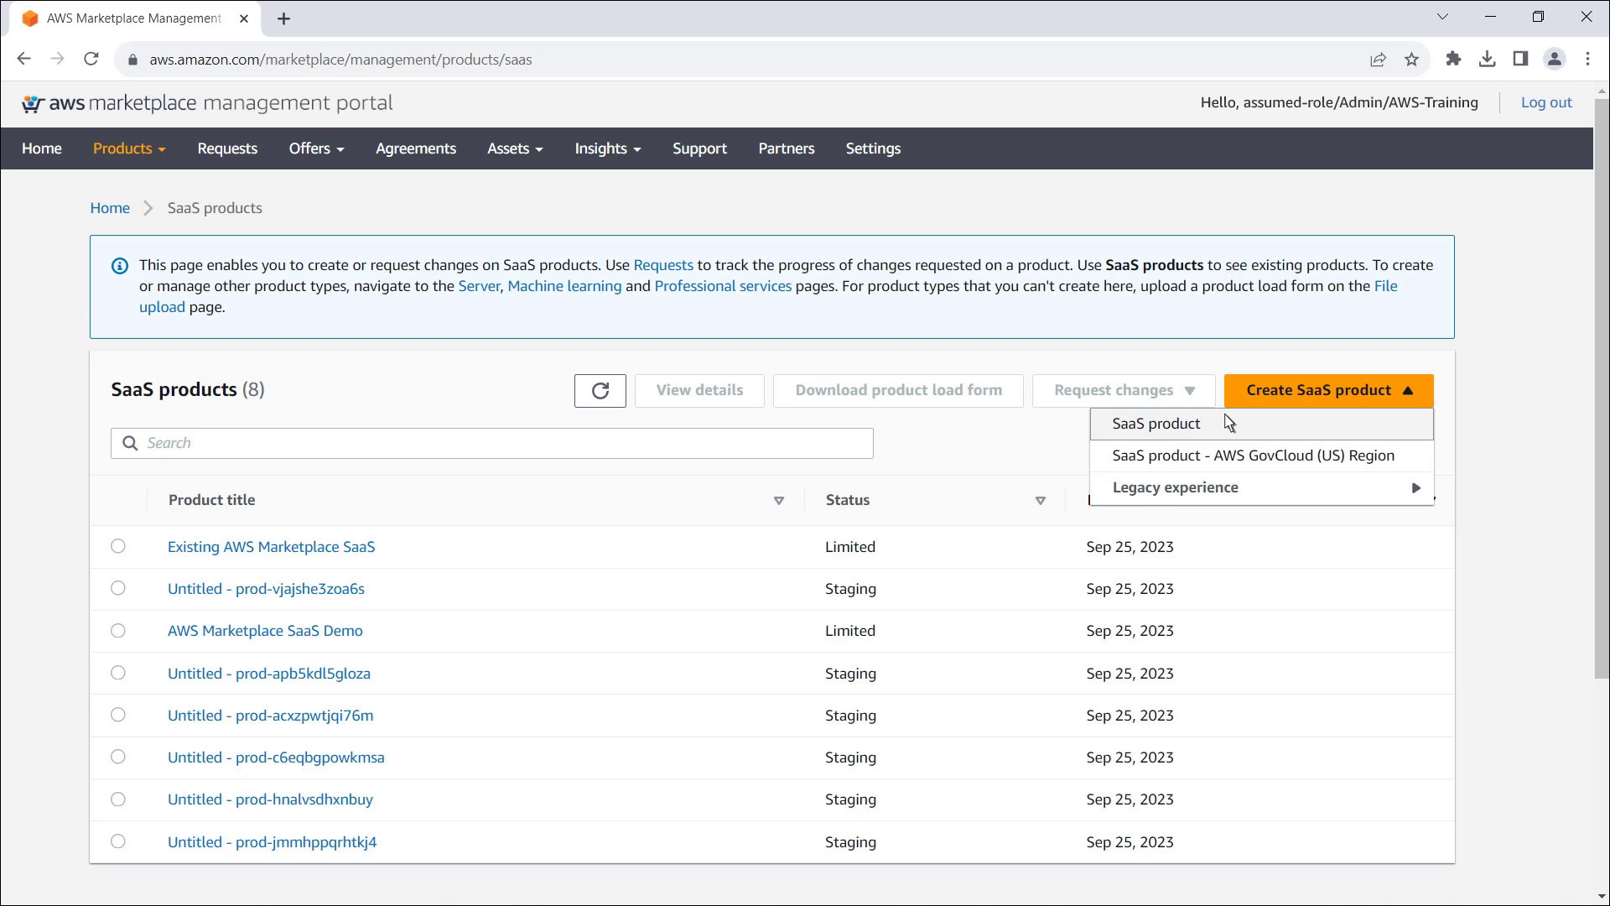
Create a standard SaaS product, generate its product ID and code, and continue to the listing wizard
click(1154, 423)
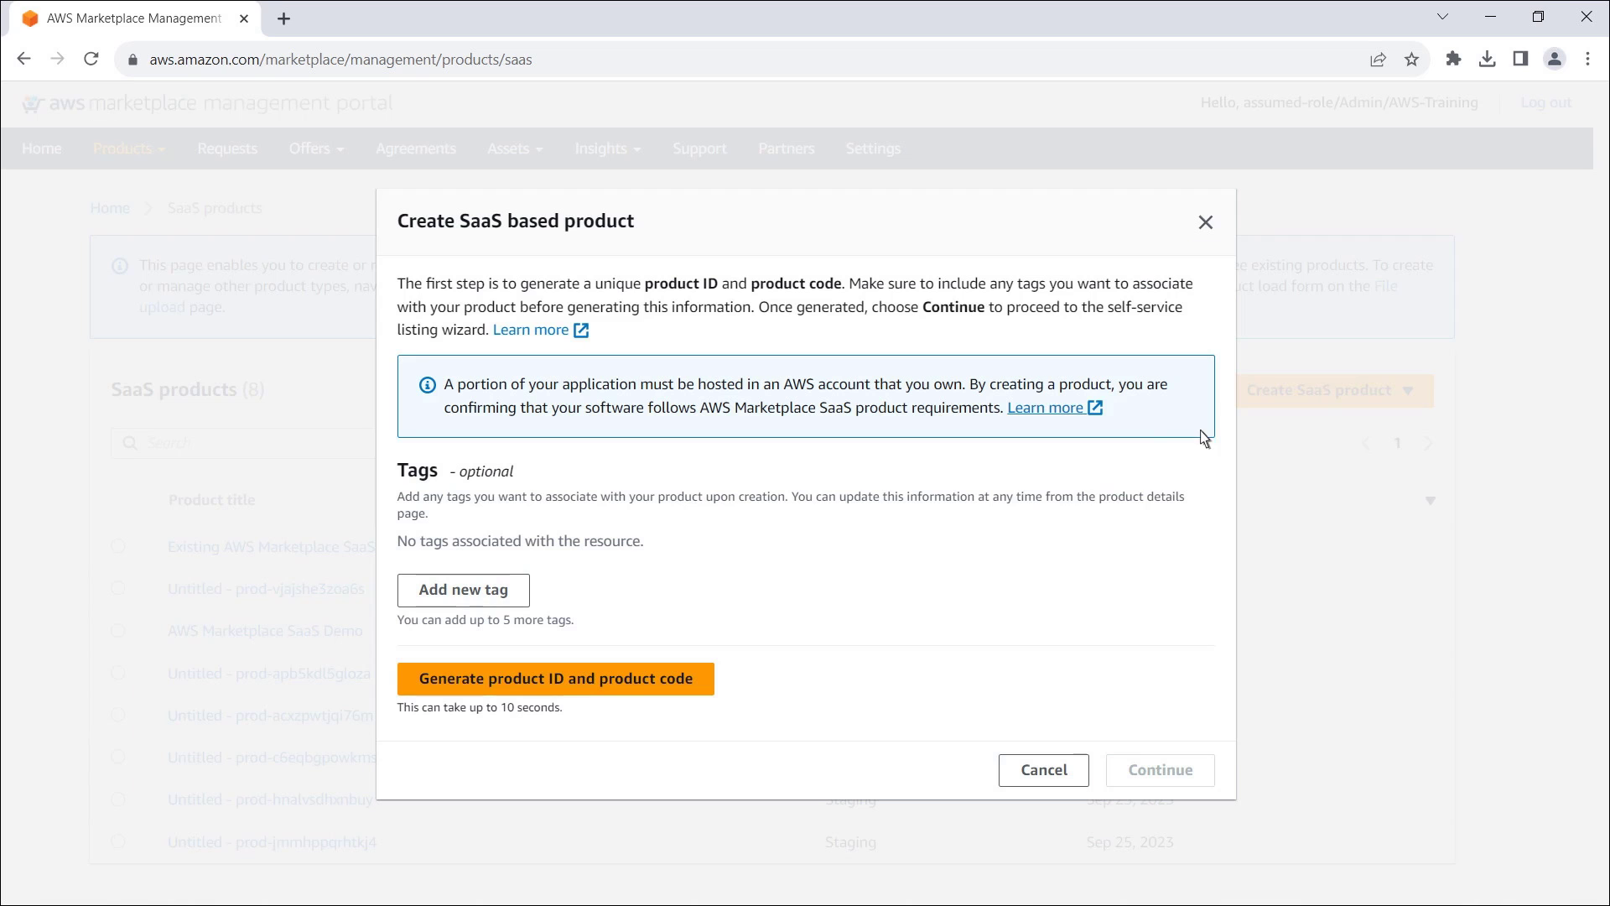
click(555, 677)
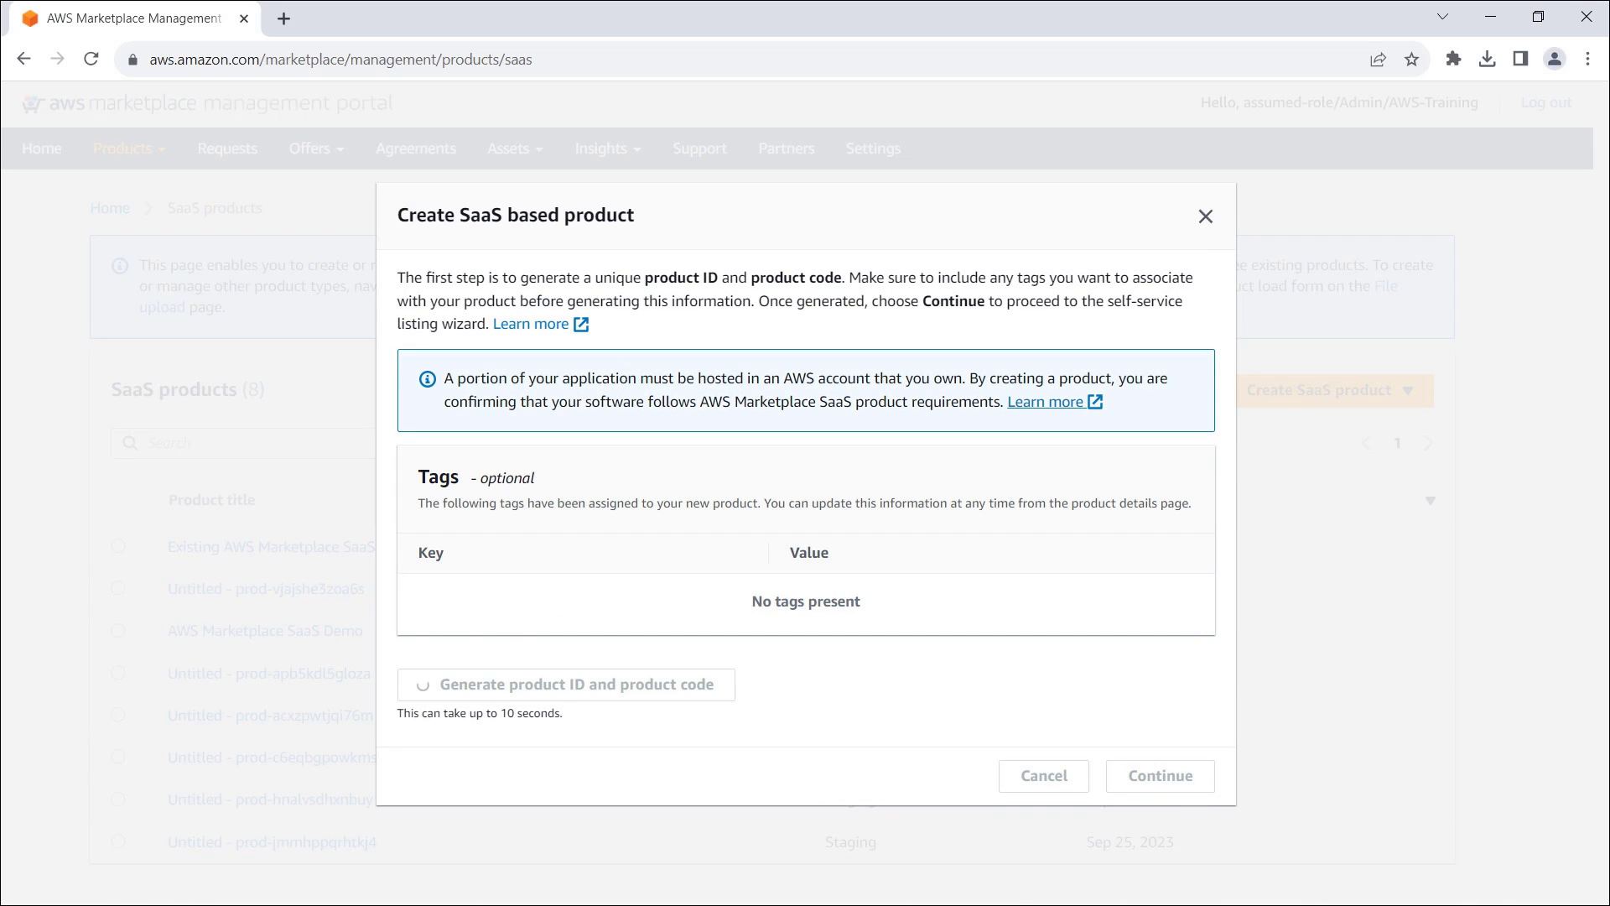
click(565, 684)
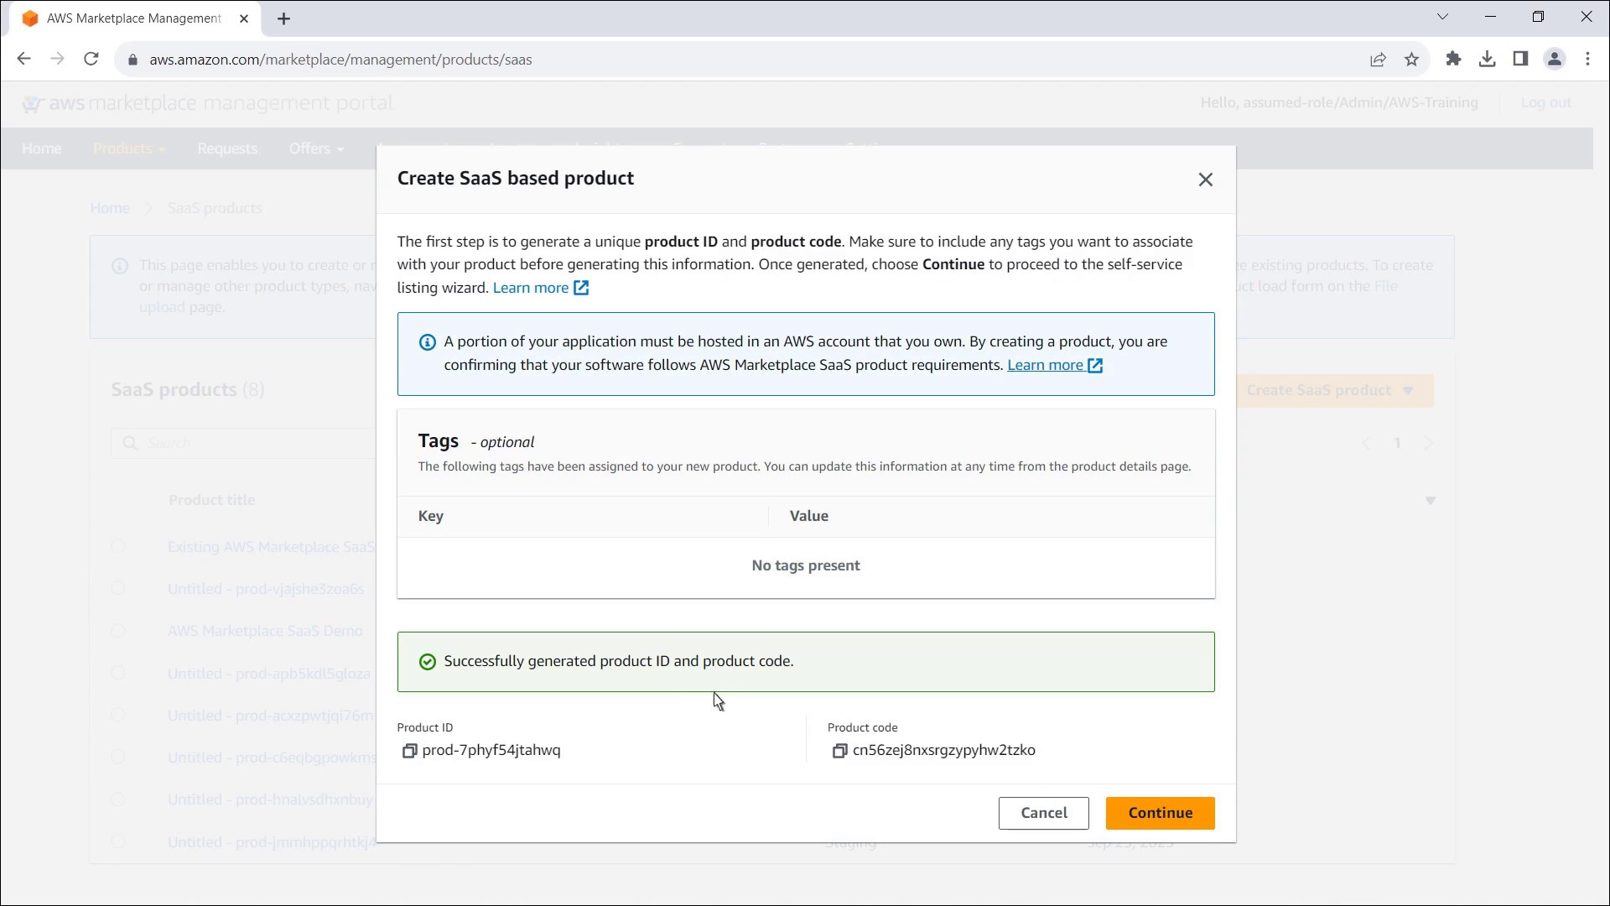
click(1159, 812)
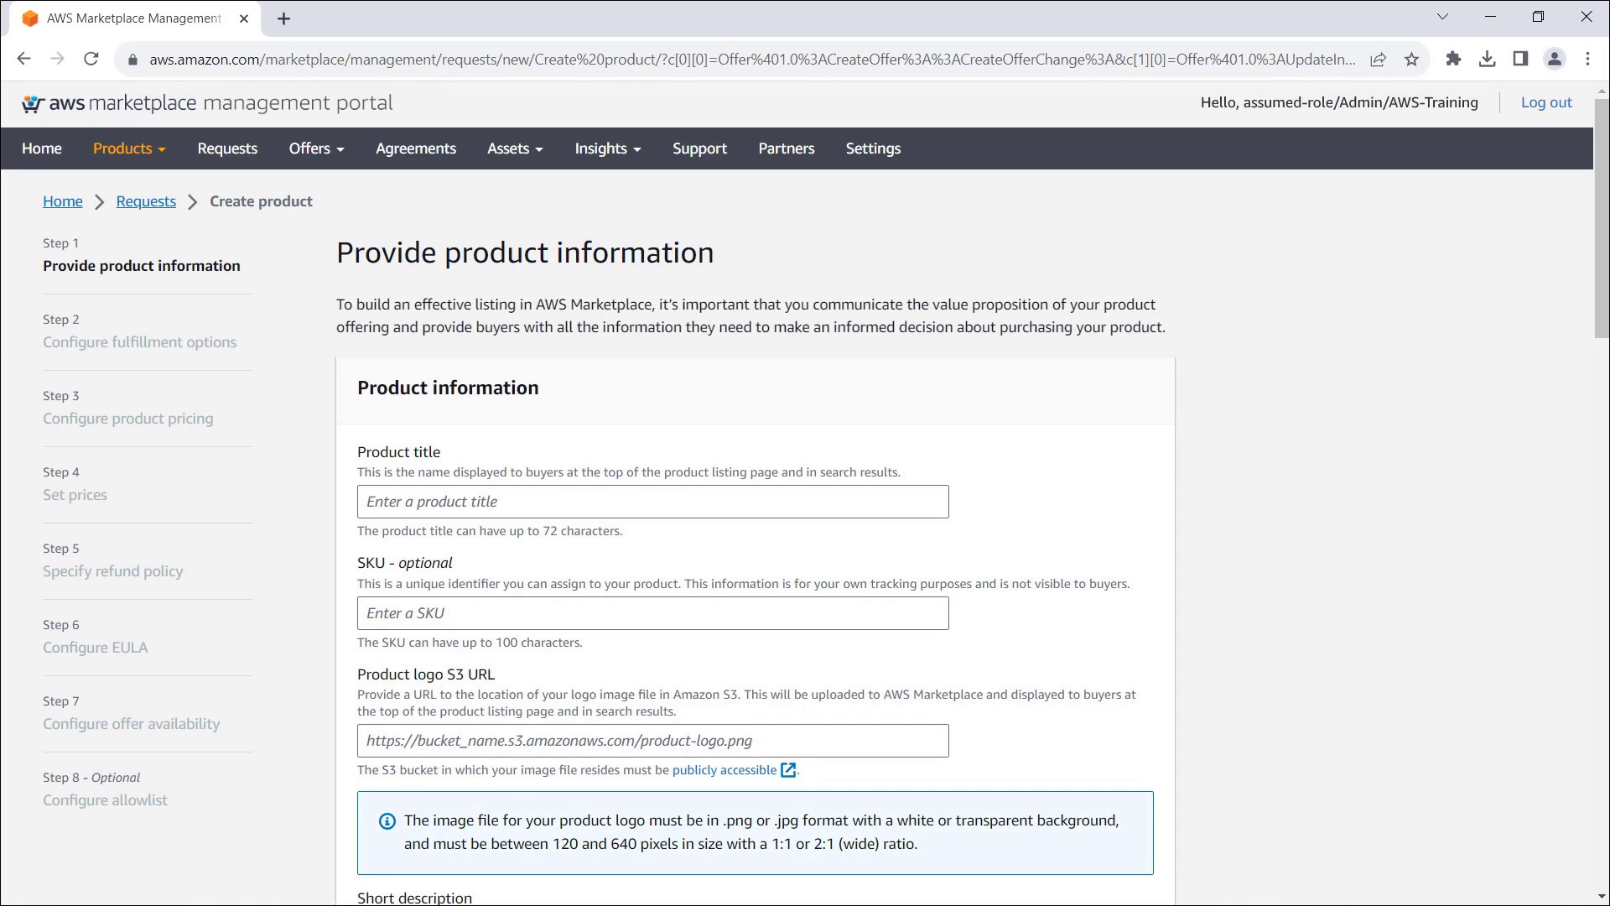
mouse_move(570, 554)
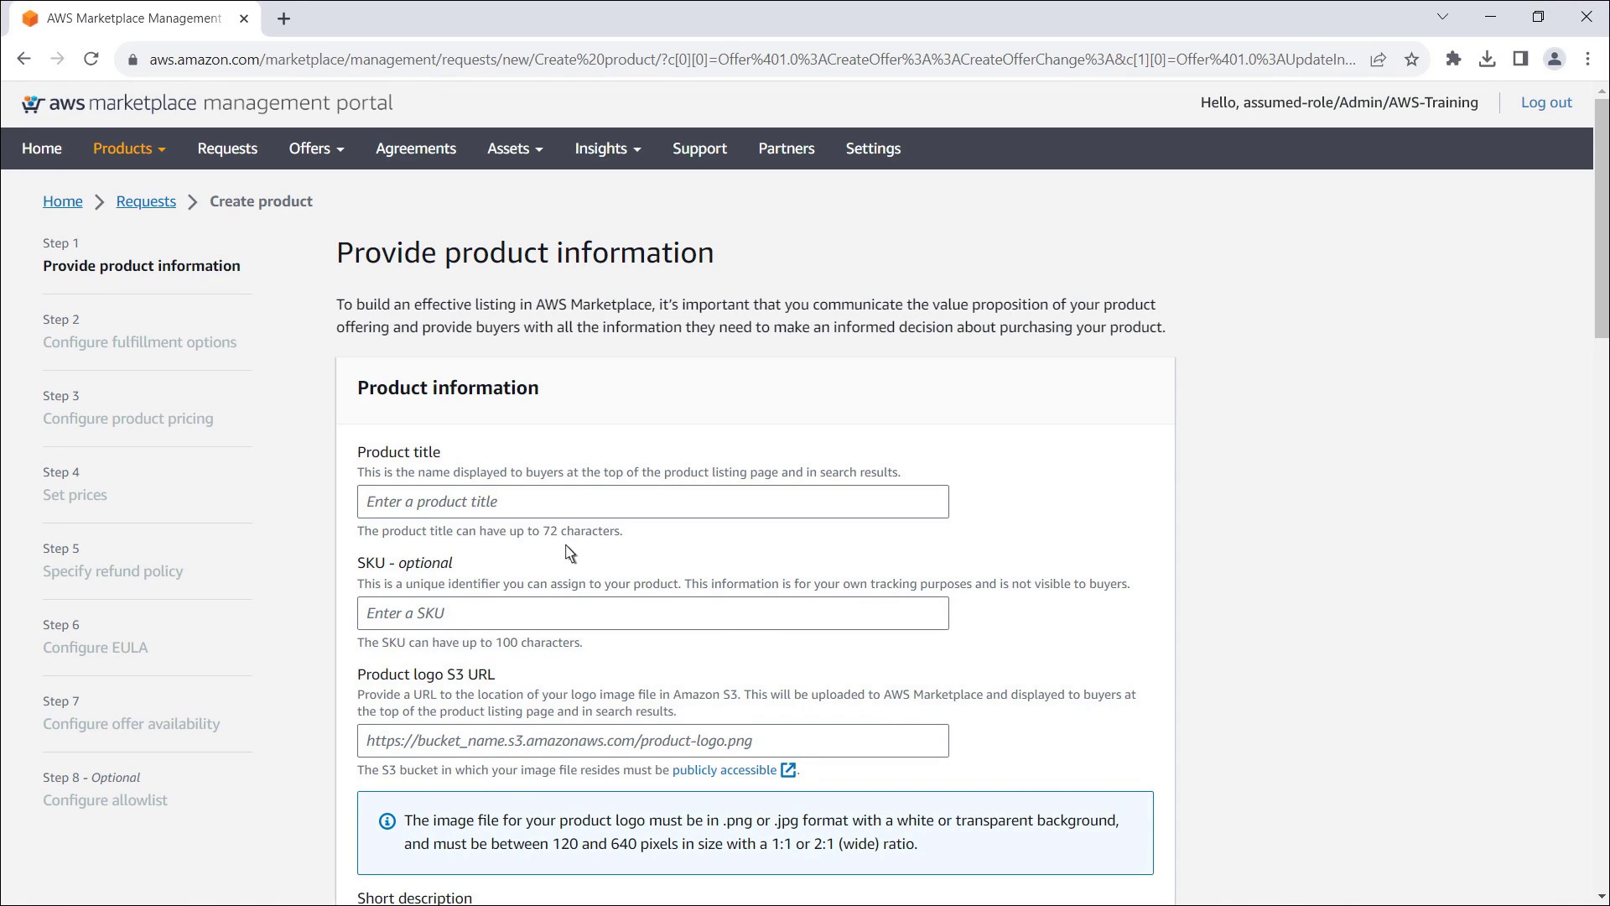
Title the product 'AWS Marketplace SaaS Demo 2023' with its logo S3 URL and short and long descriptions
text(AWS Marketplace SaaS Demo 2023)
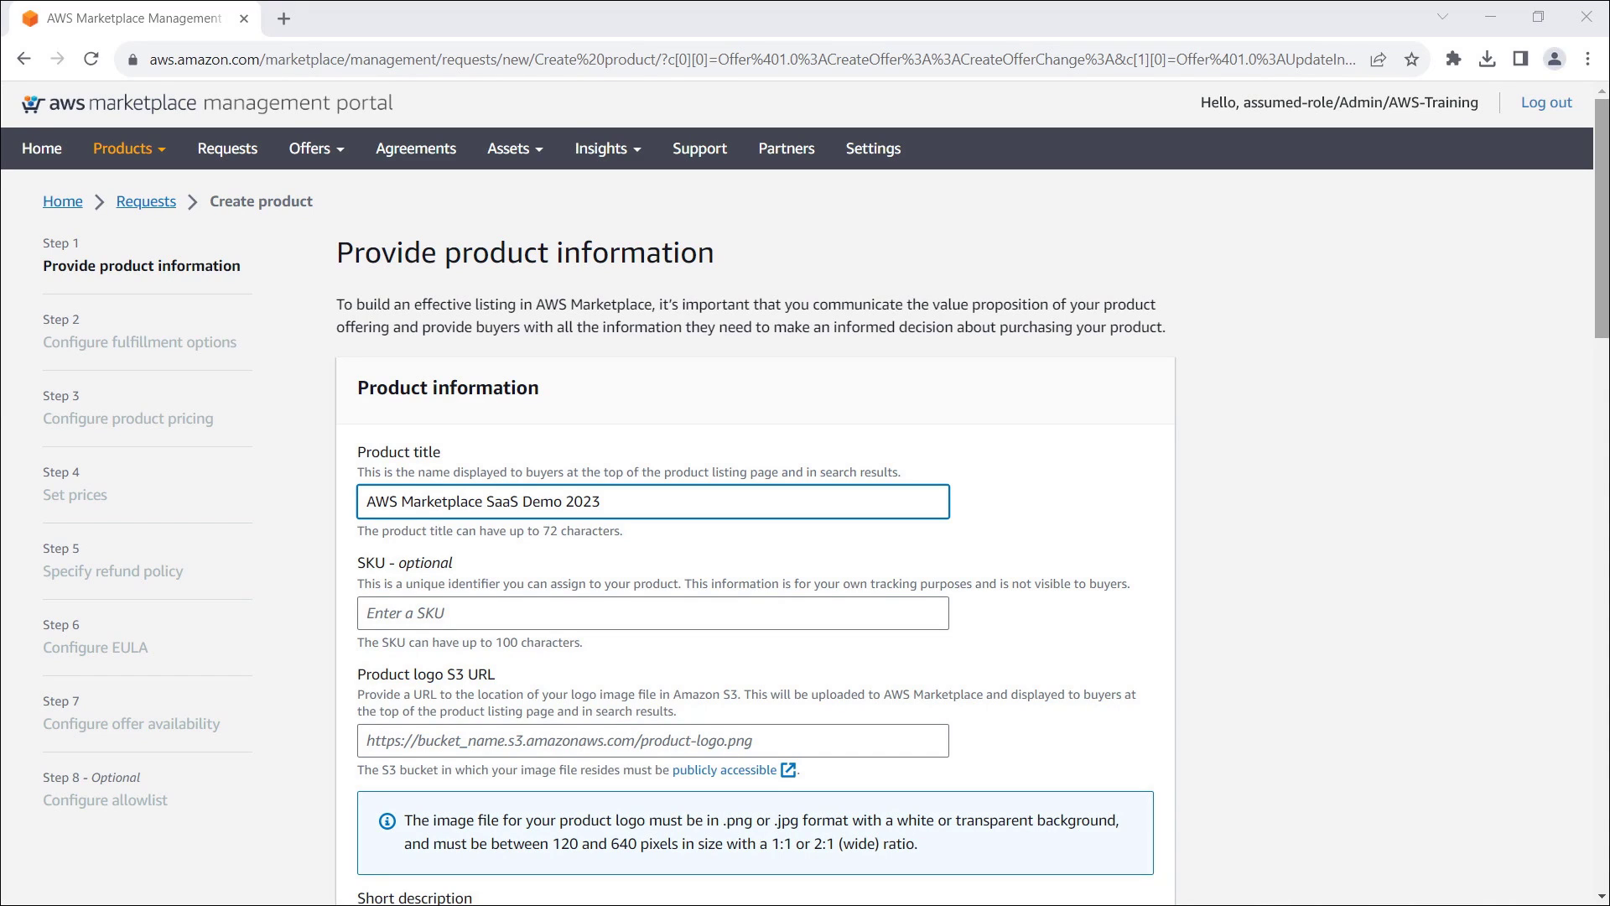
mouse_move(1599, 787)
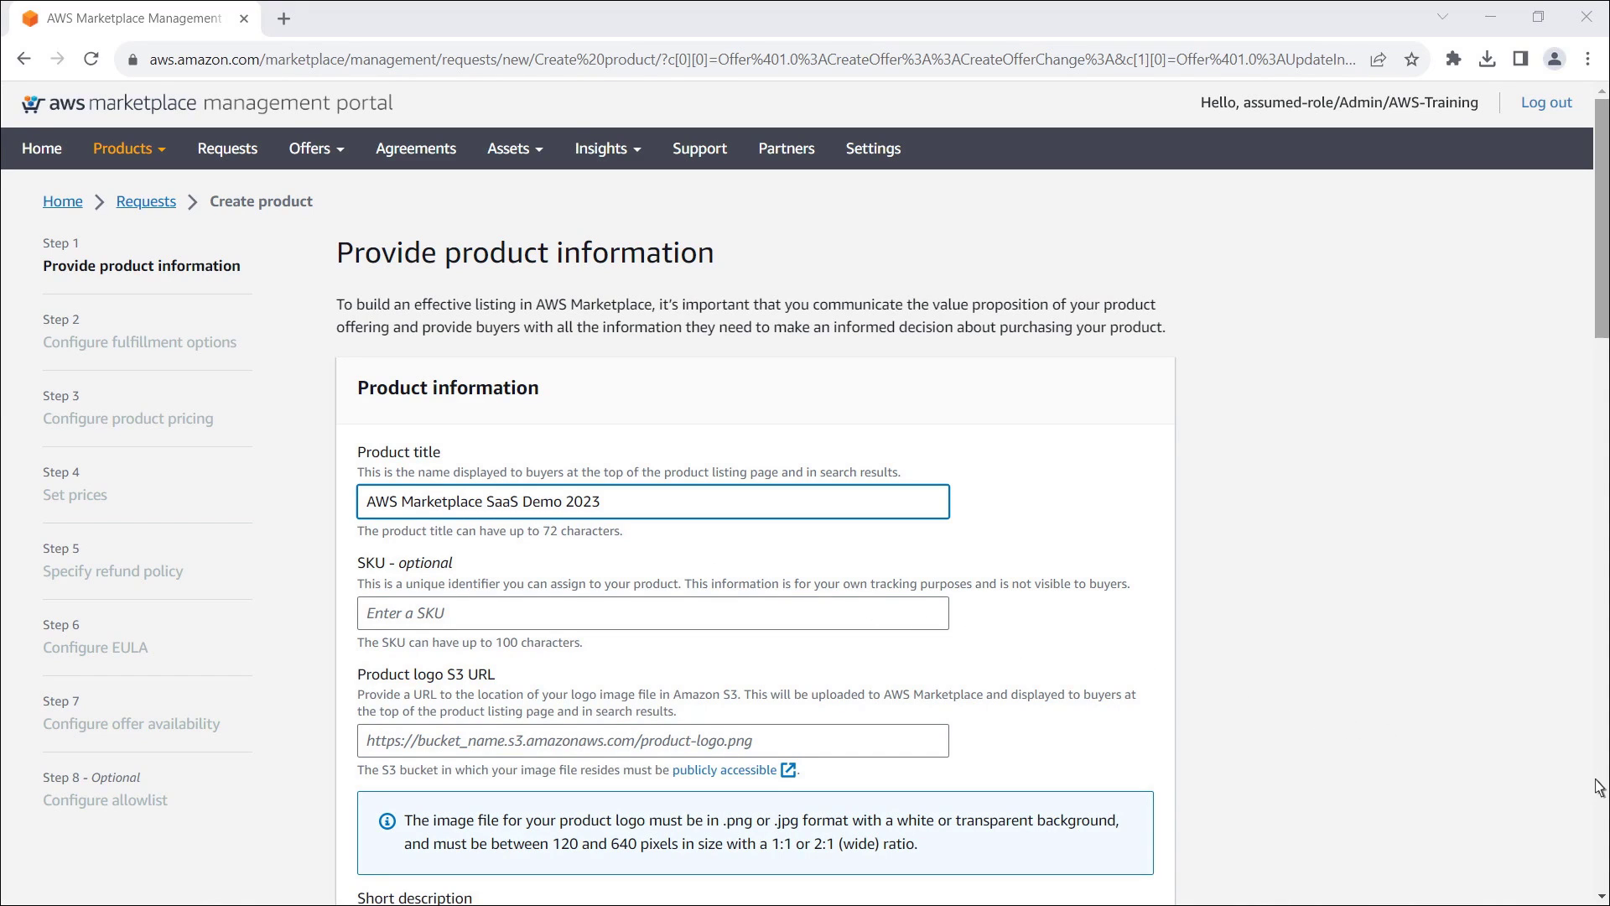
scroll(down, 3)
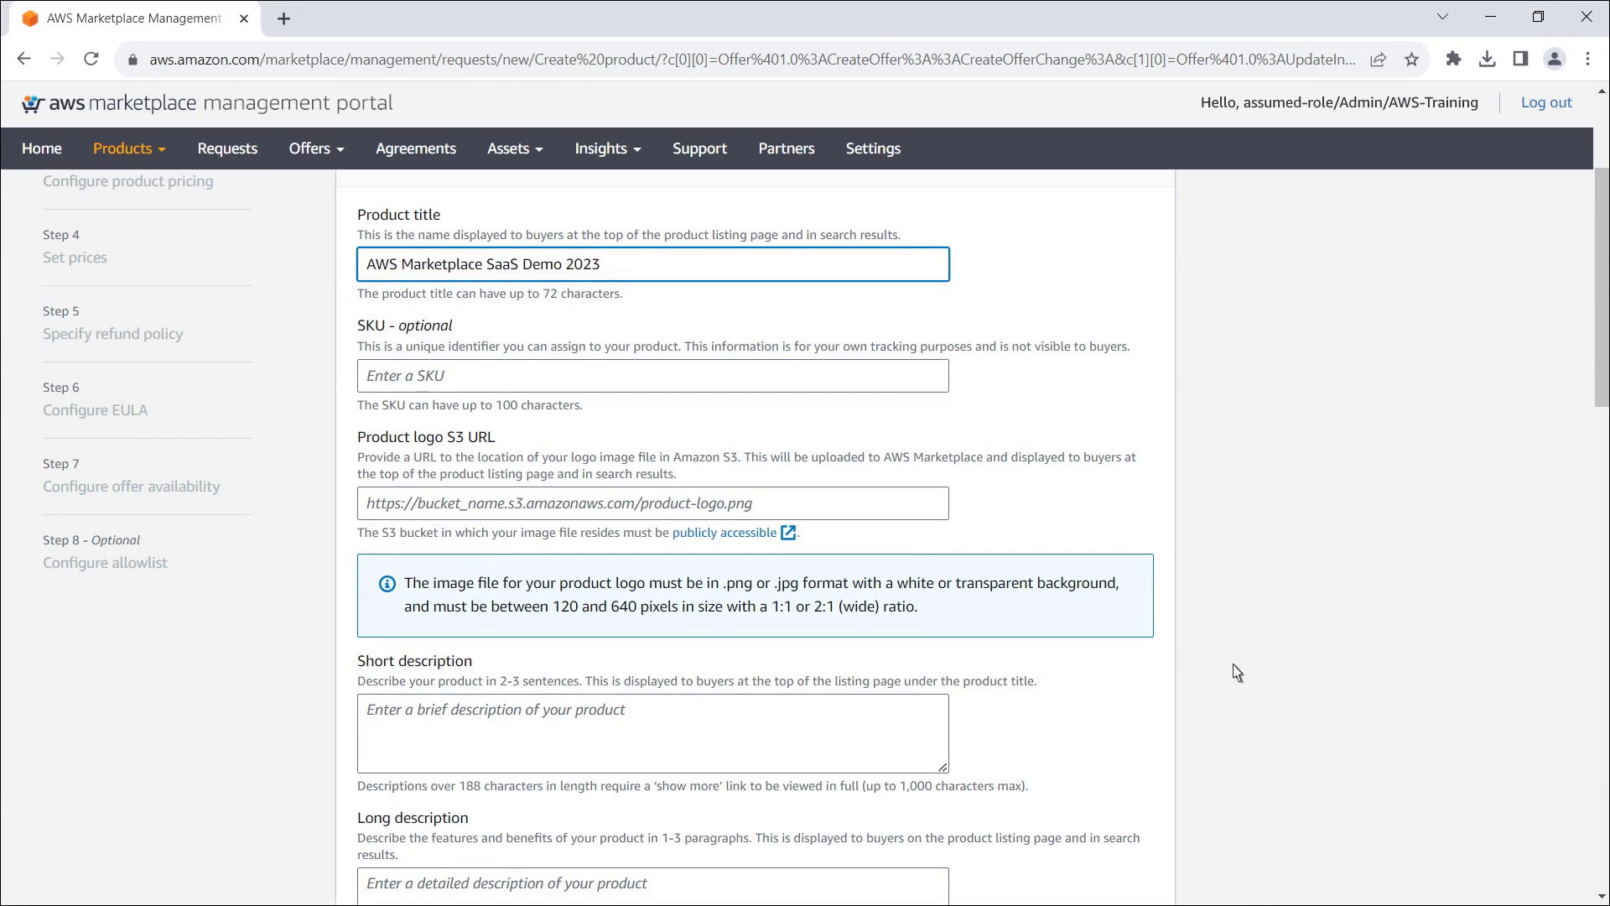
text(https://awsmp-logos.s3.amazonaws.com/156786033122e702230c48ac589eb1e7)
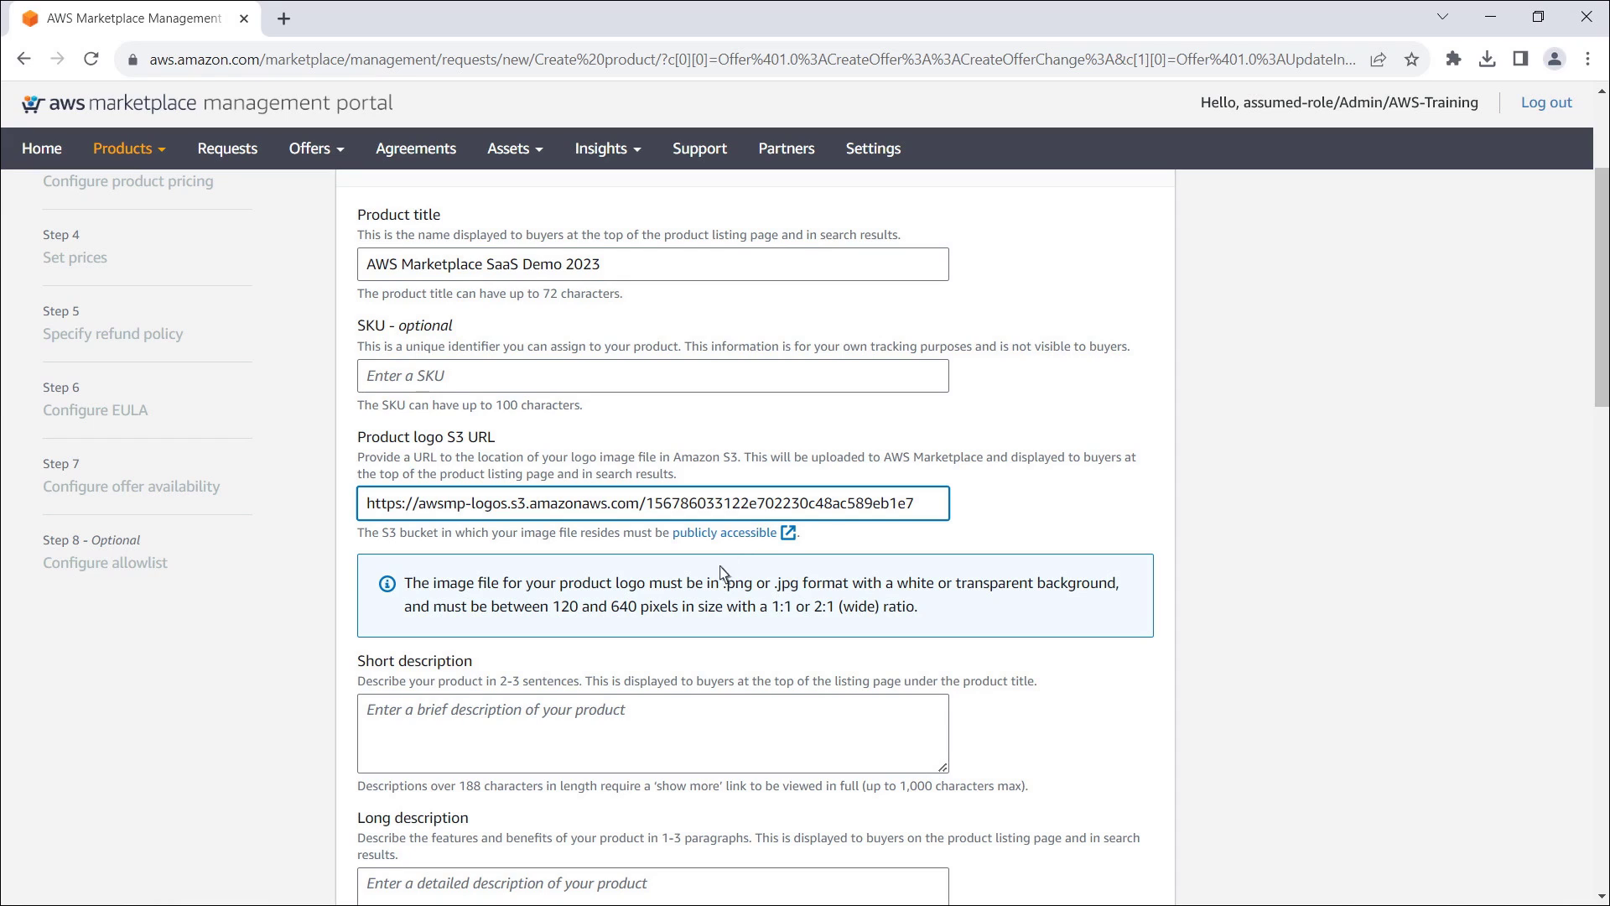
text(A brief dem)
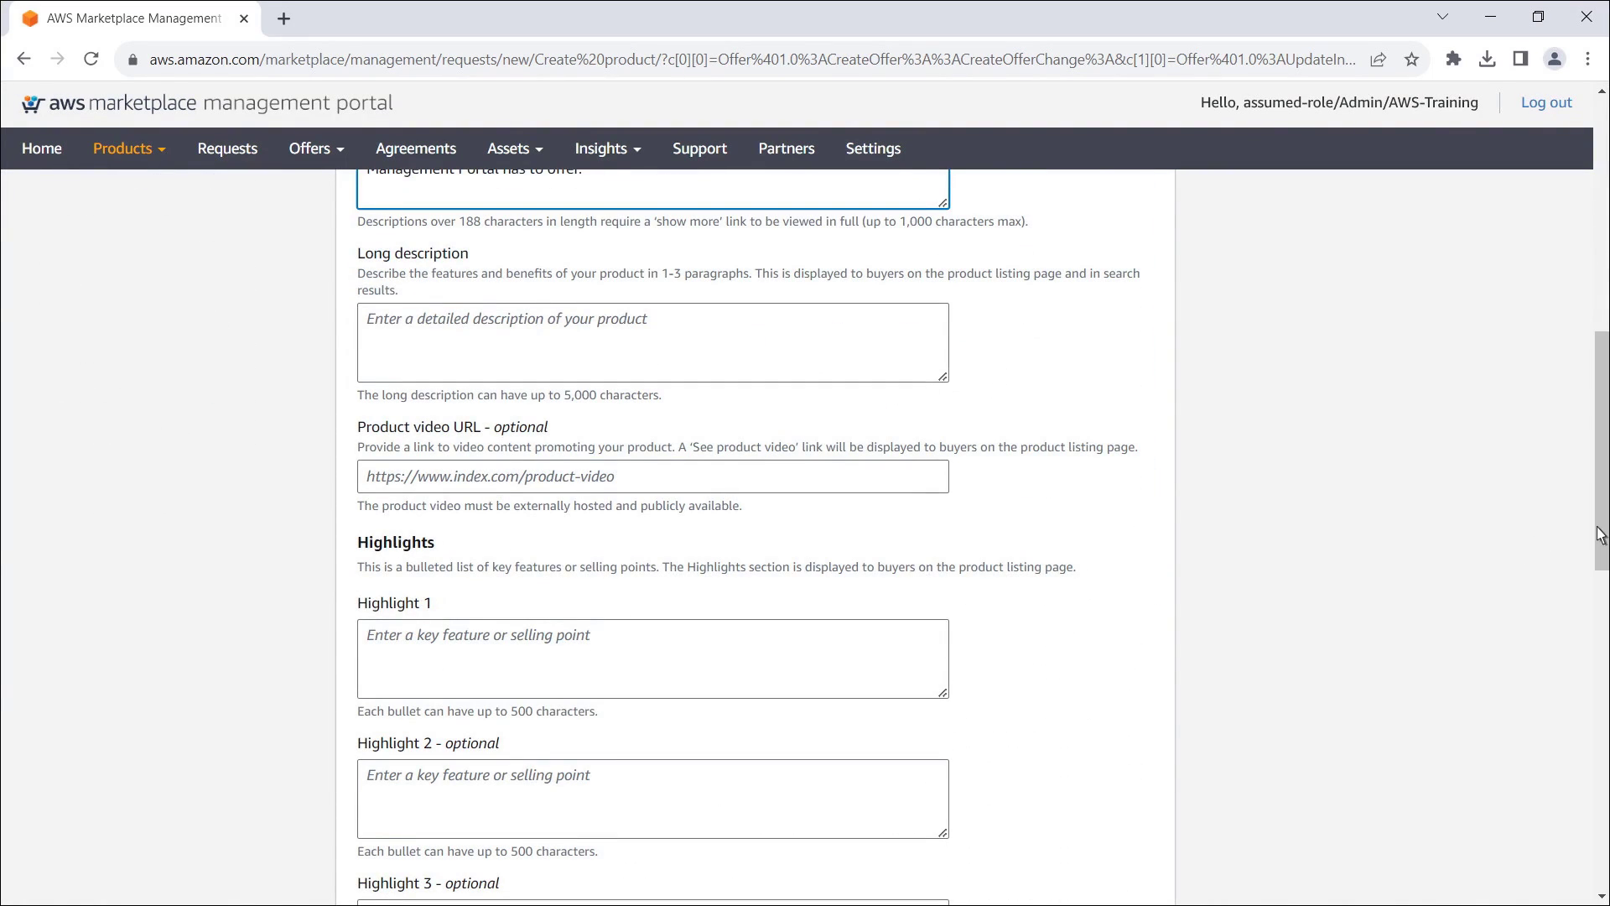
text(A)
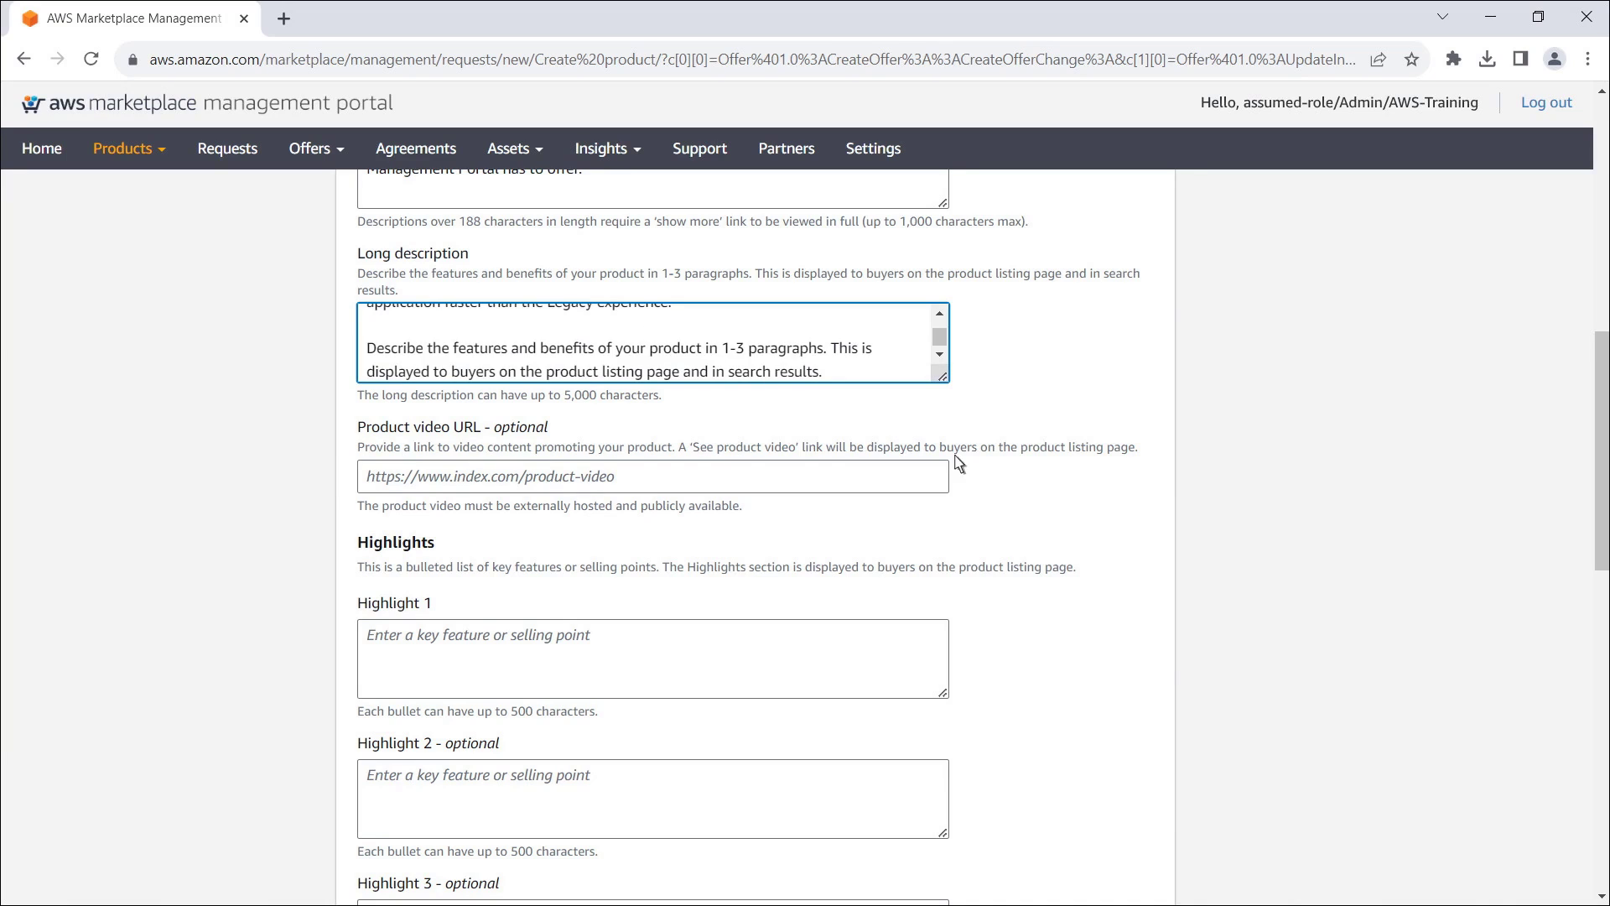
Enter Highlight 1 about the overall improved creation experience
scroll(down, 3)
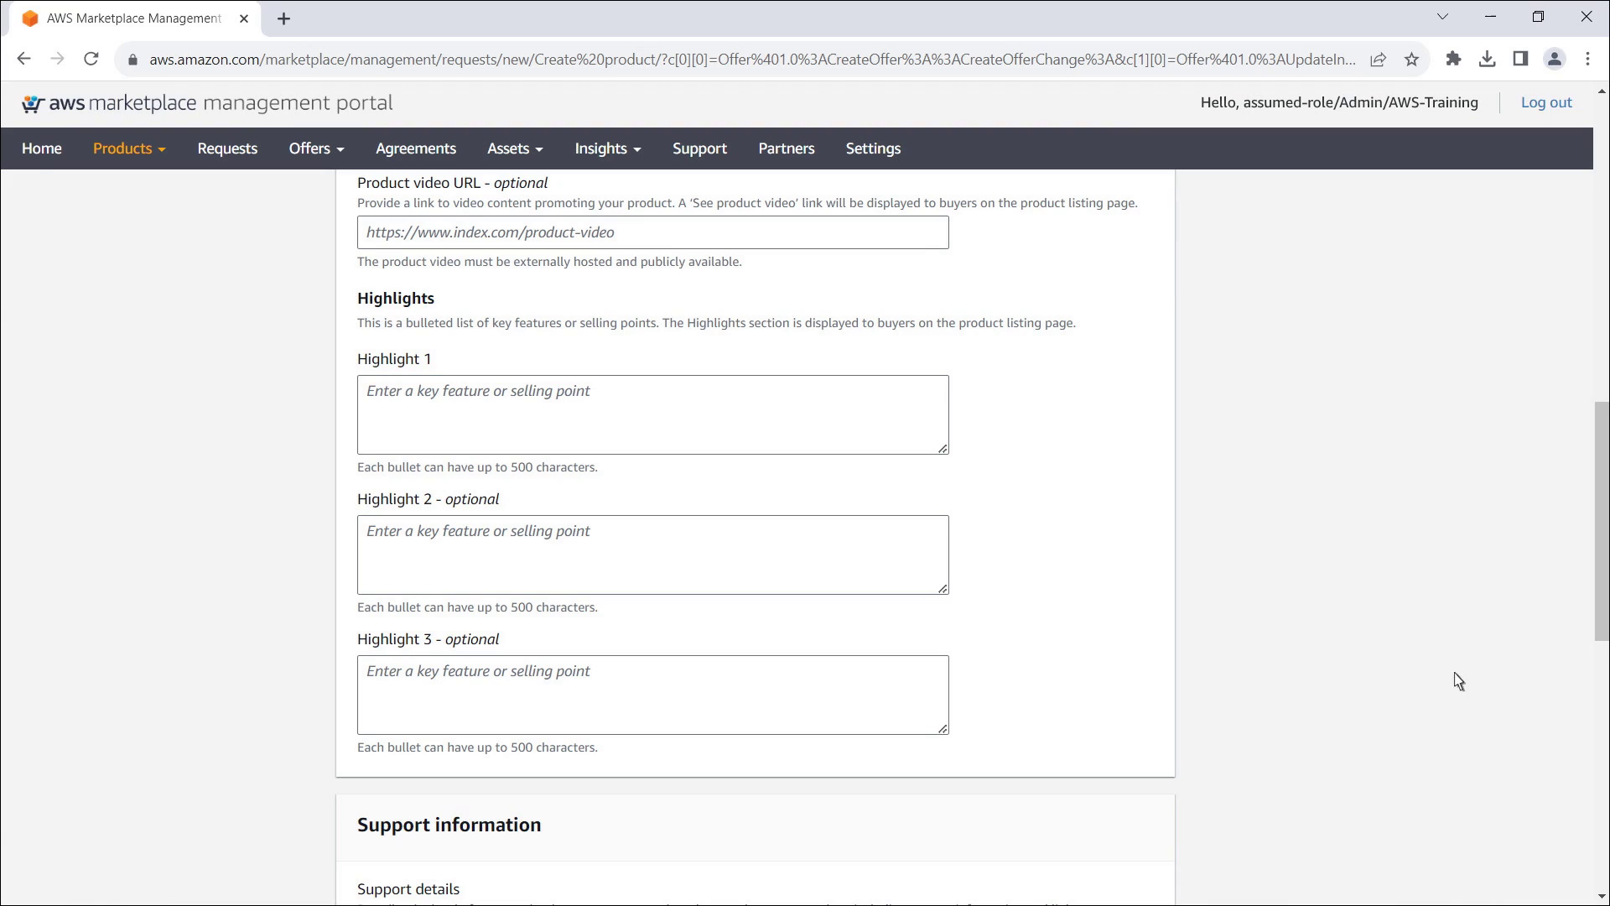
text(Overall)
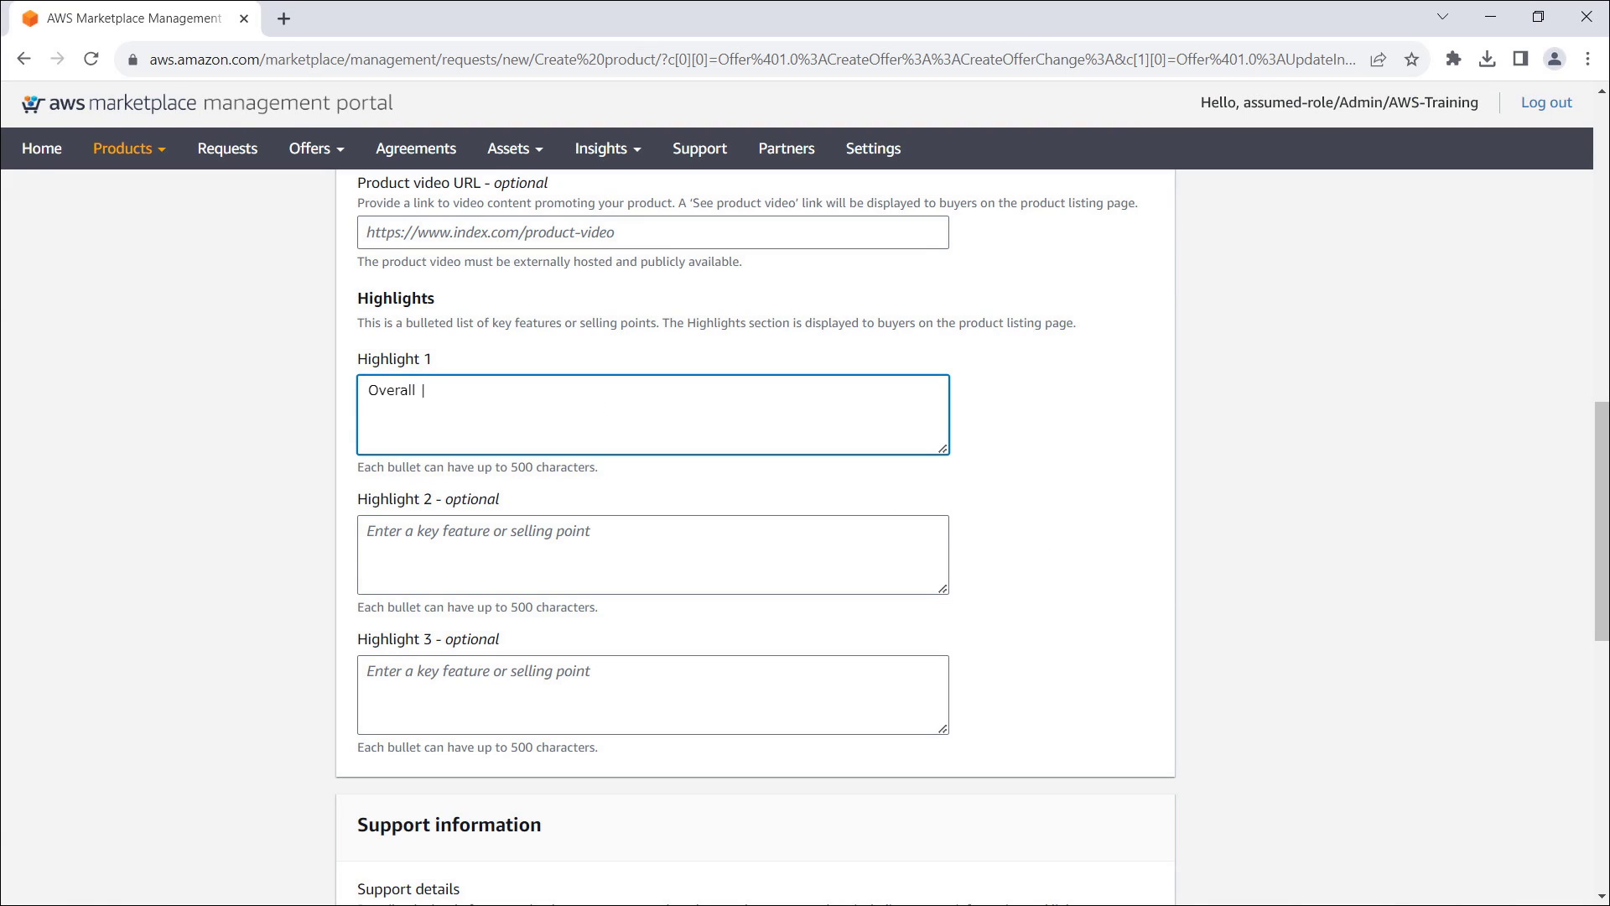
text(improved creation experience)
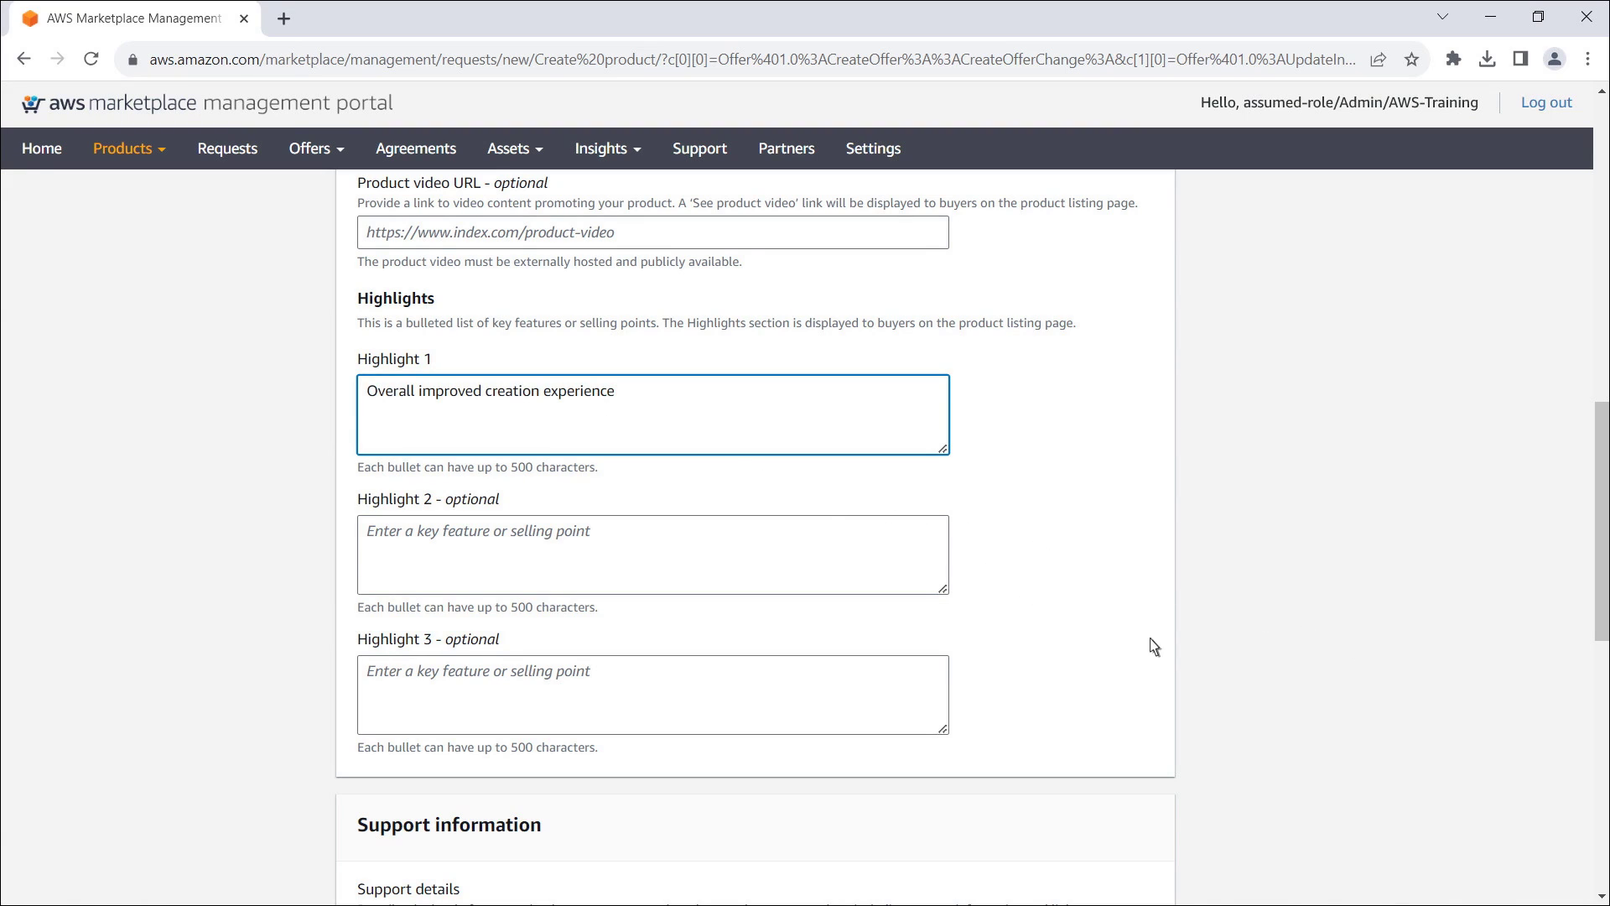
scroll(down, 3)
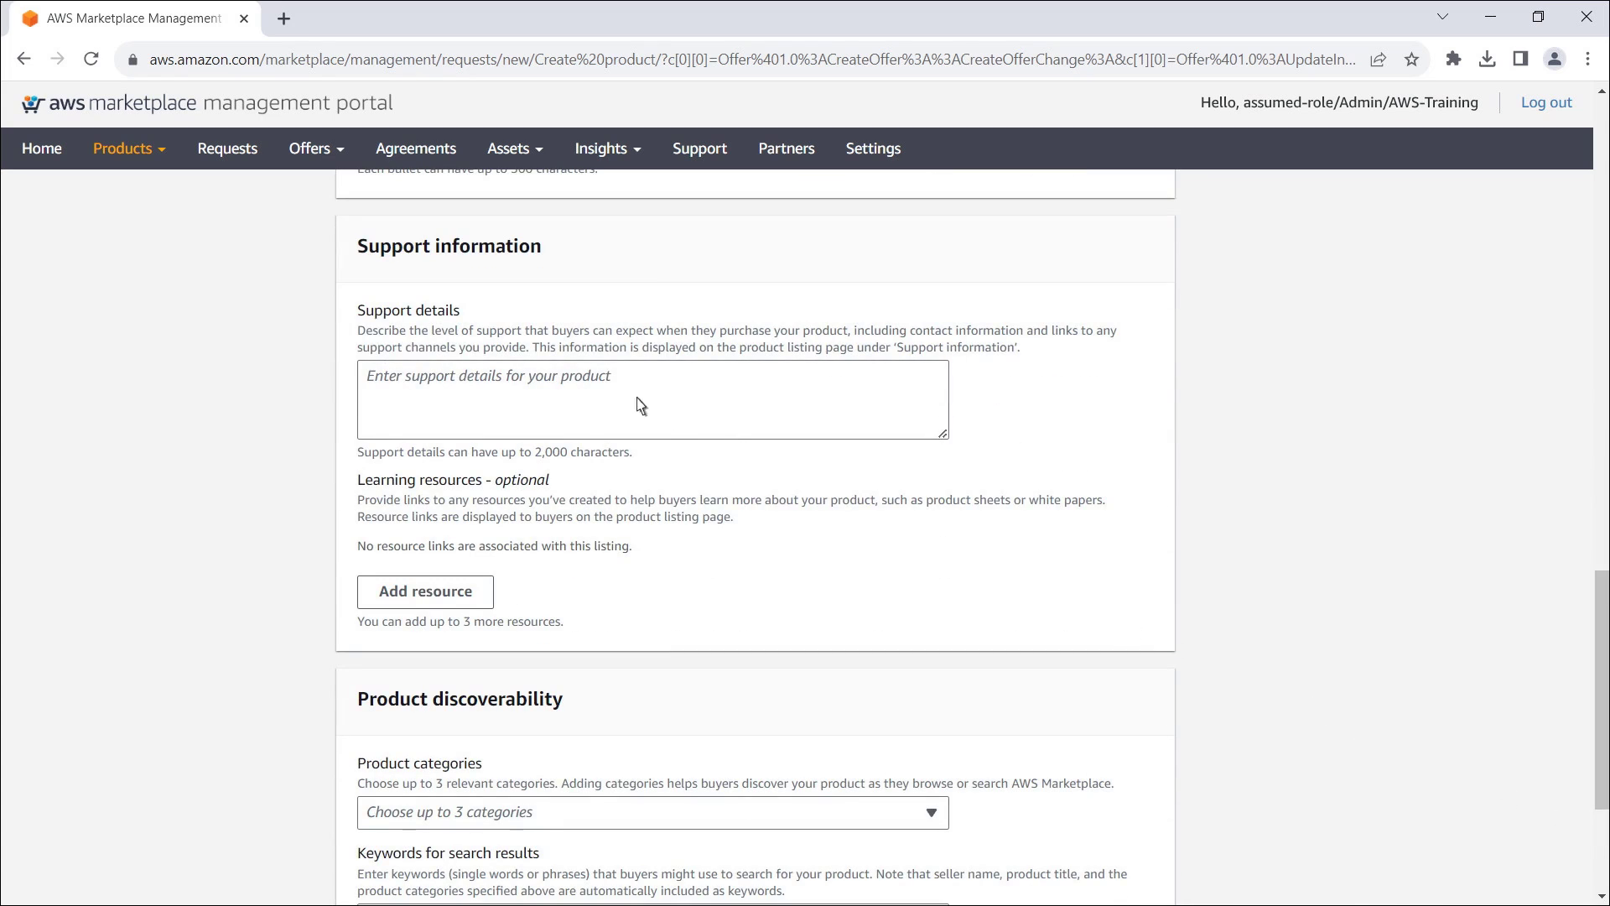
Enter the support details and add the AWS Marketplace Seller Guide learning resource with its URL
text(Level of support that is provided...)
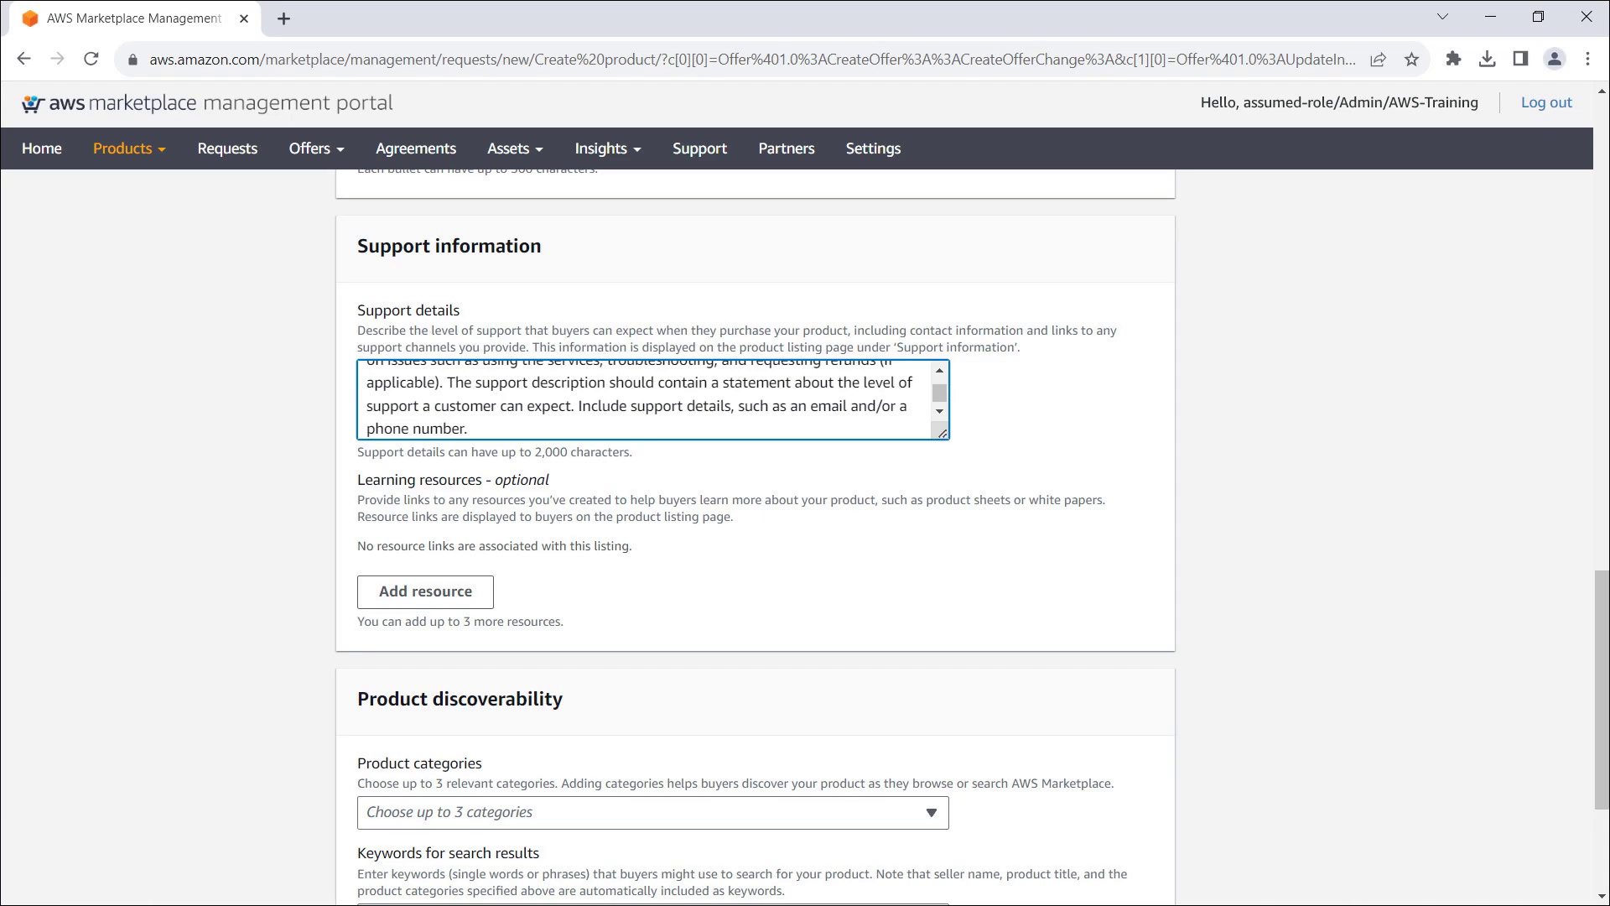
mouse_move(570, 456)
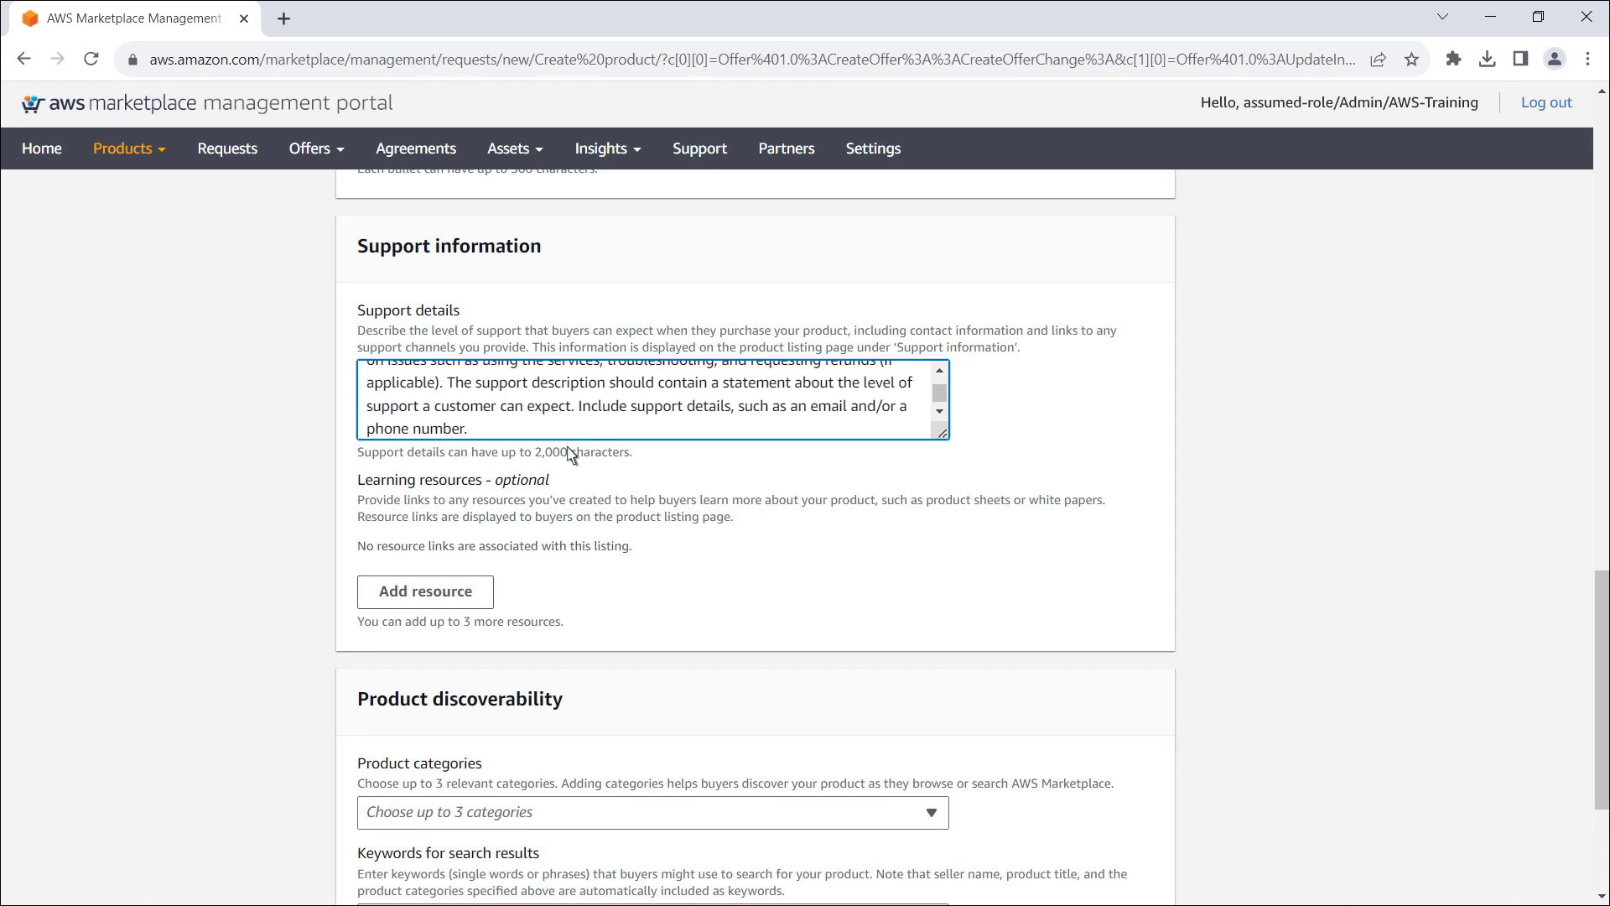
click(424, 591)
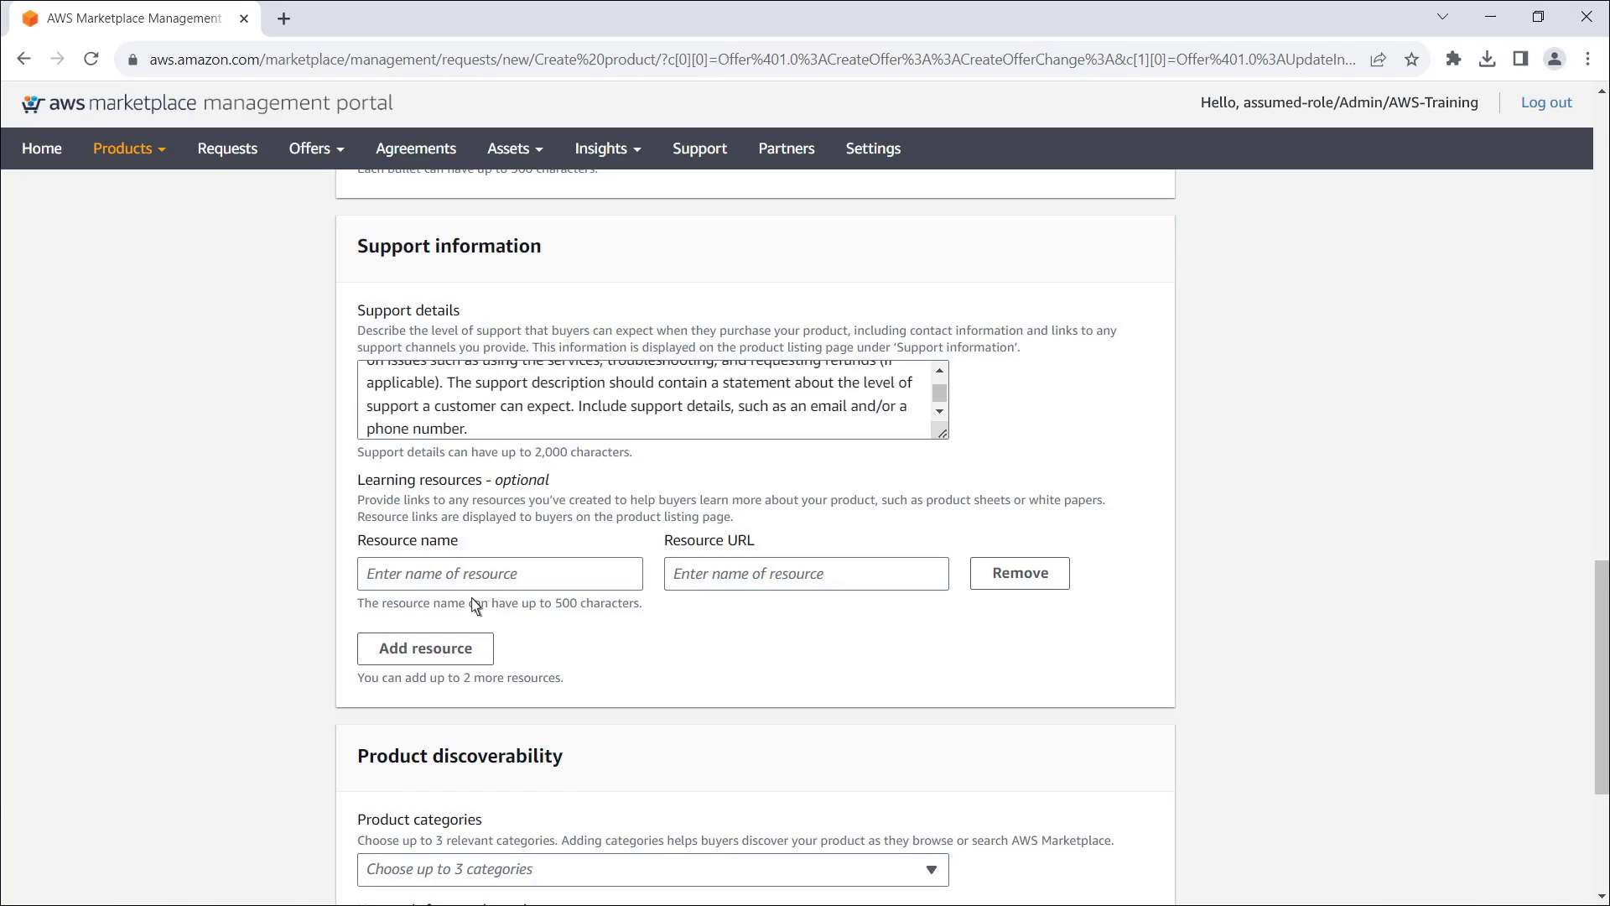
text(AWS Marketplace Seller Guide)
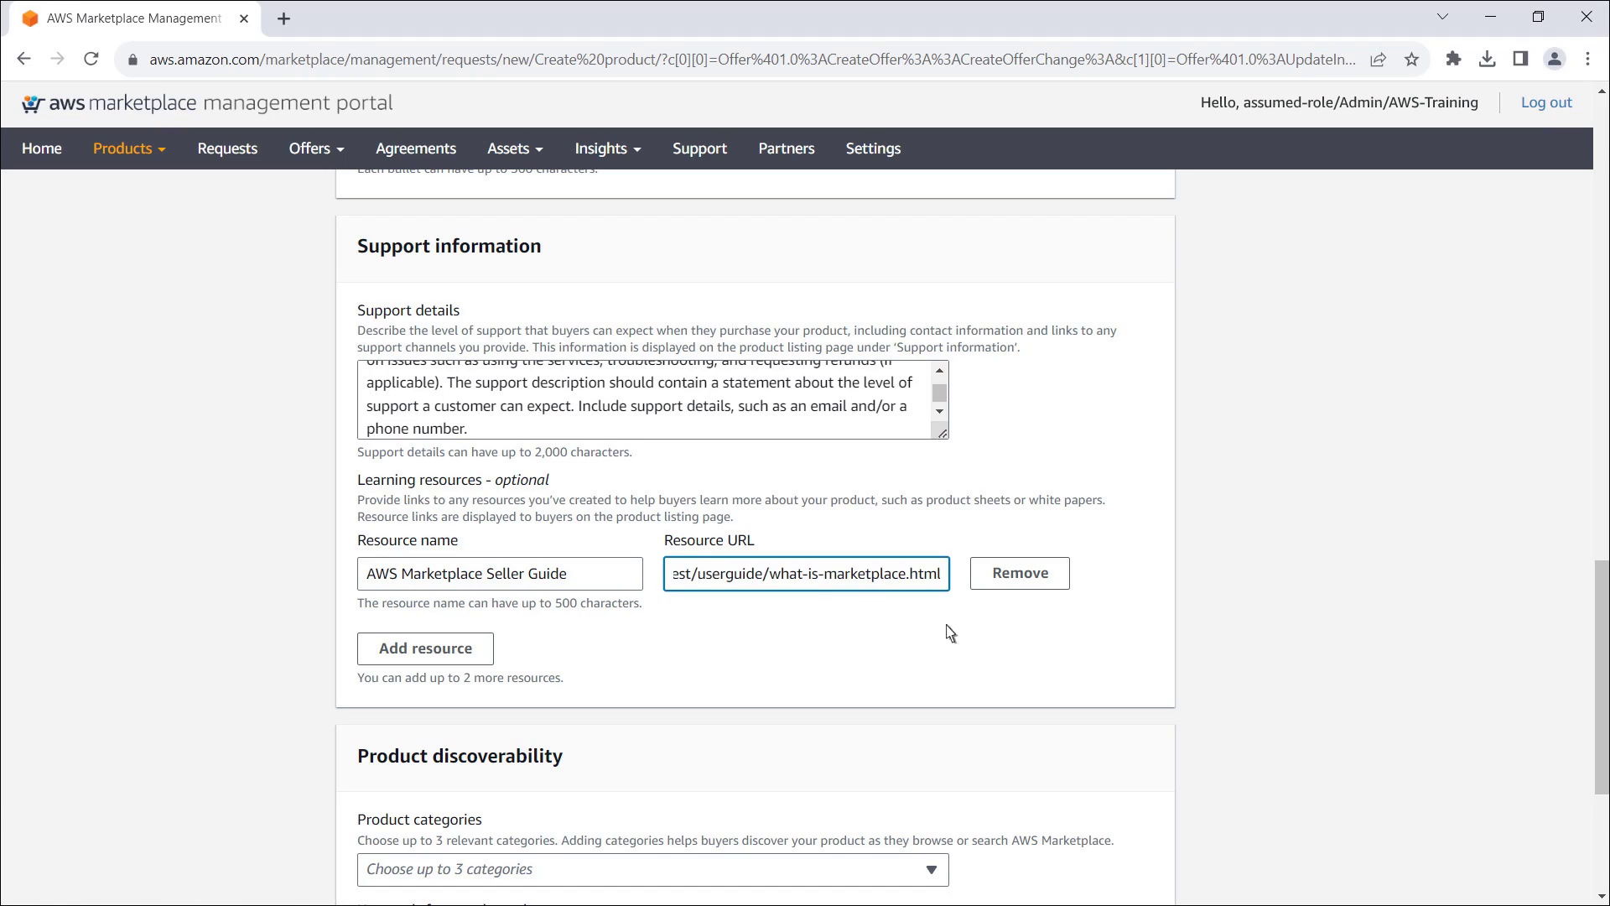
scroll(down, 3)
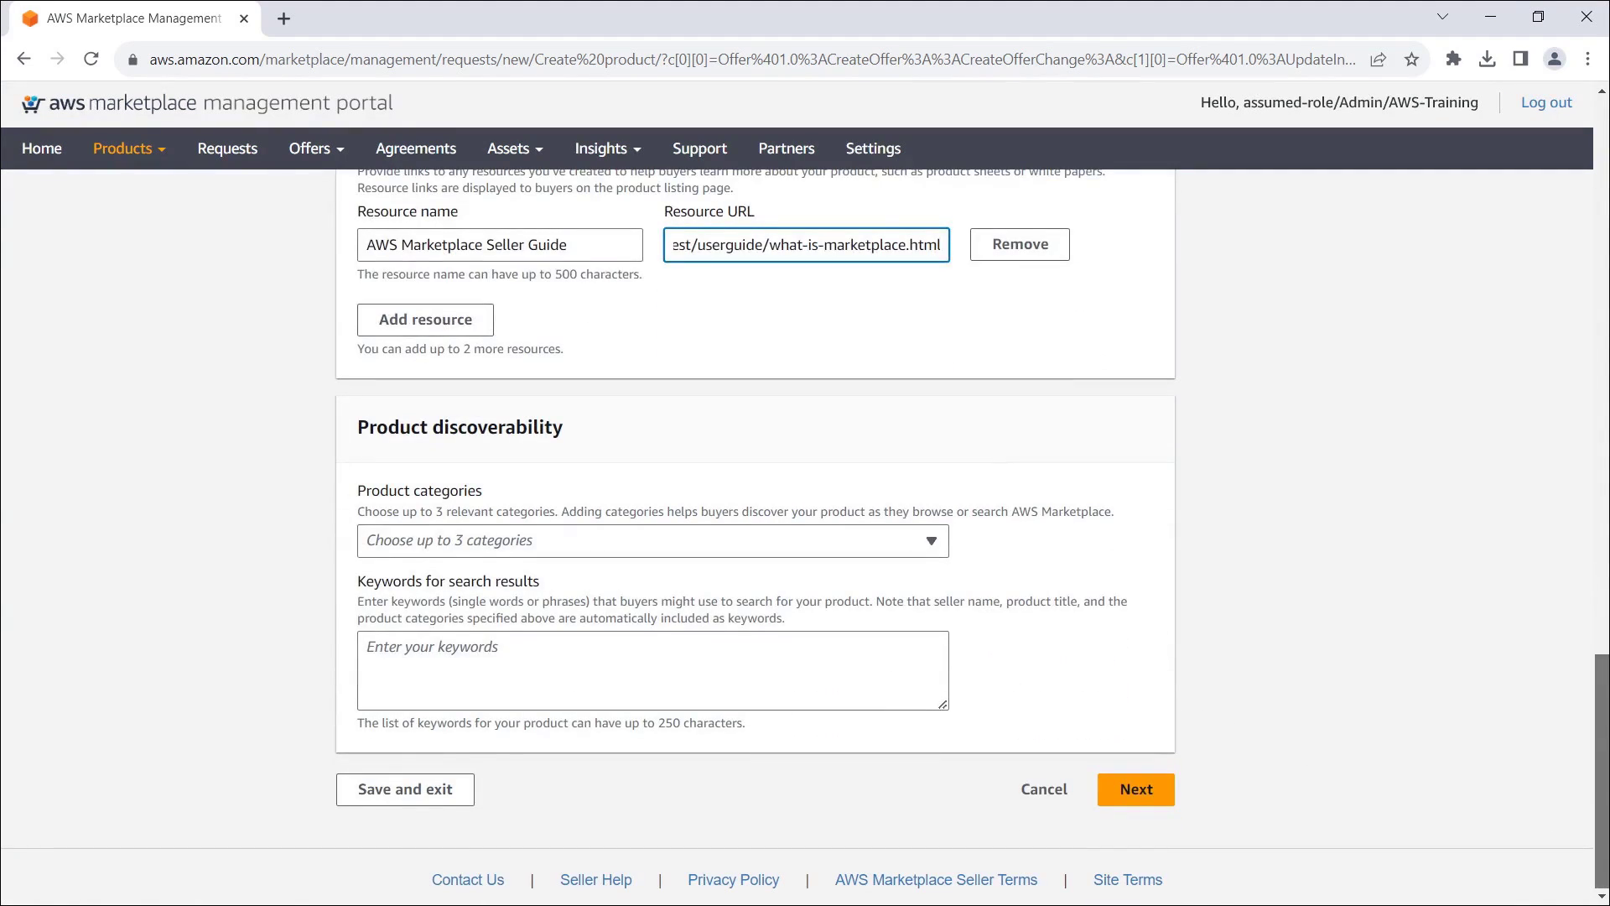
mouse_move(1005, 587)
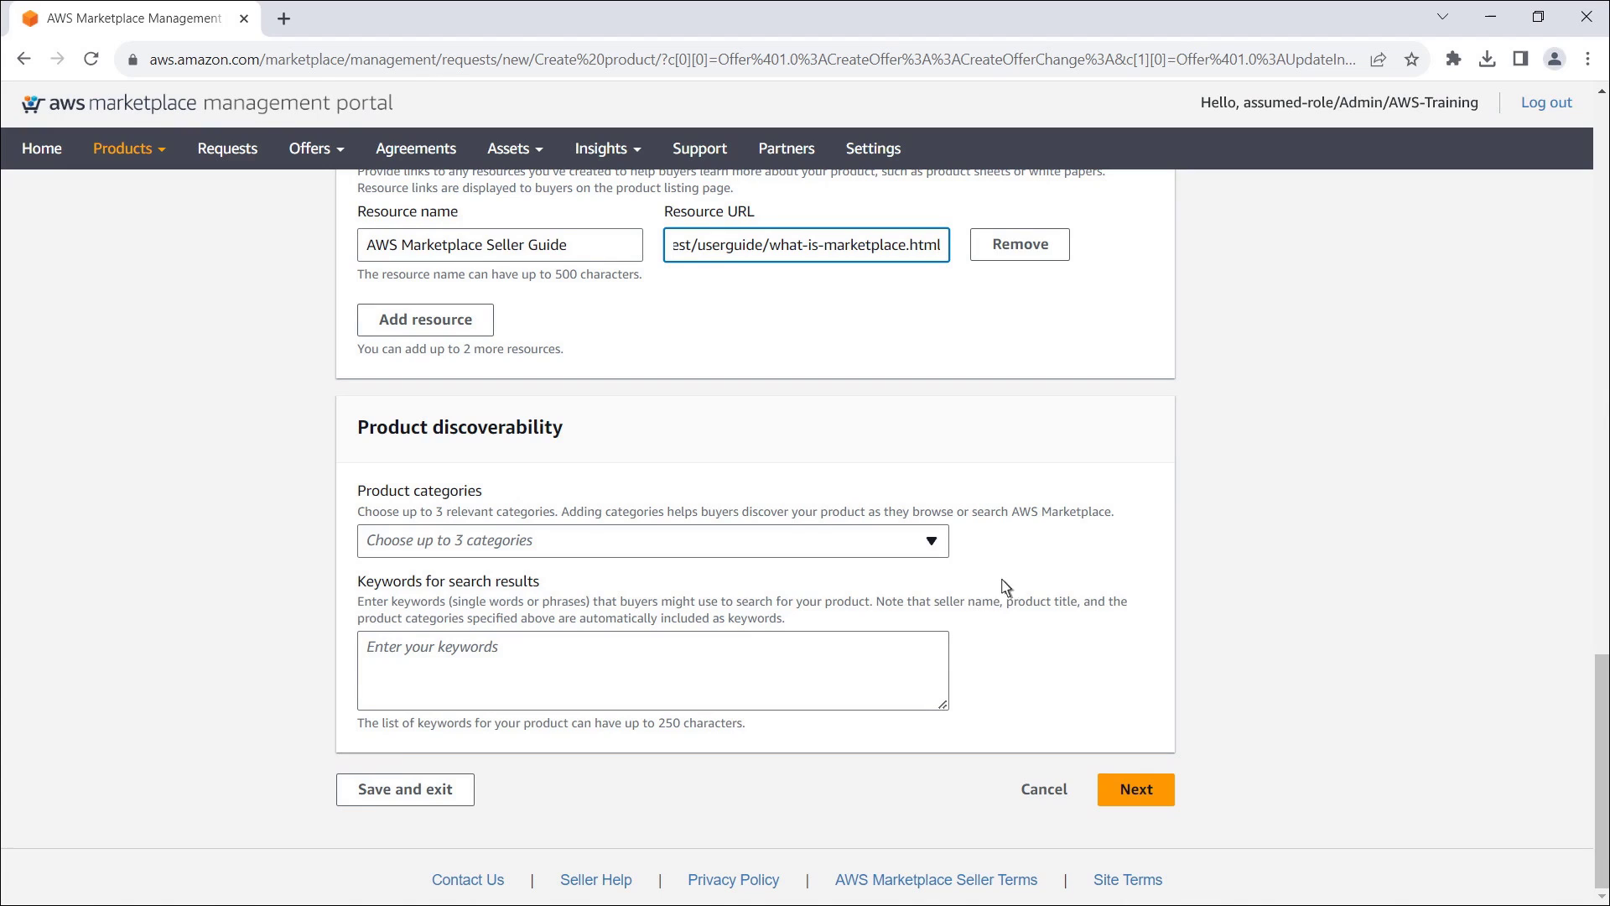
Choose the categories Data Warehouses, Data Preparation and Security
click(653, 540)
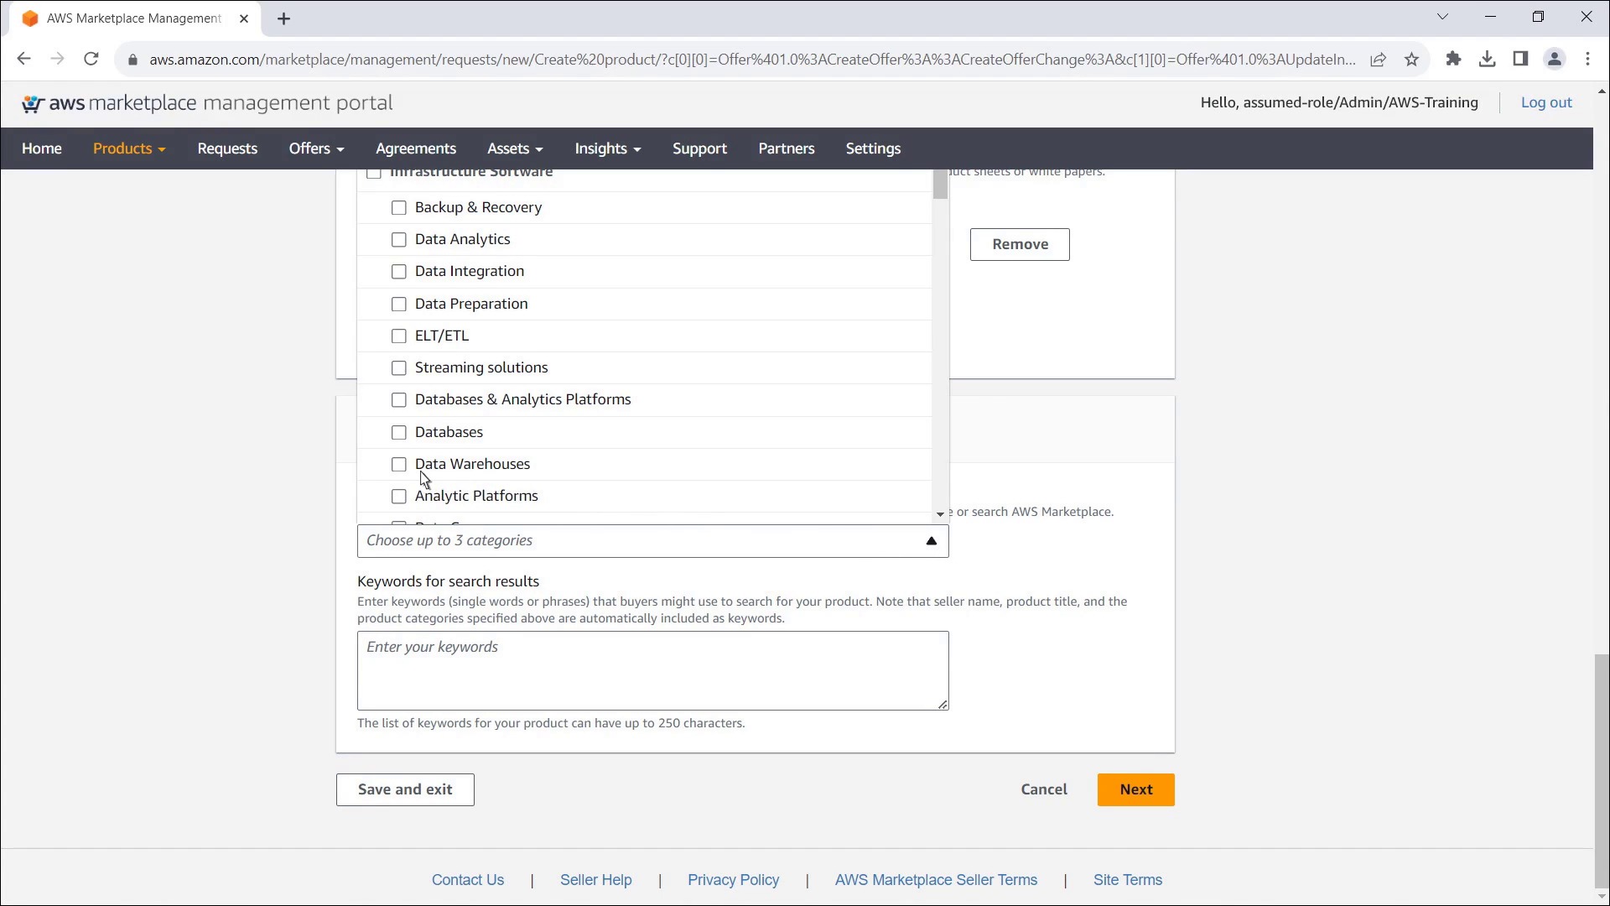
click(400, 463)
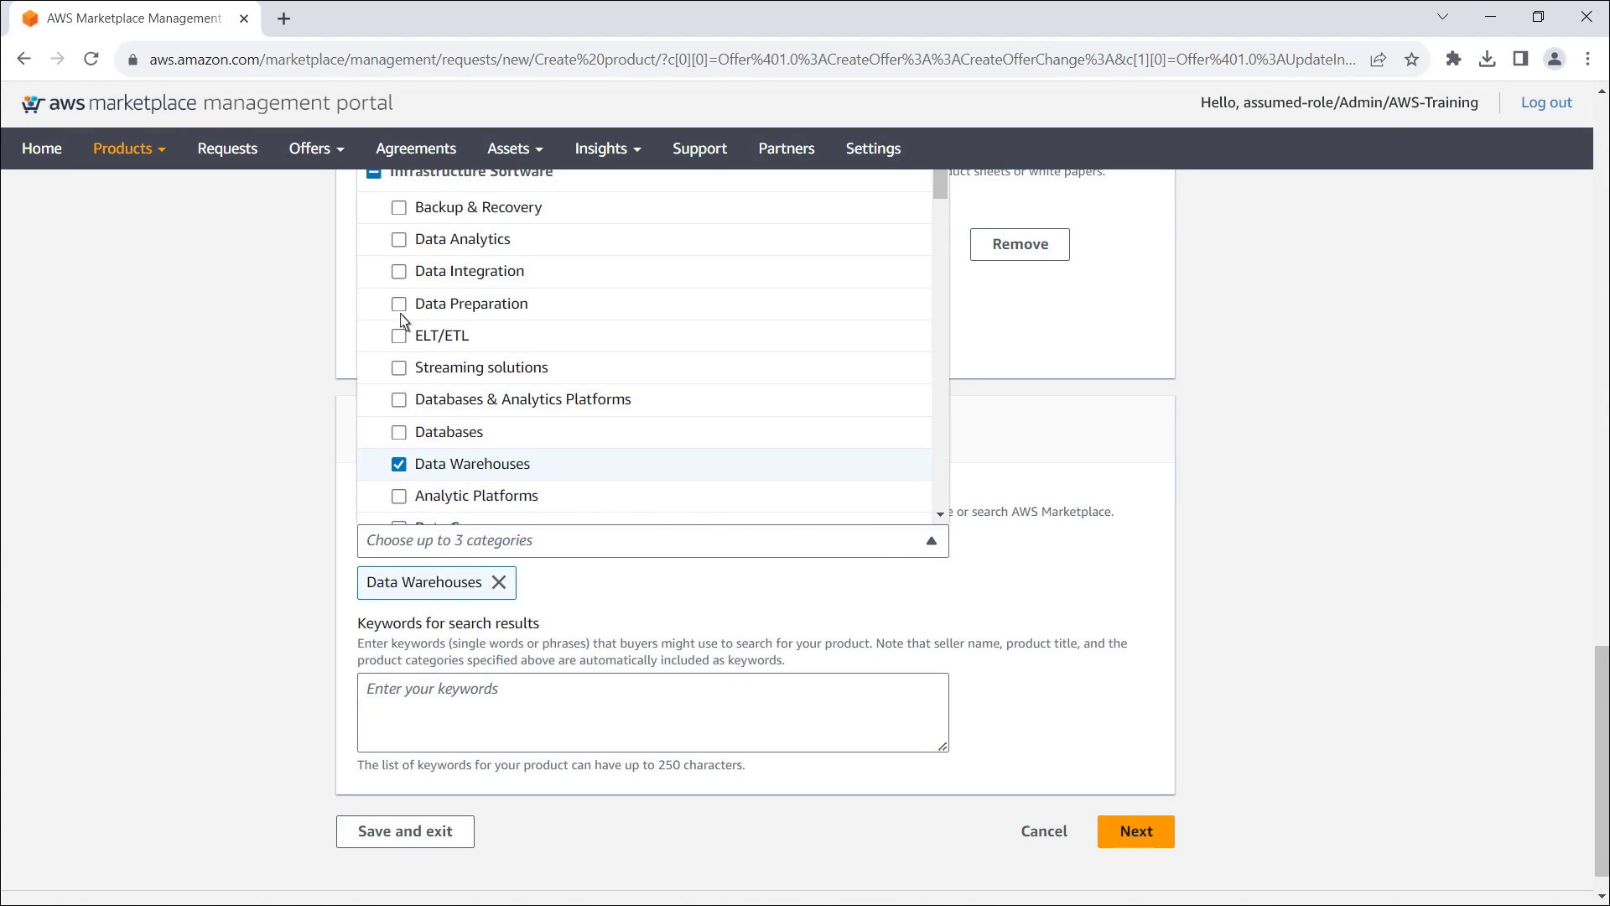
click(399, 304)
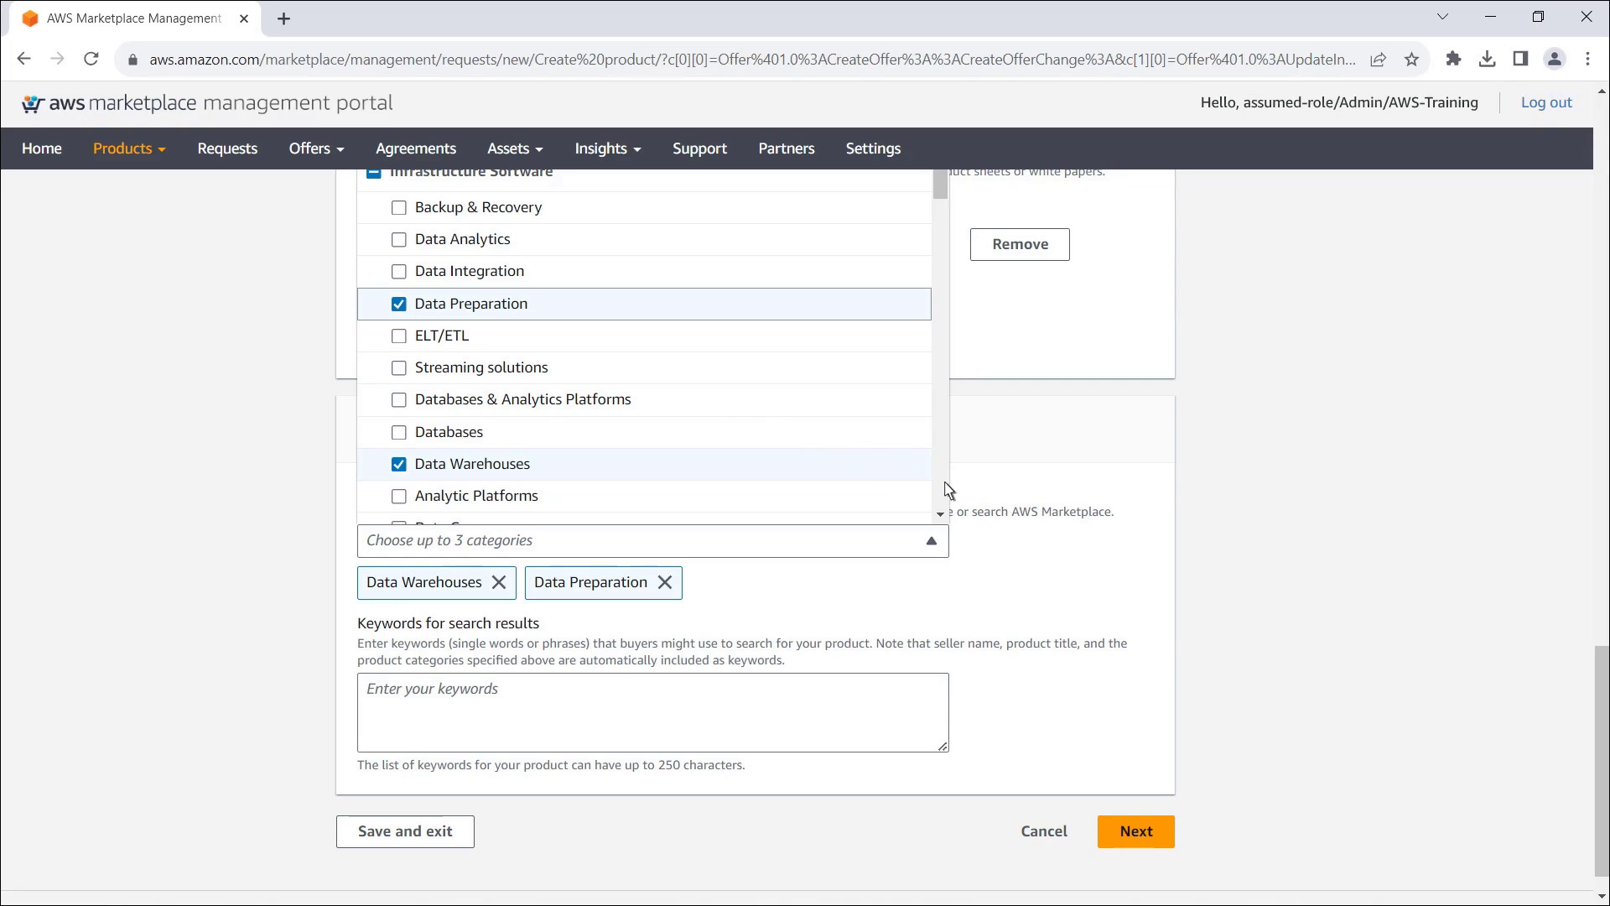
scroll(down, 3)
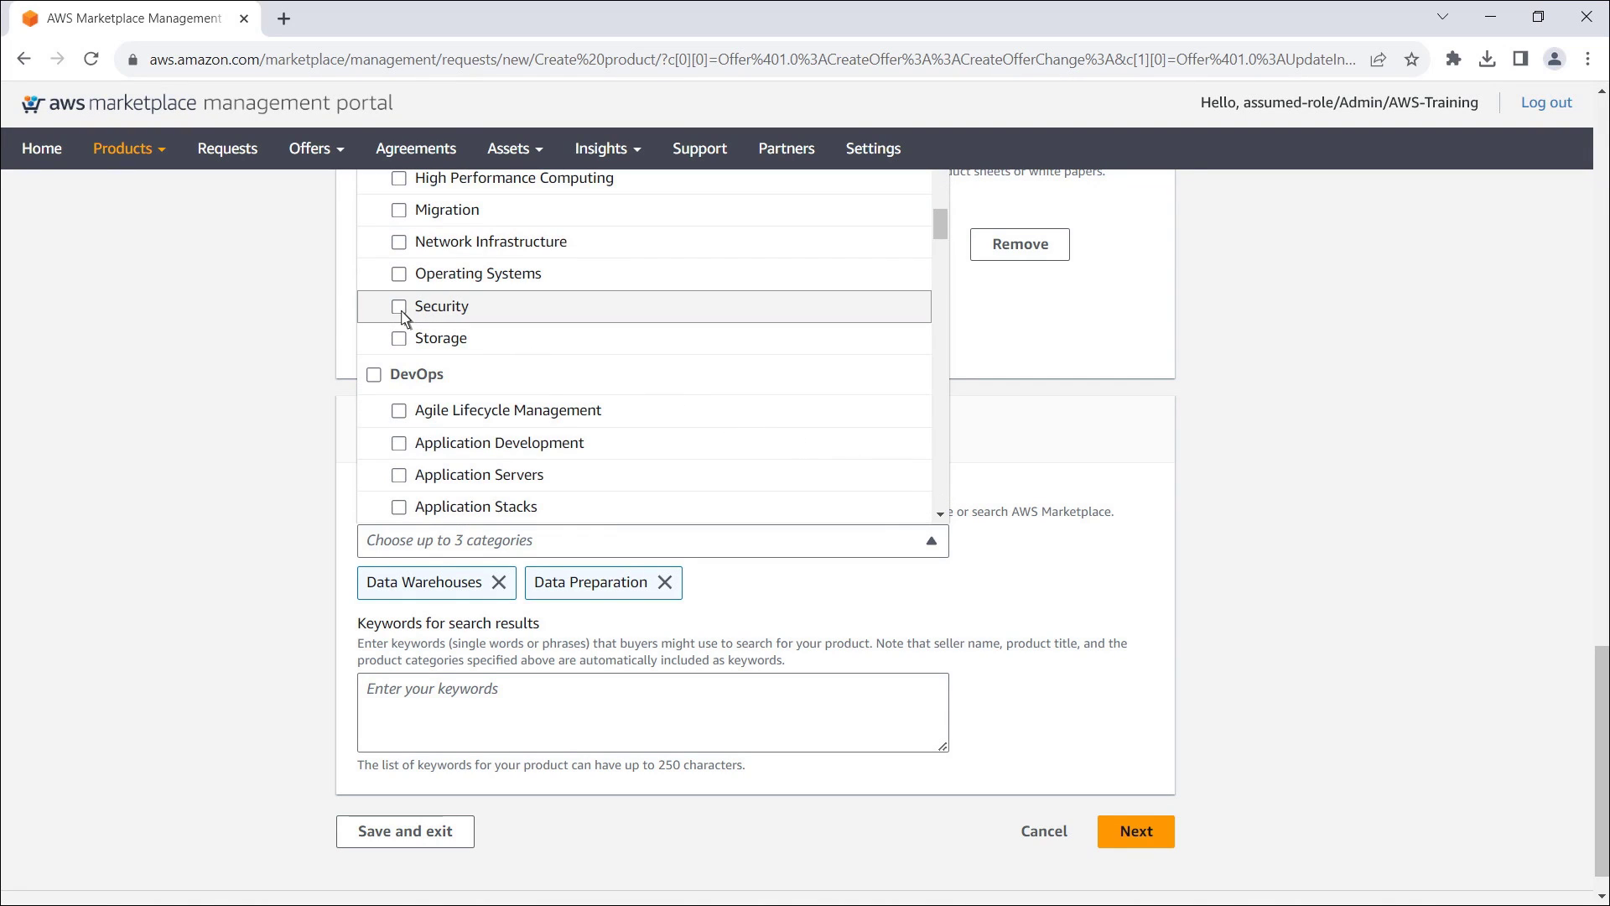
click(399, 305)
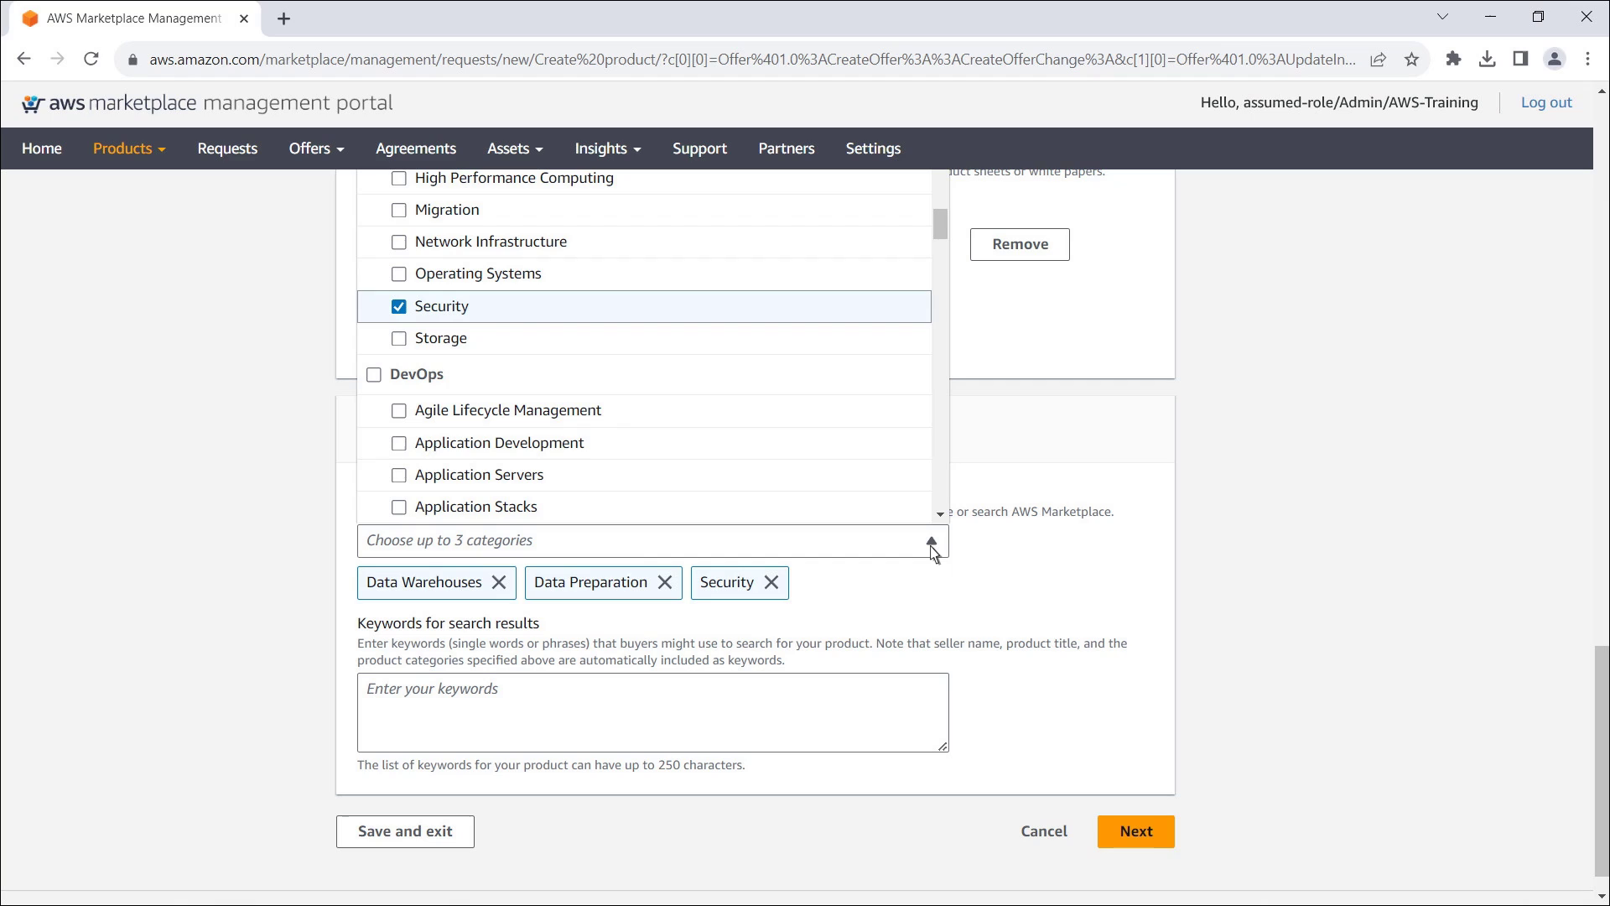
Enter the search keywords test, demo, saas
click(931, 541)
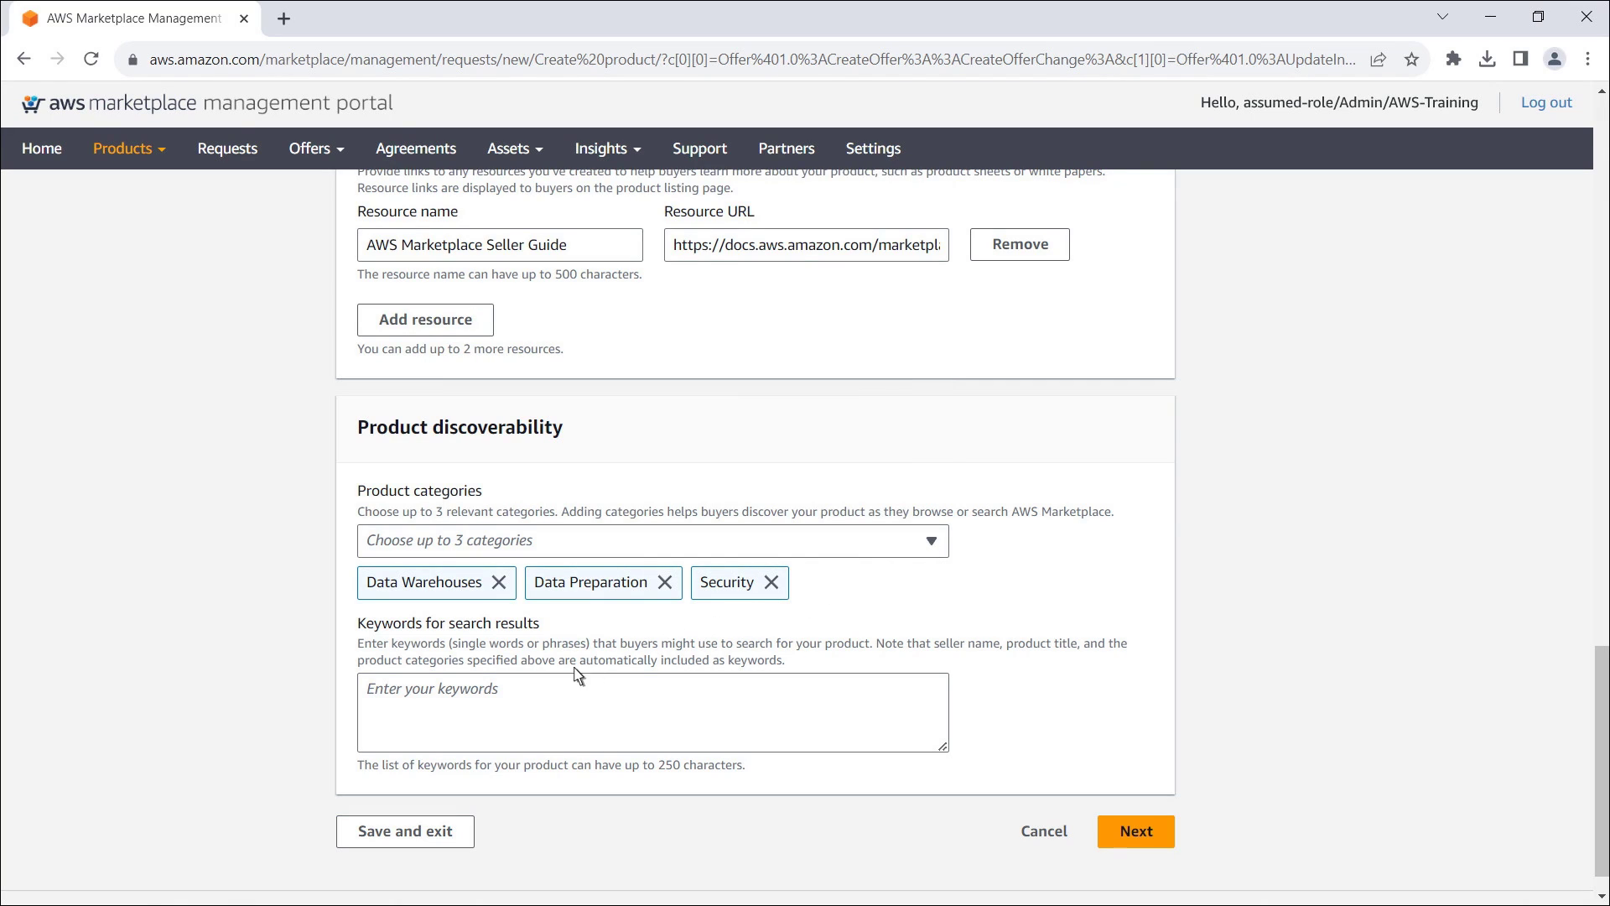
text(test, demo, saas)
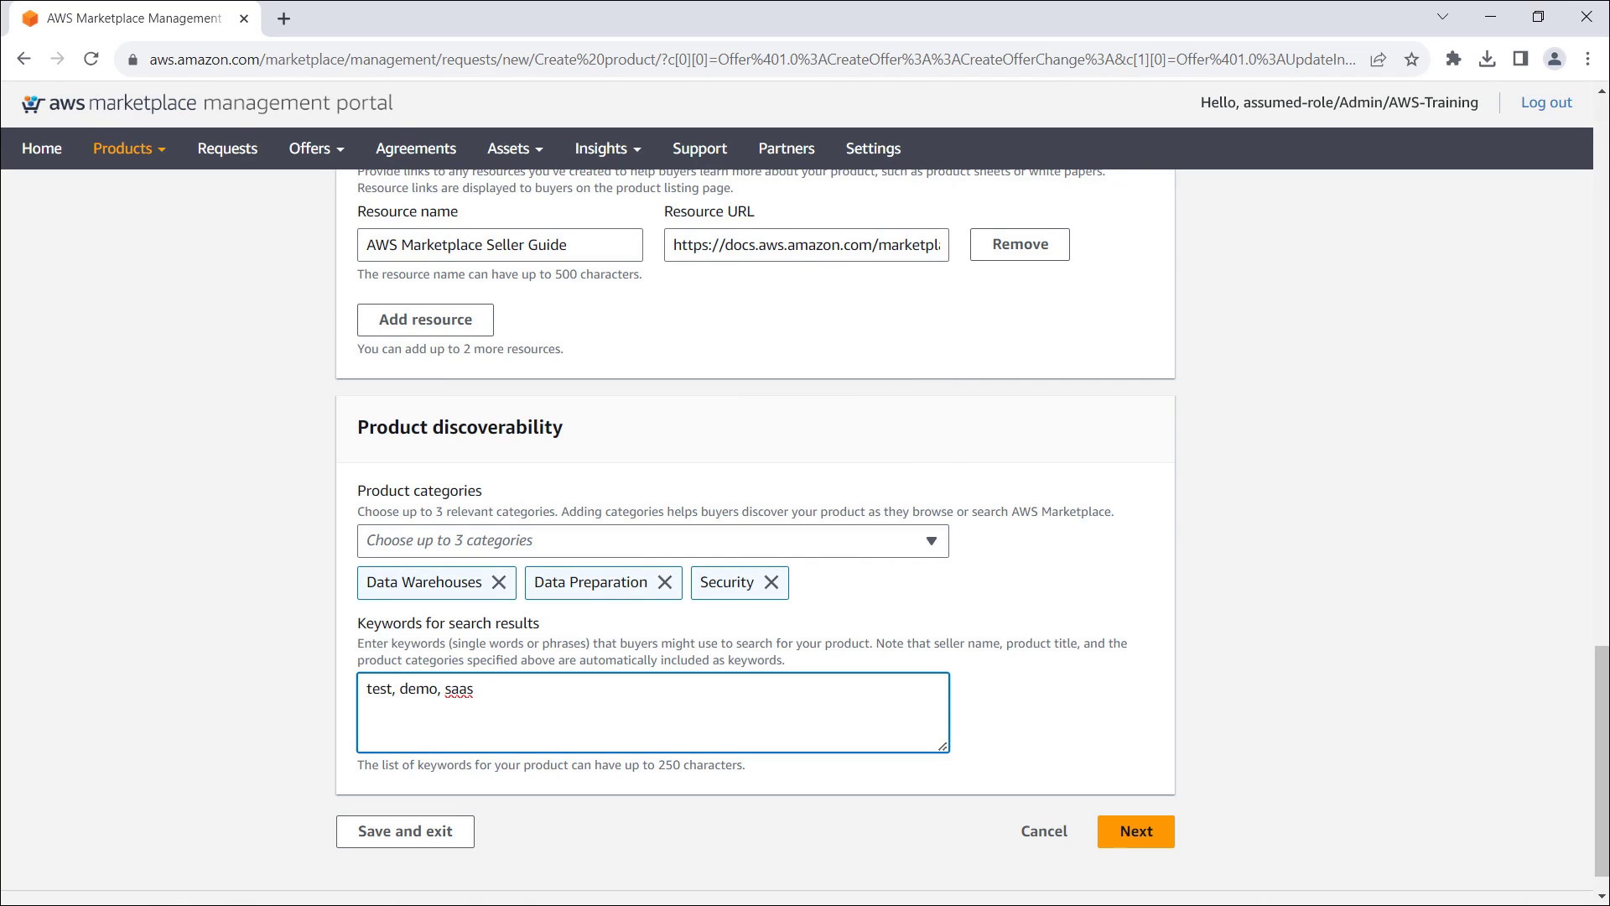
mouse_move(496, 703)
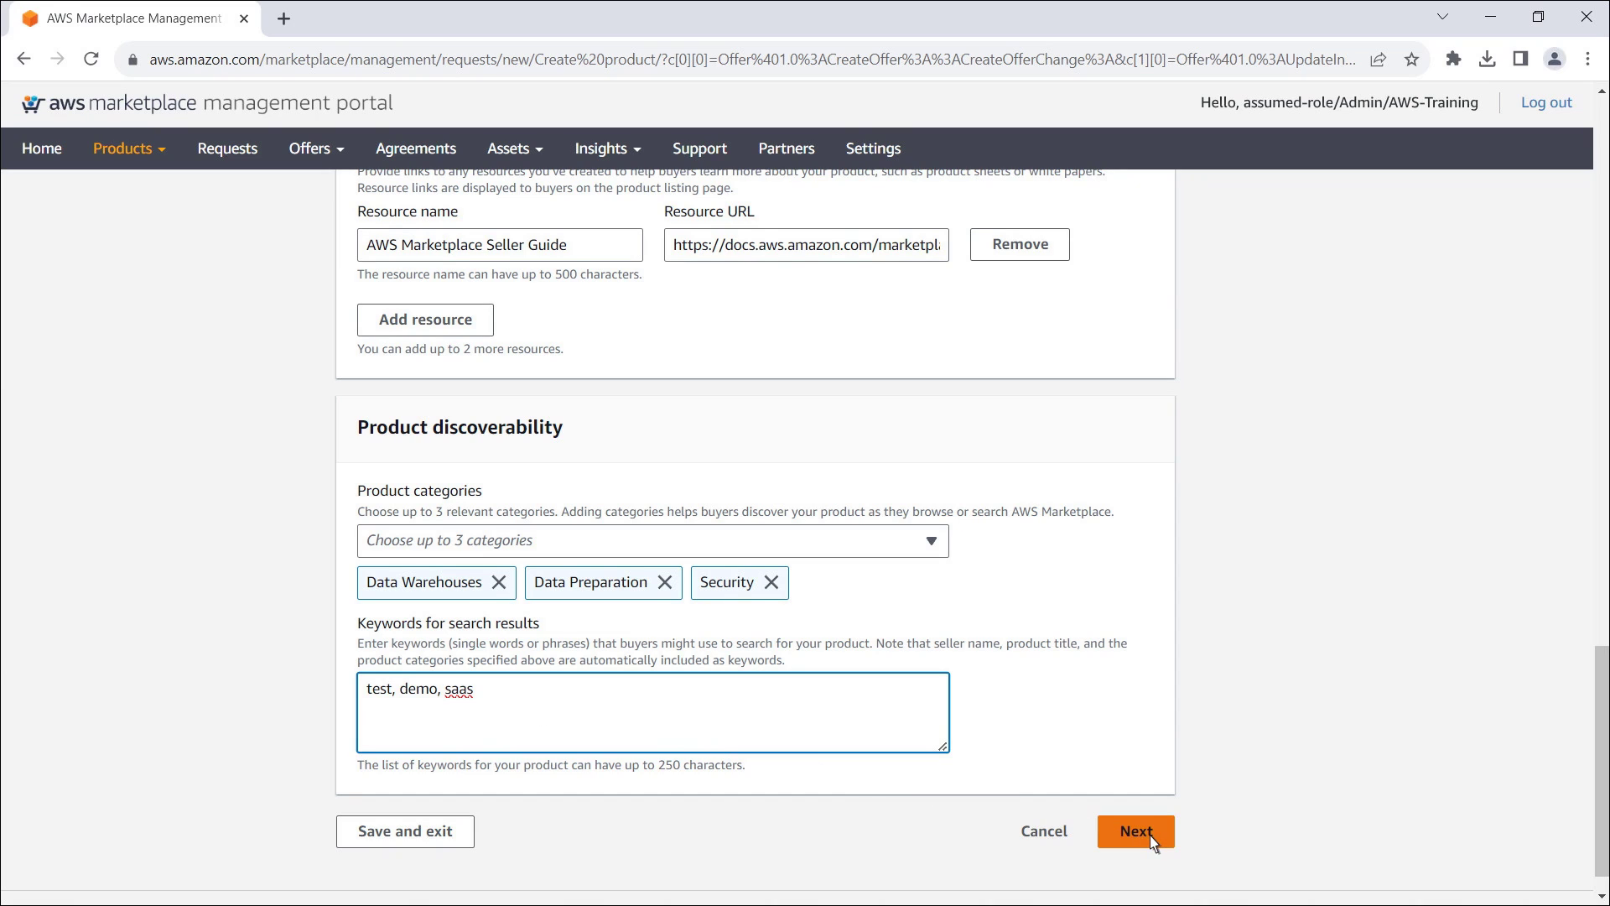
click(1136, 831)
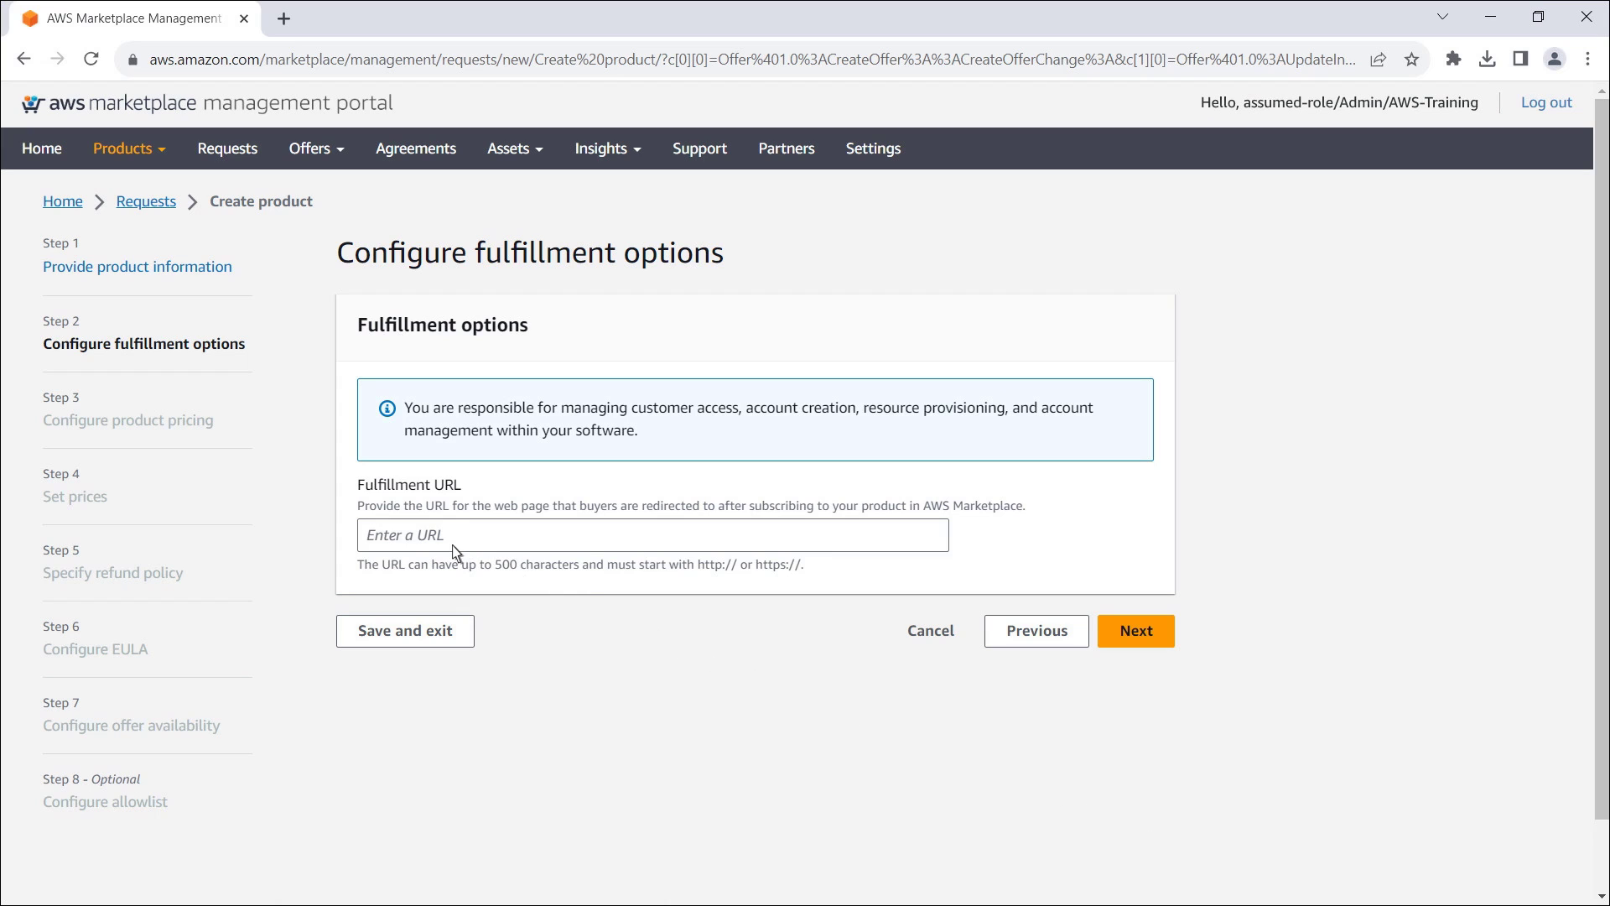
text(https://aws.amazon.com/marketplace)
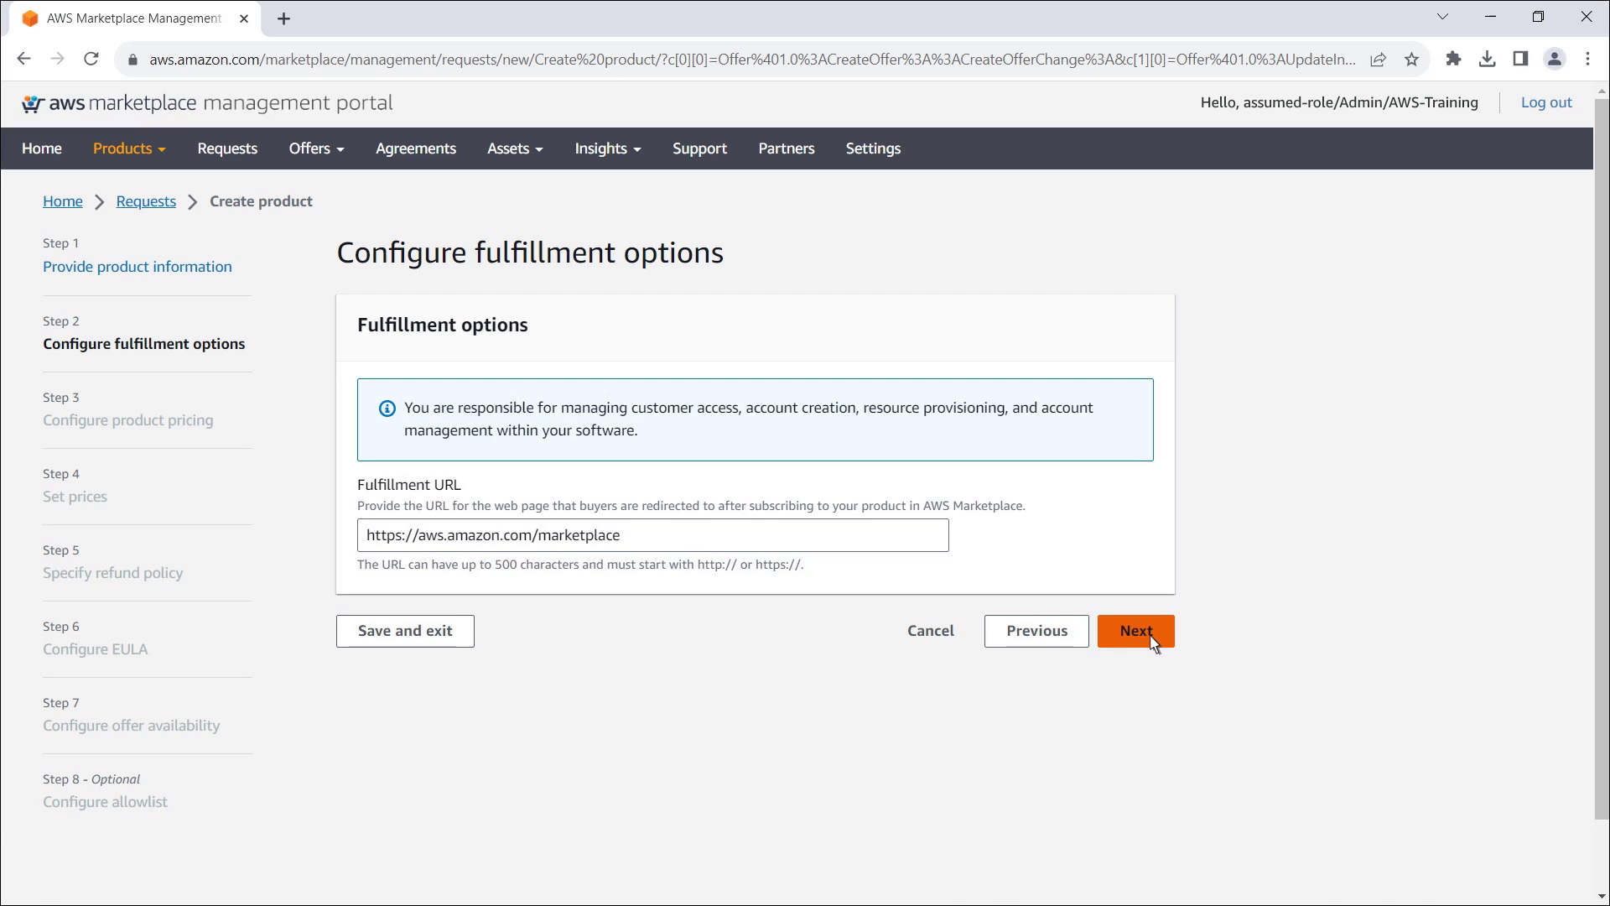
click(1136, 631)
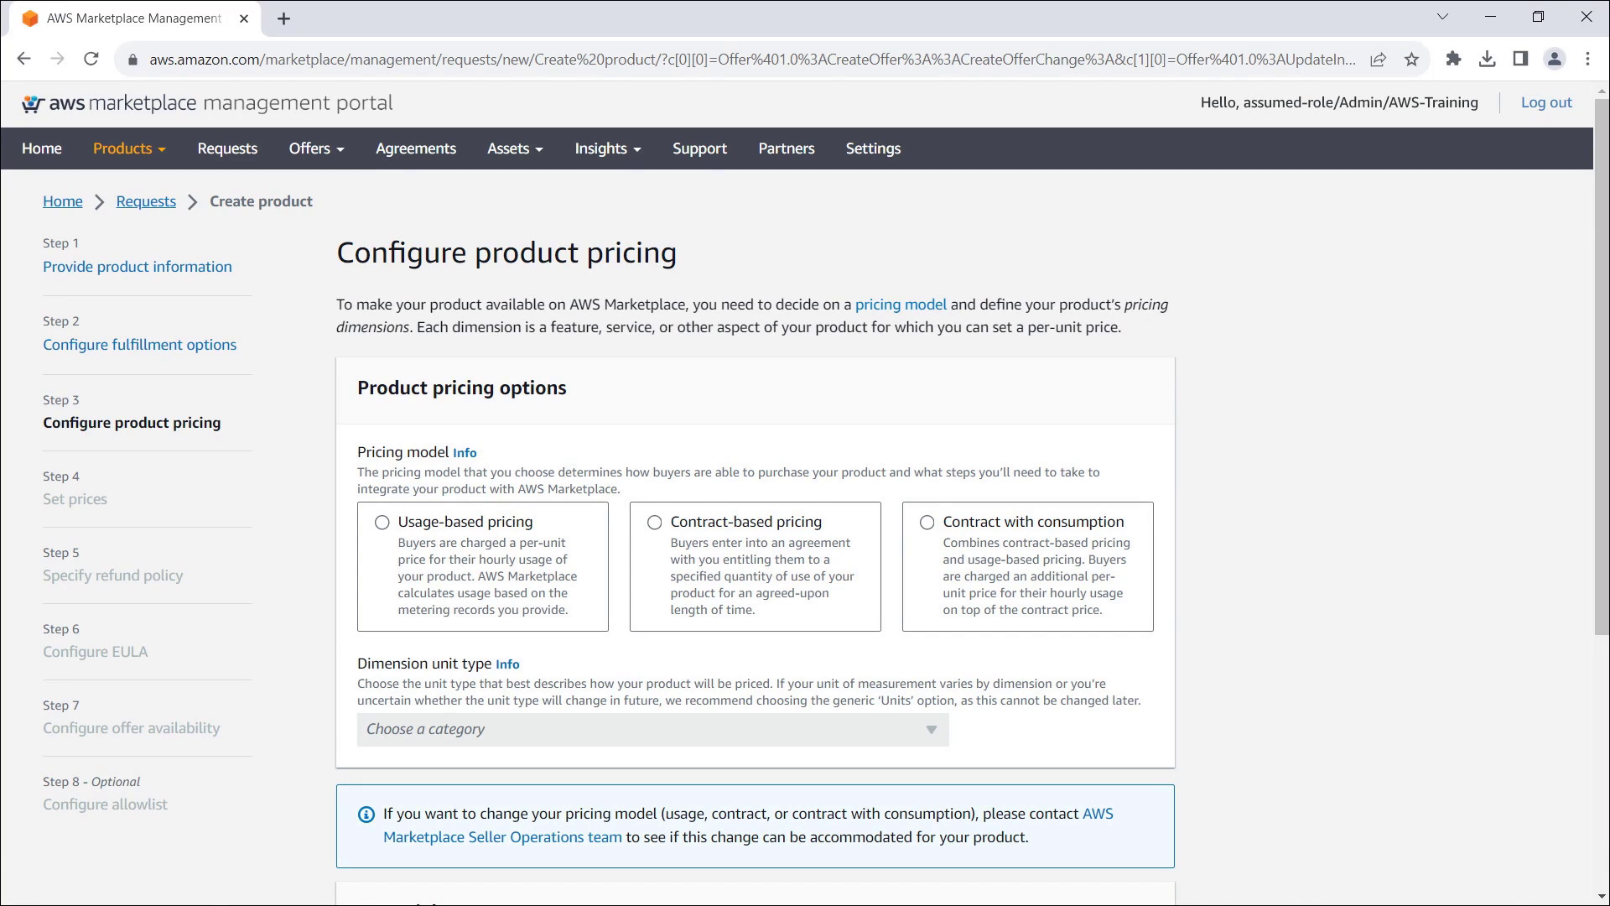
mouse_move(1152, 645)
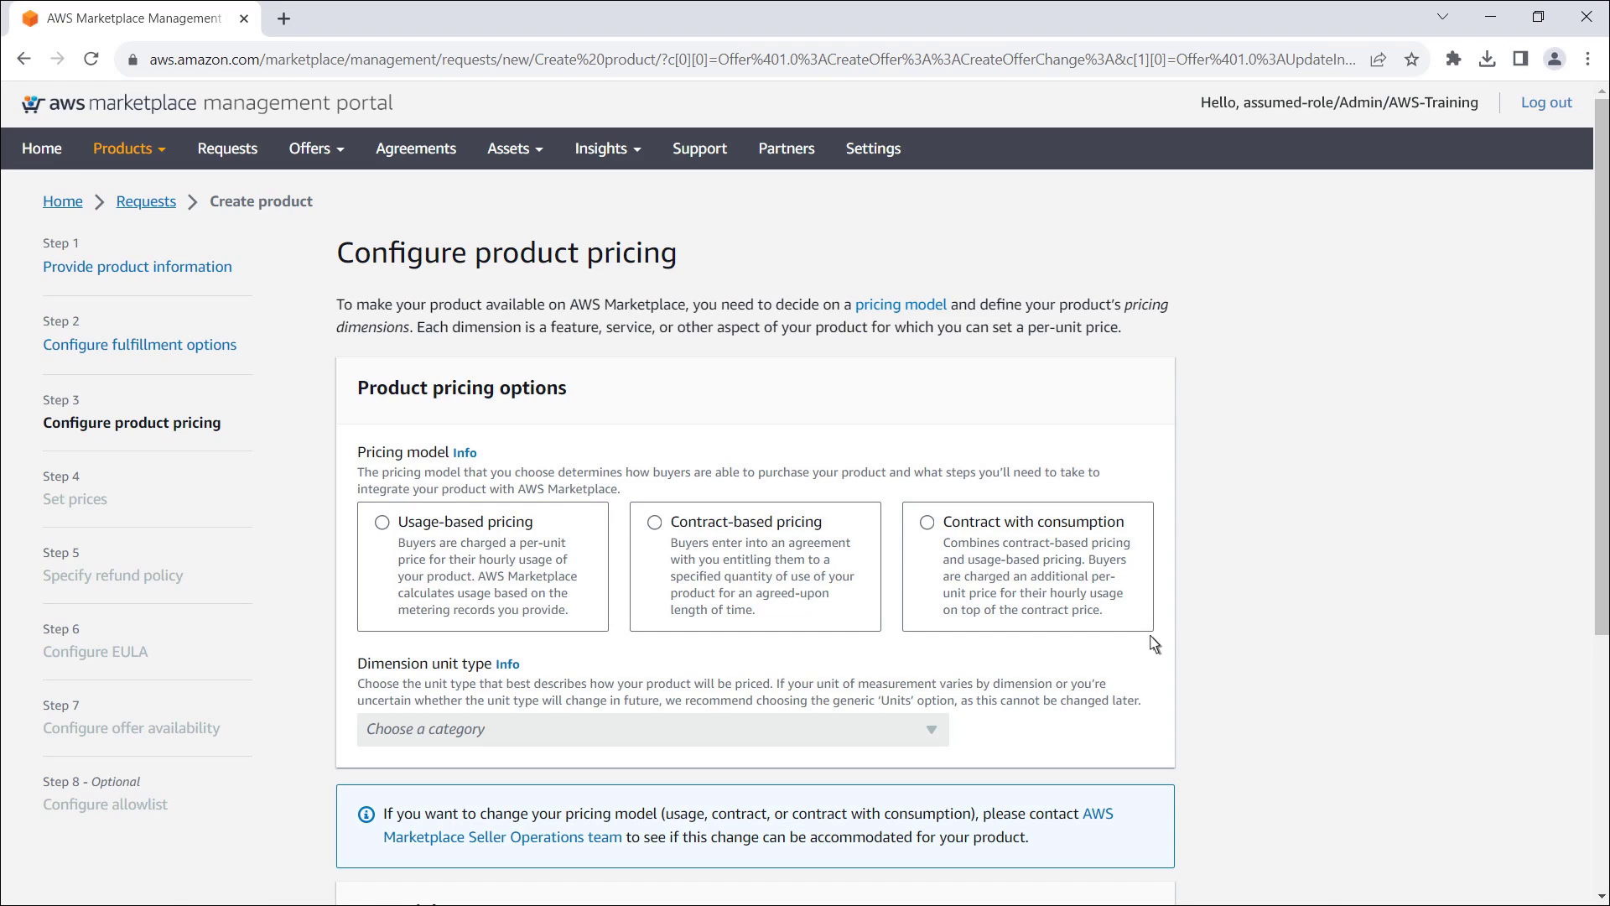
Choose Contract with consumption pricing and pick a dimension unit type
click(926, 522)
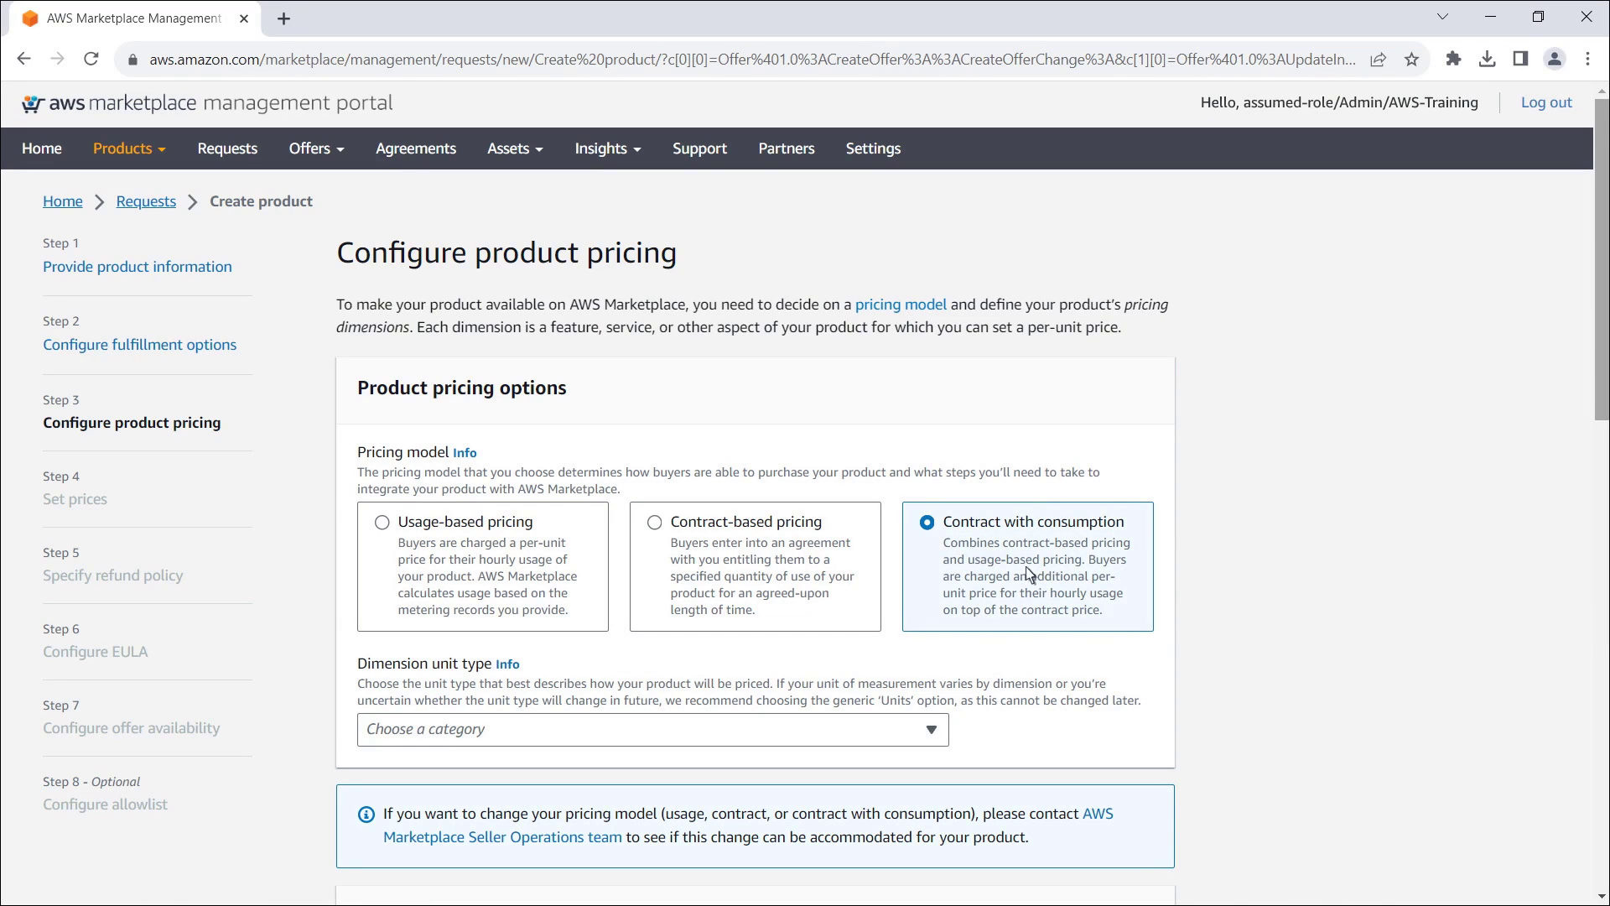
scroll(down, 3)
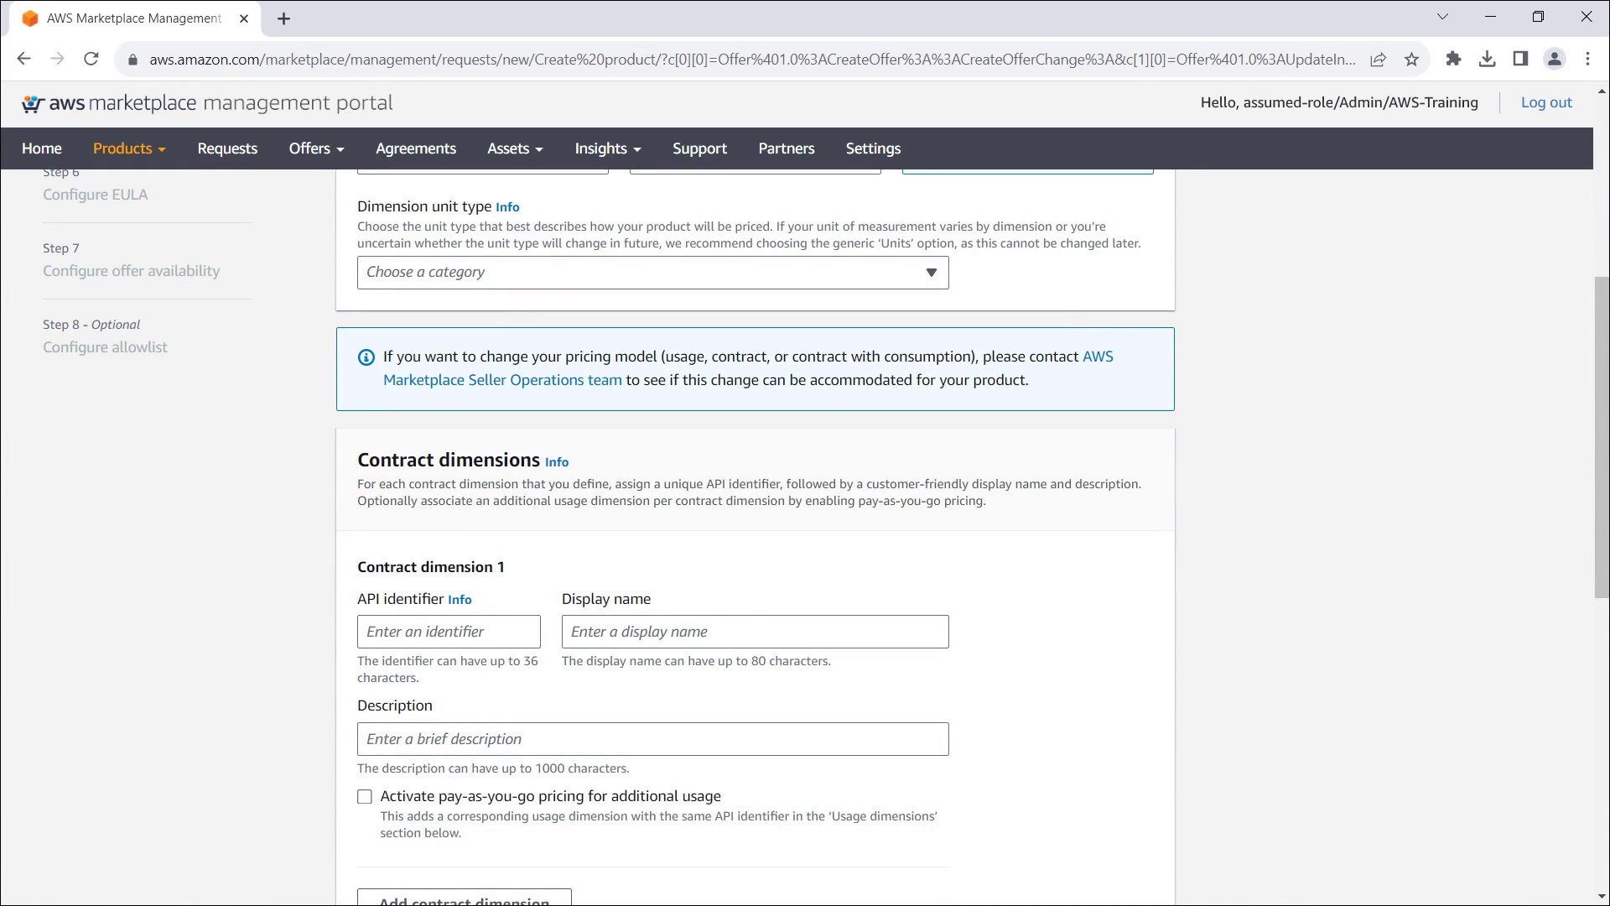
mouse_move(1530, 766)
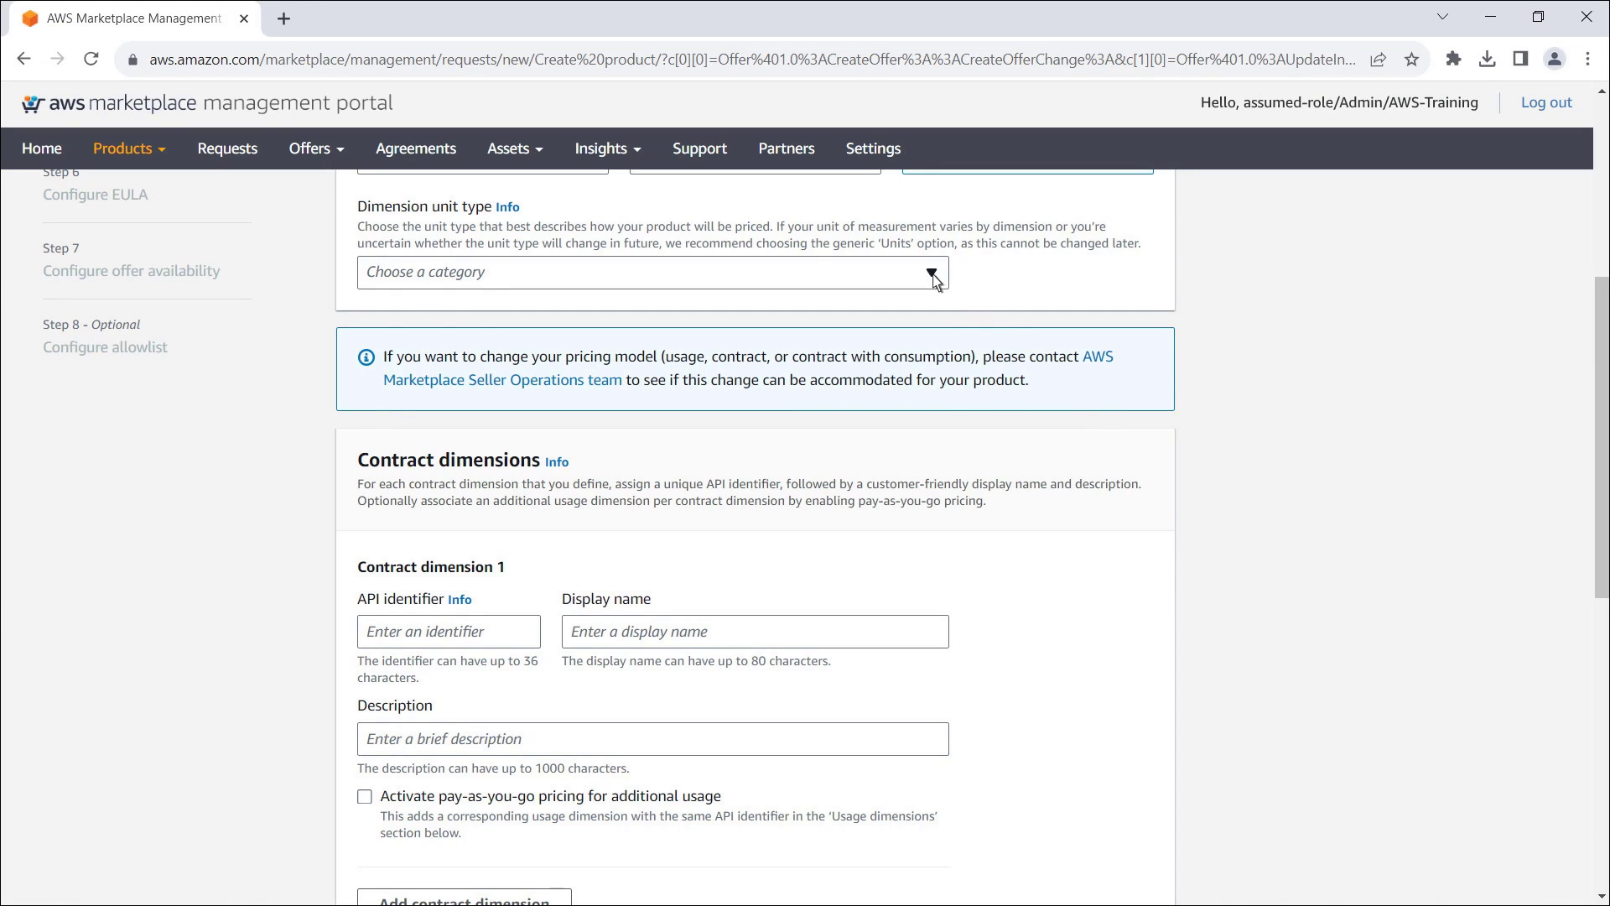
click(651, 271)
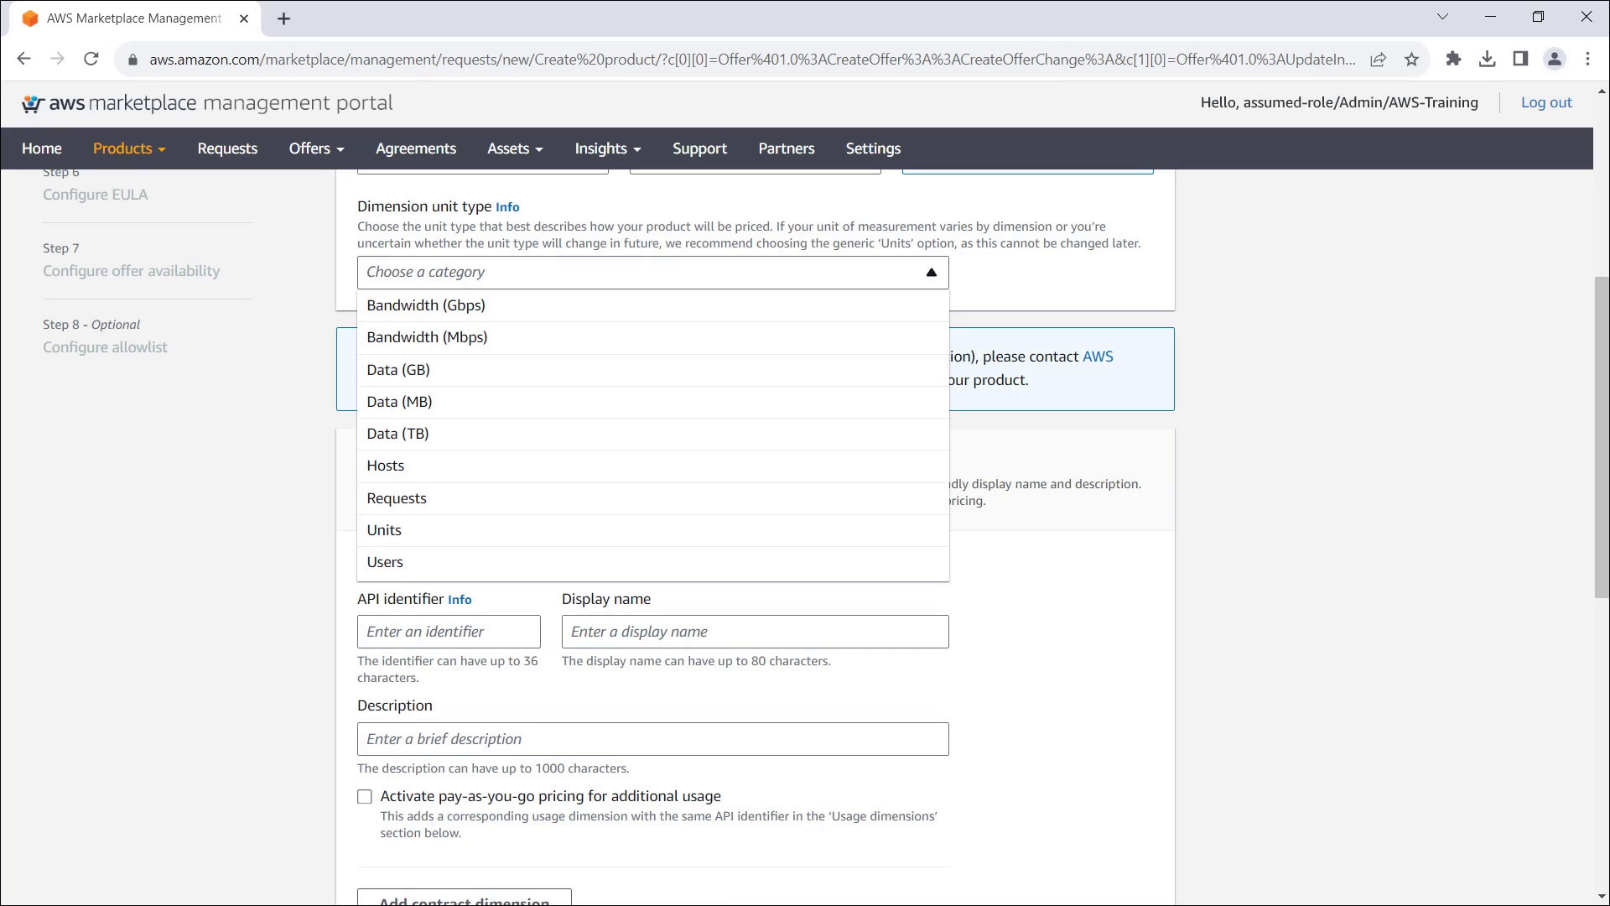
mouse_move(541, 473)
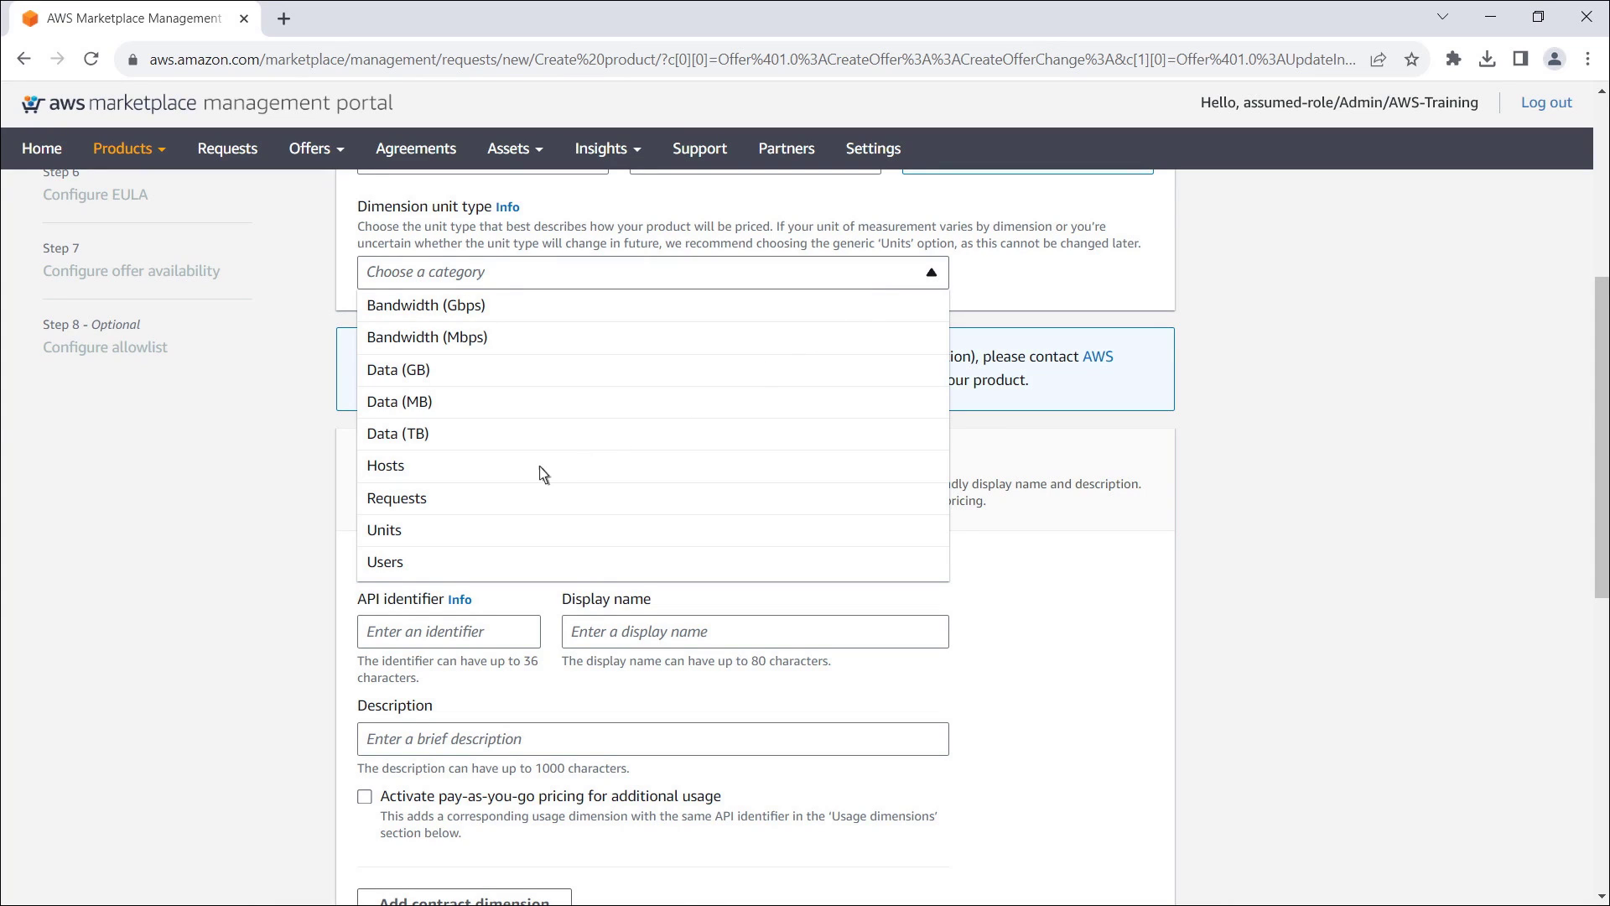
click(384, 529)
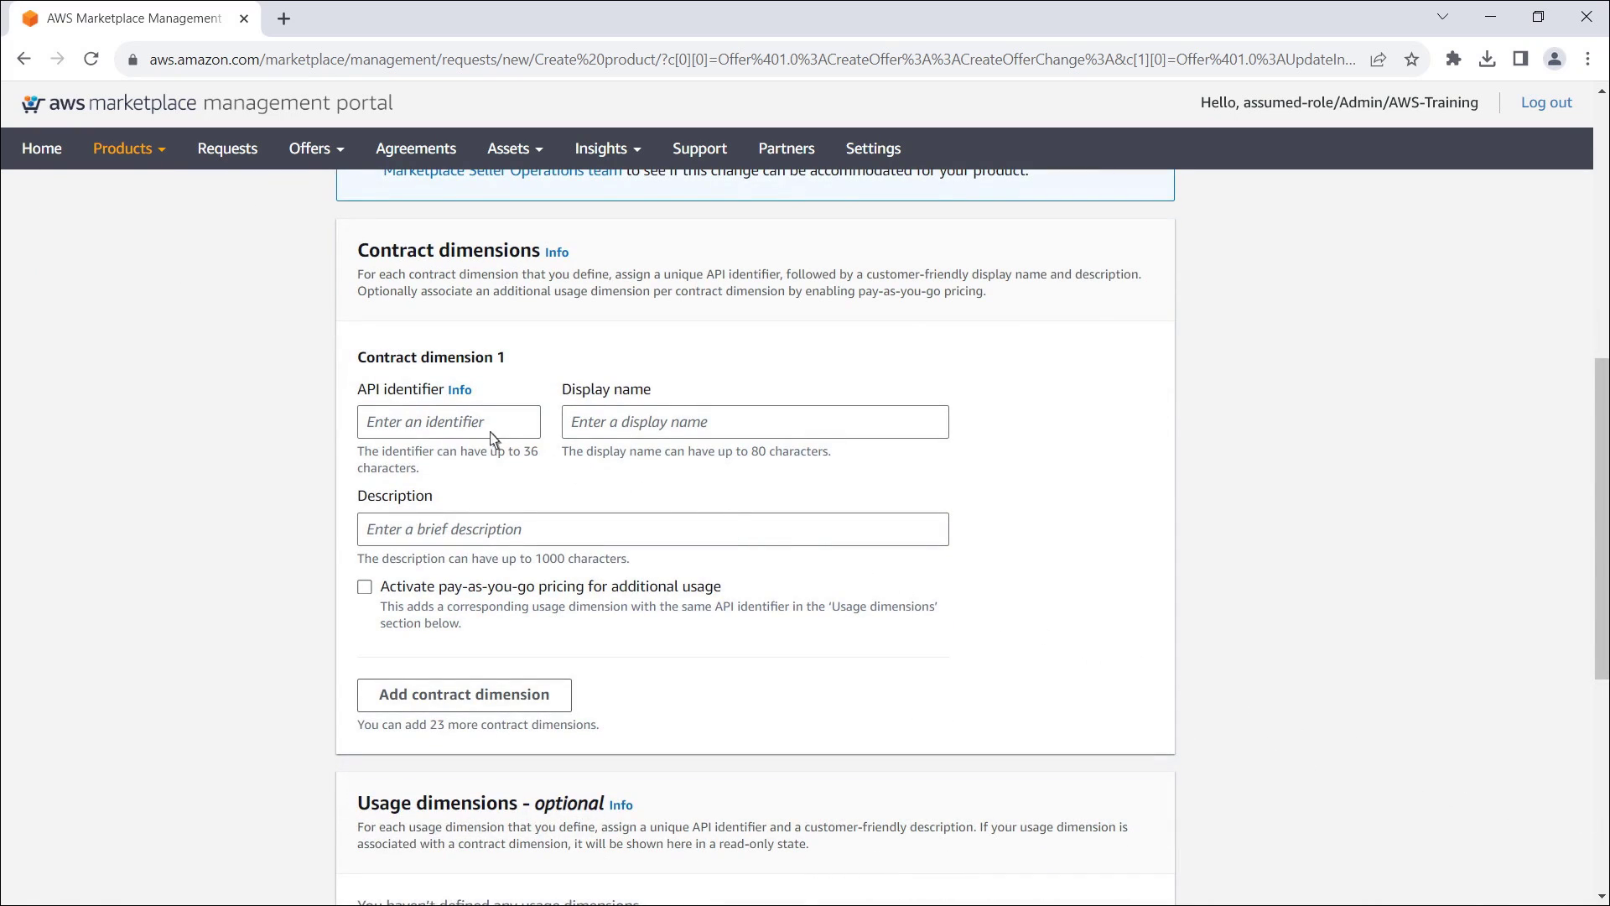
Define contract dimension 1 as log1 'Ingested Log' and add a second dimension
text(log1)
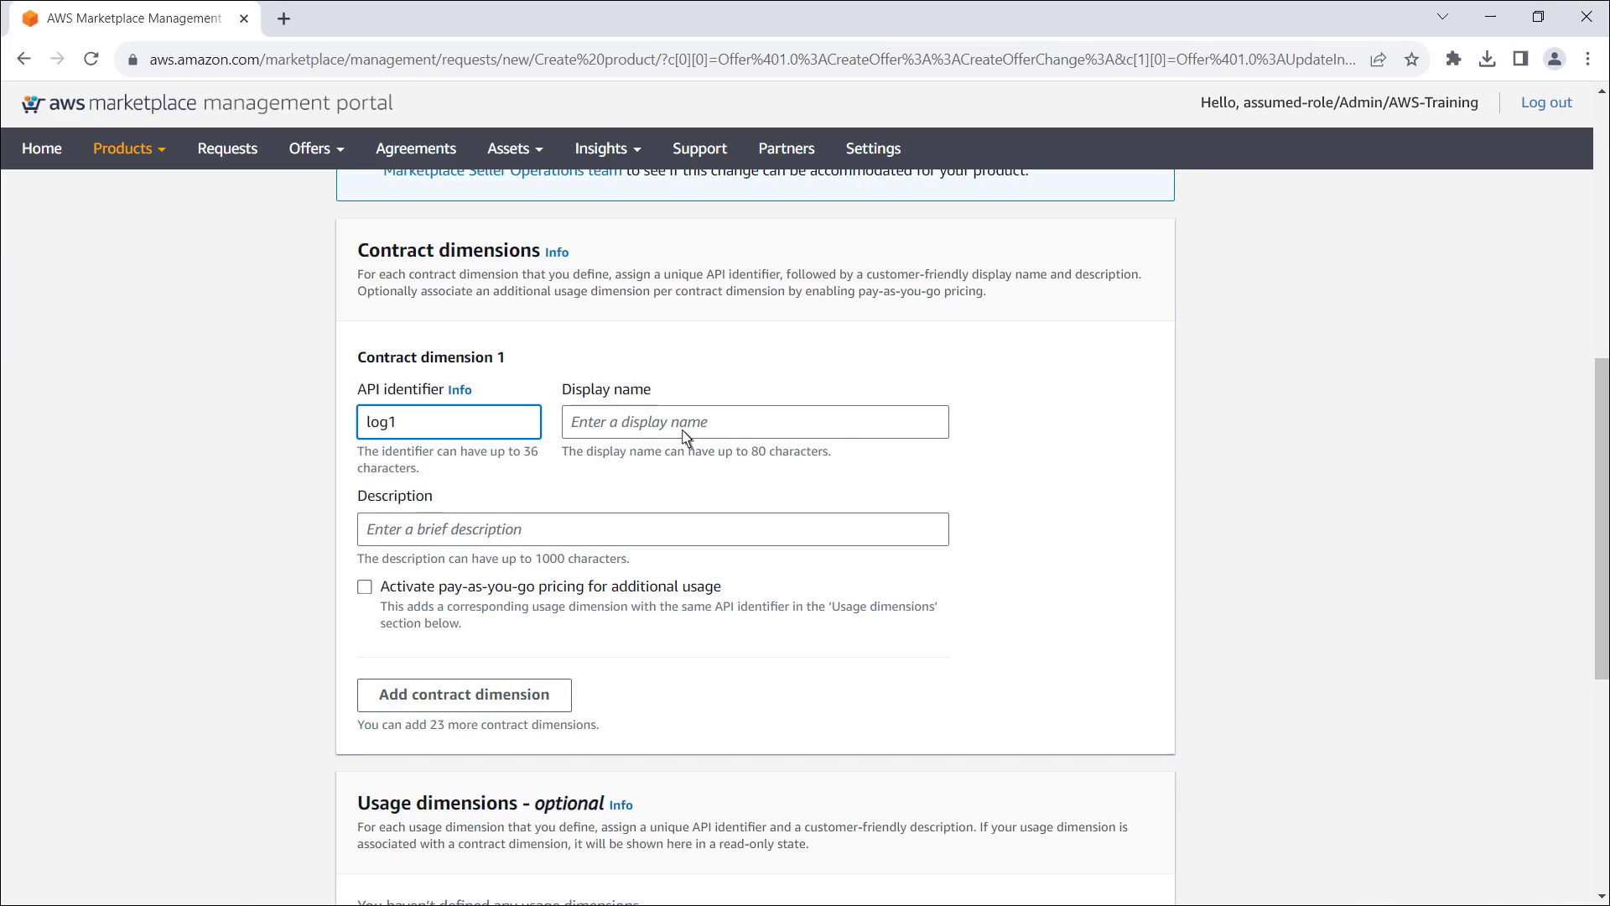
text(Ingested Log)
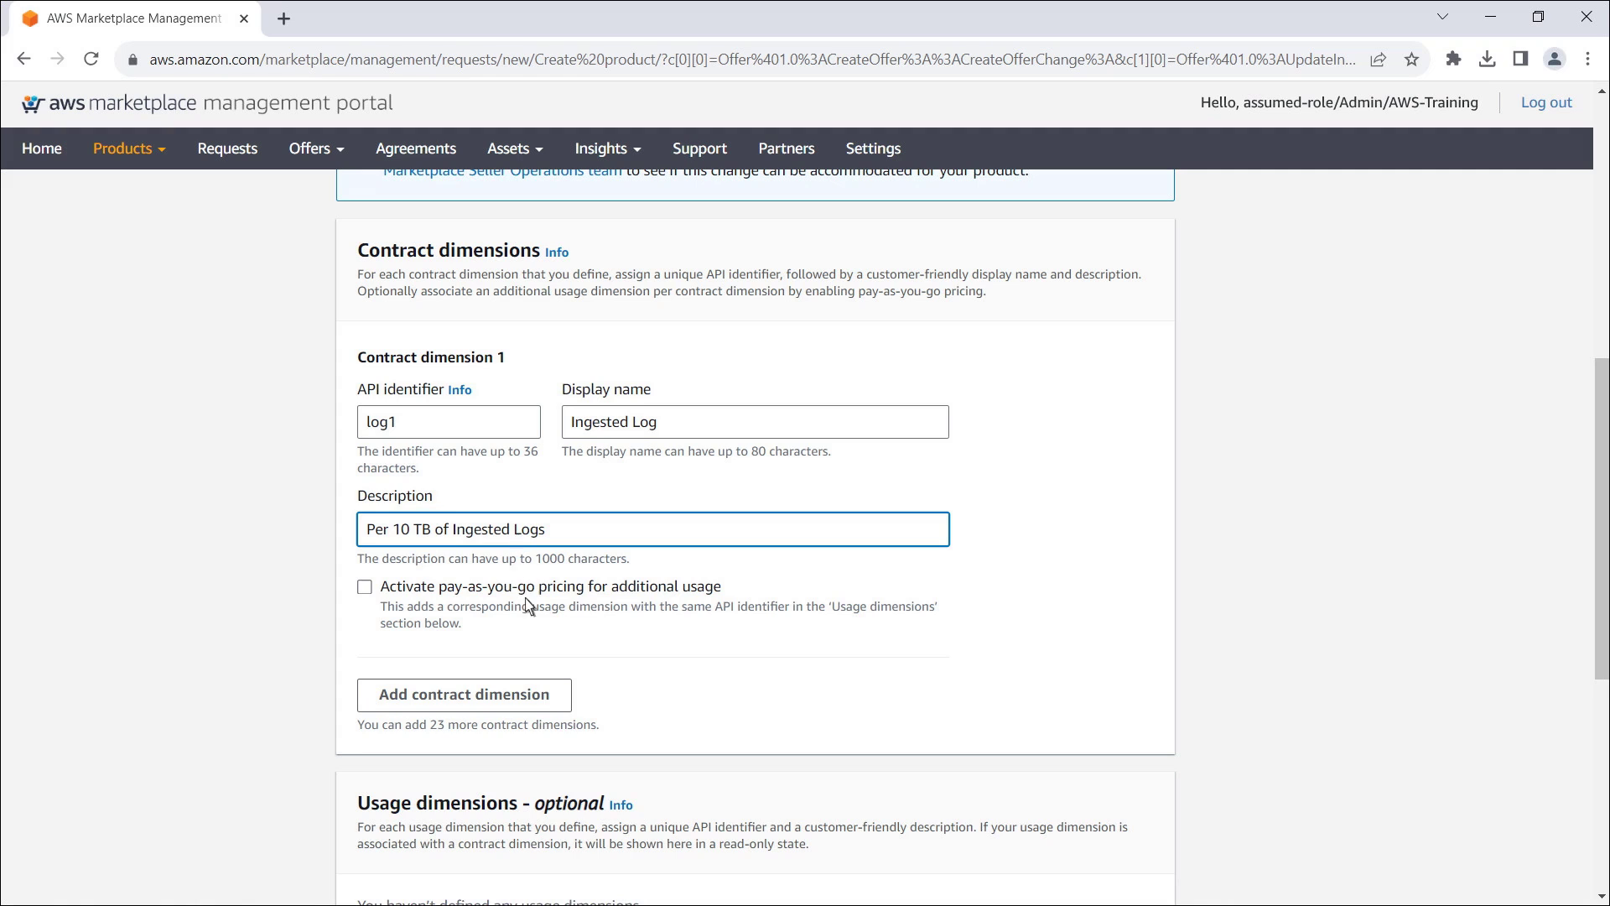
click(463, 694)
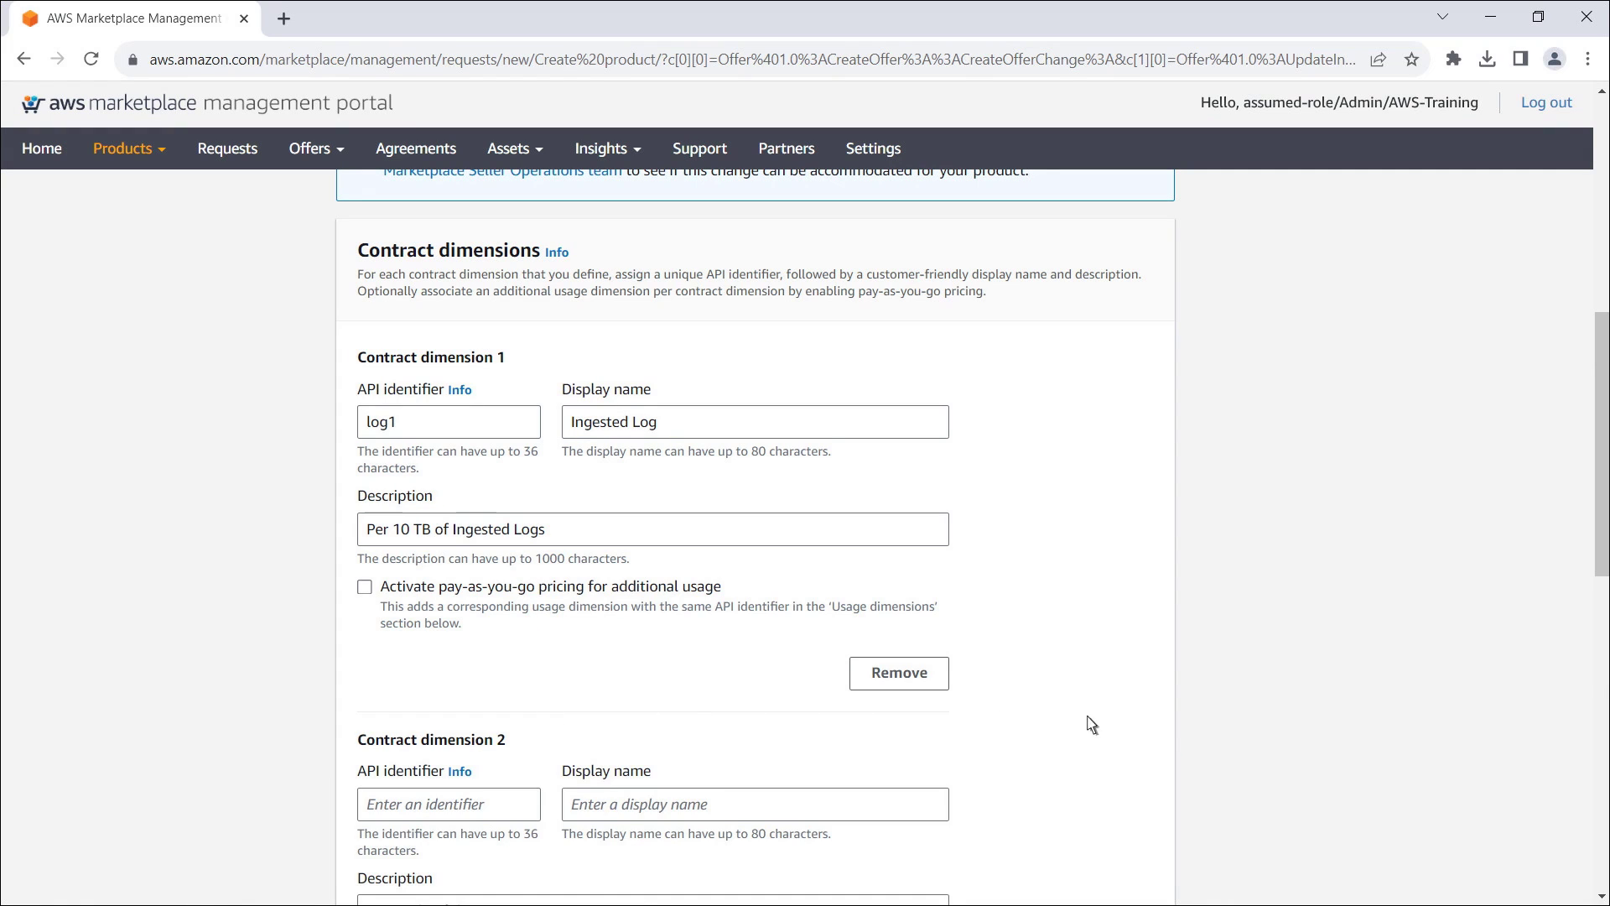
scroll(down, 3)
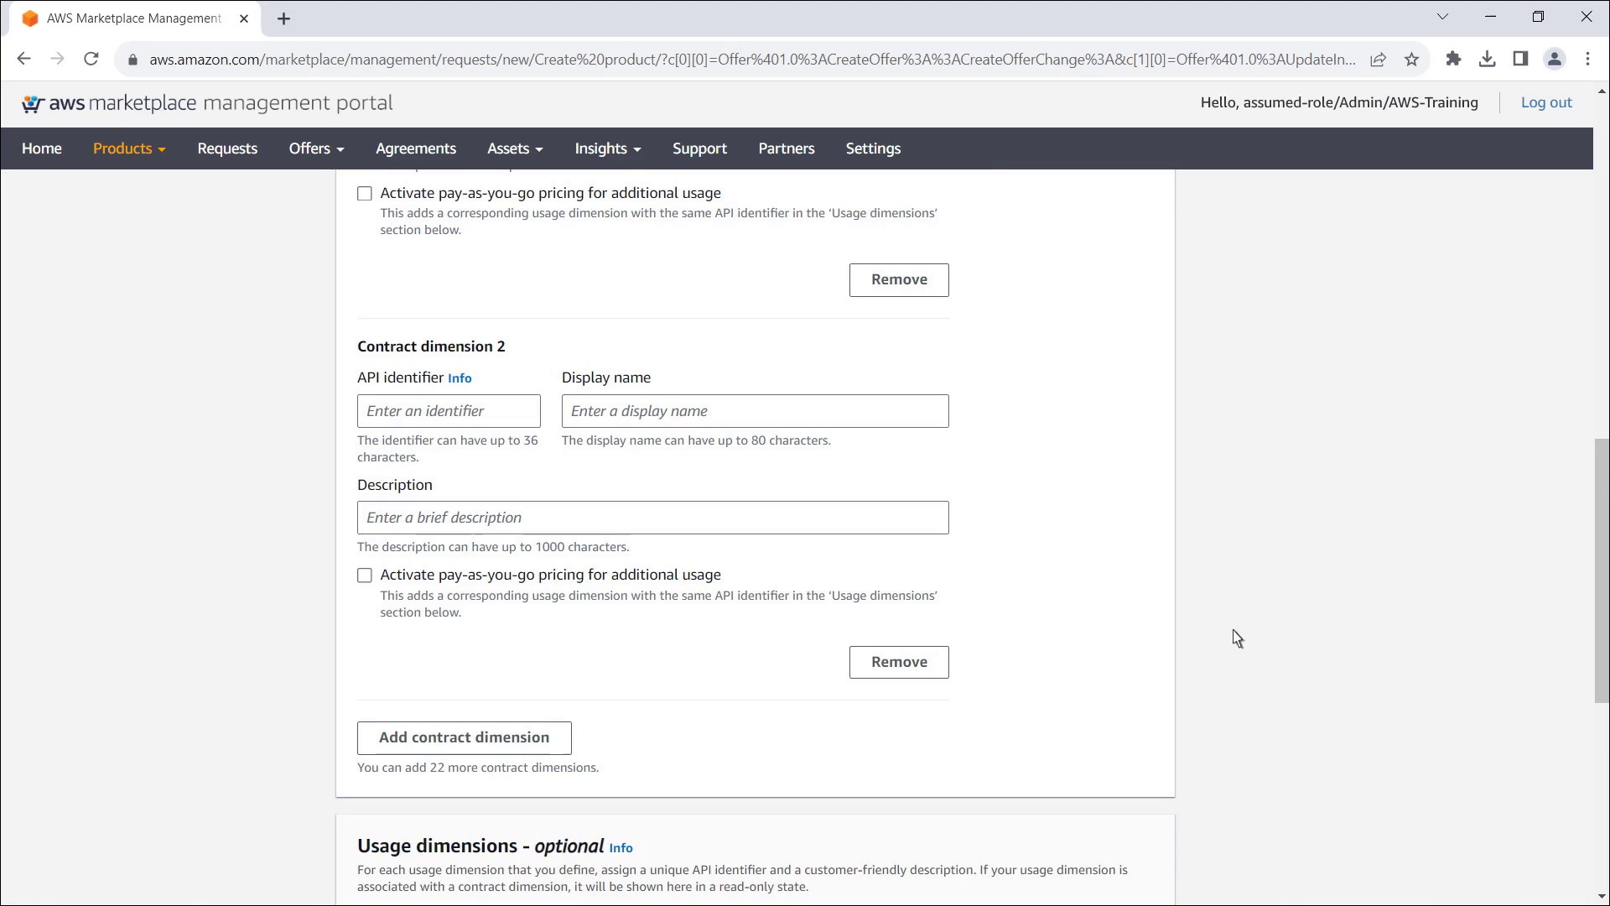
Define dimension 2 as api1 'API Calls', per 1000 API calls, with pay-as-you-go pricing enabled
text(api1)
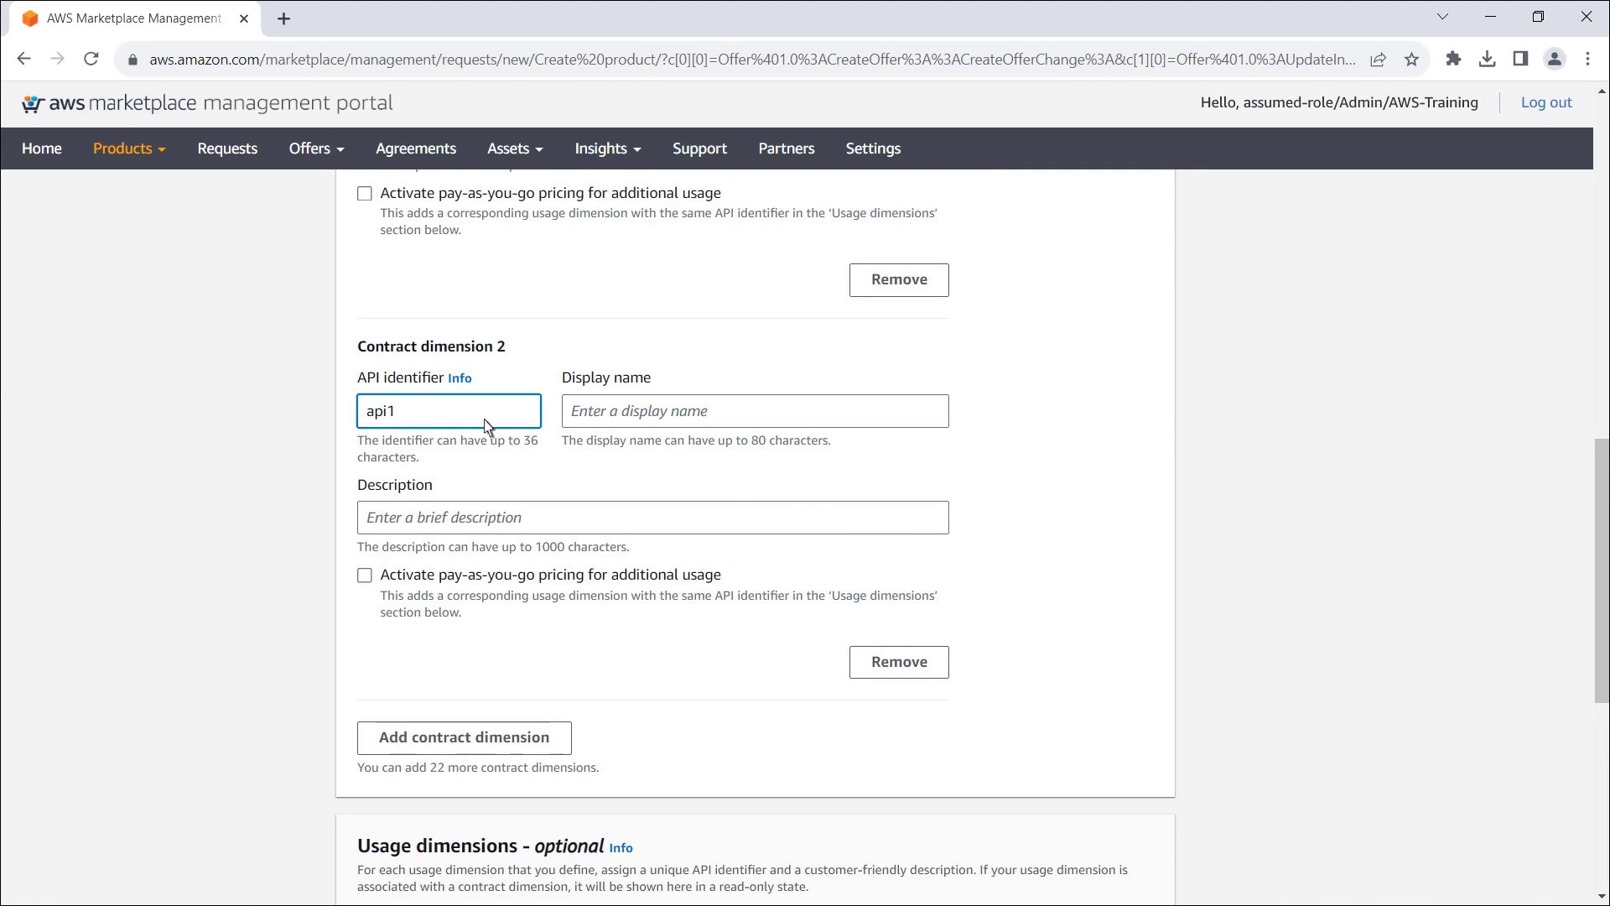
text(API Calls)
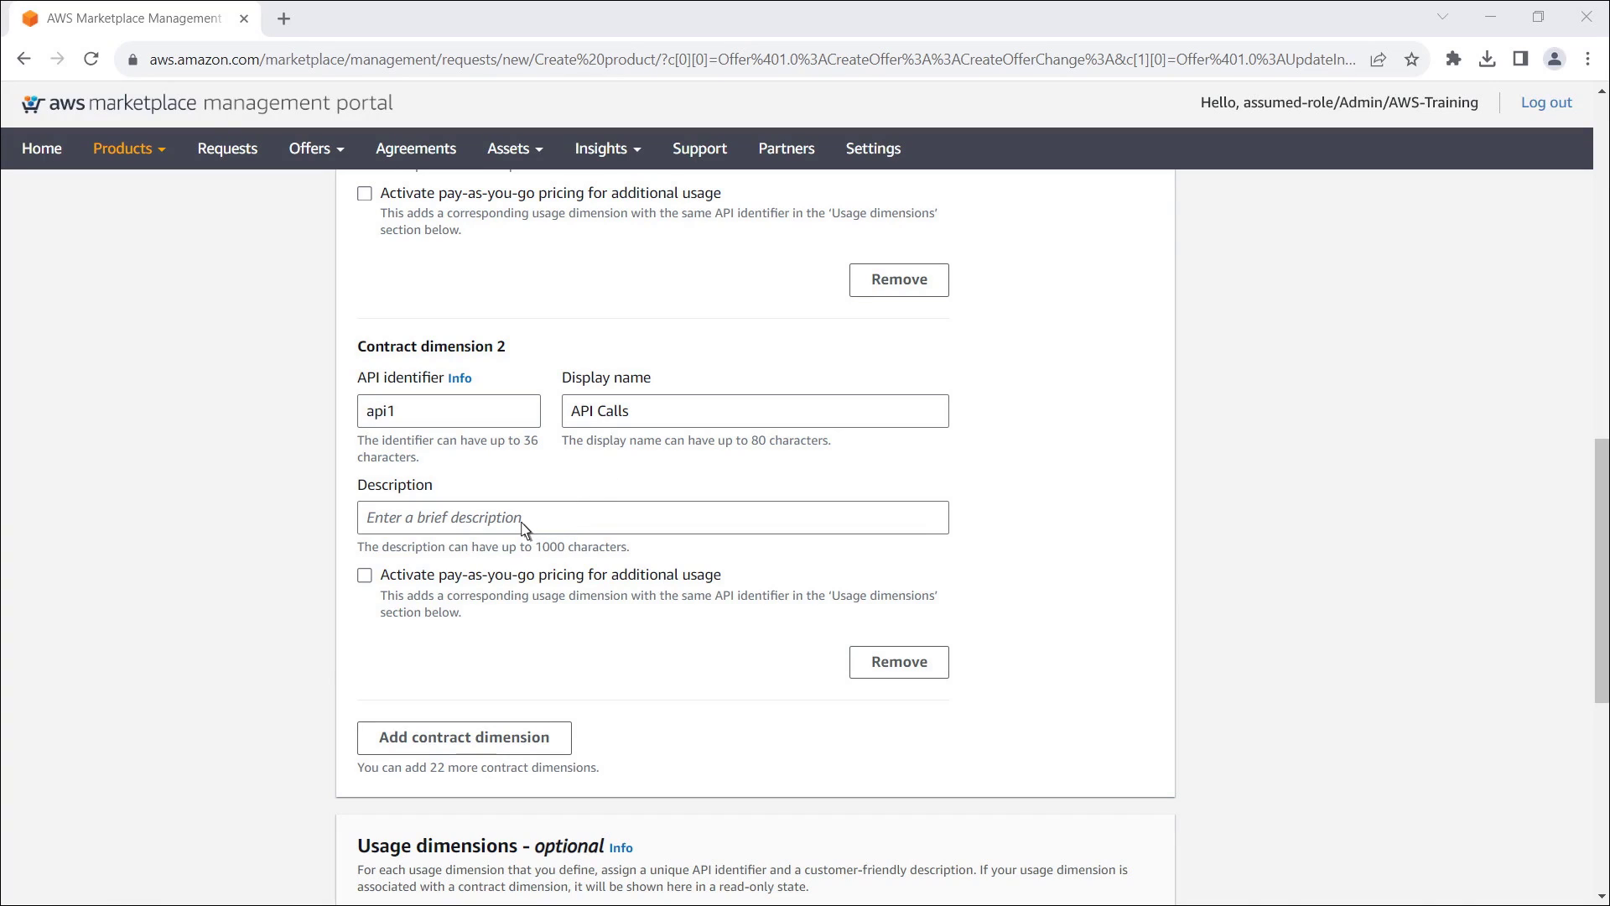
text(Per 1000 API Calls)
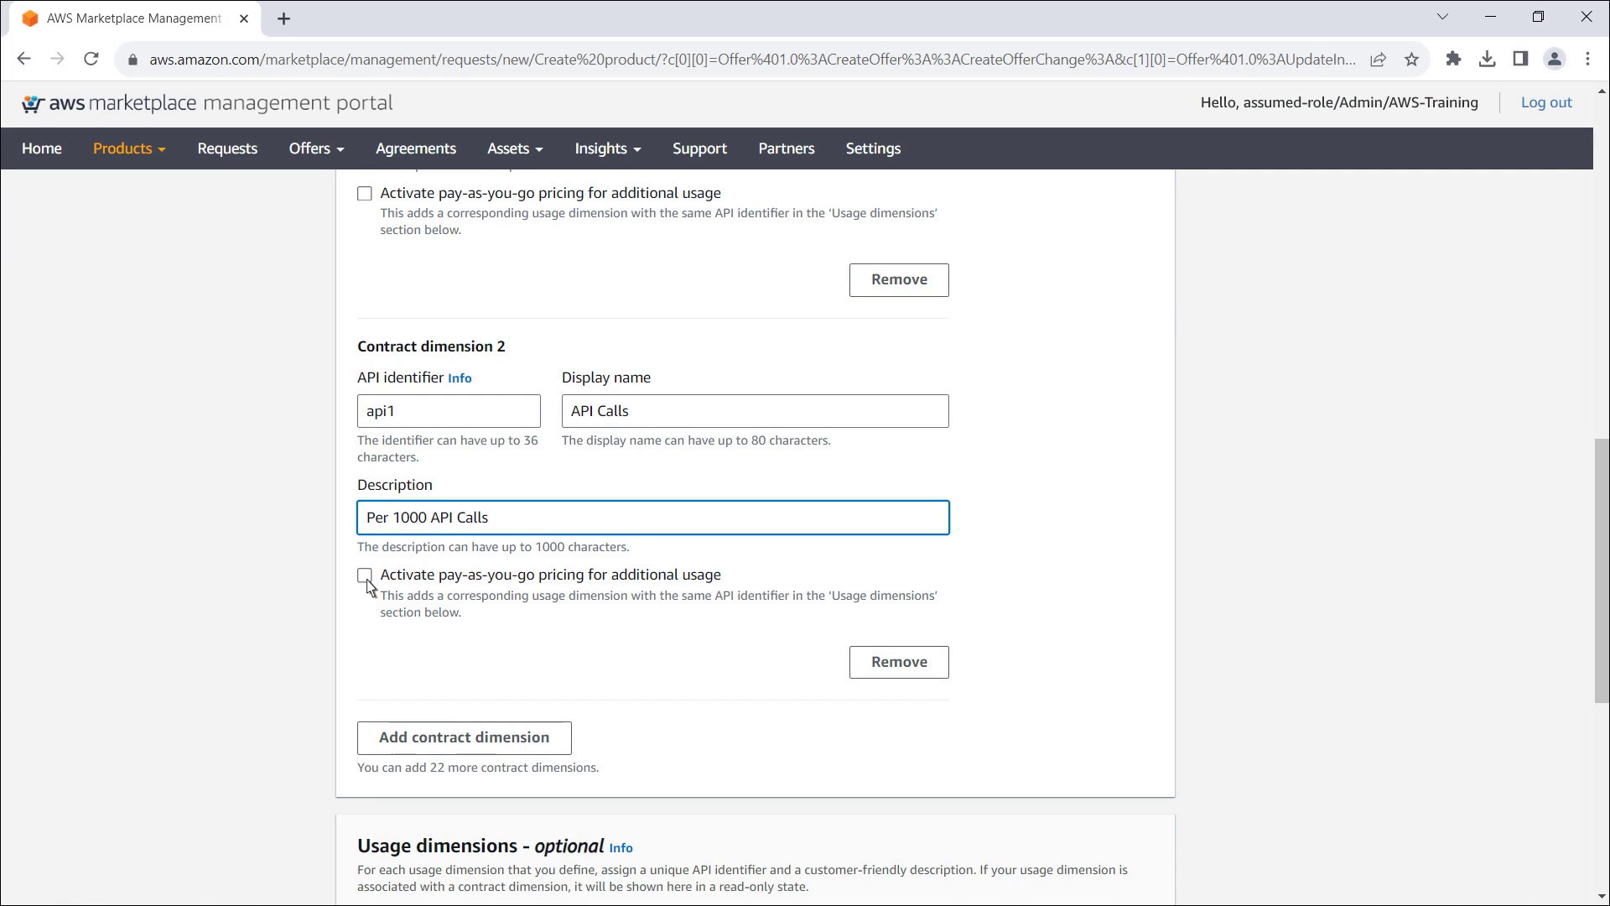
click(364, 576)
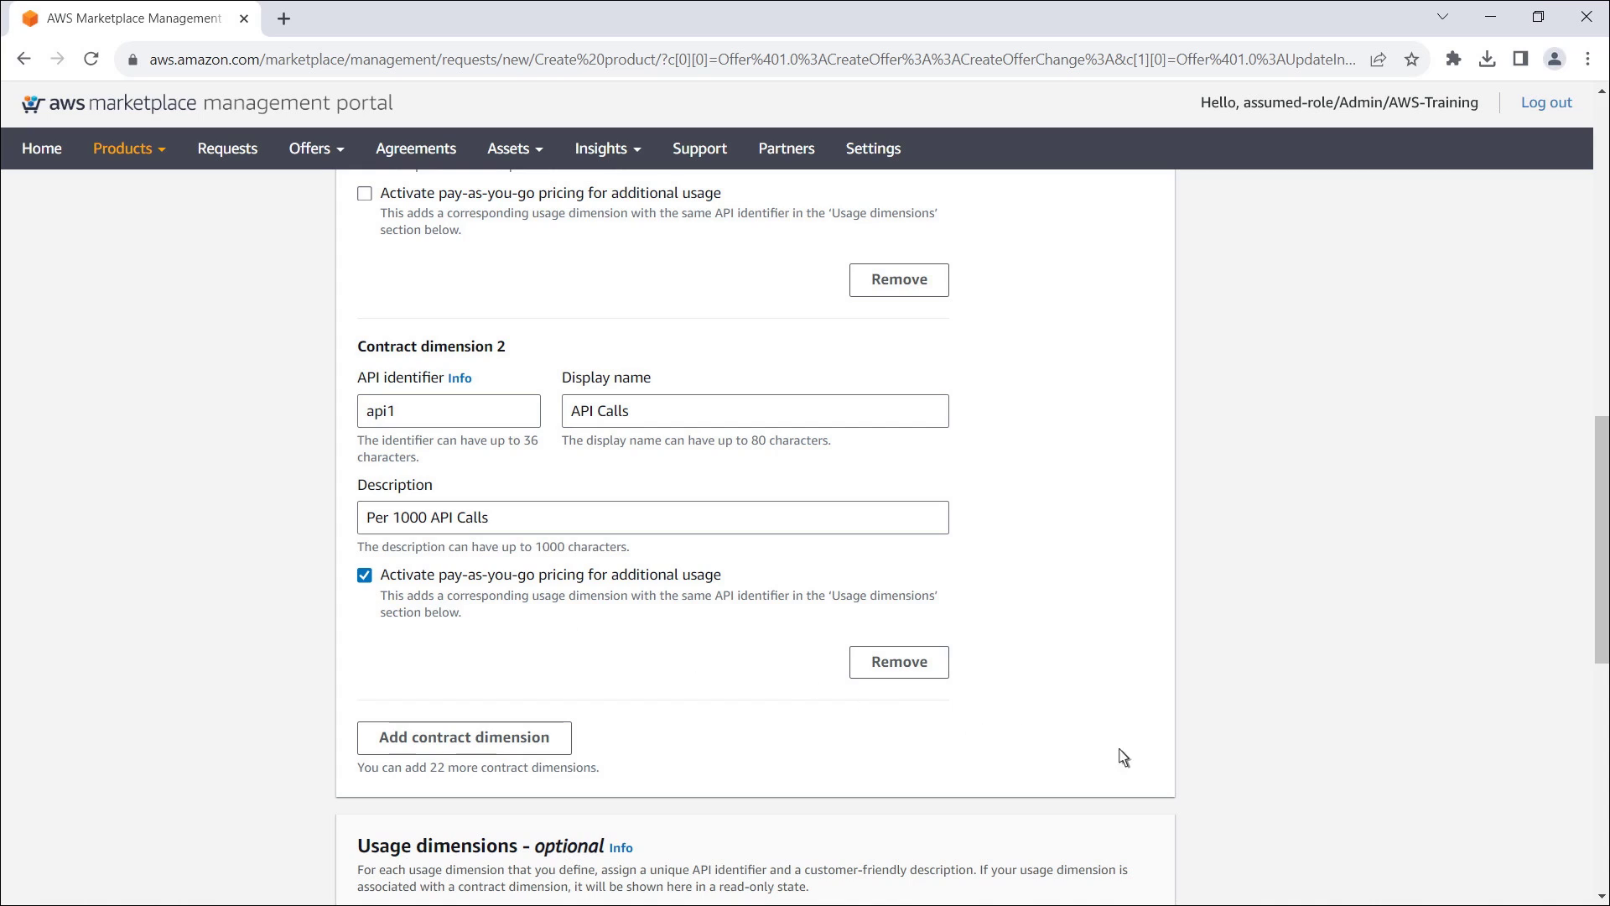
Describe usage dimension api1 as 'Per 1 API call'
scroll(down, 3)
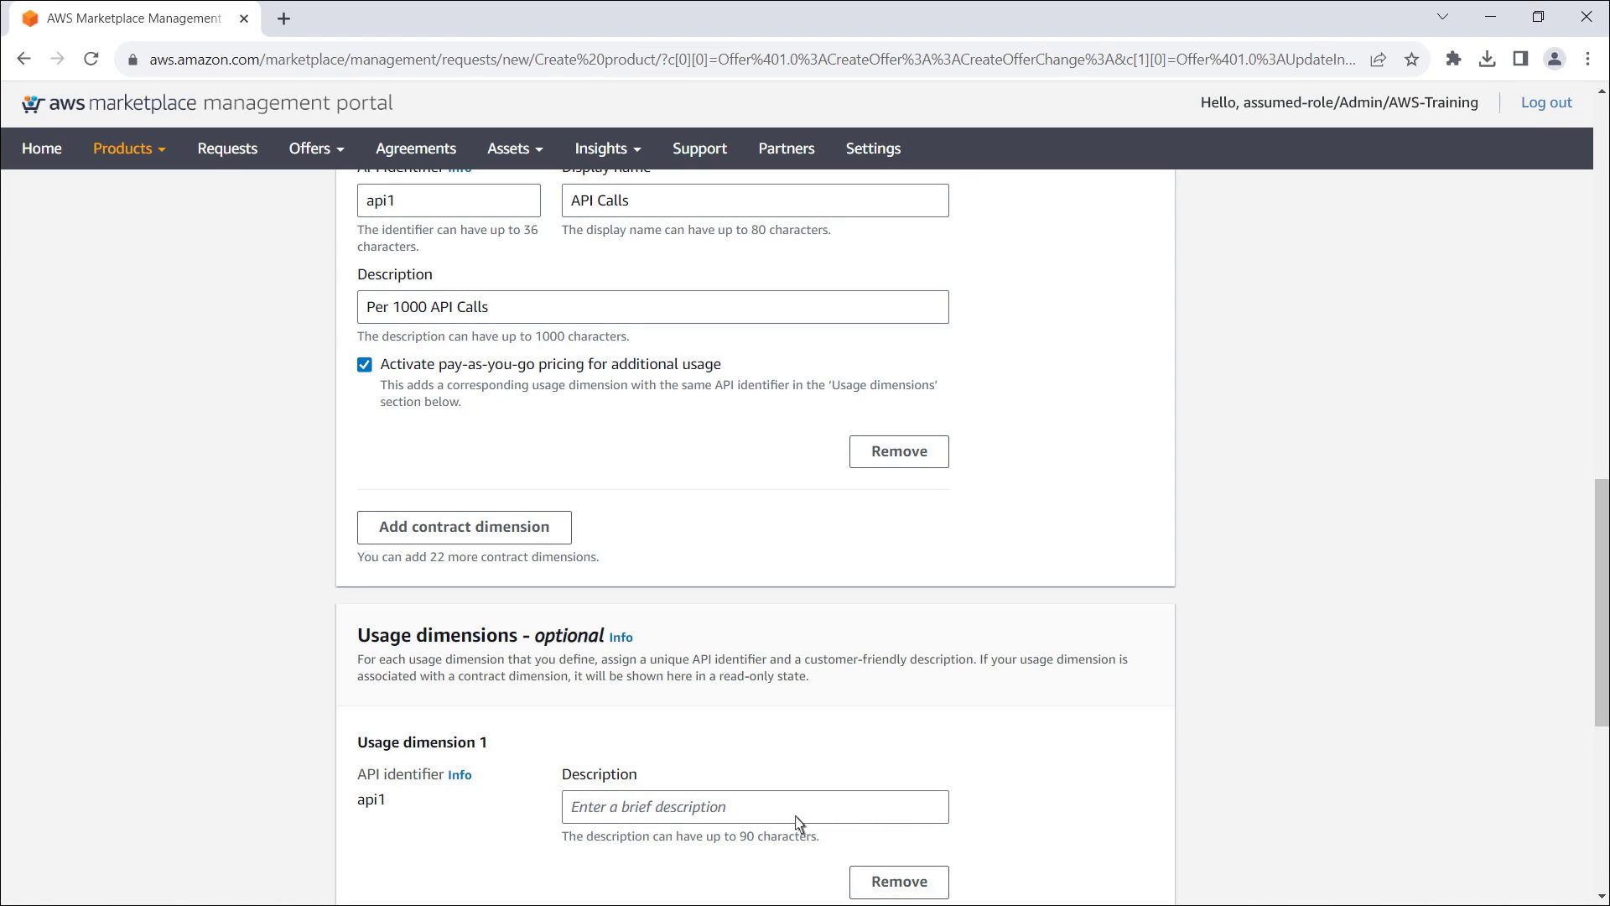
text(Per 1 API  call)
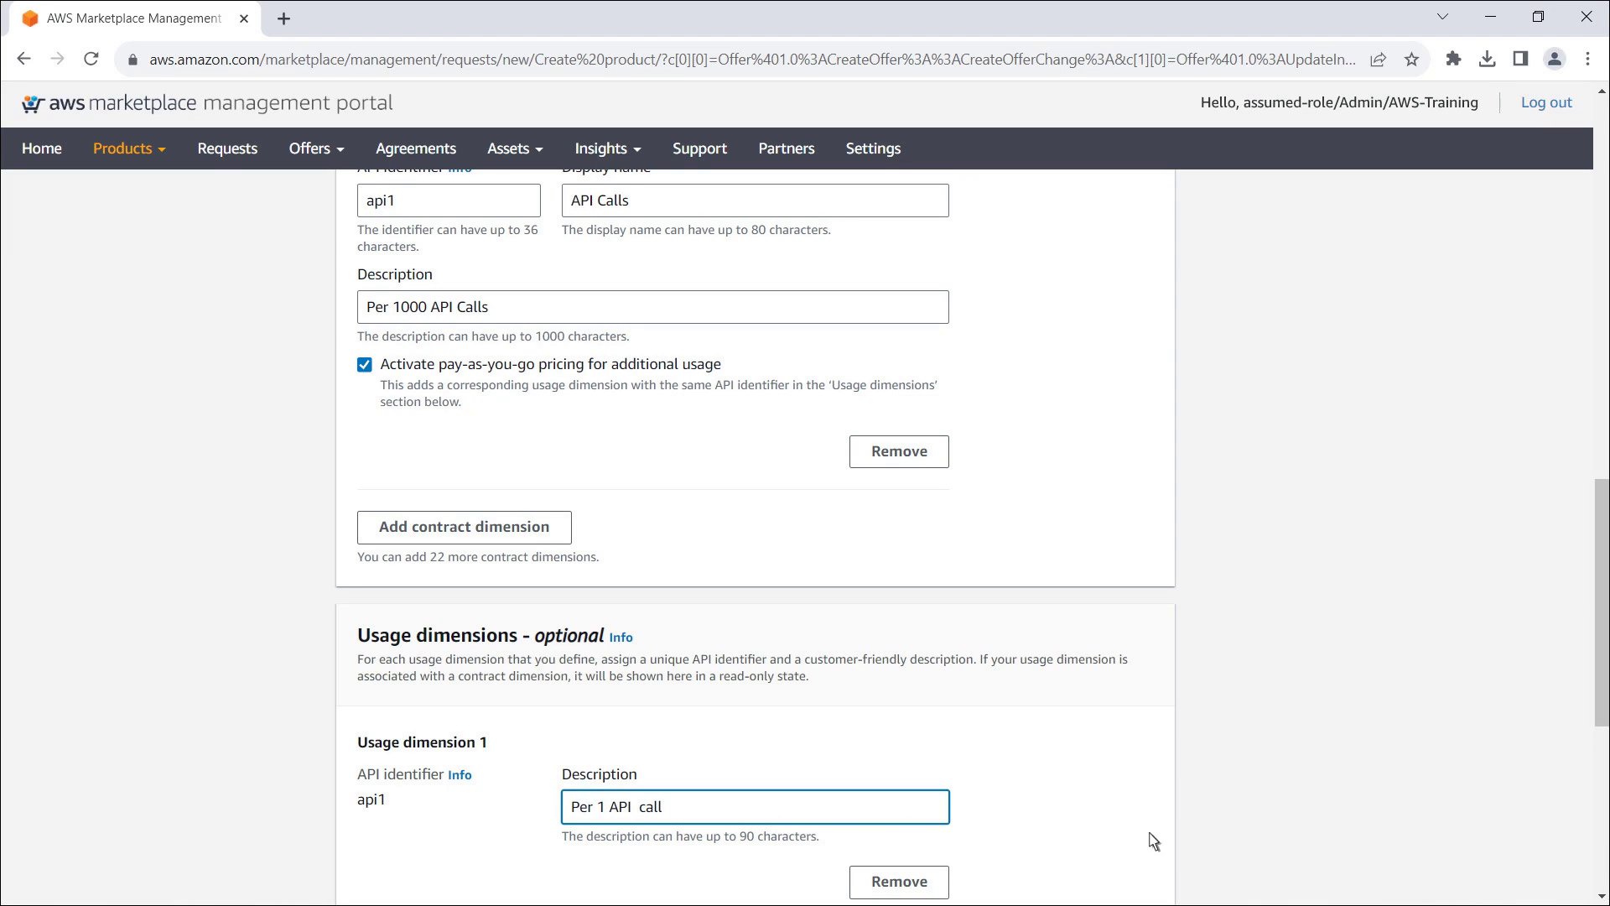
scroll(down, 3)
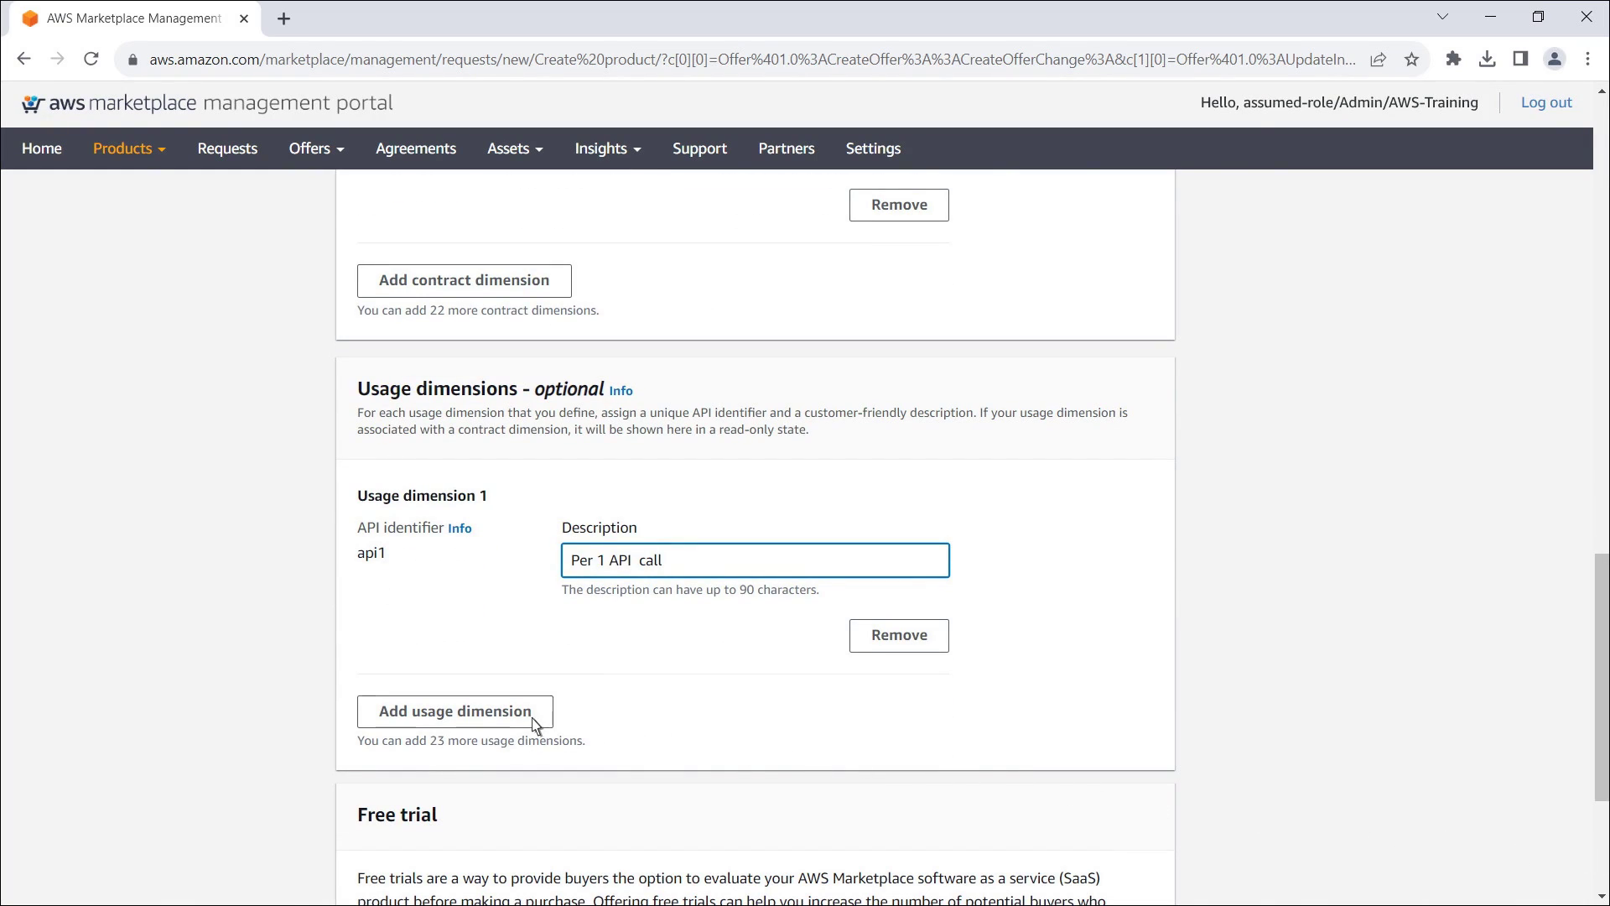
Add usage dimension usg1 described as 'Per 1 external connection'
click(455, 711)
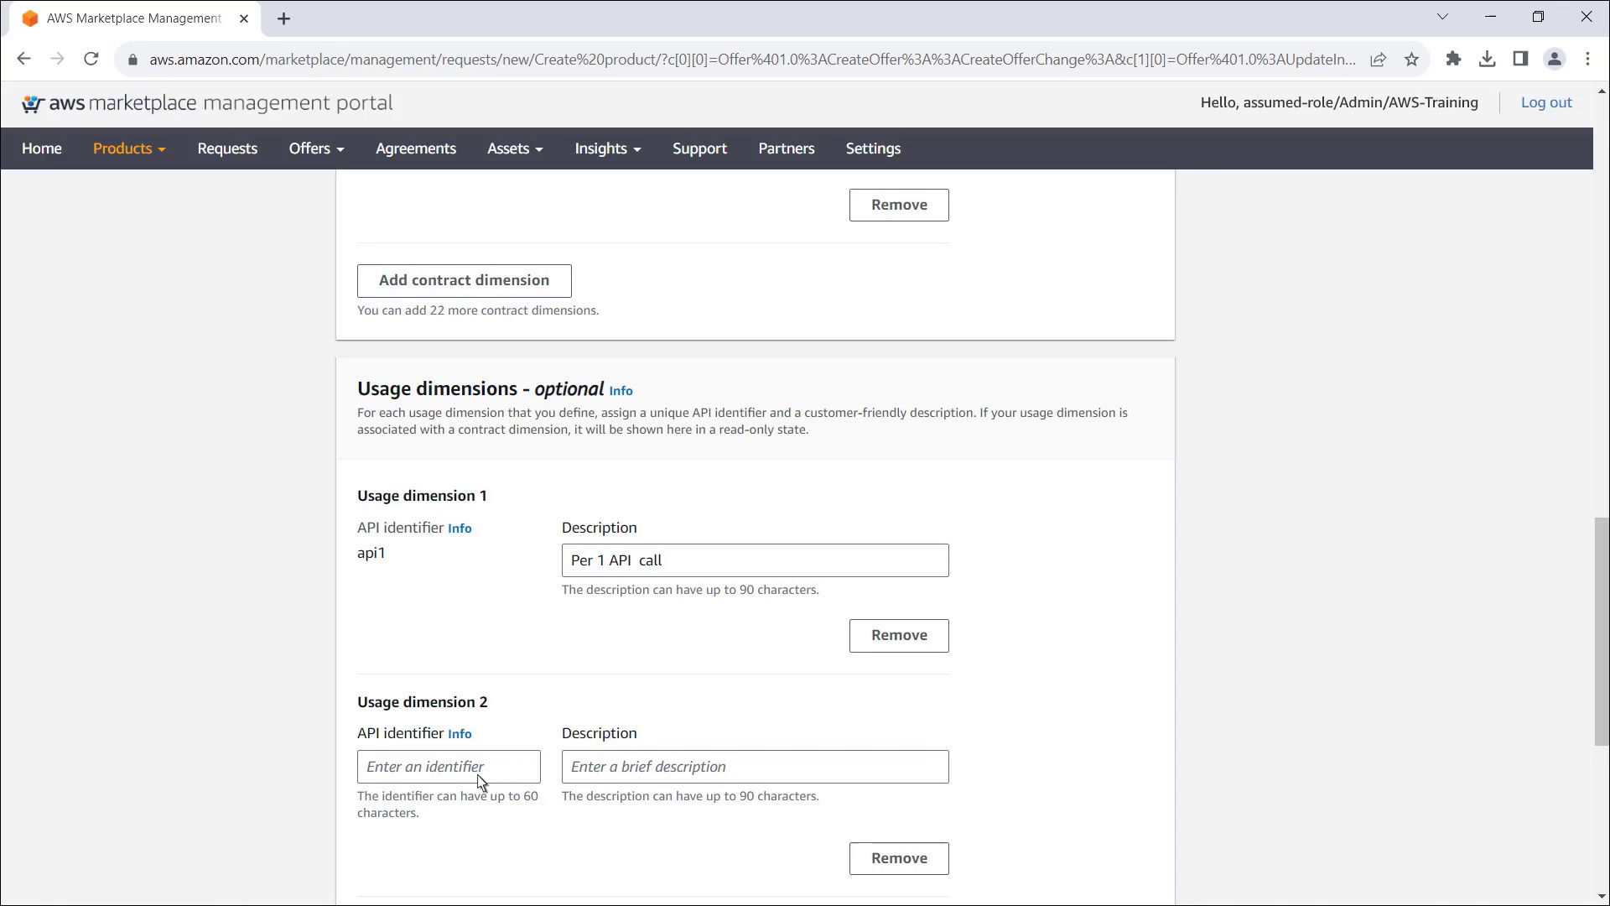
text(usg1)
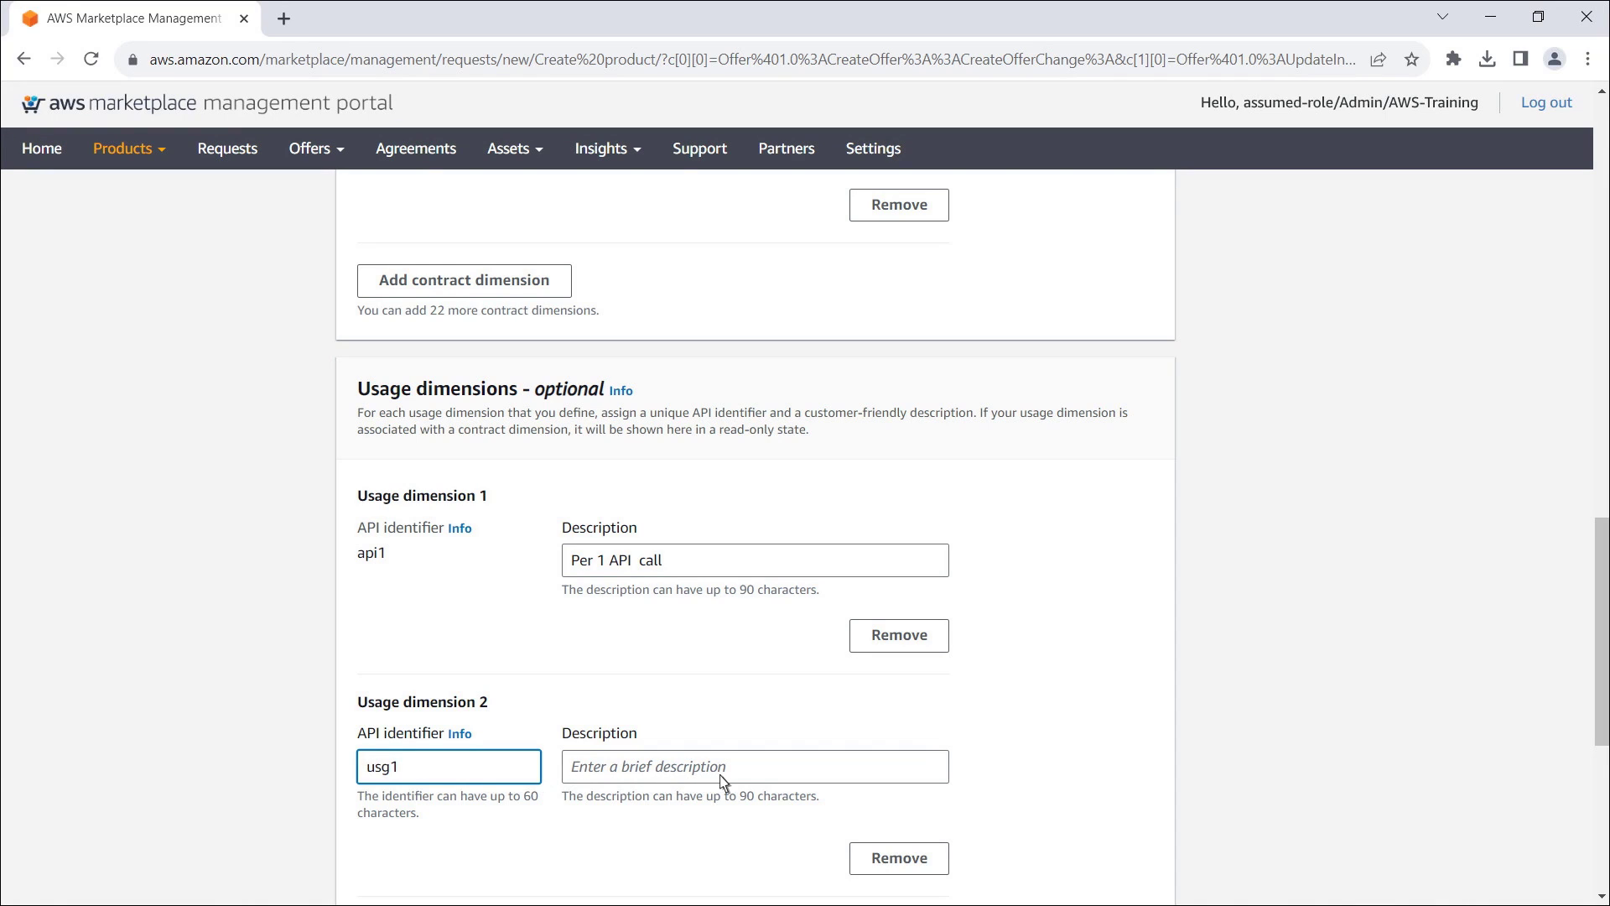
text(Per 1 external connection)
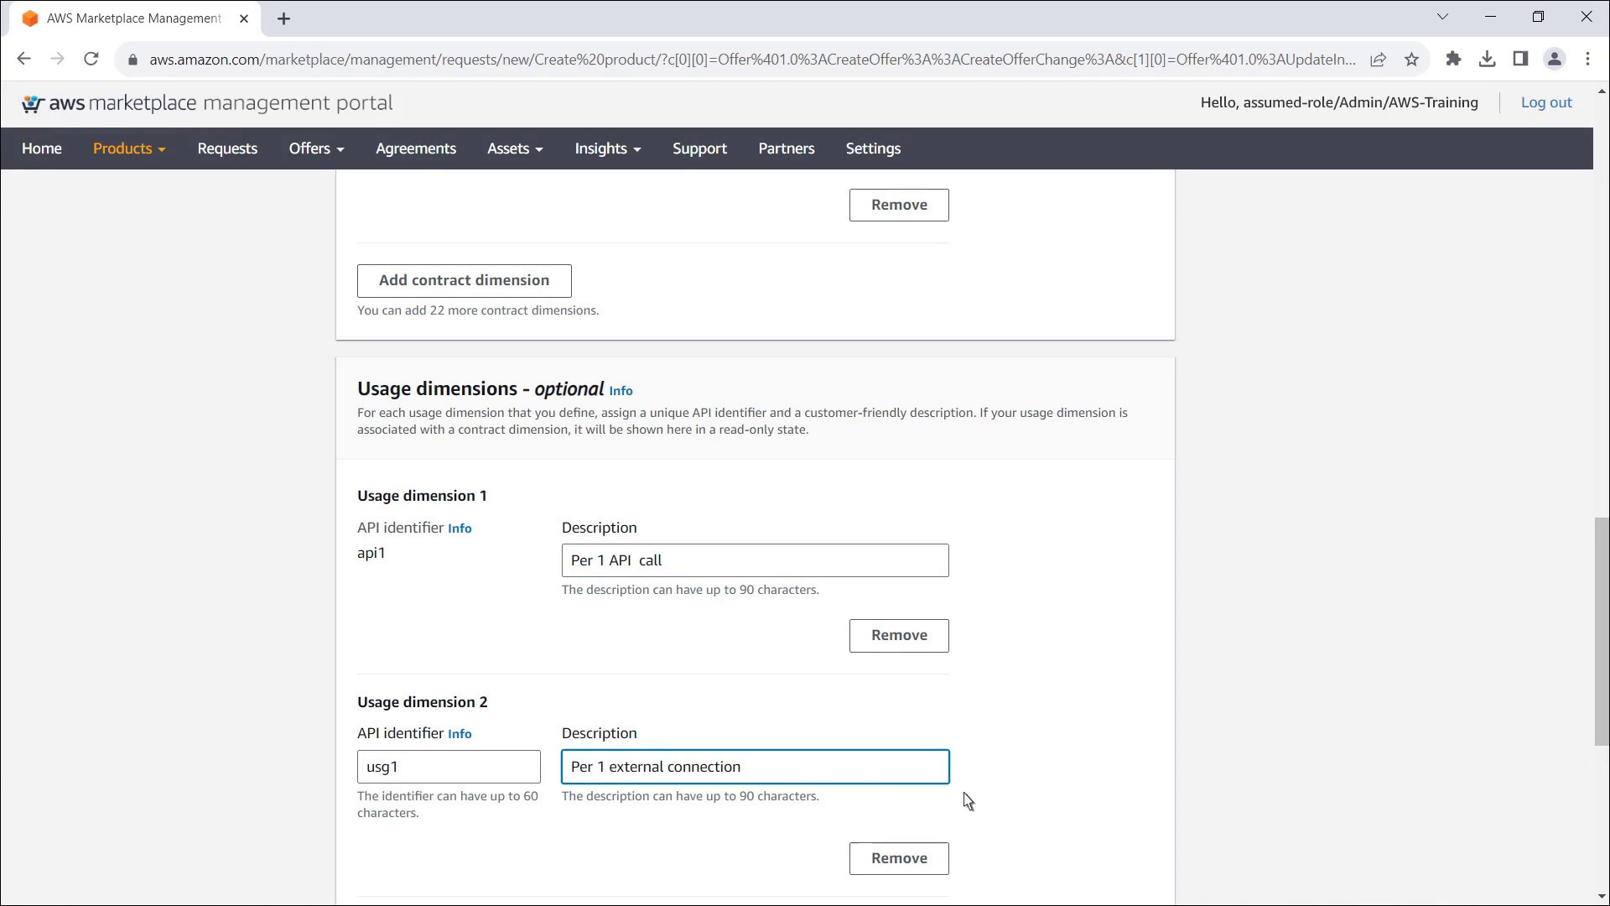
scroll(down, 3)
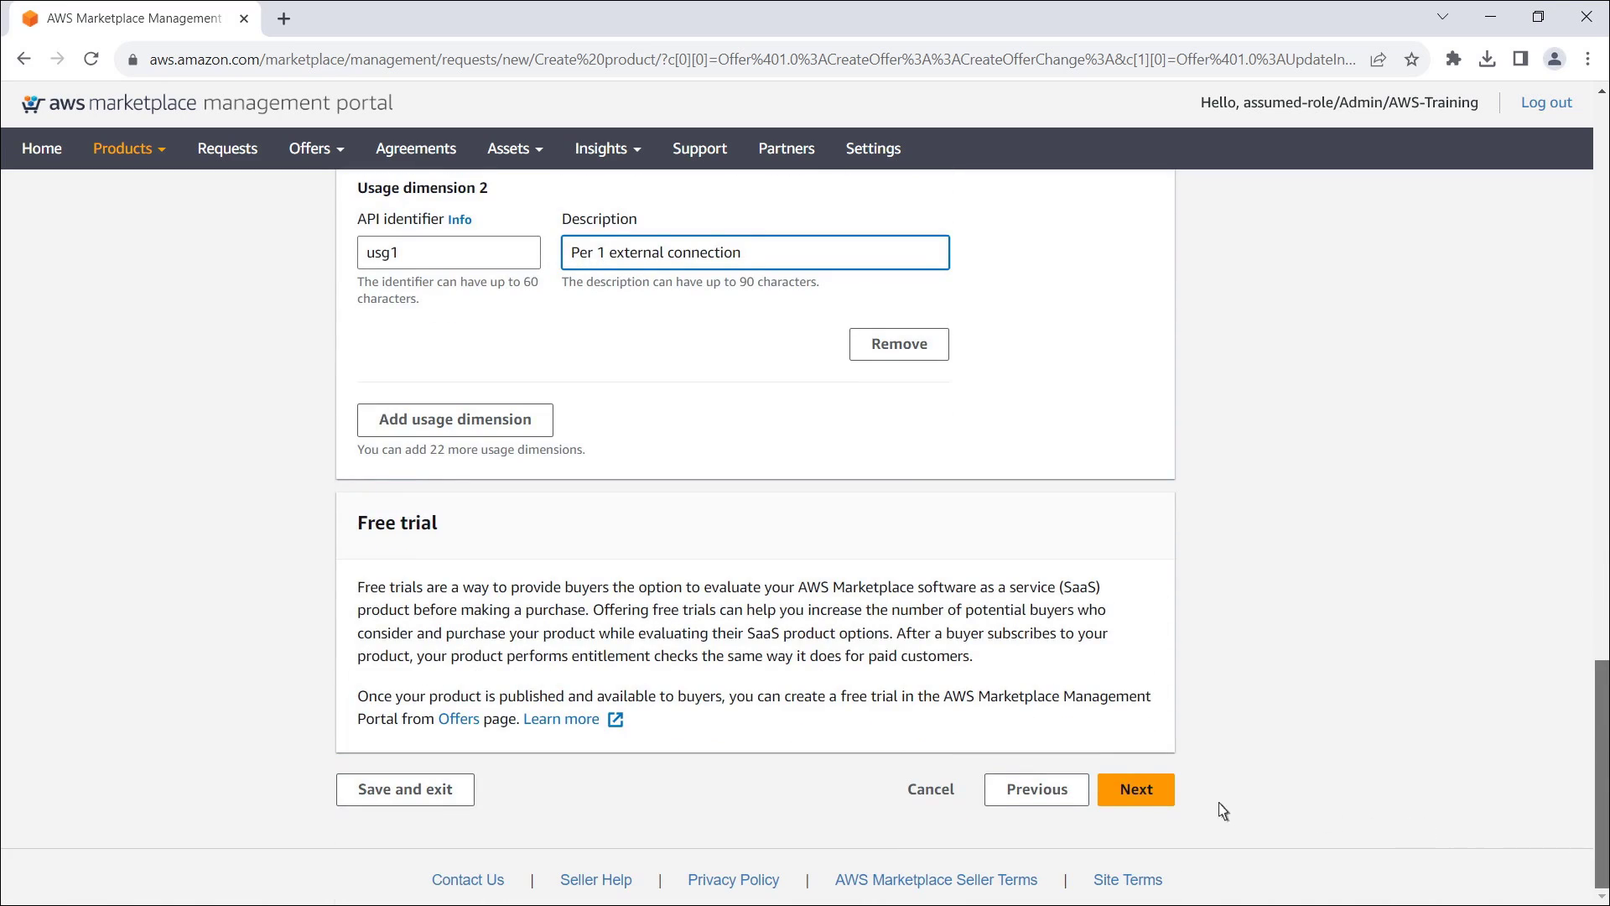
click(1136, 788)
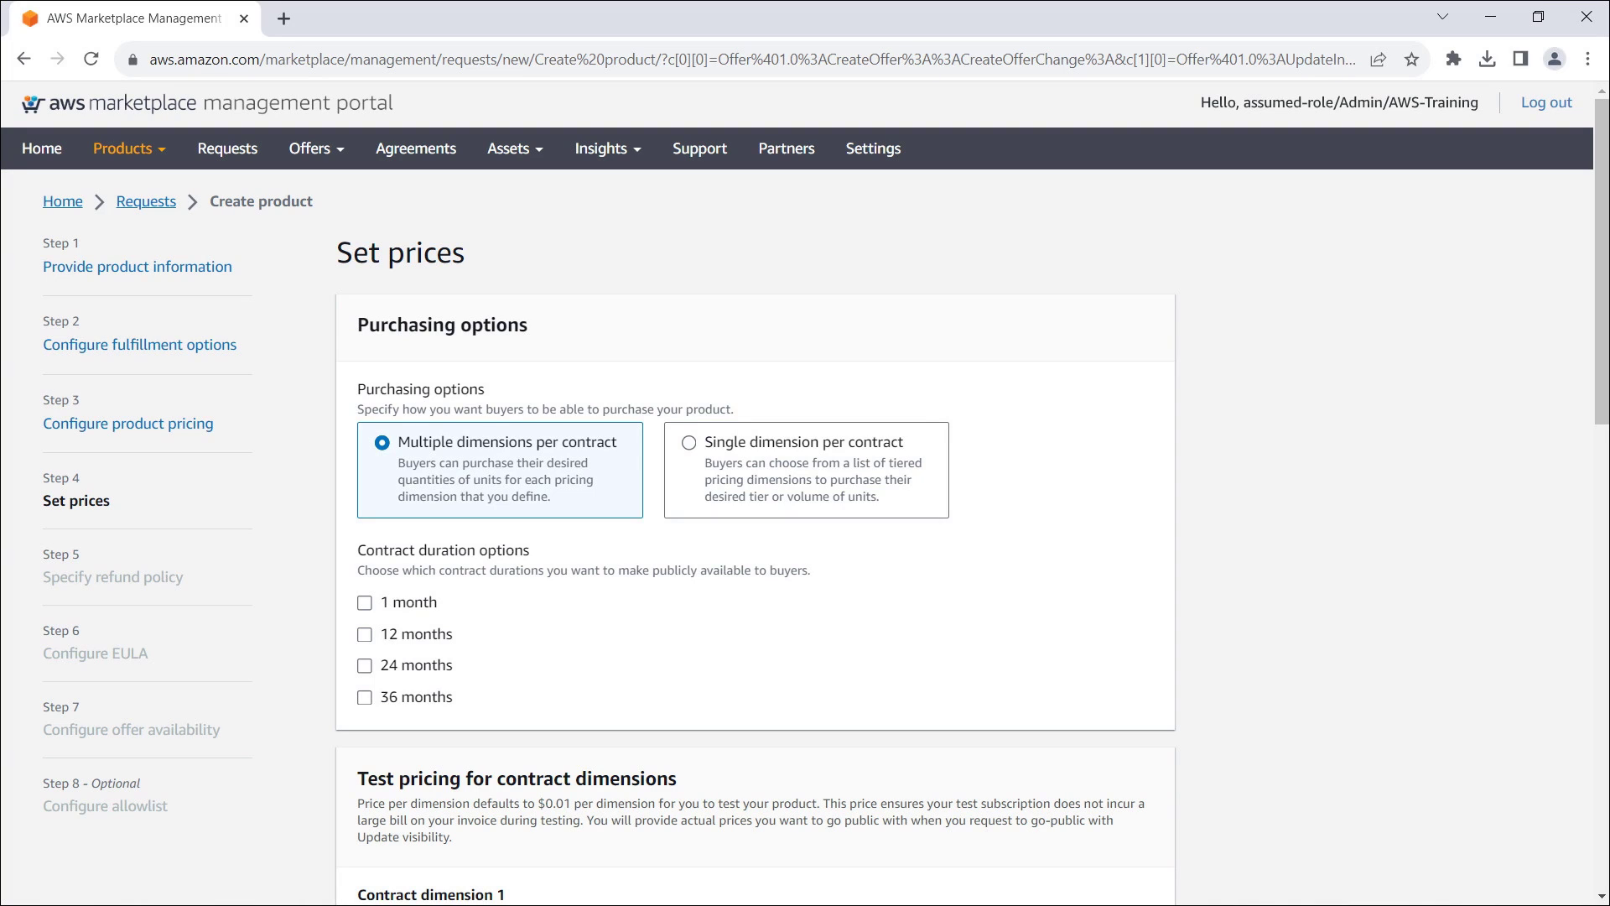
click(364, 634)
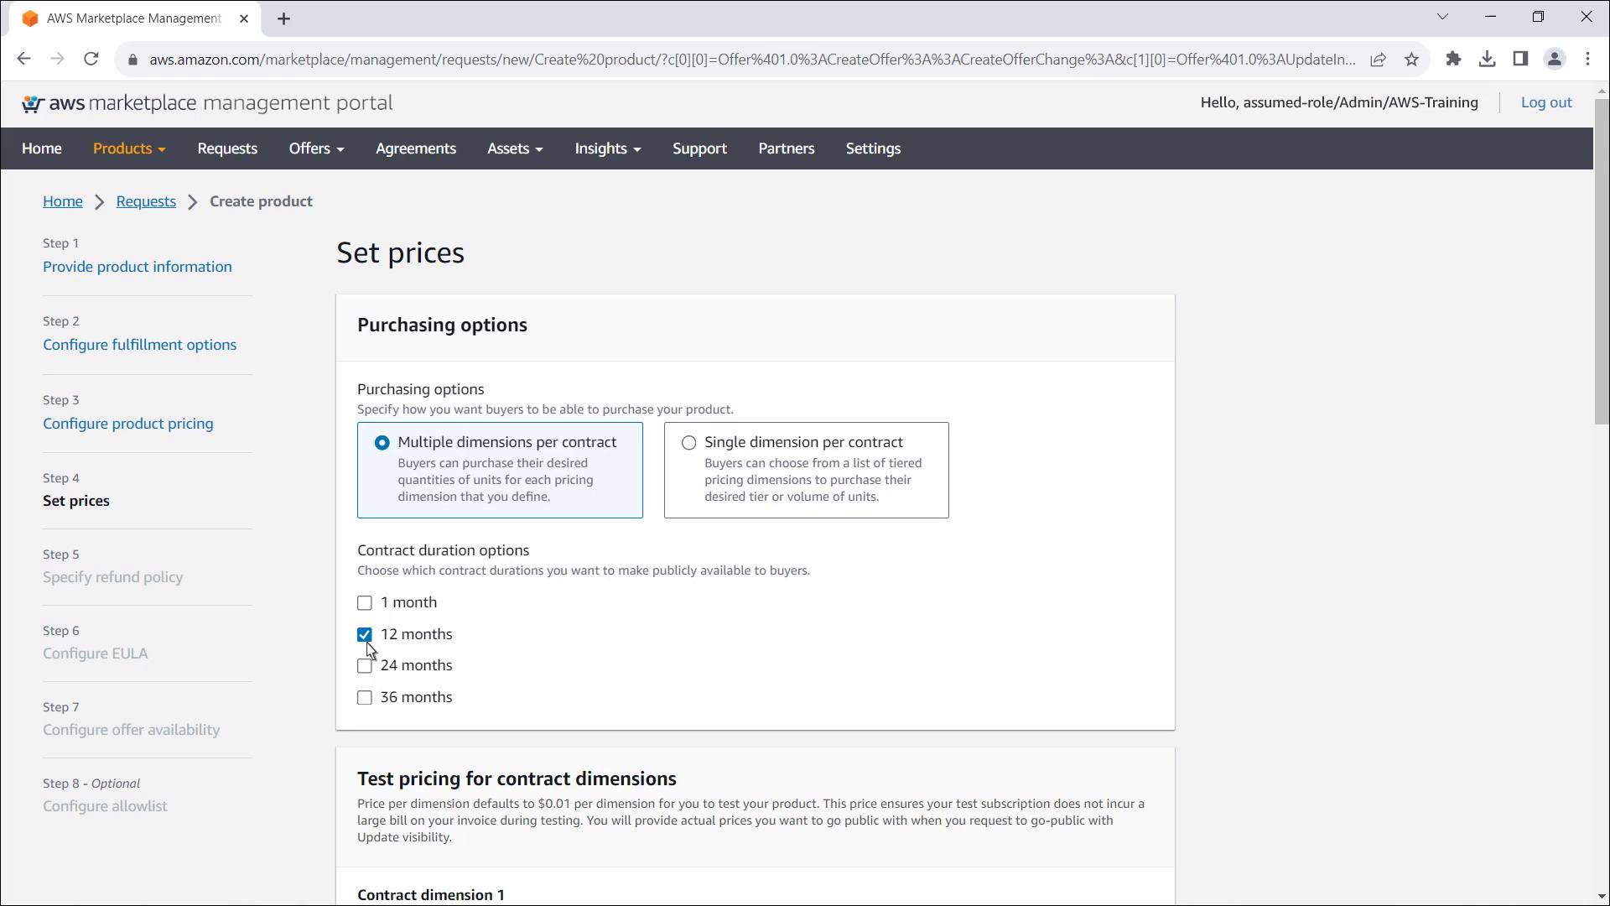
click(364, 666)
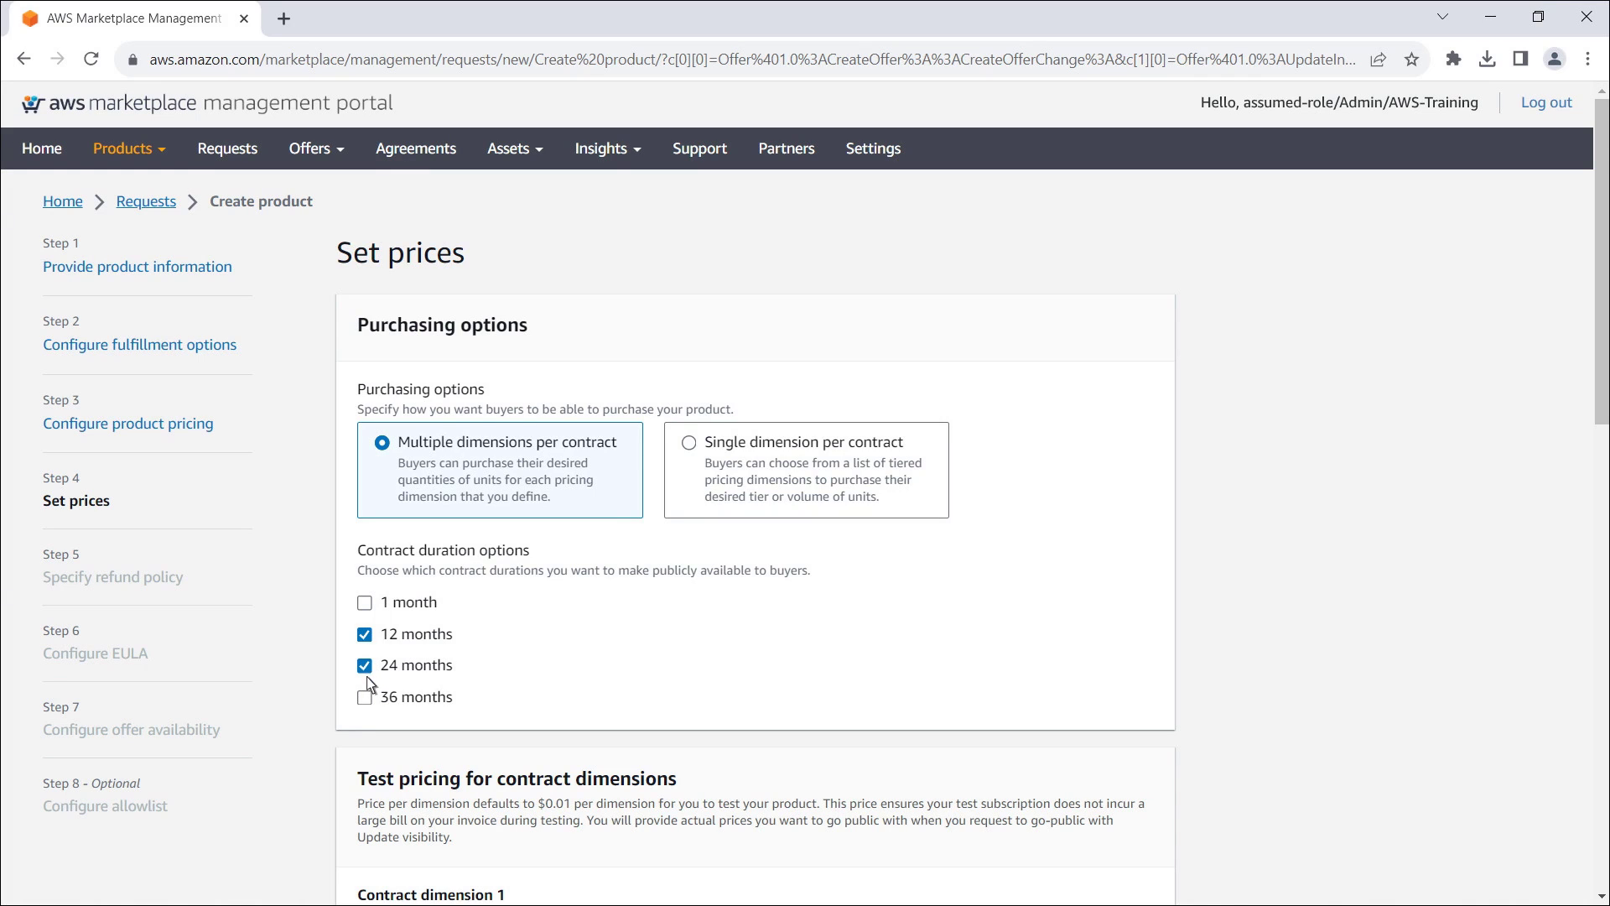
click(364, 697)
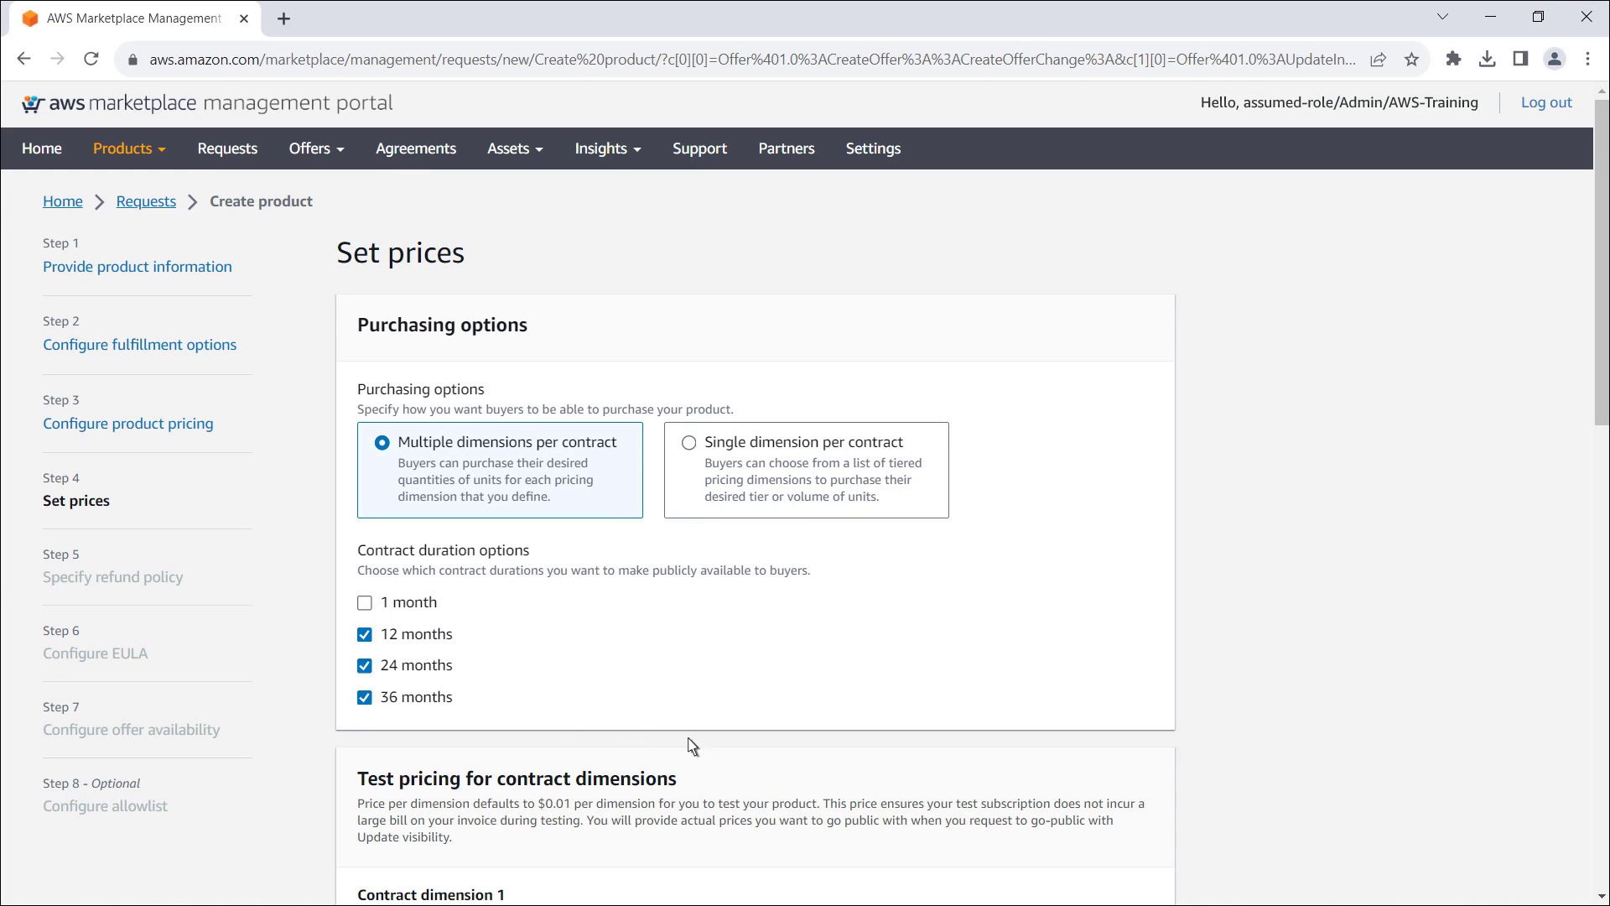
scroll(down, 3)
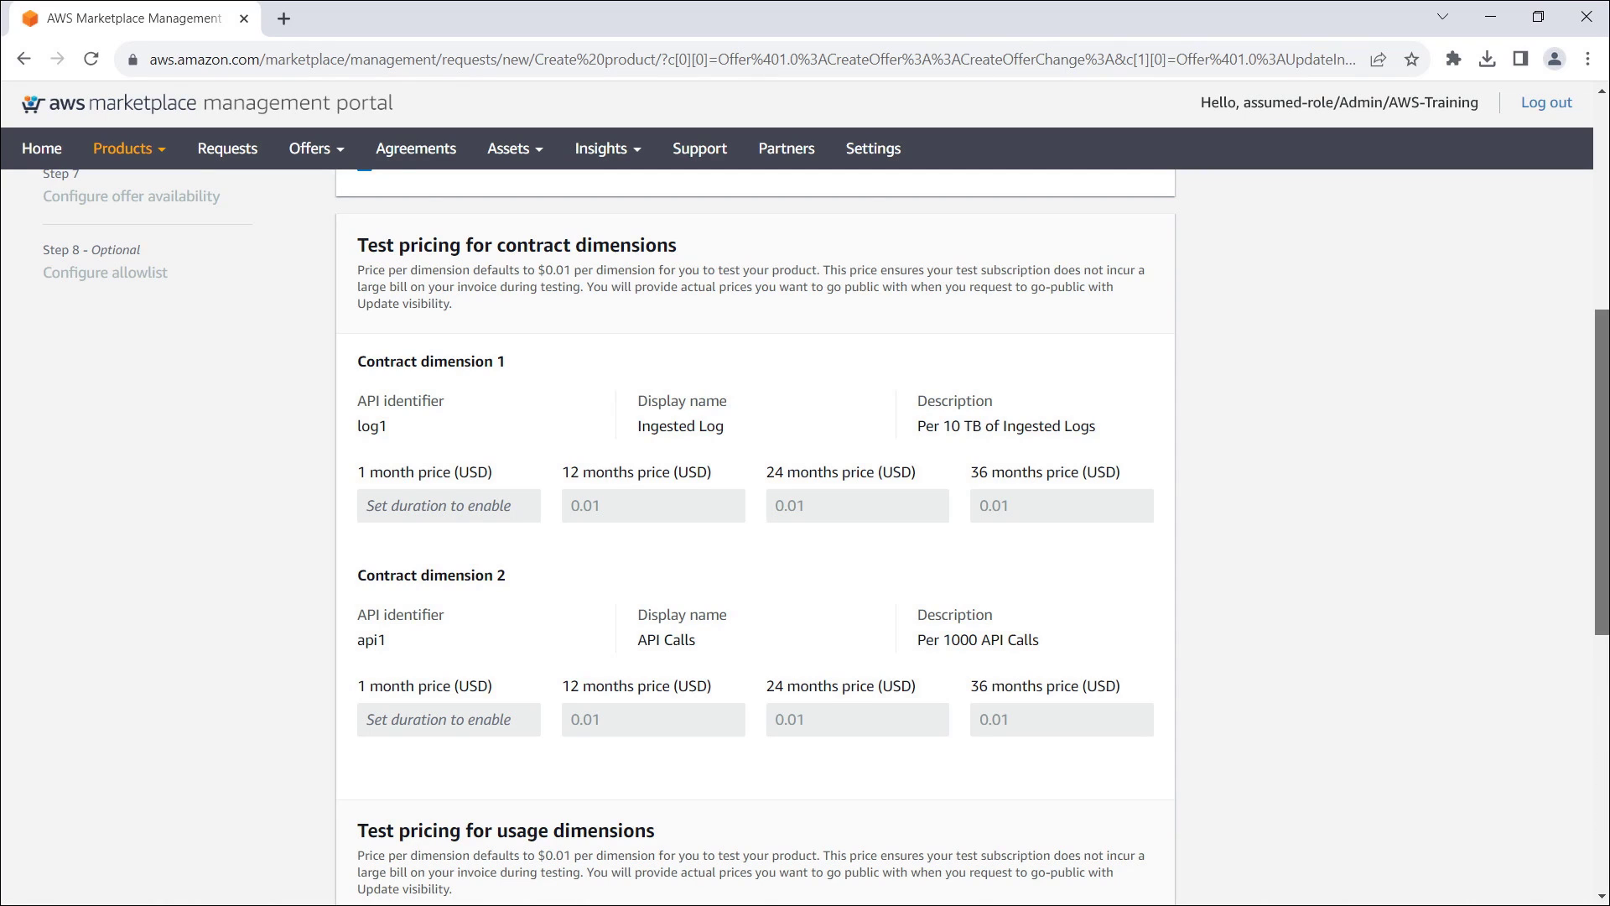
scroll(down, 3)
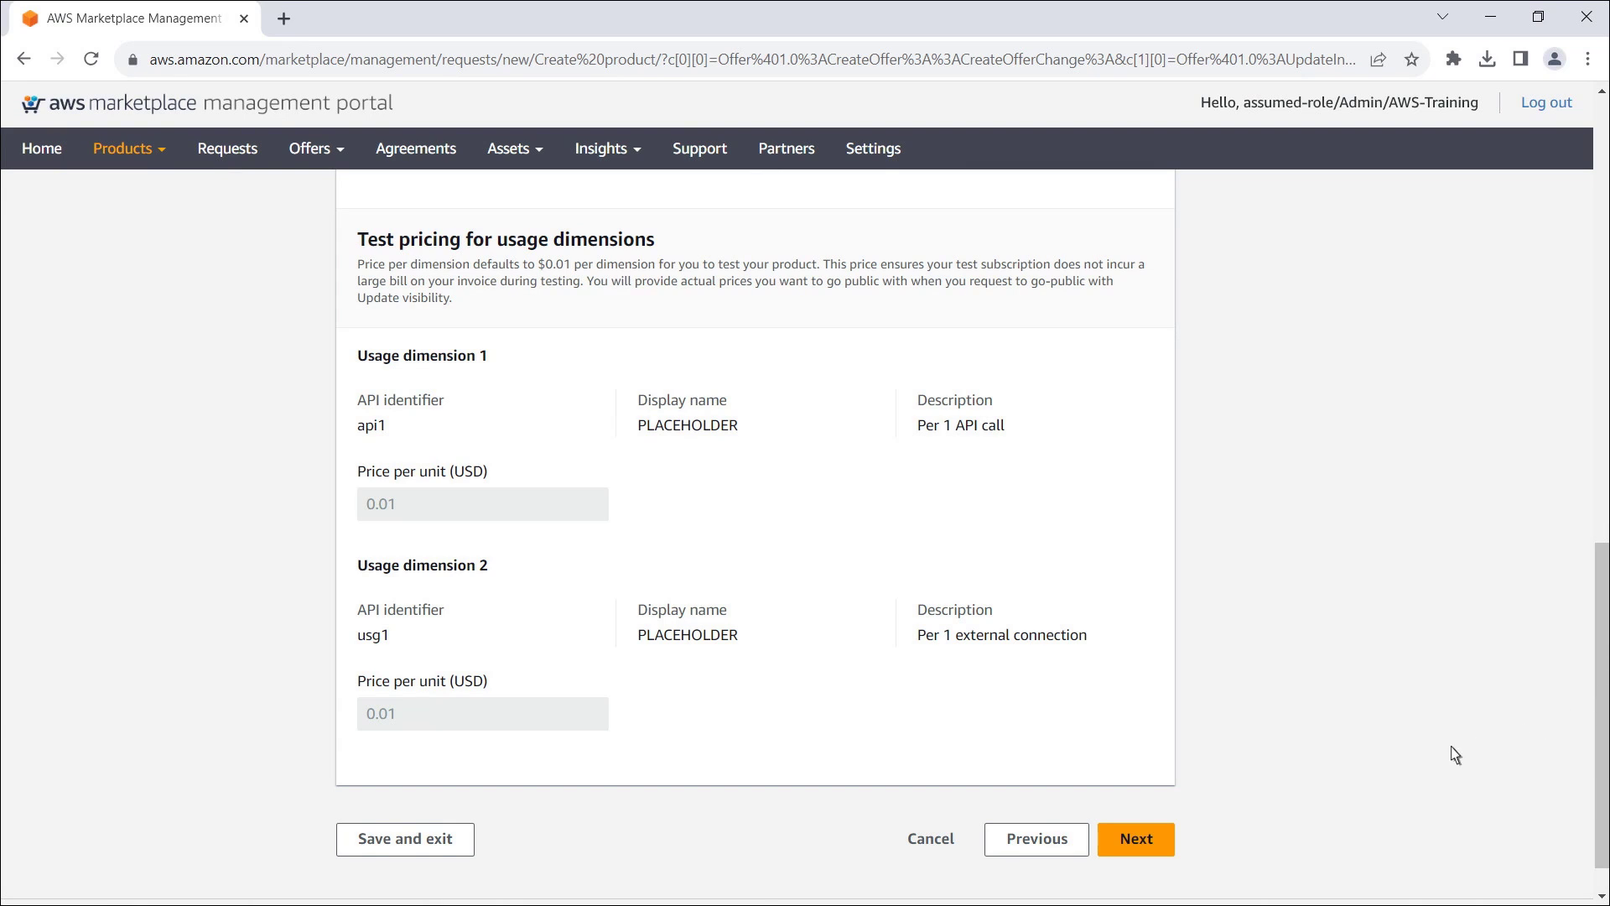
Enter a 30-day refund policy via the support email and continue to the EULA step
click(1136, 839)
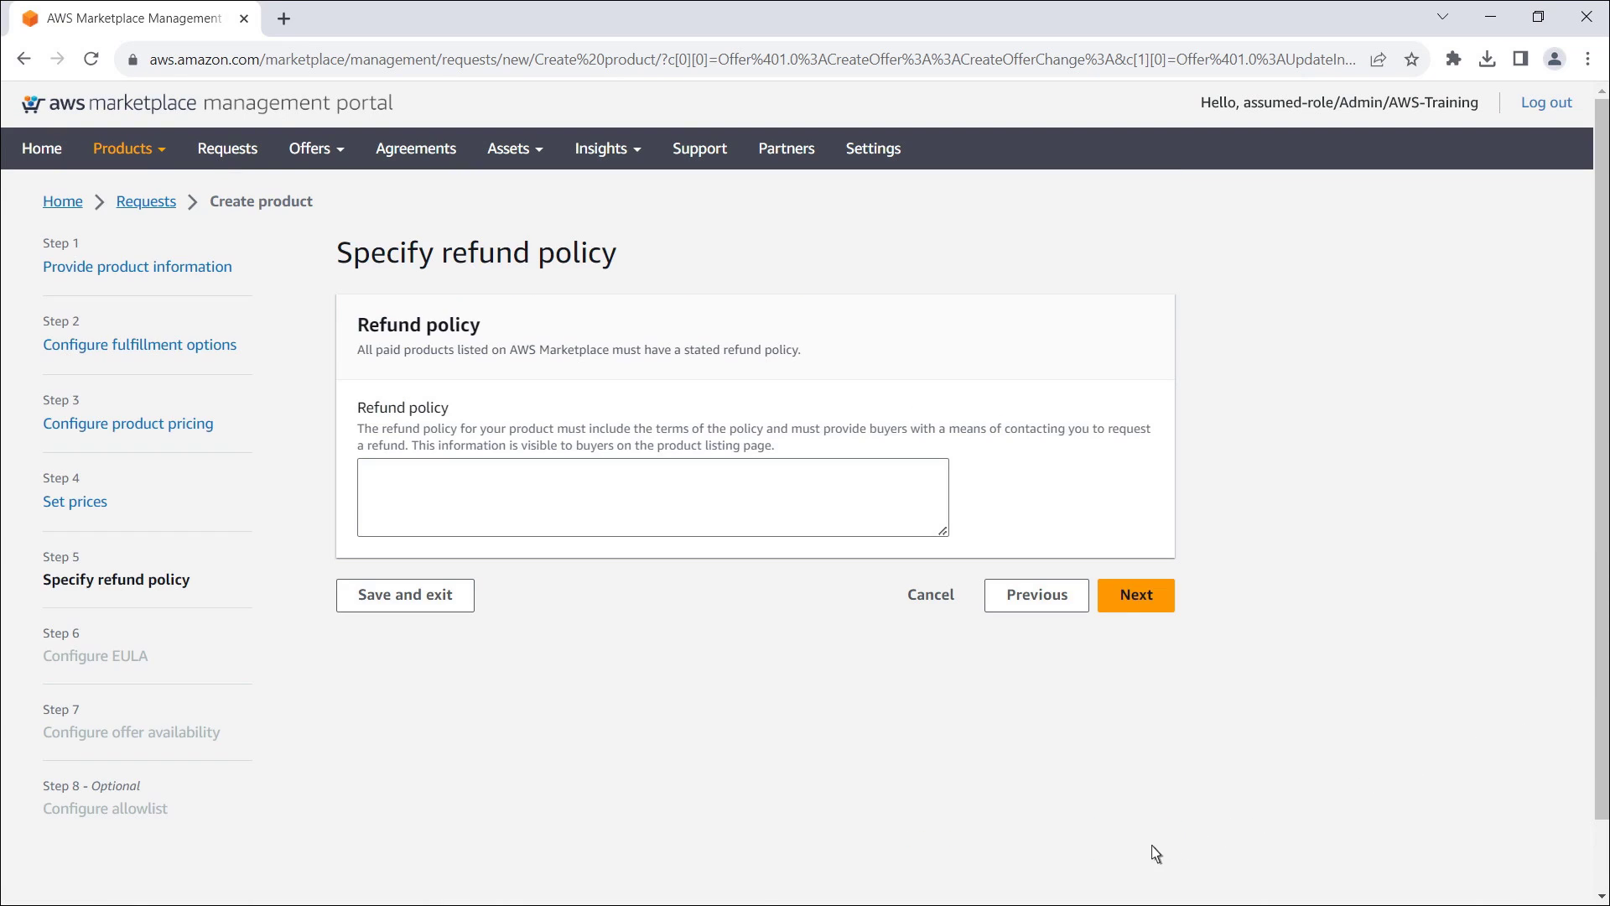
click(652, 496)
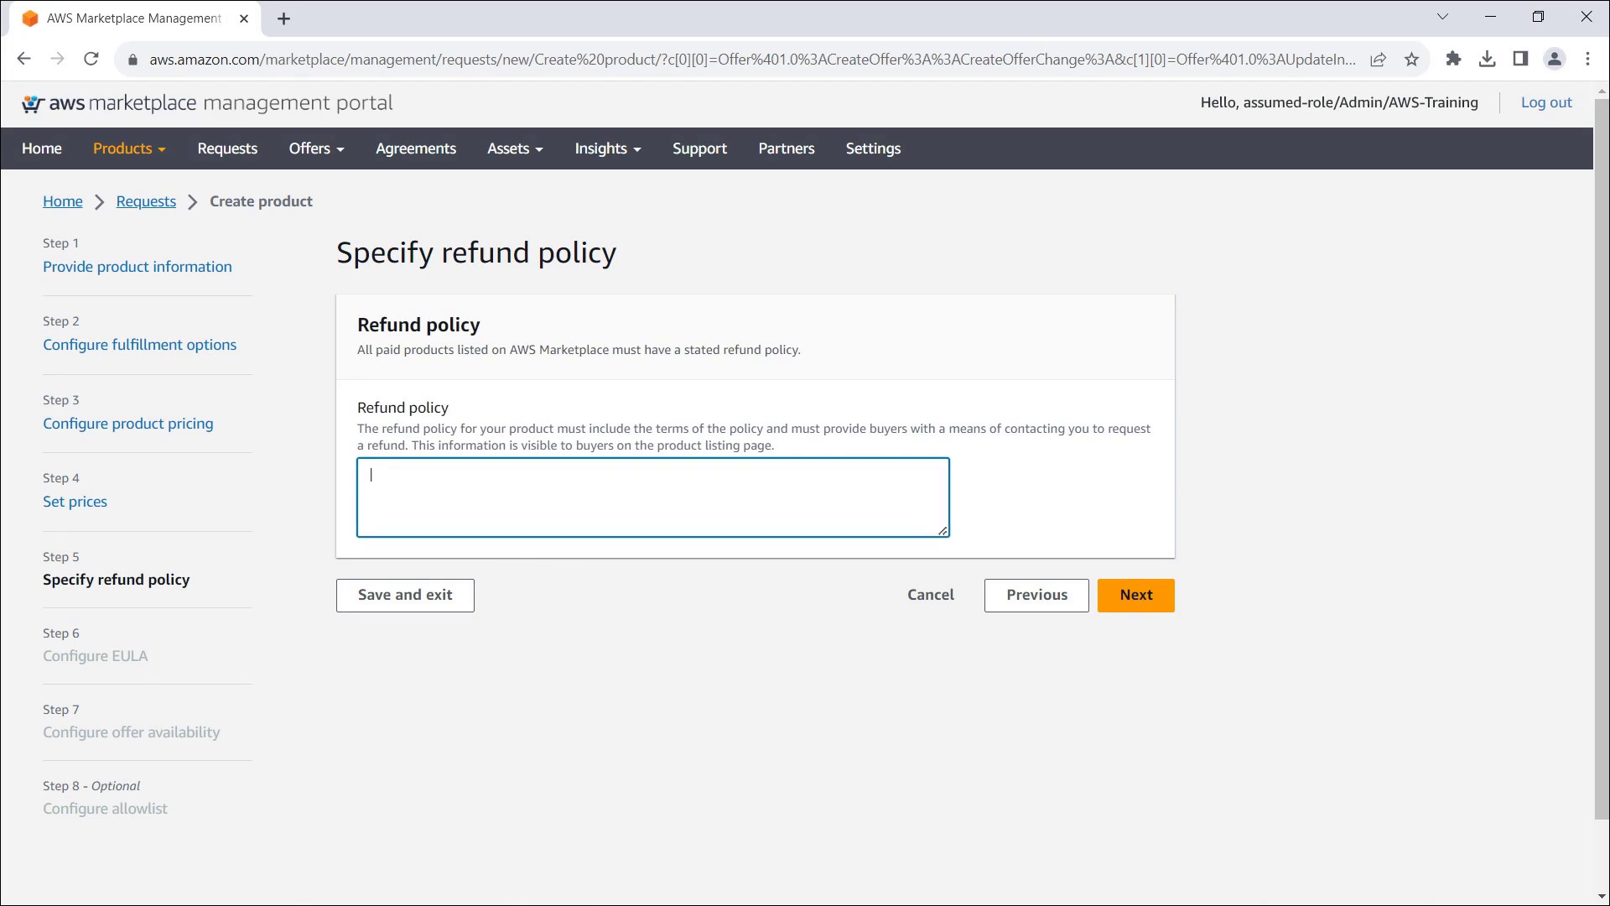
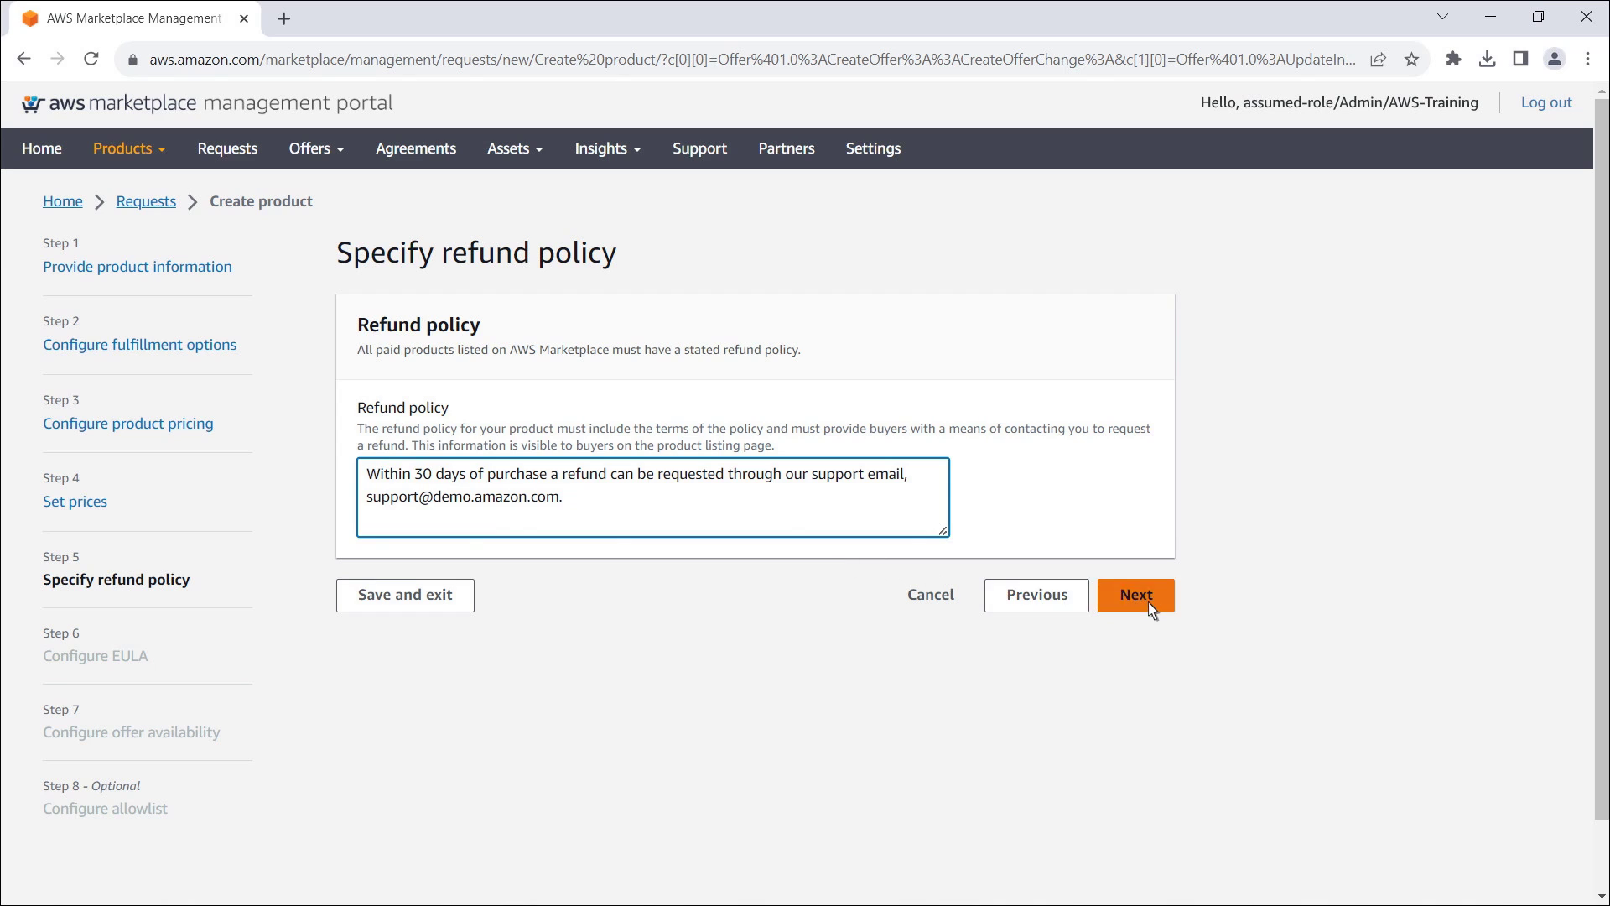
click(1136, 594)
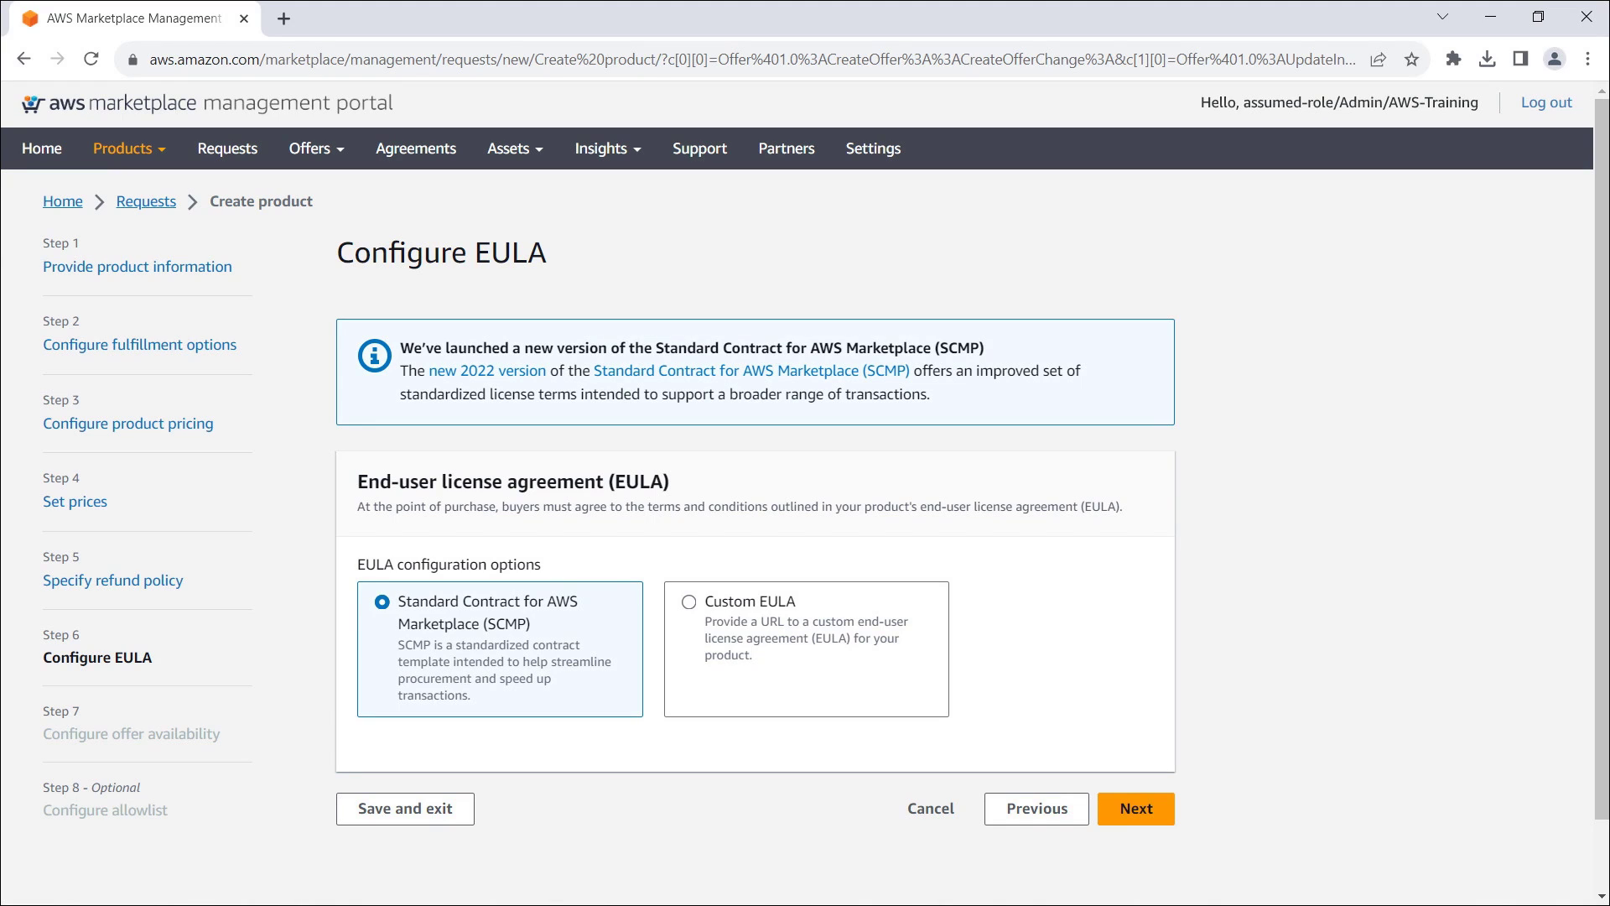
Keep the Standard Contract for AWS Marketplace as the EULA and continue to offer availability
click(689, 600)
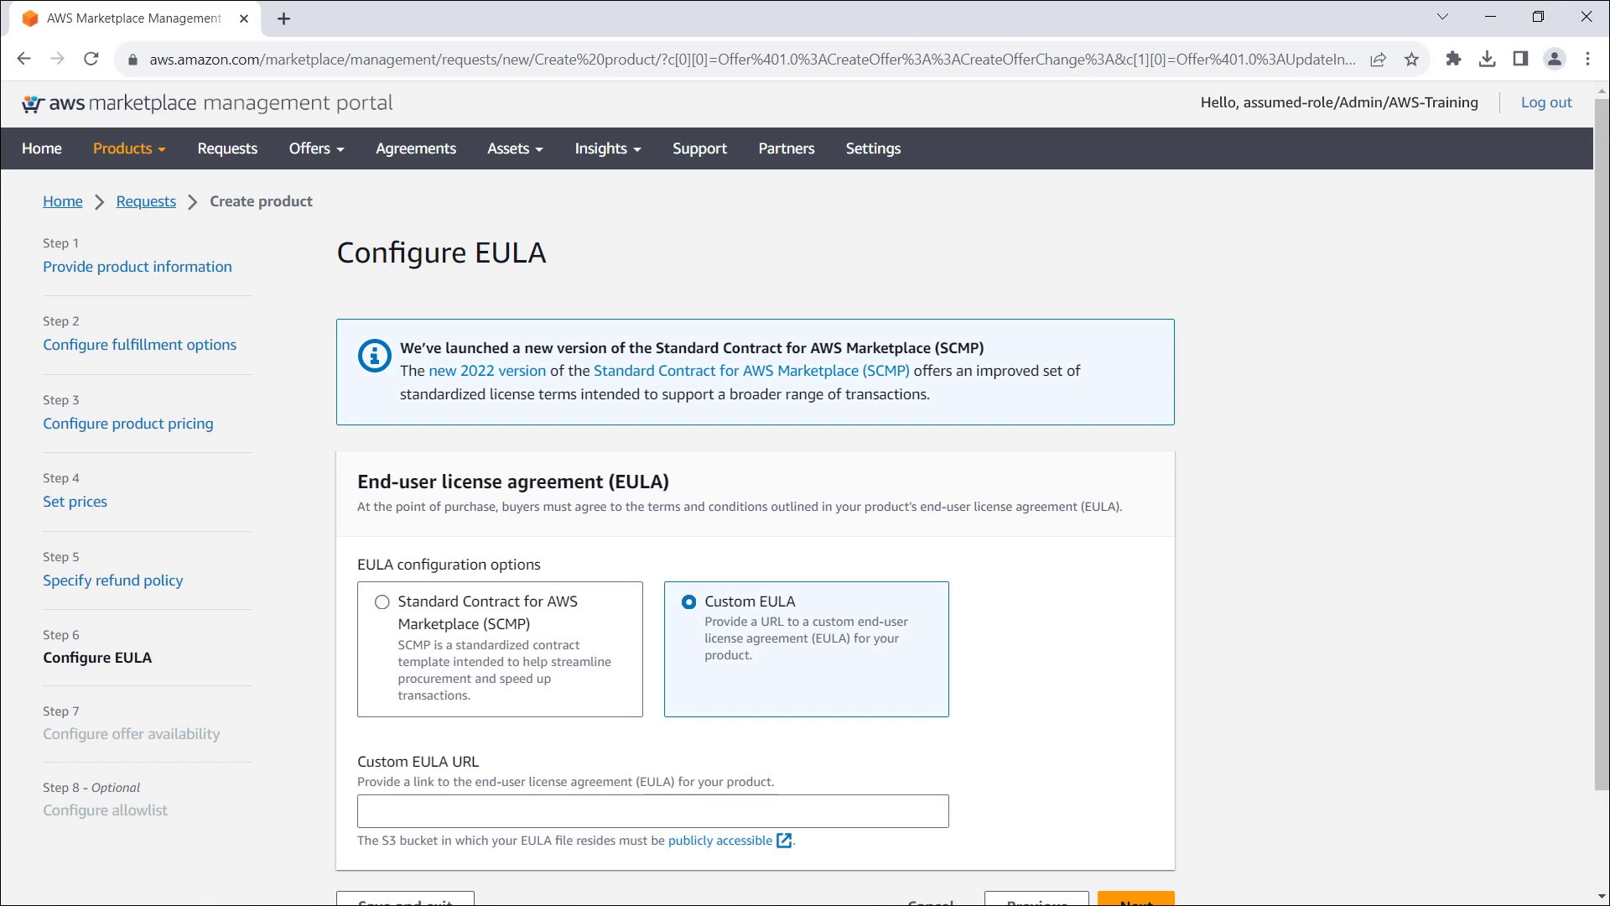
mouse_move(1406, 815)
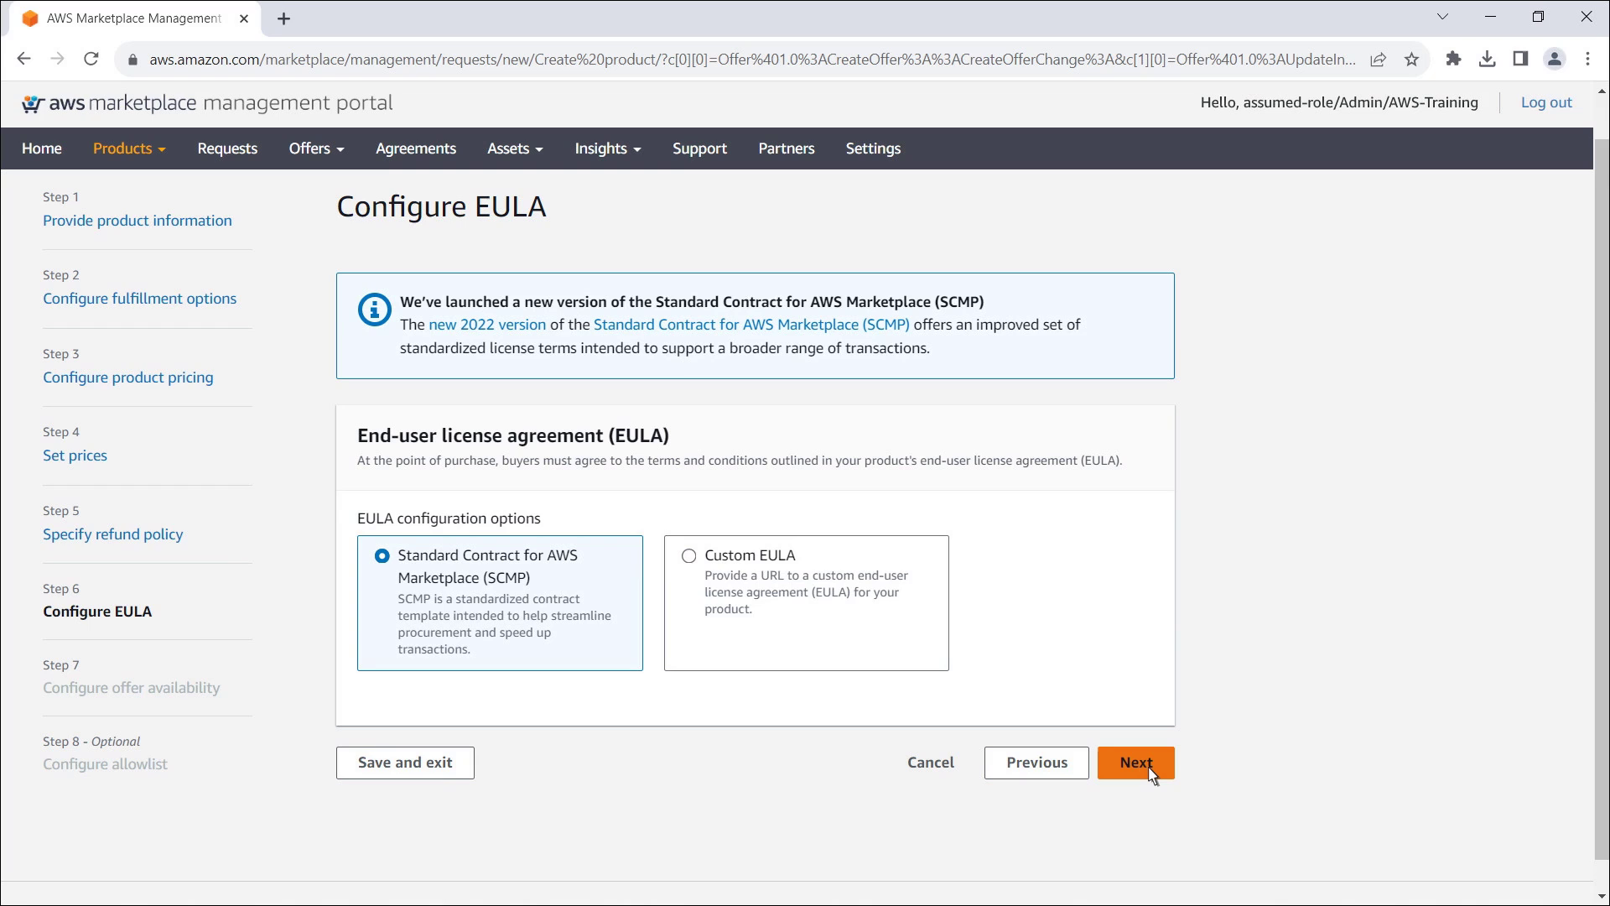
click(1136, 762)
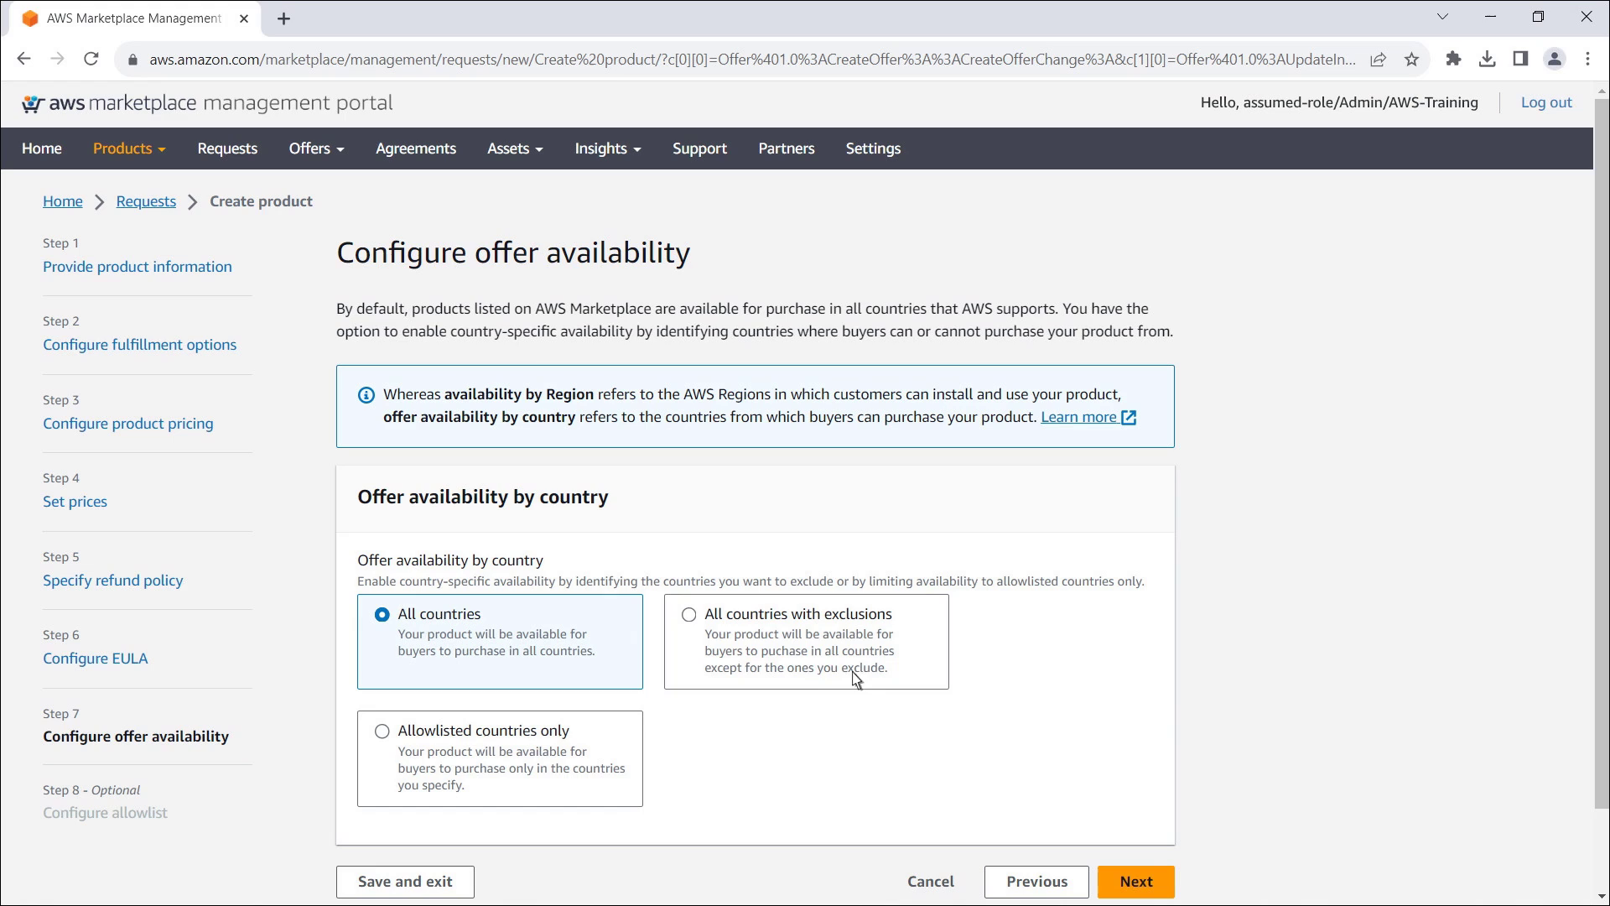
Leave offer availability at All countries after checking exclusion and allowlist options, then continue
click(690, 614)
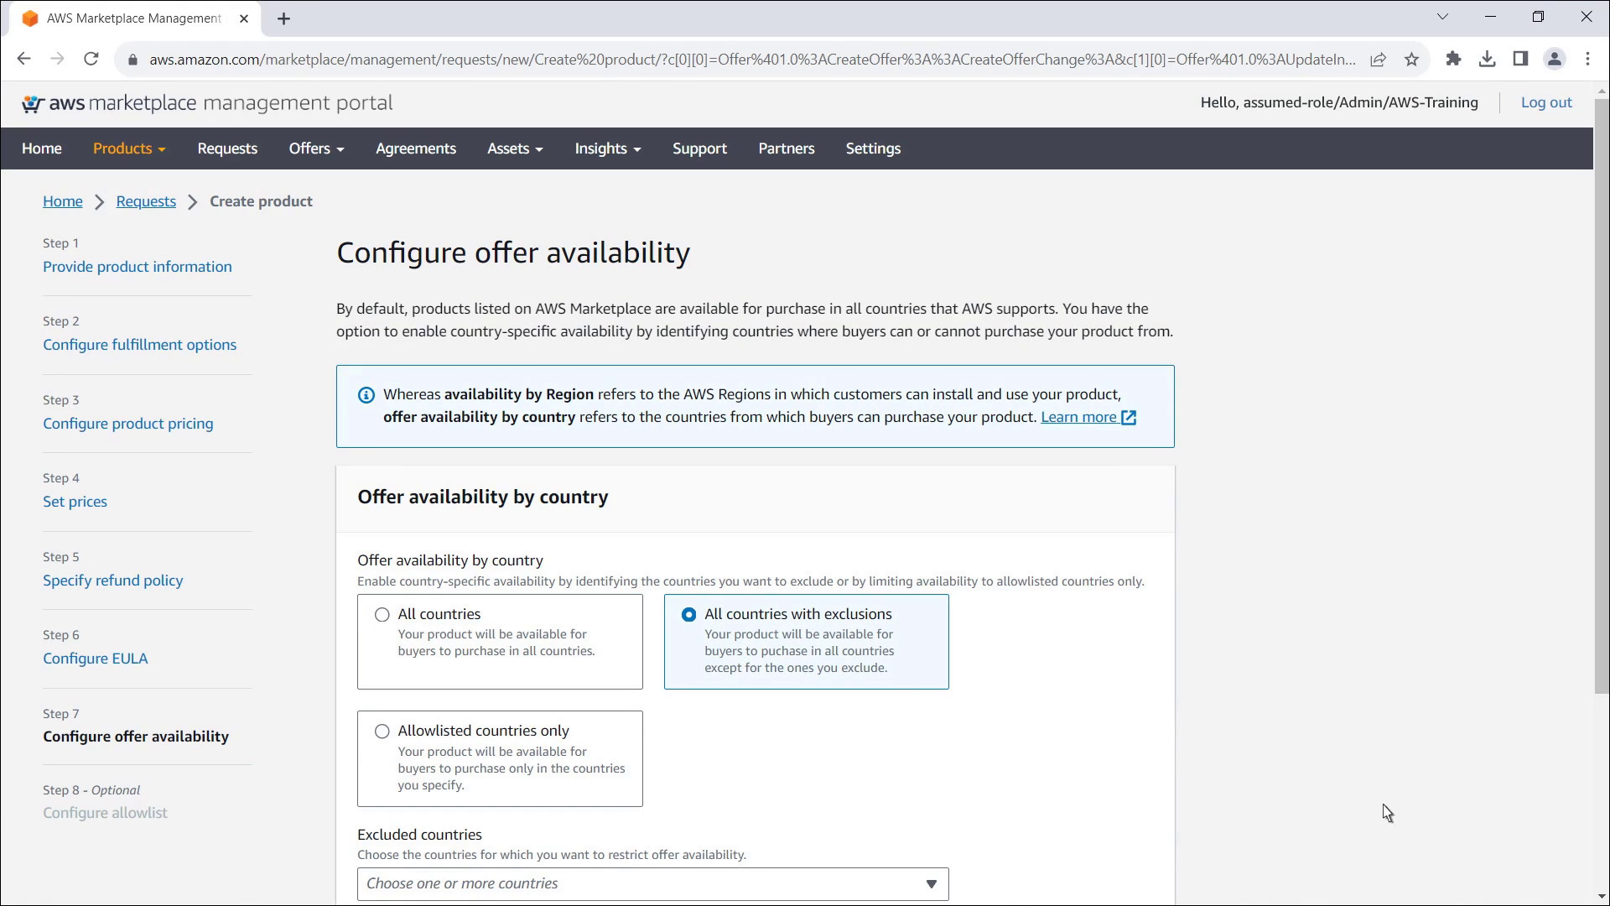
scroll(down, 3)
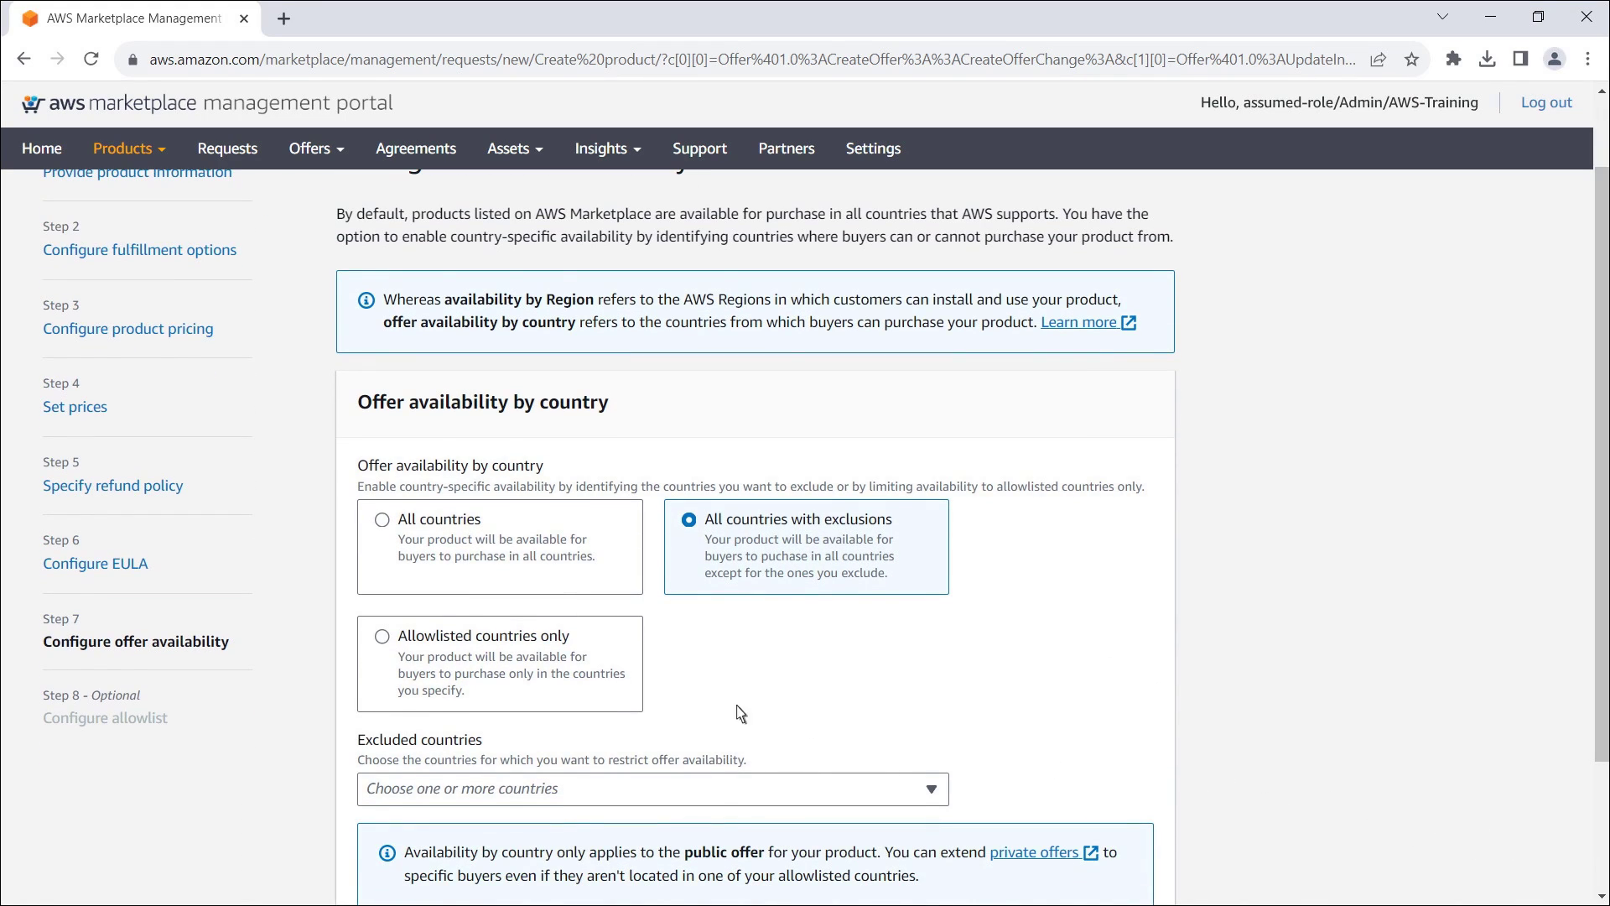
click(382, 636)
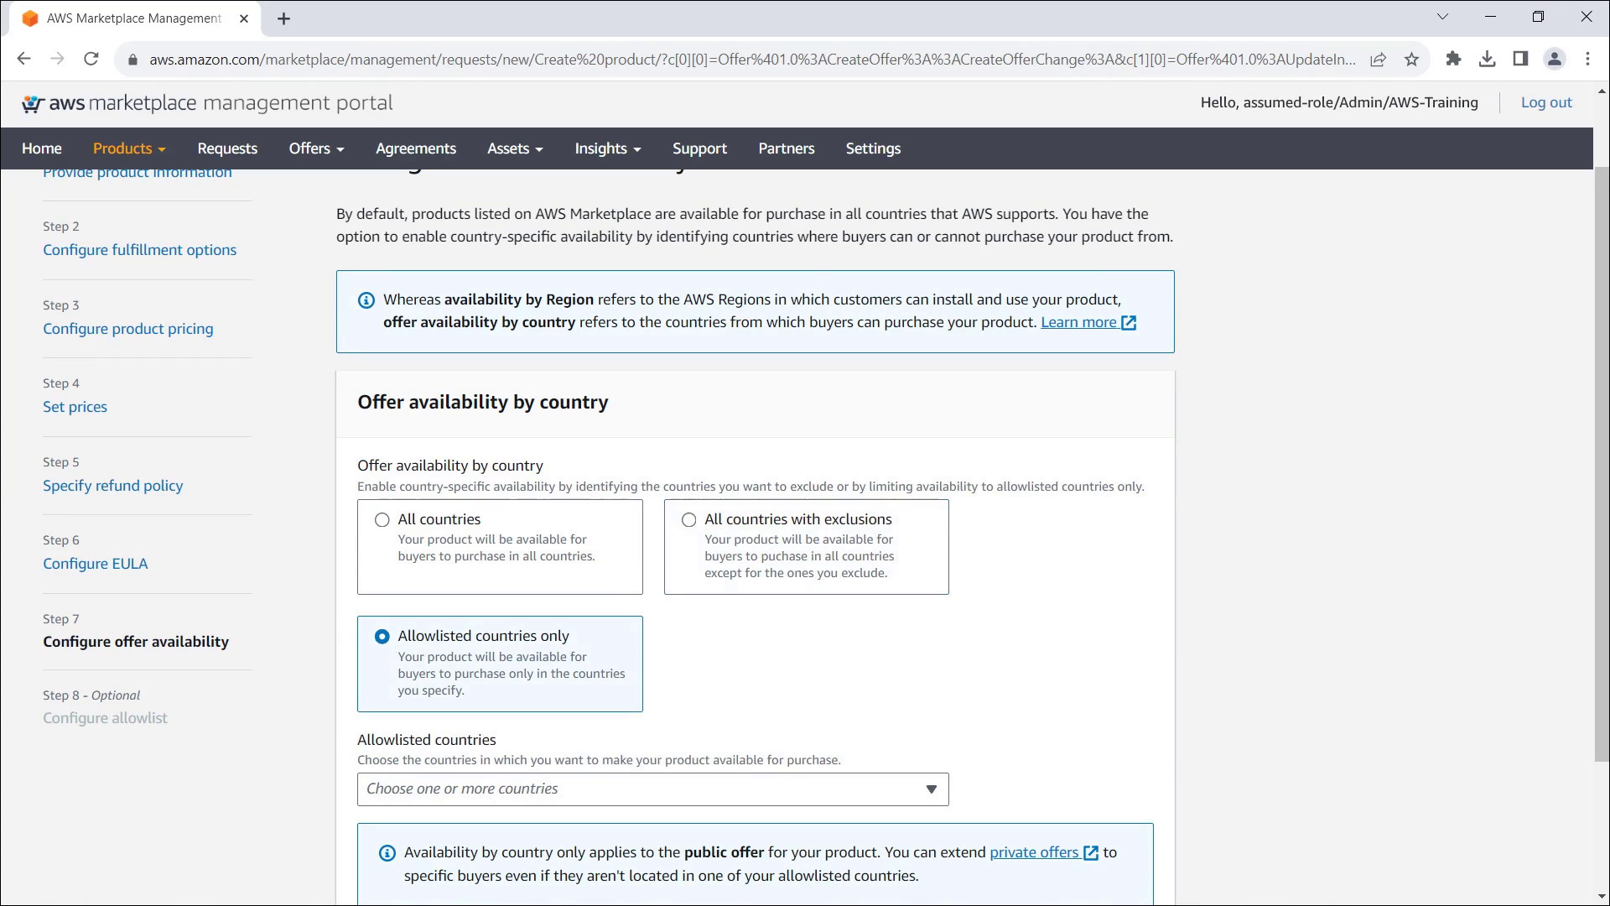
mouse_move(386, 597)
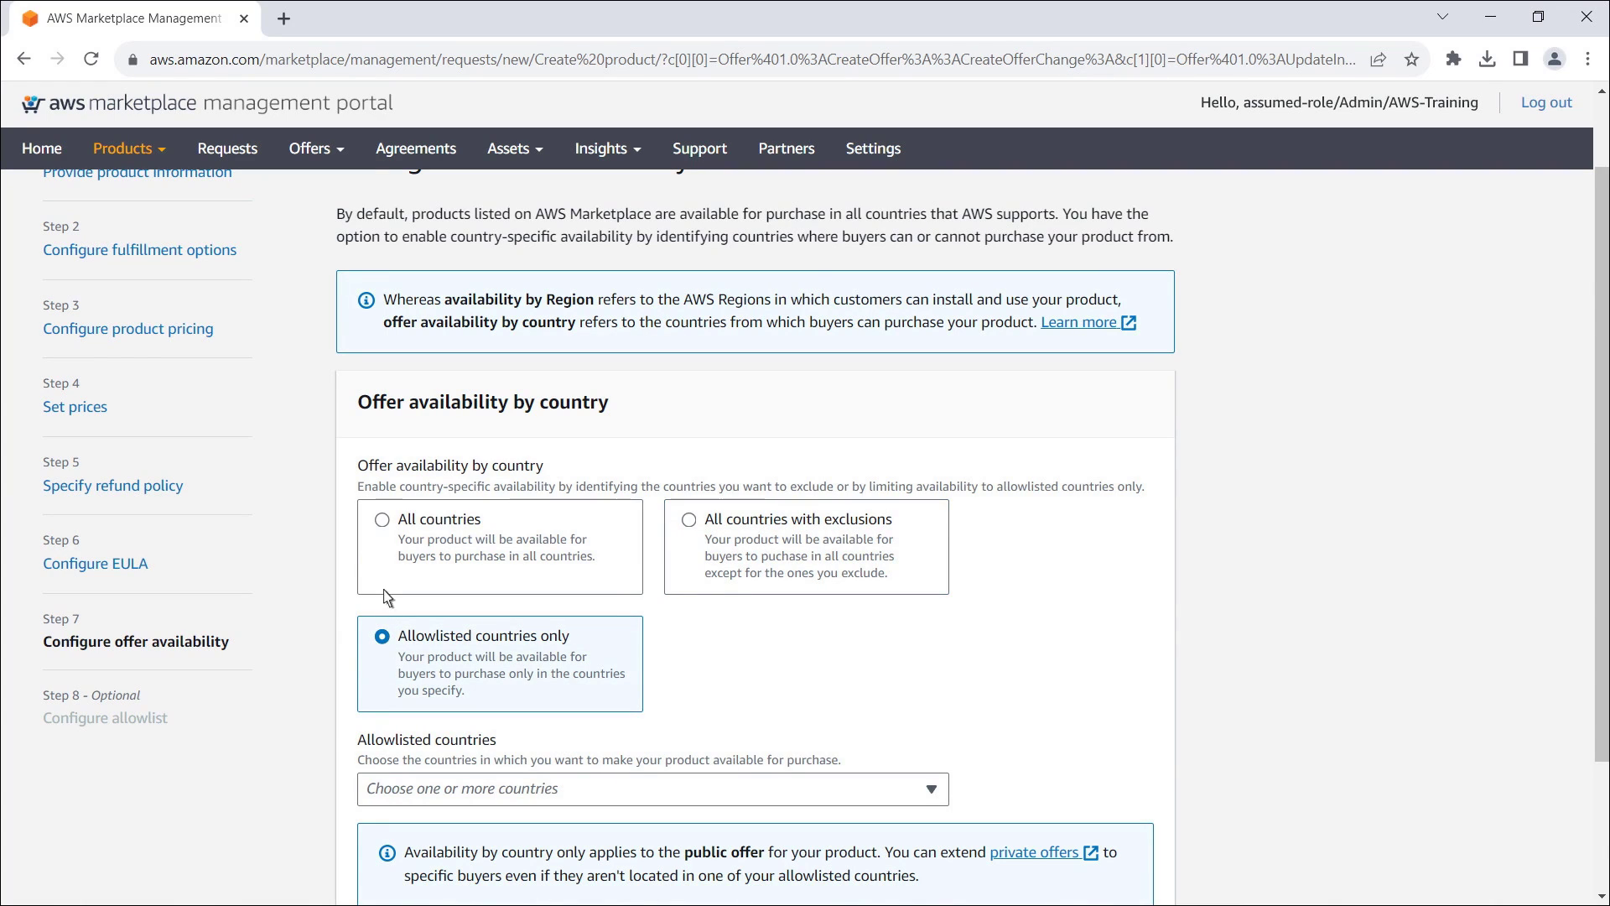
click(382, 520)
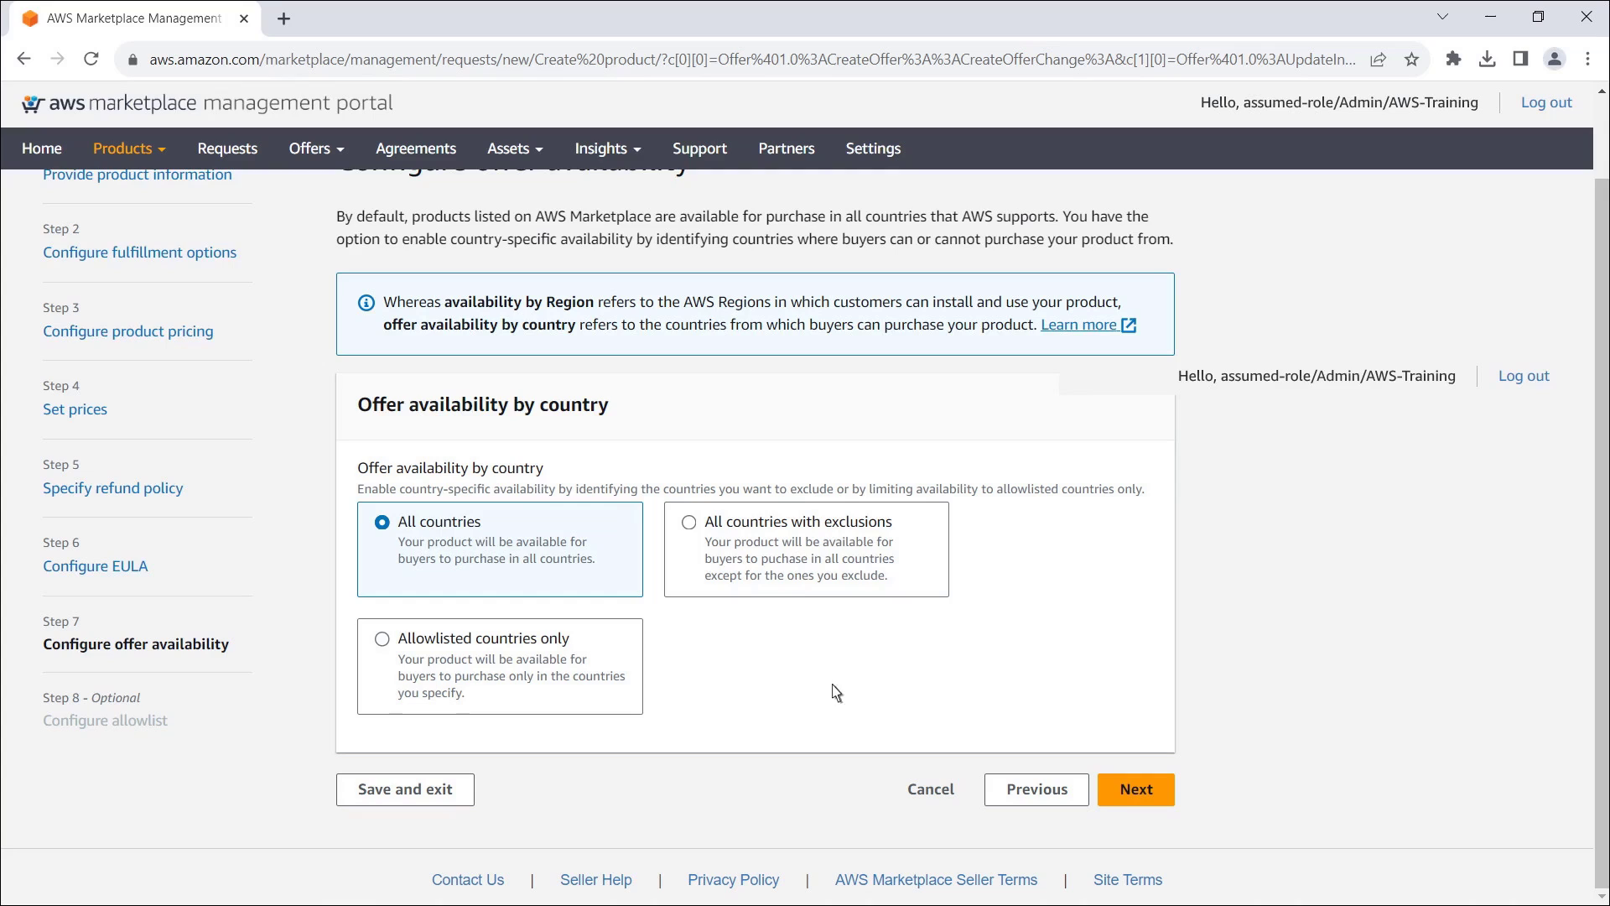
click(1136, 789)
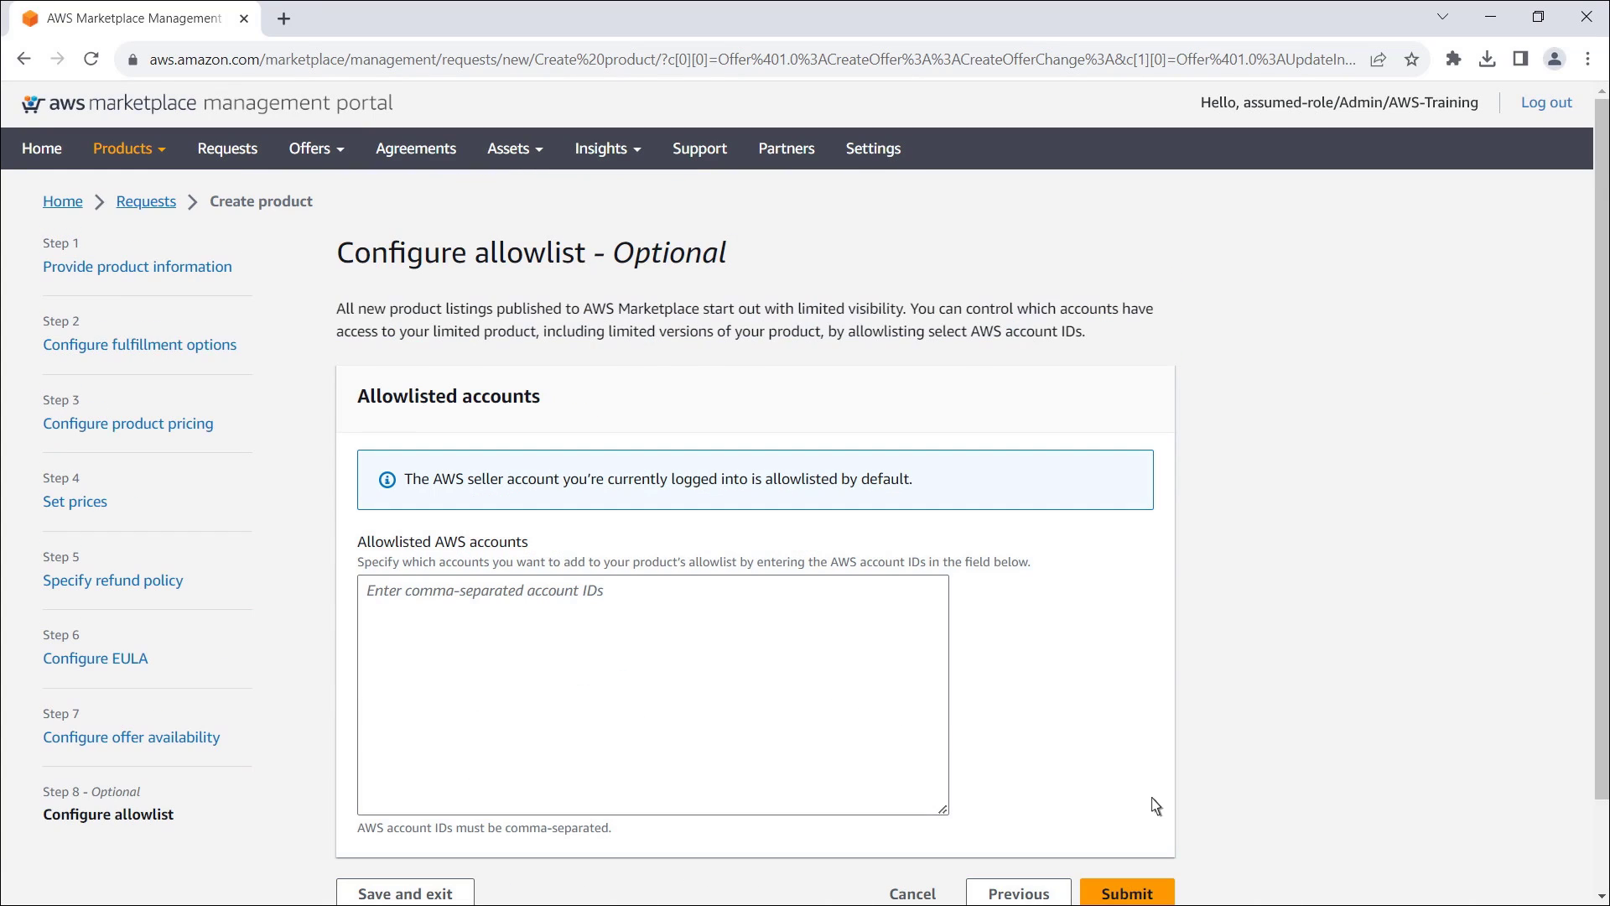
scroll(down, 3)
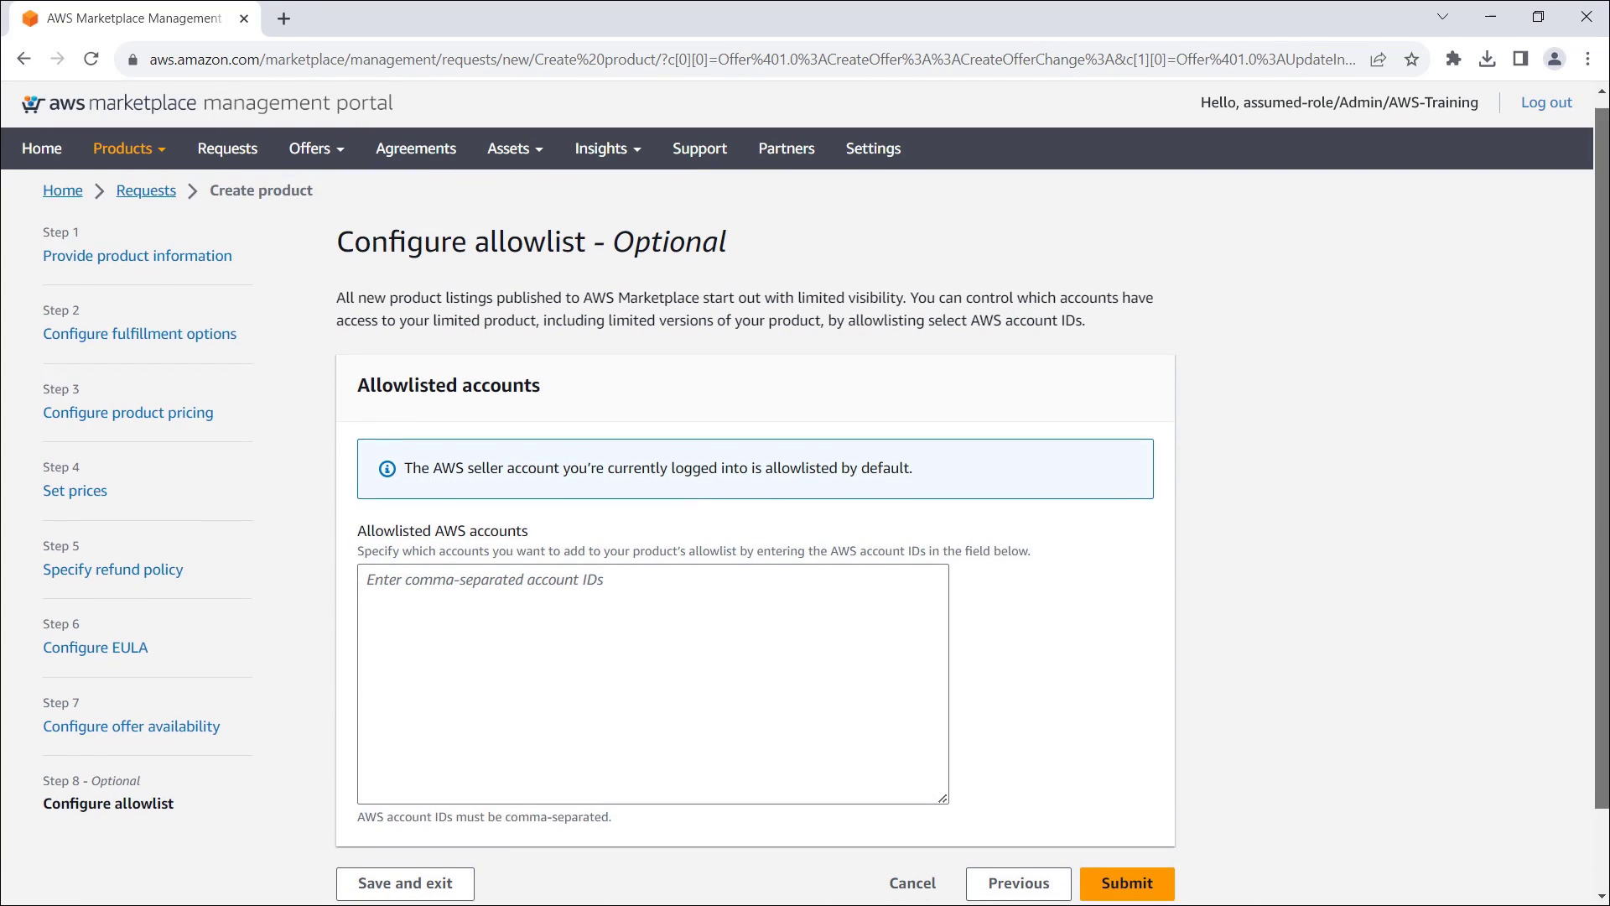
scroll(down, 3)
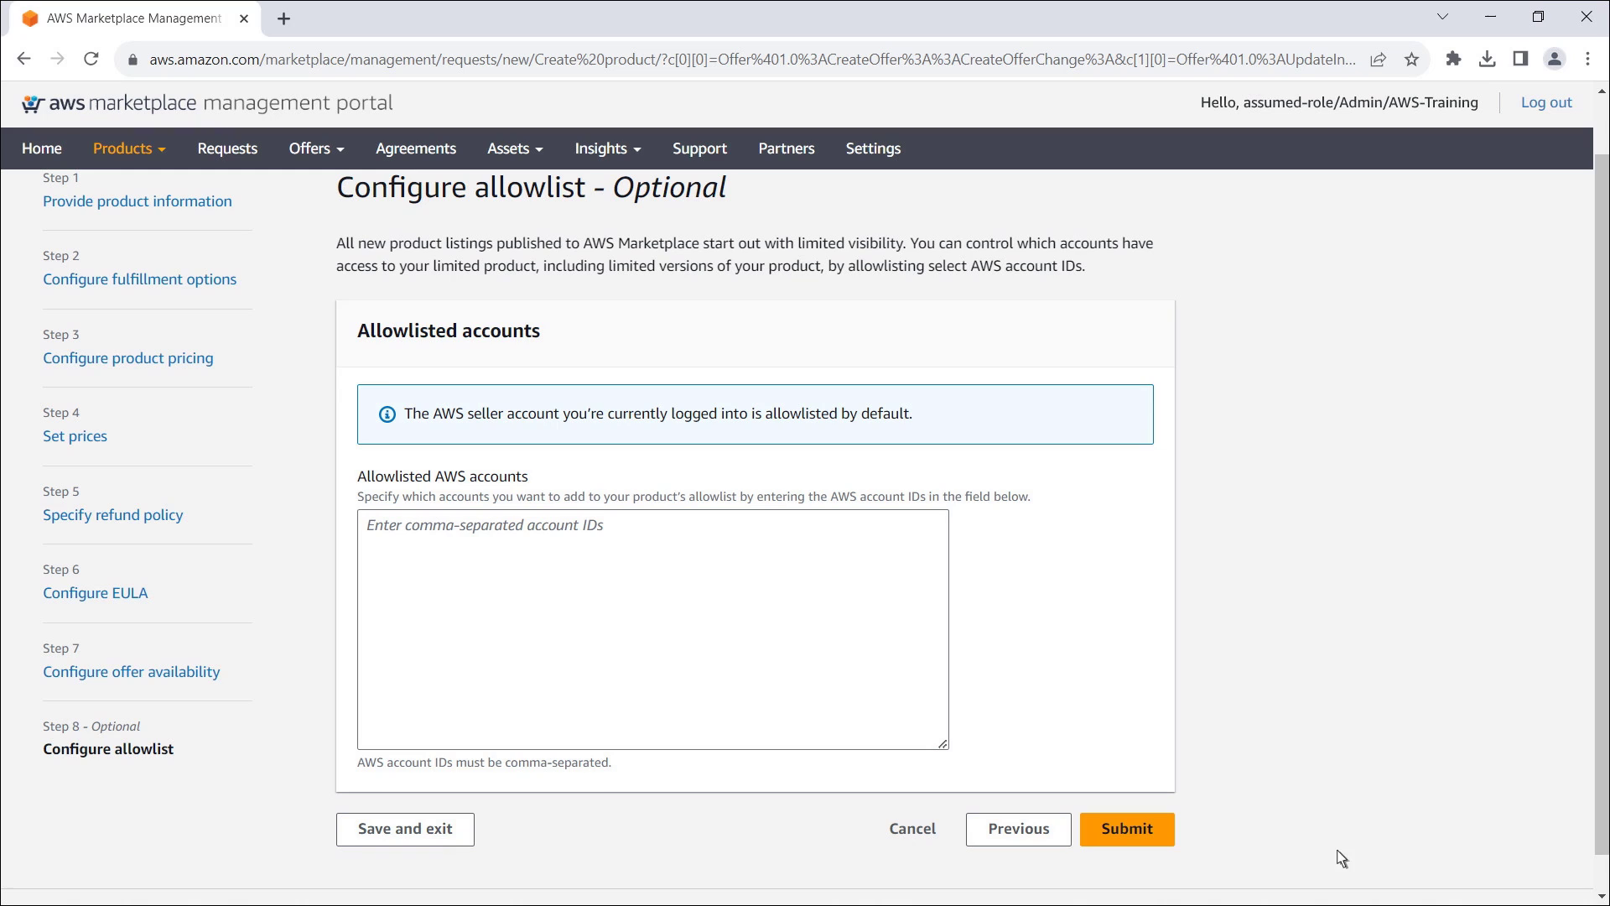
Submit the product creation request so AWS Marketplace SaaS Demo 2023 publishes to Limited
click(1127, 829)
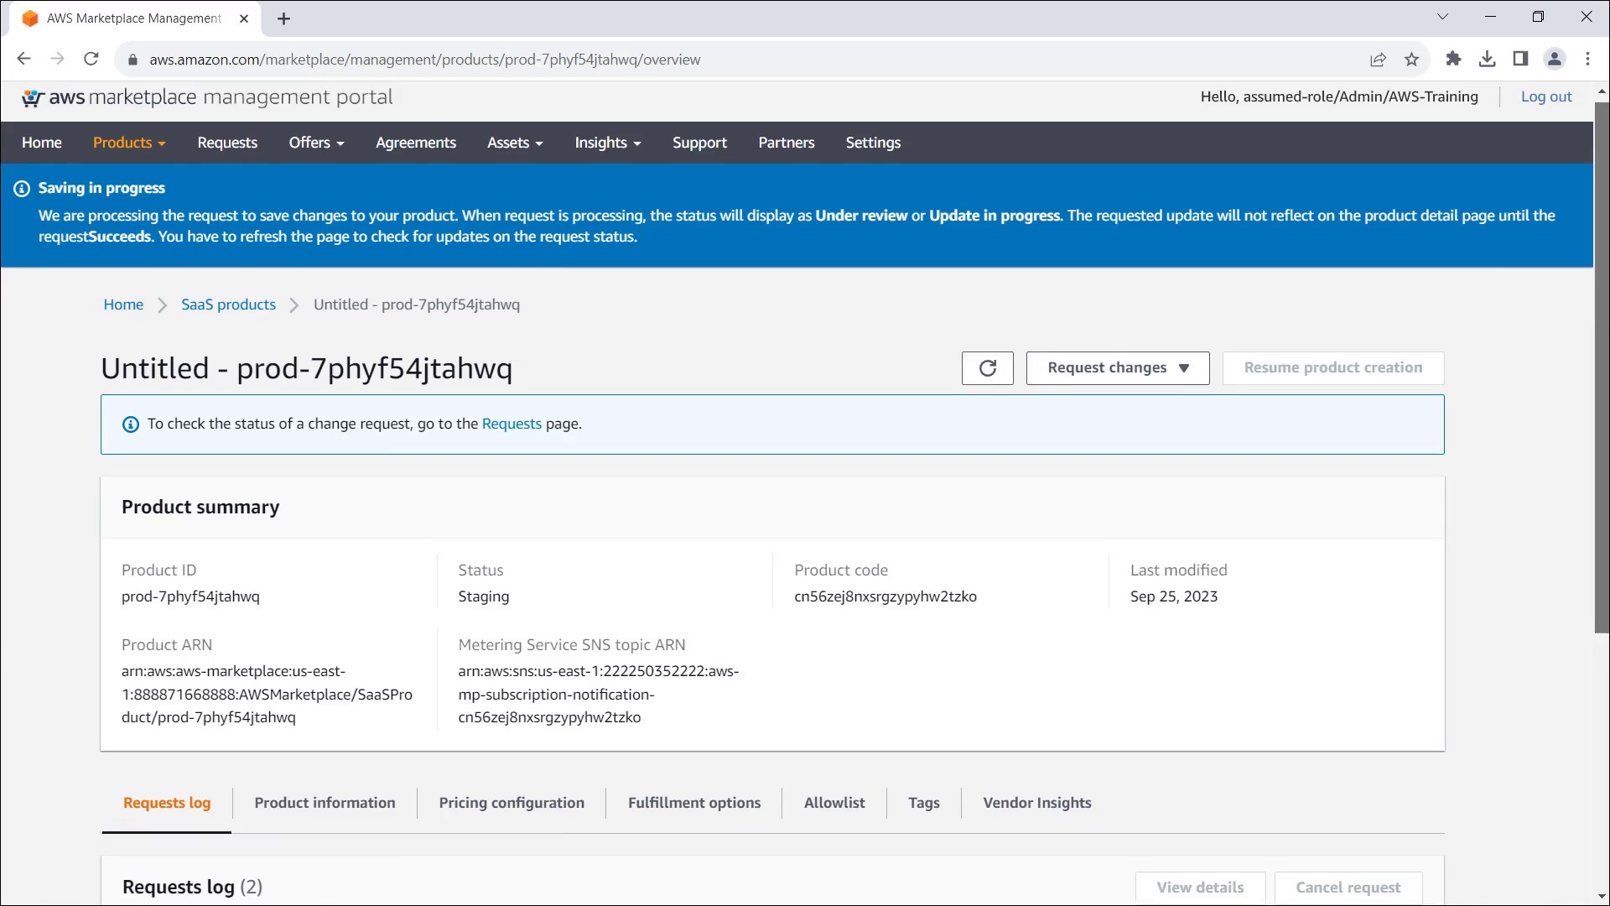
scroll(down, 3)
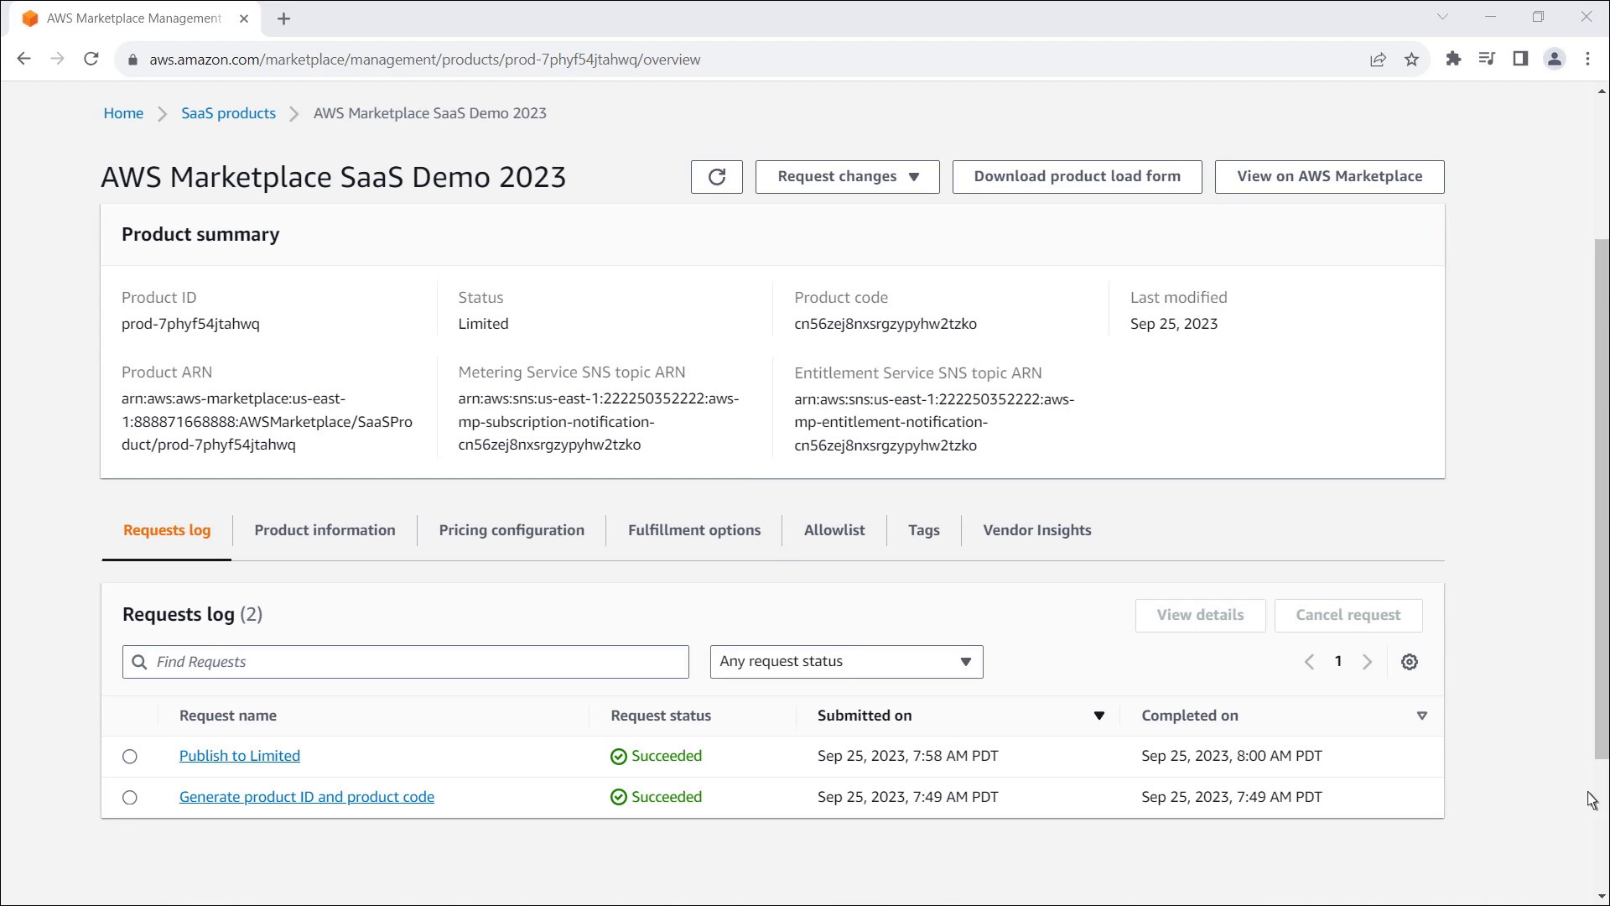
View the Limited listing on AWS Marketplace, checking its pricing and usage sections and overview
click(1327, 176)
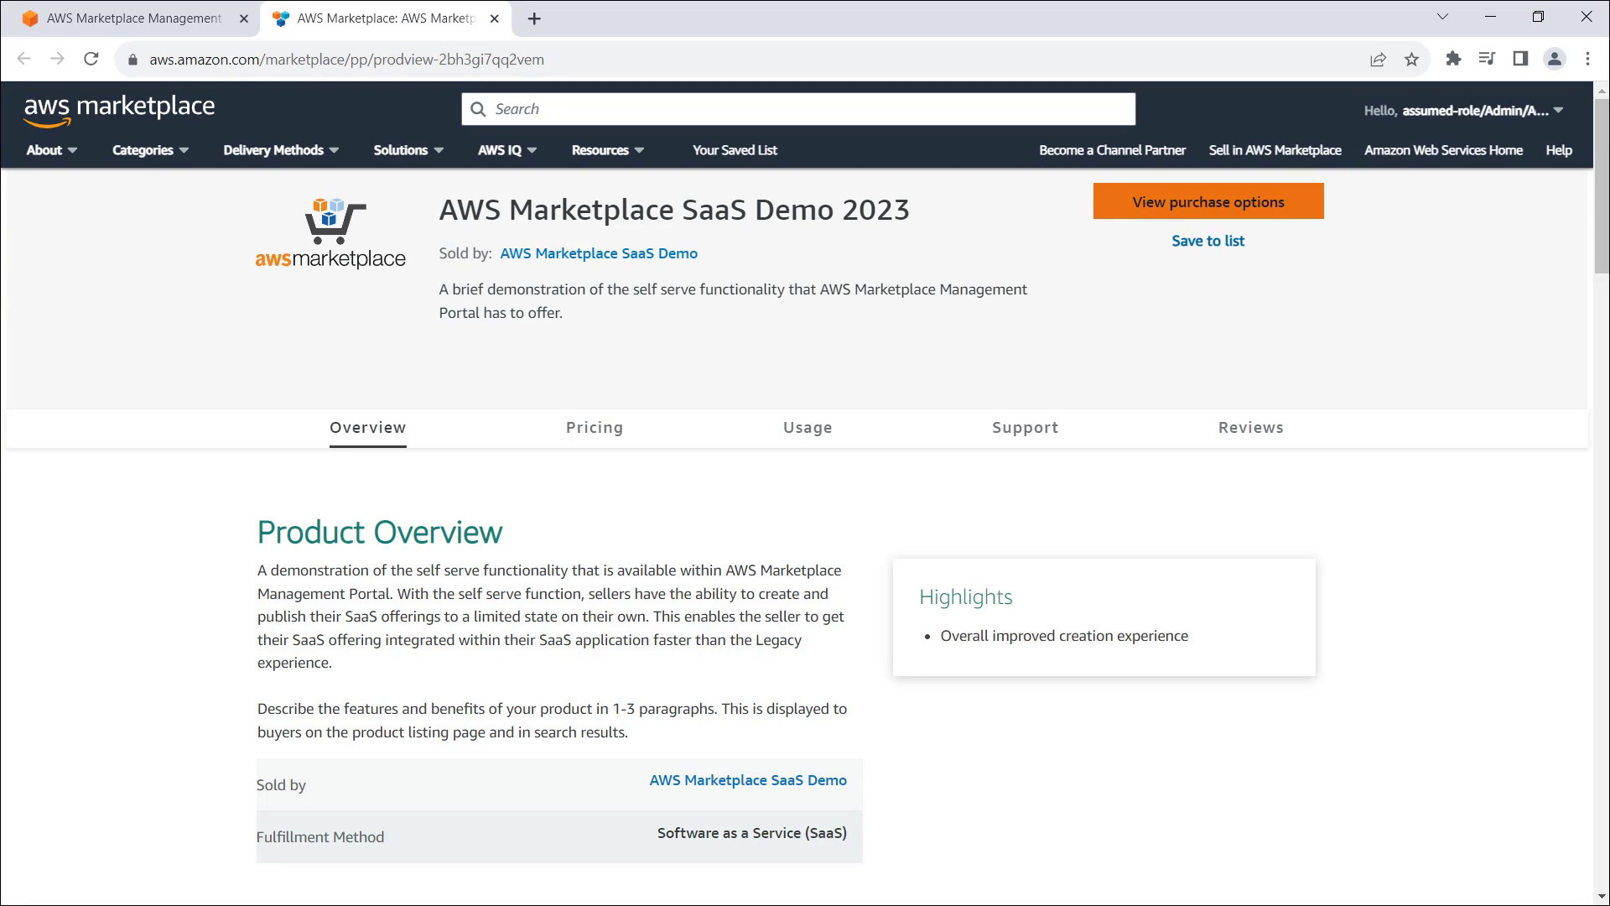
scroll(down, 3)
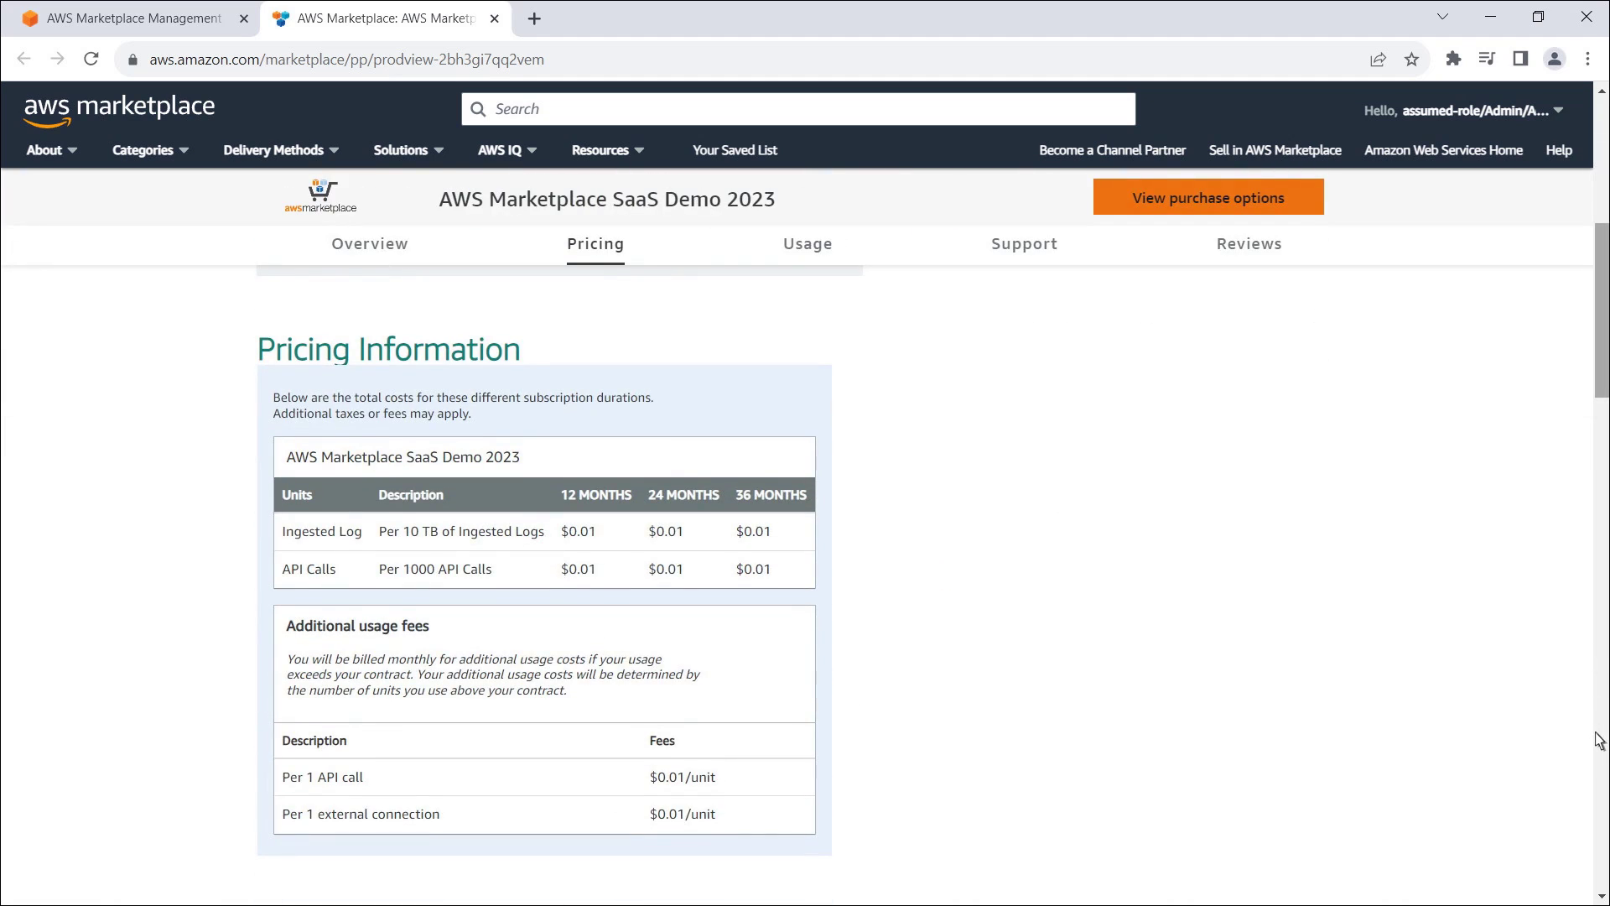
click(806, 245)
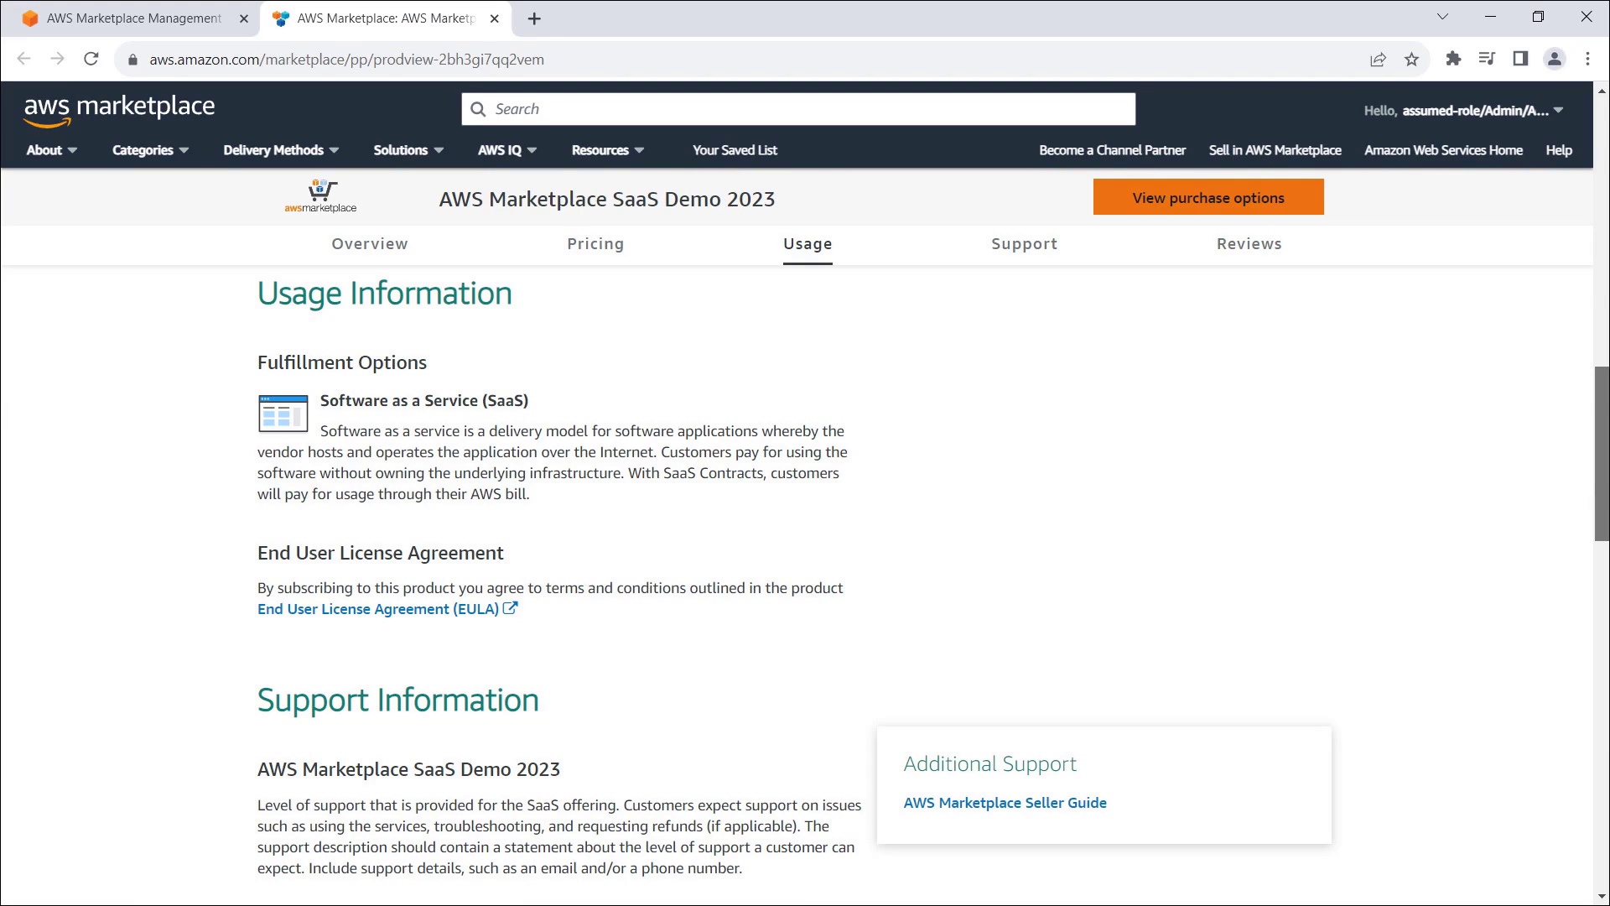
mouse_move(1601, 743)
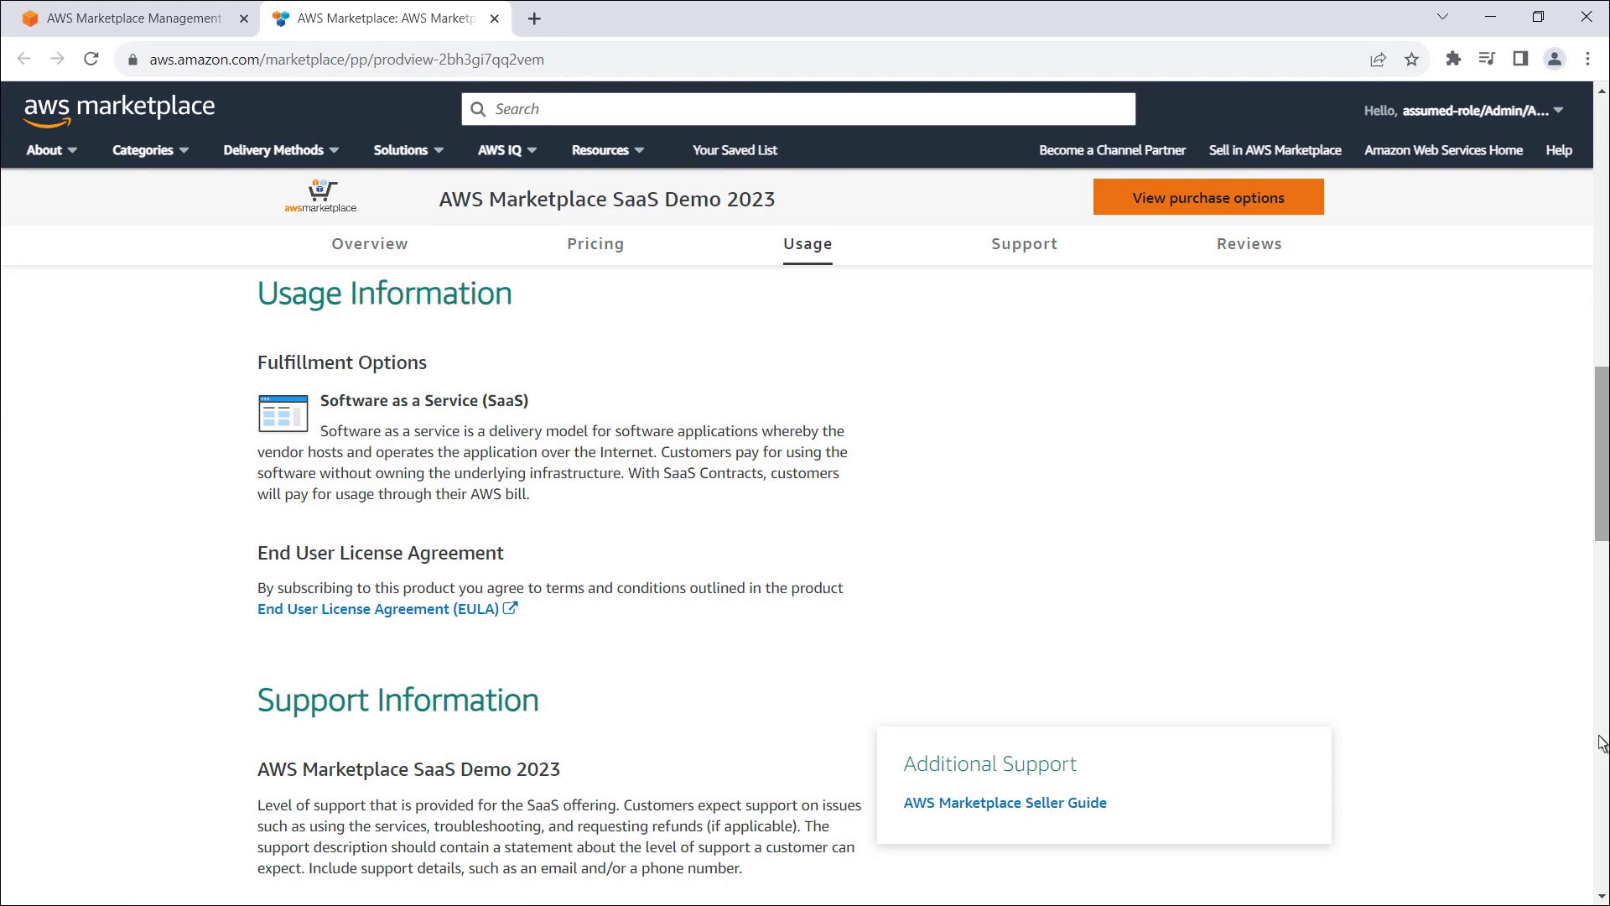
click(1023, 245)
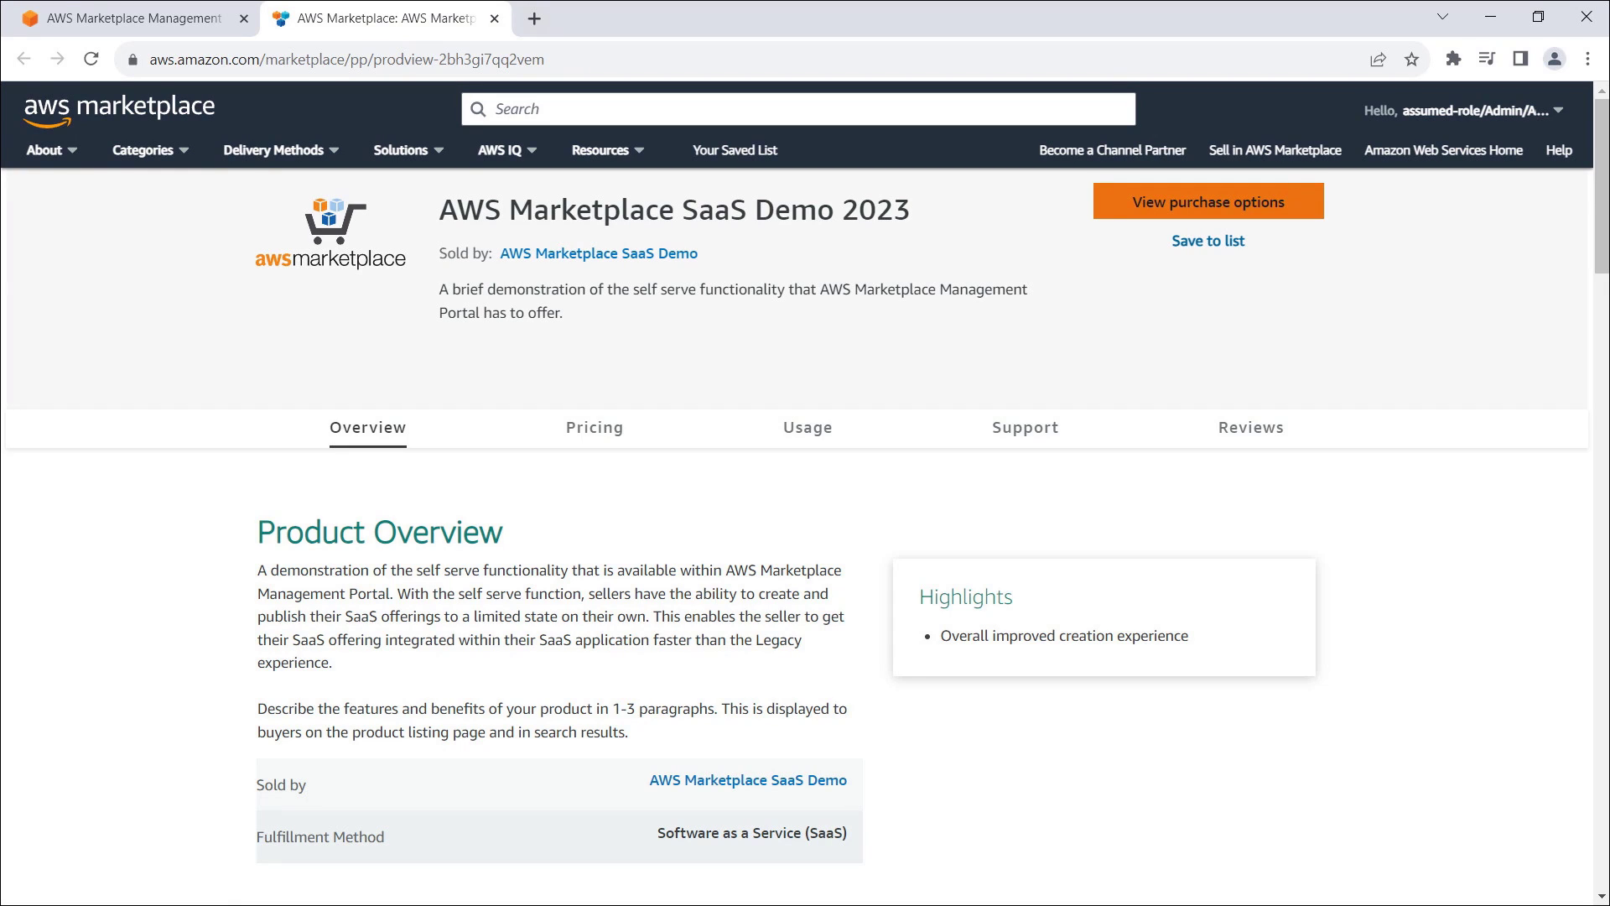
mouse_move(1404, 166)
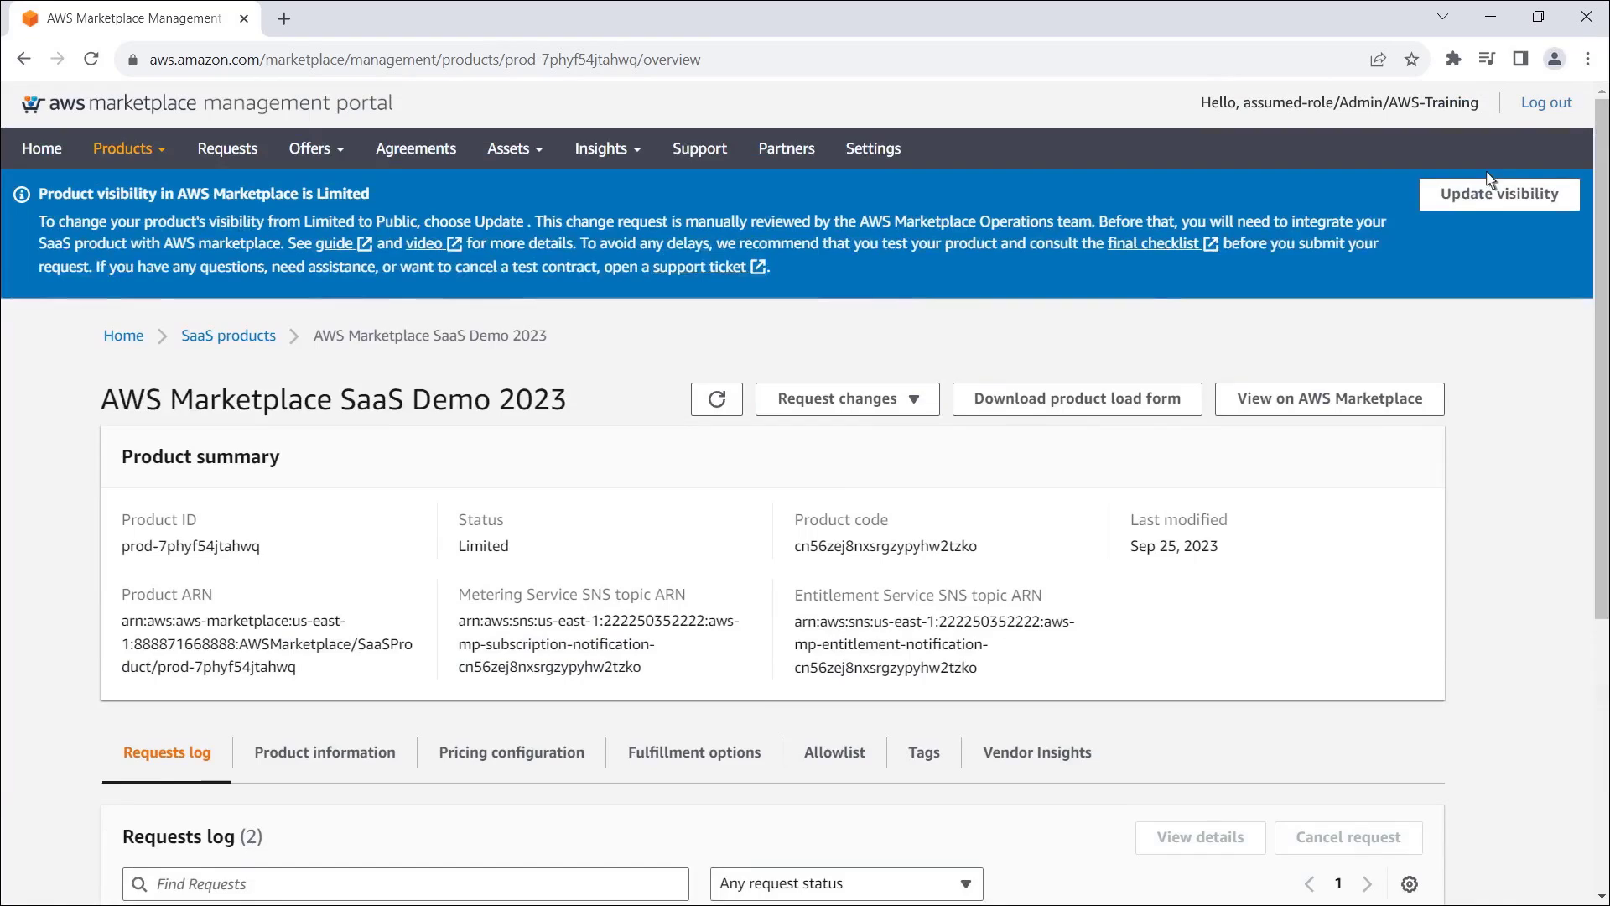
Start an Update product visibility request with Public visibility selected
click(846, 399)
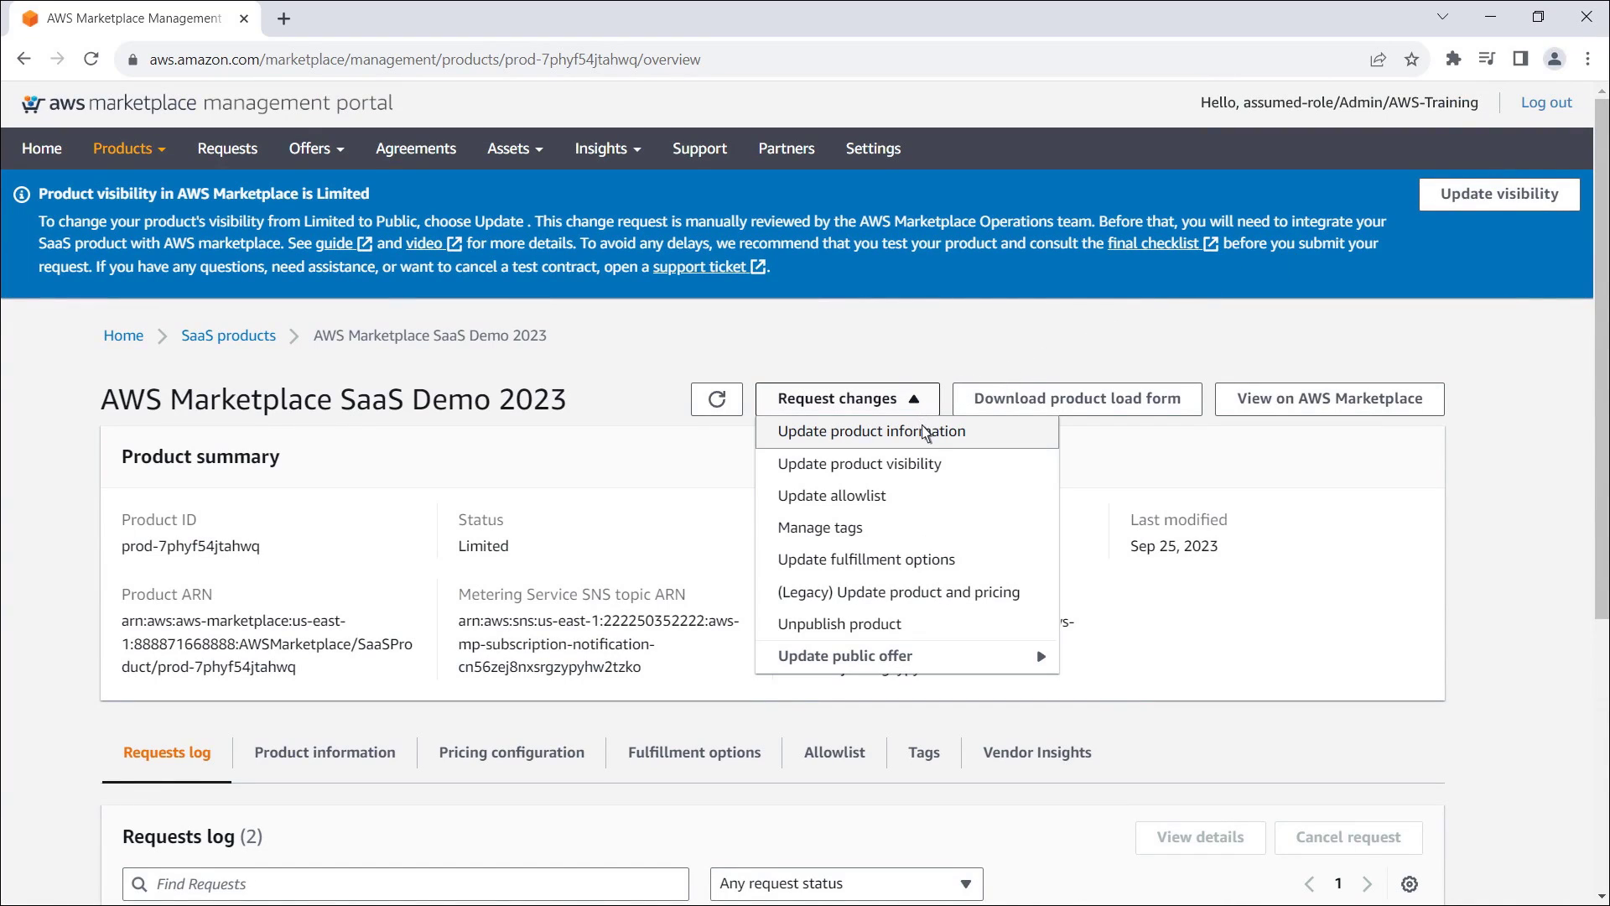
click(860, 463)
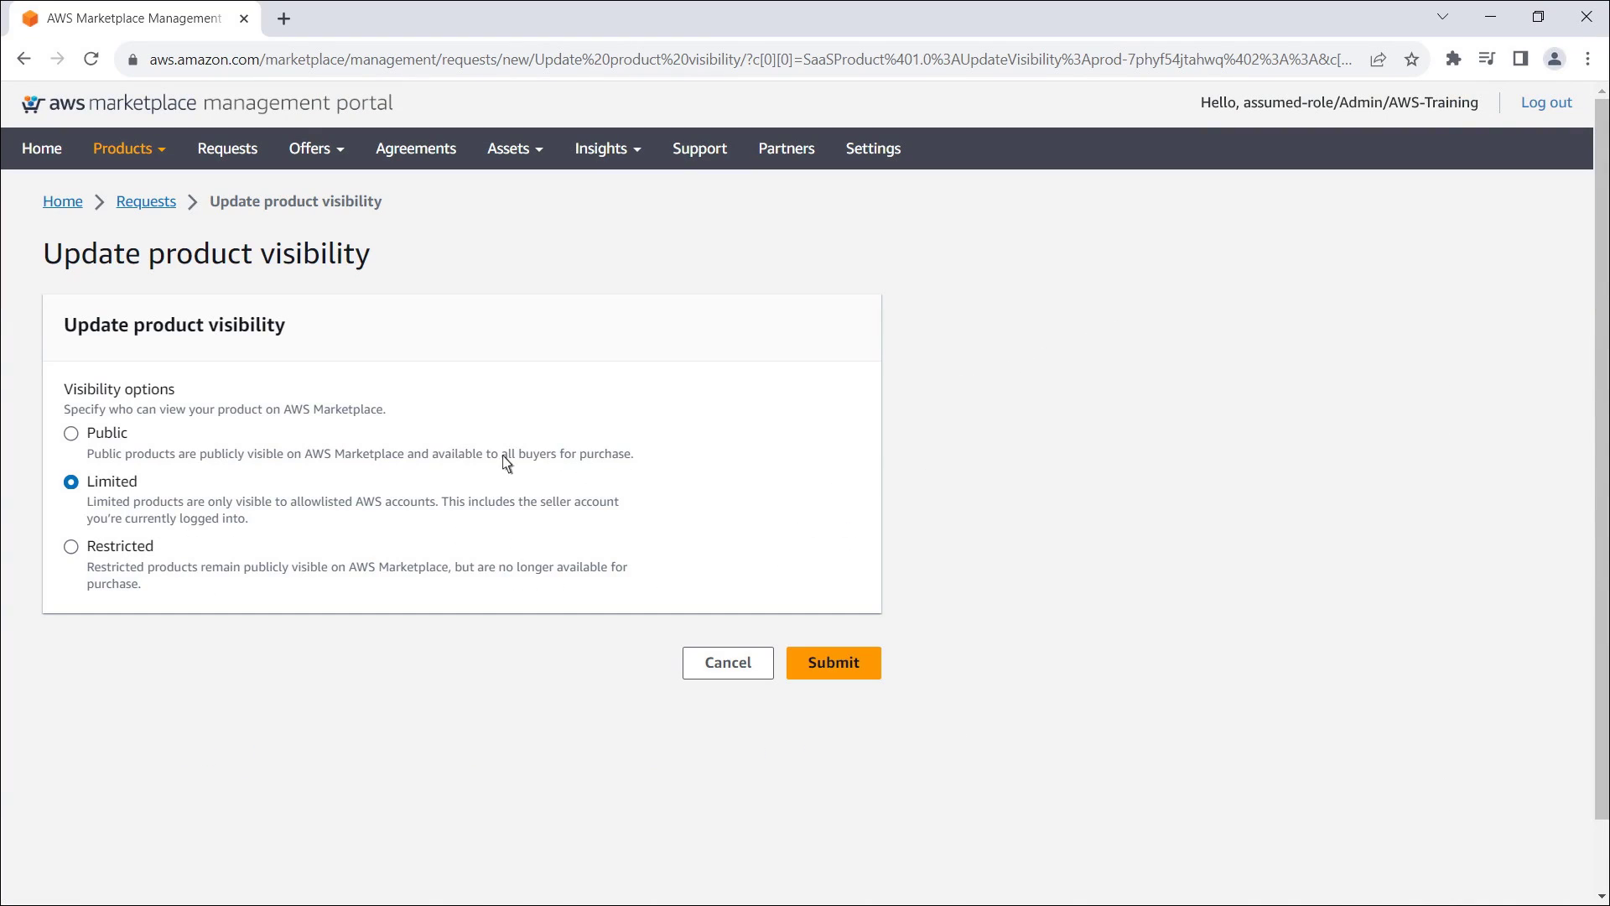
click(70, 433)
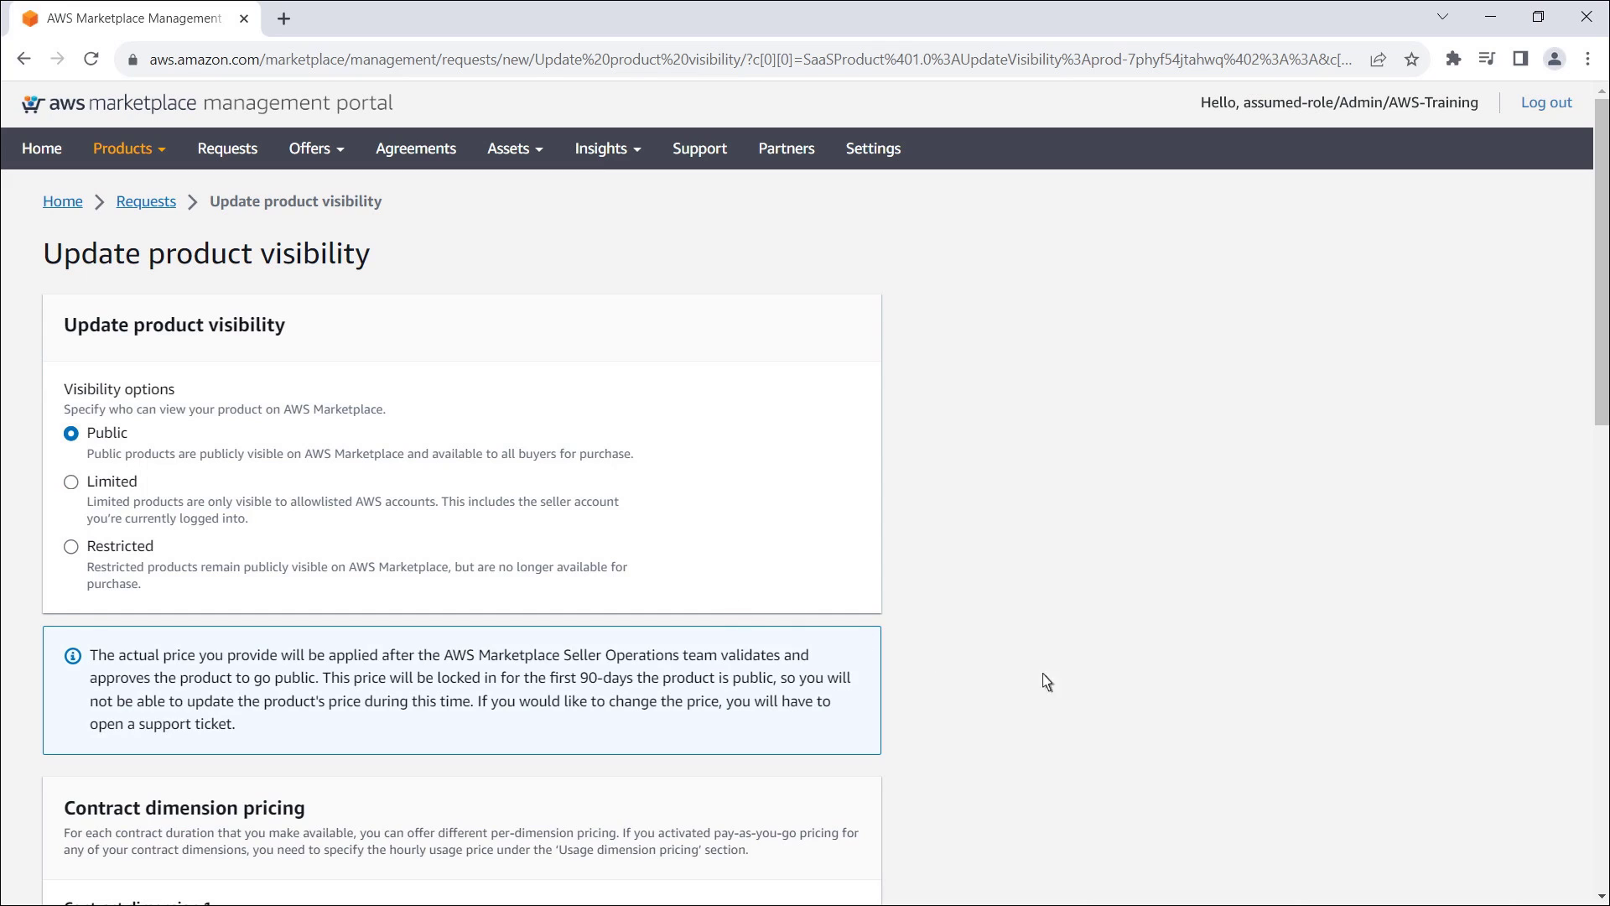
scroll(down, 3)
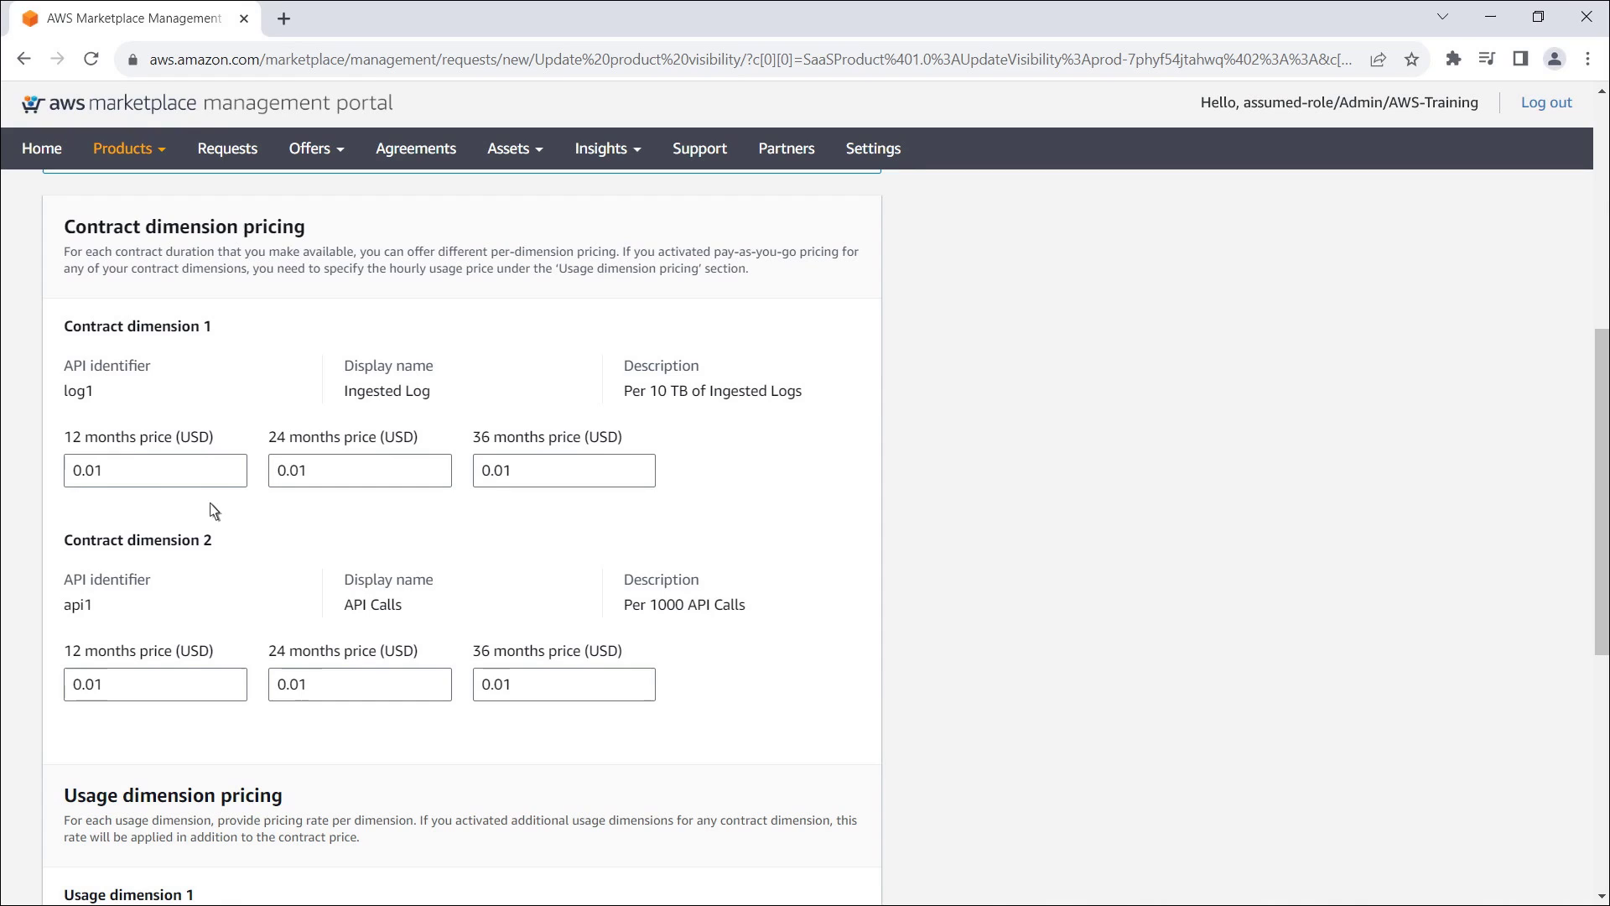
Enter contract prices 100/200 for API Calls and usage price 1, then submit the request
text(100)
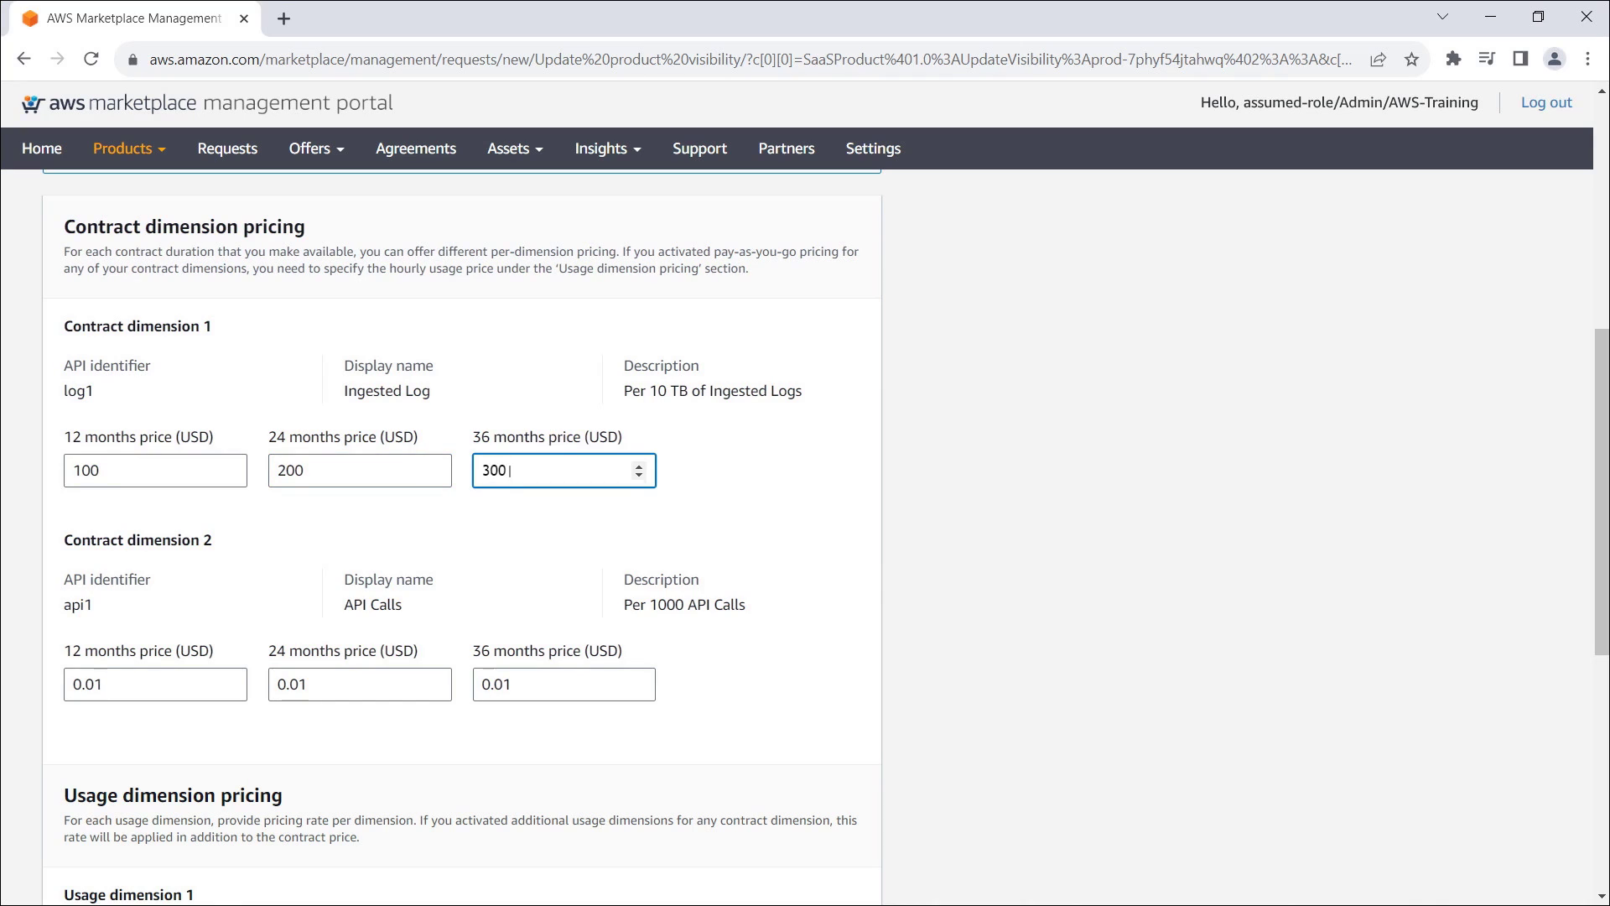
click(154, 685)
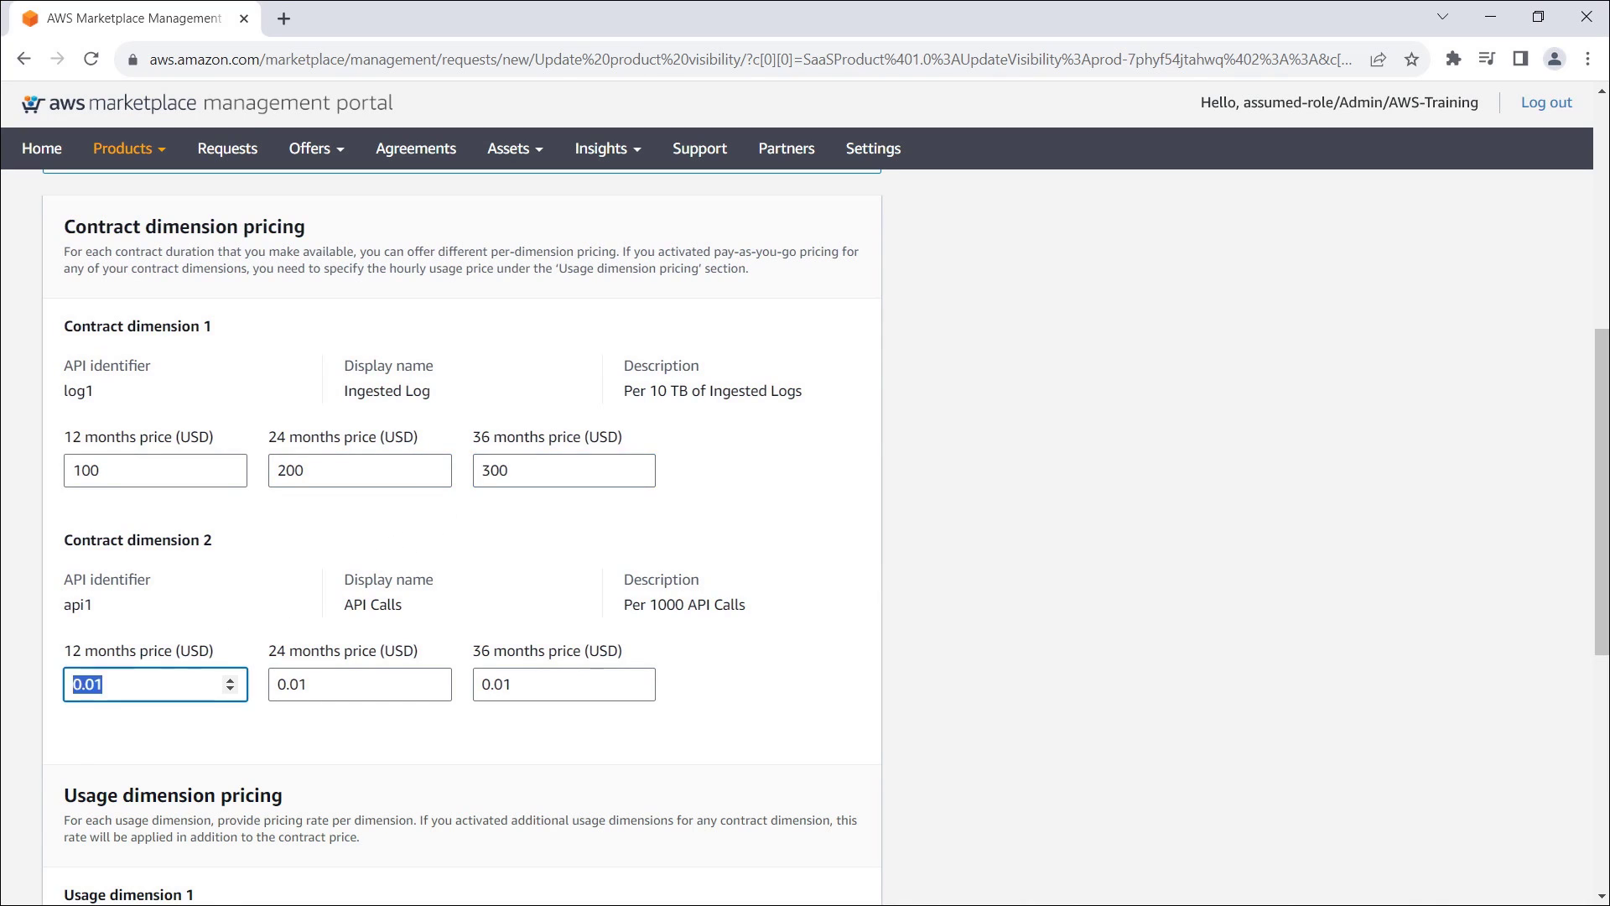
text(100)
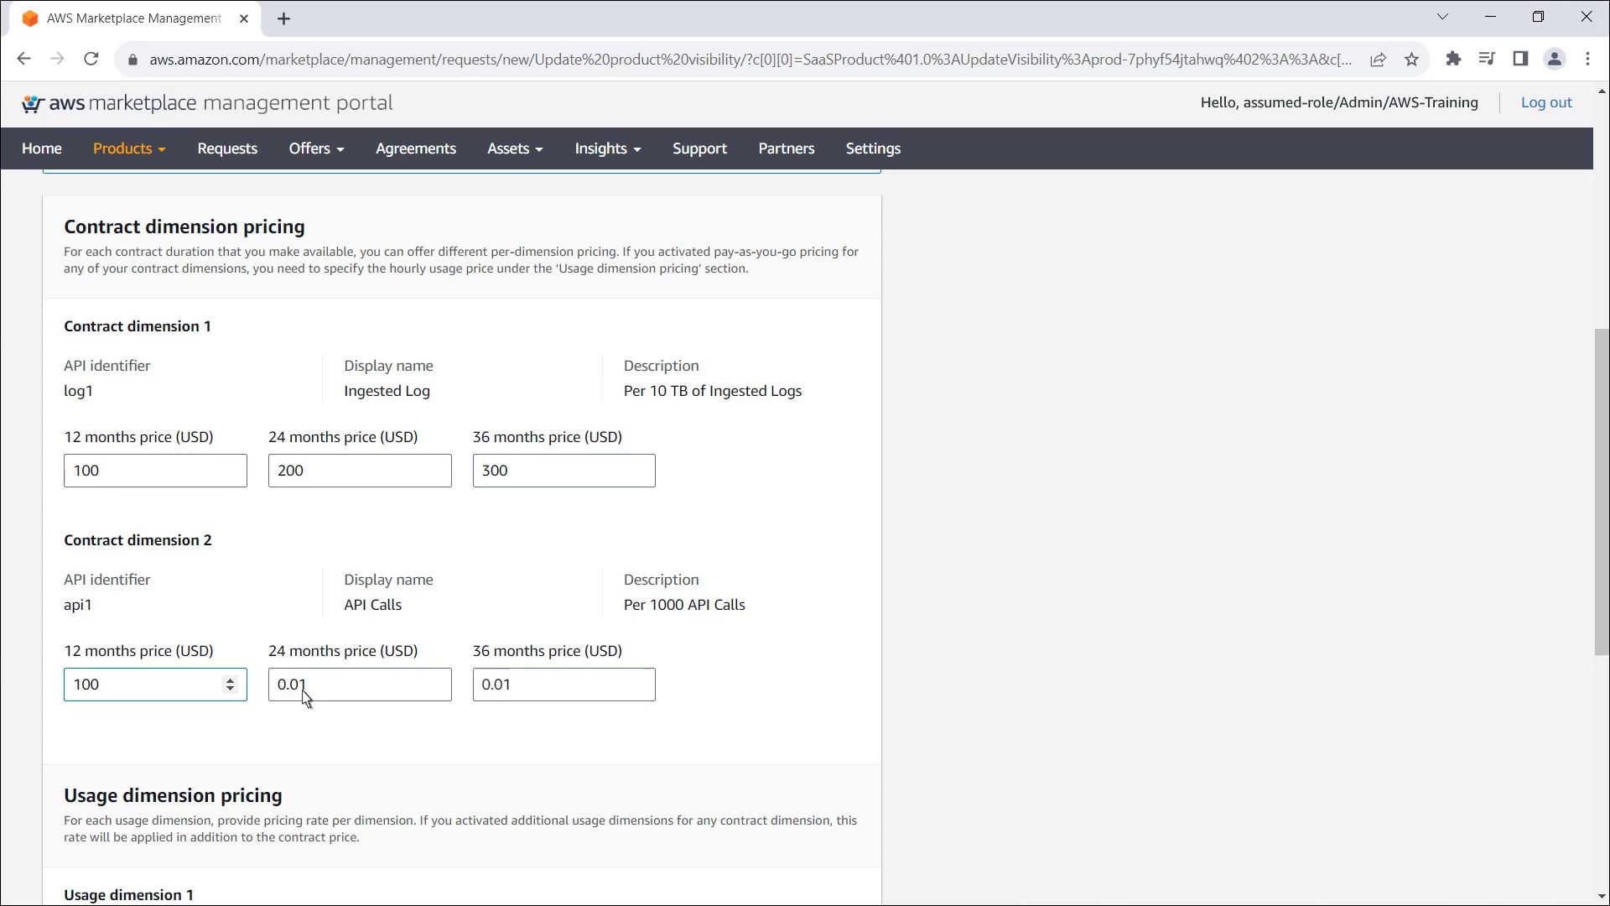
text(200)
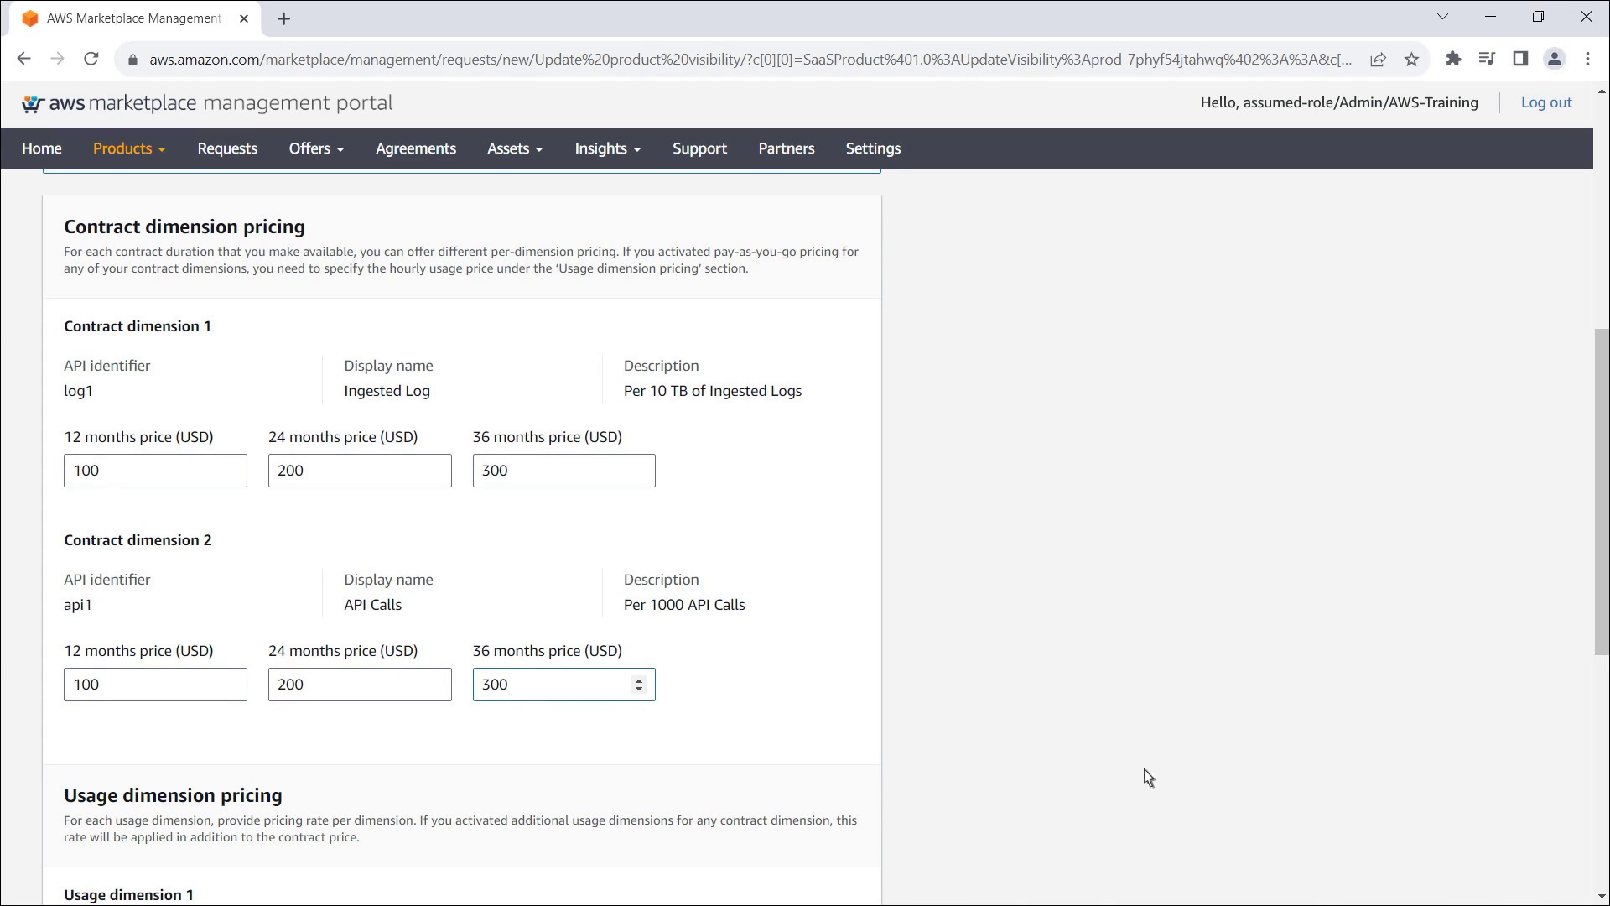
scroll(down, 3)
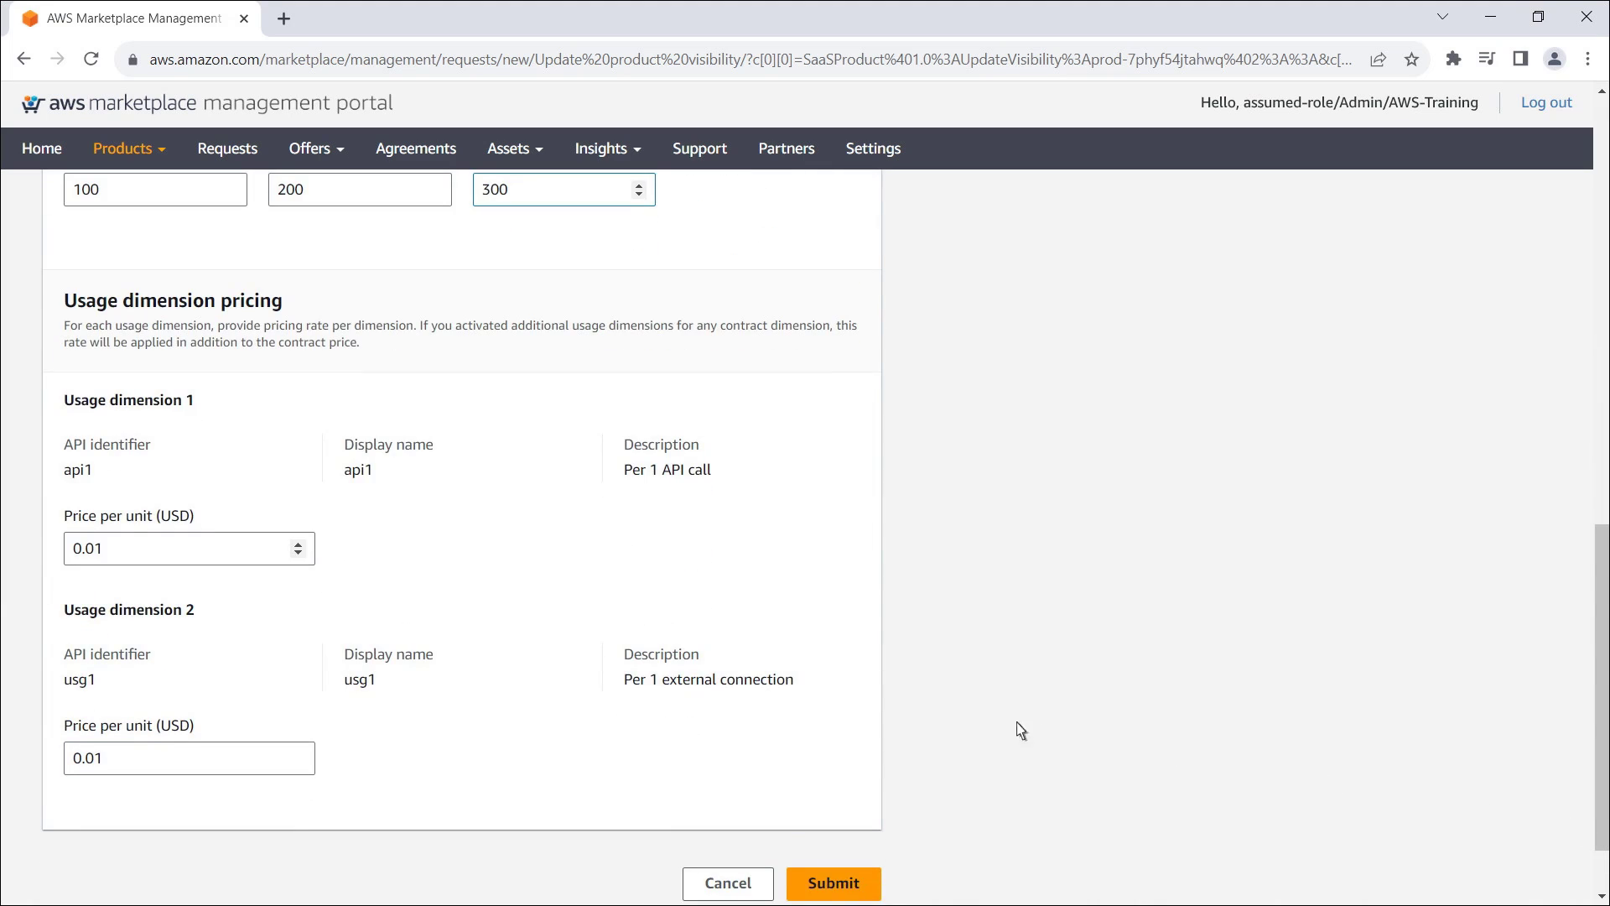
text(1)
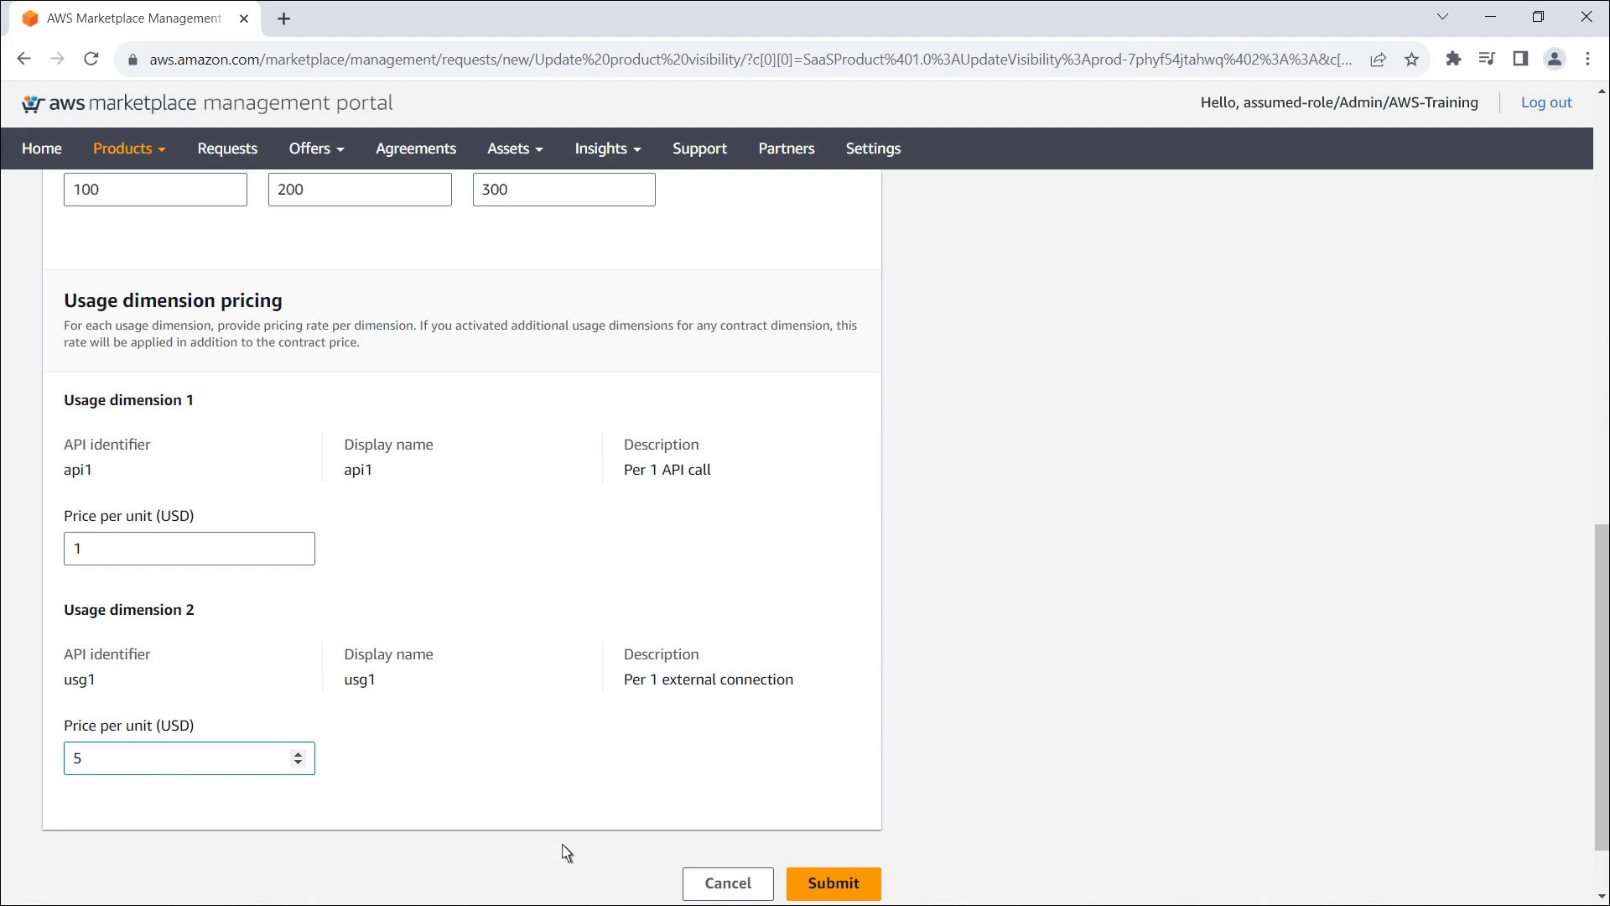
click(833, 884)
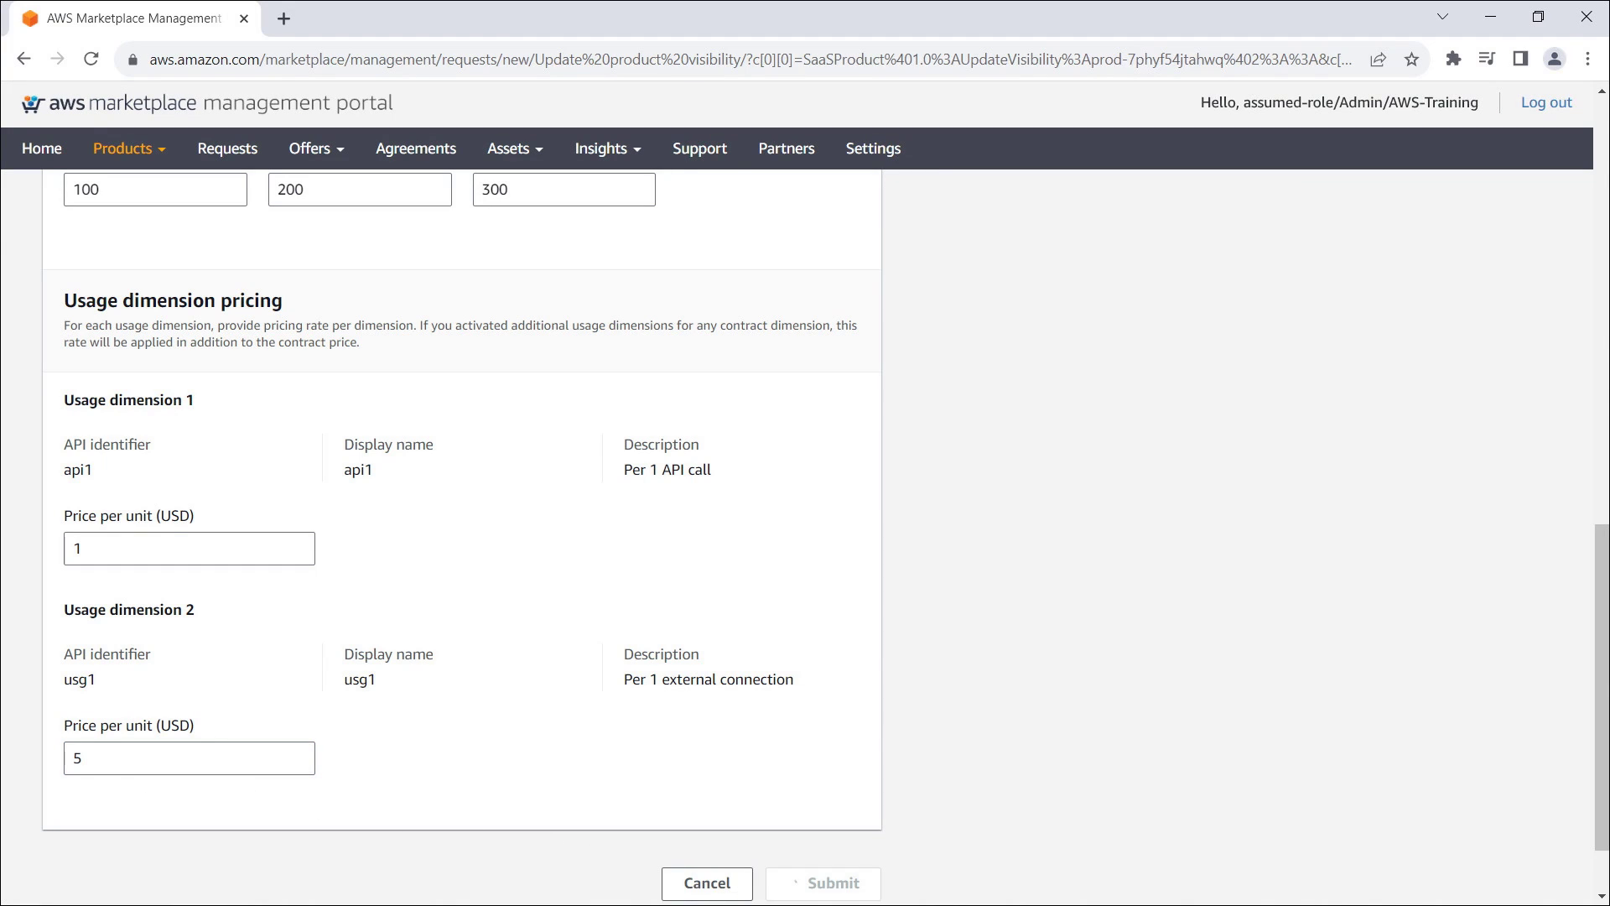
click(822, 884)
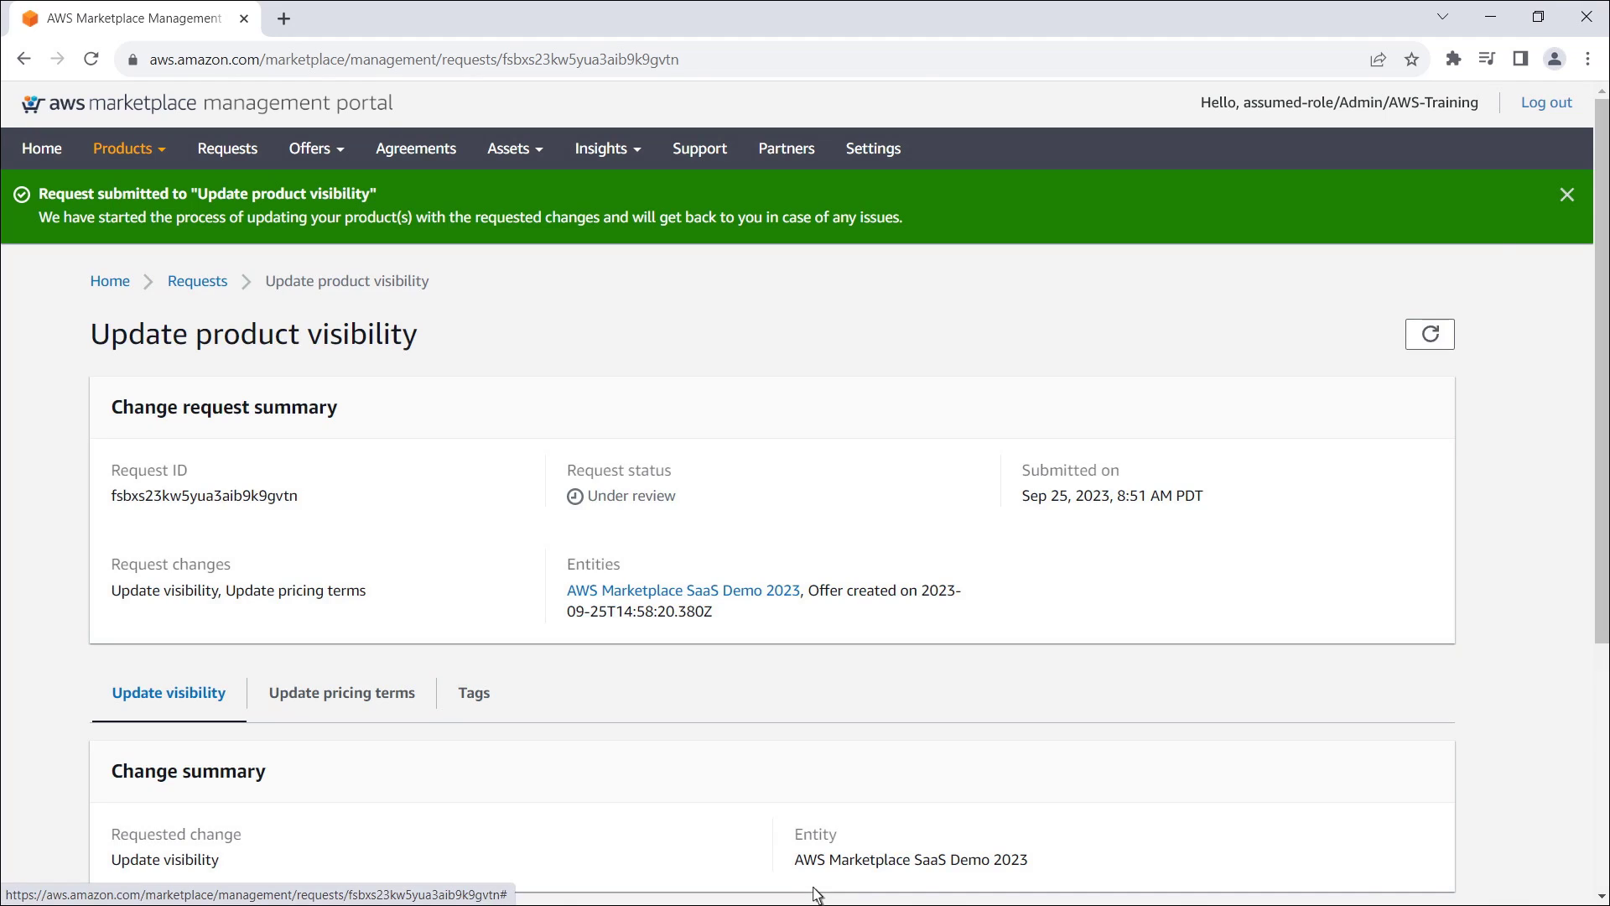
Return via Products > SaaS to the visibility update request, now showing Failed status
click(123, 148)
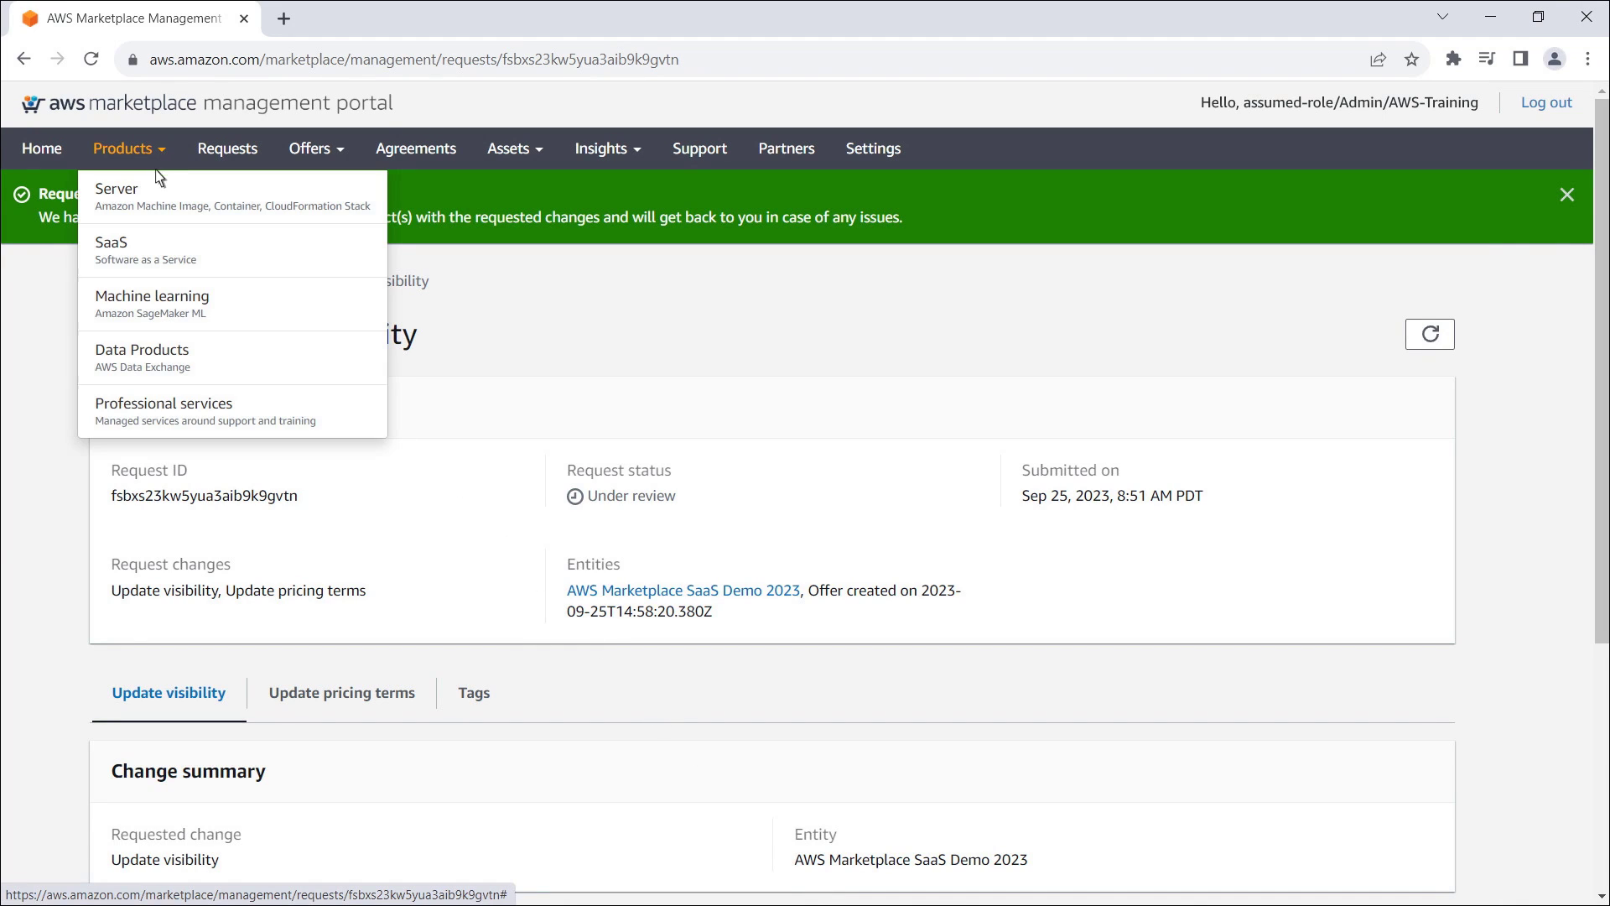
click(111, 249)
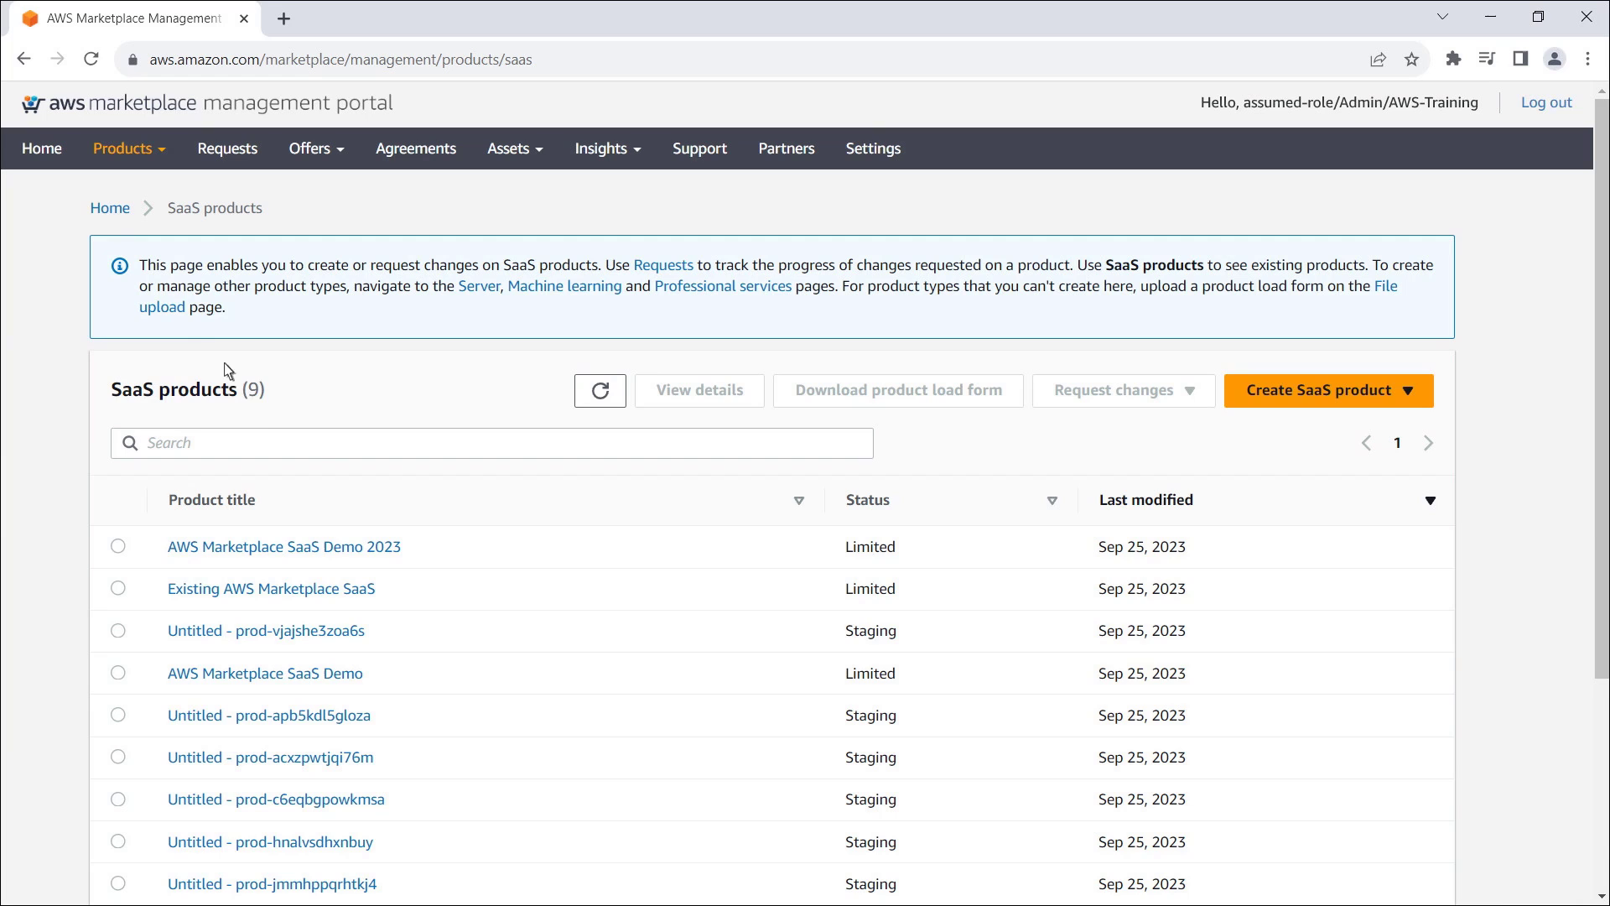
click(286, 545)
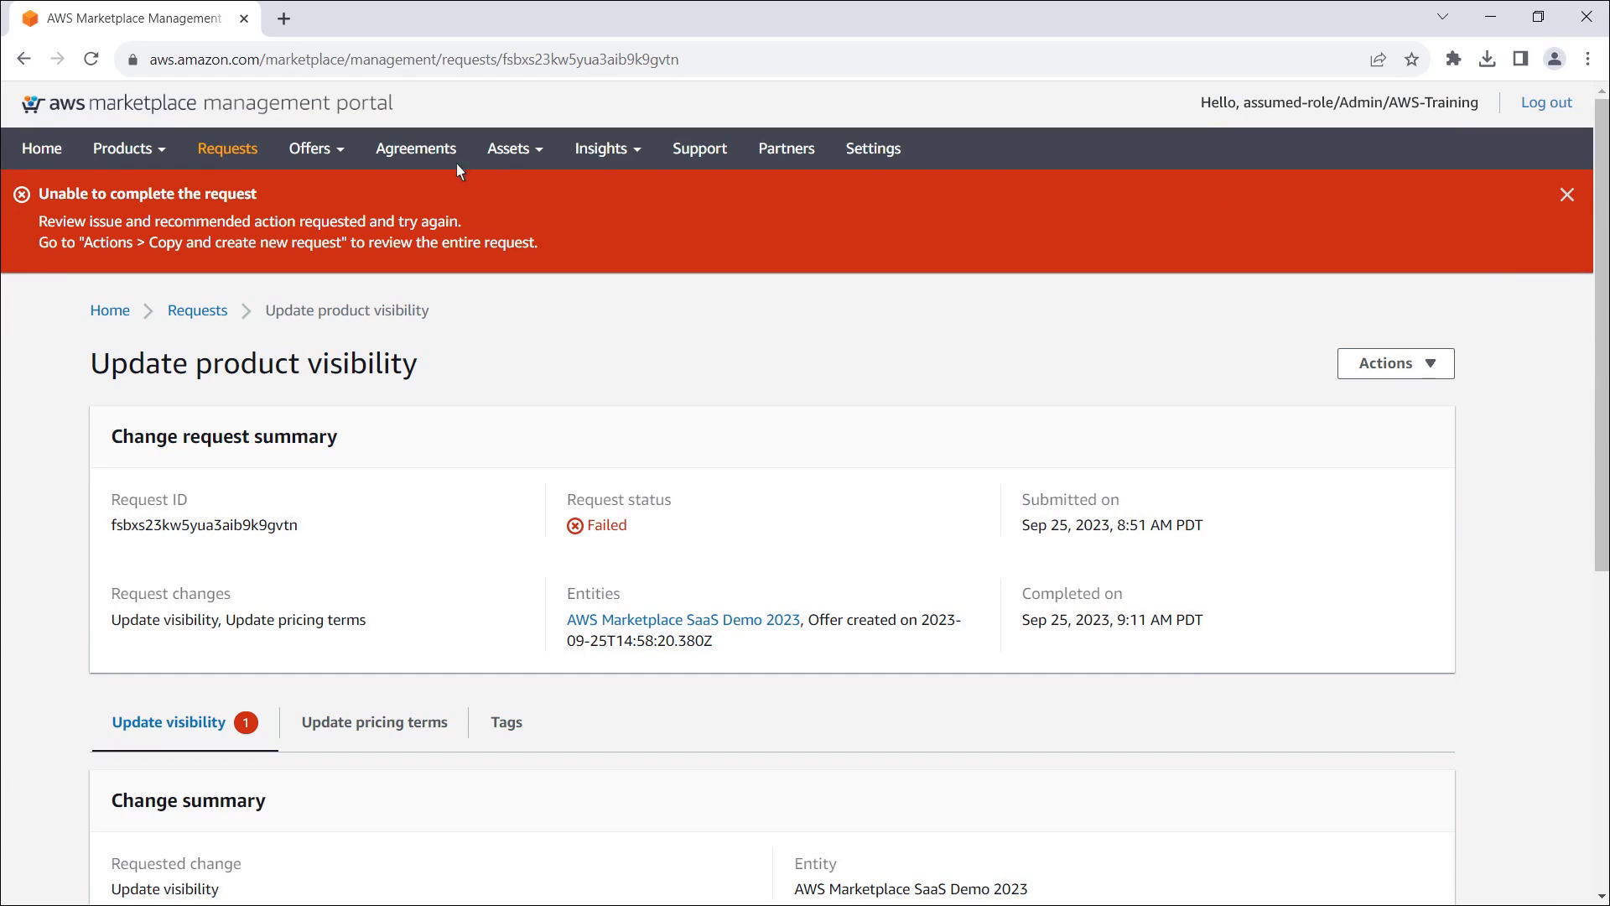
Reopen AWS Marketplace SaaS Demo 2023 and start a new visibility update with Public chosen
click(123, 147)
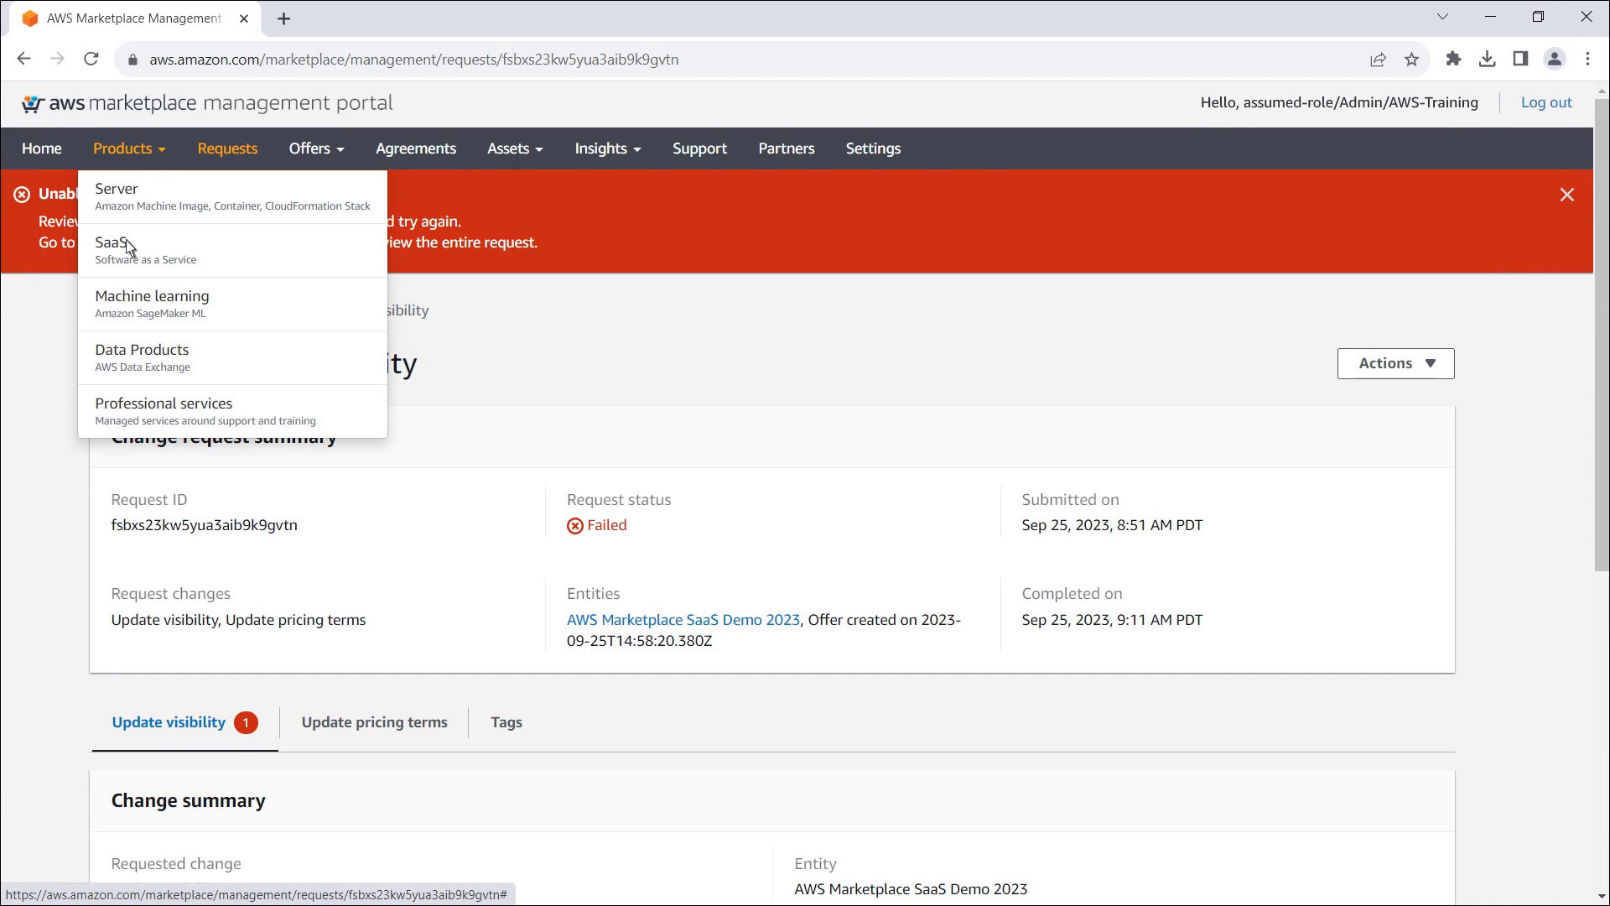
click(110, 243)
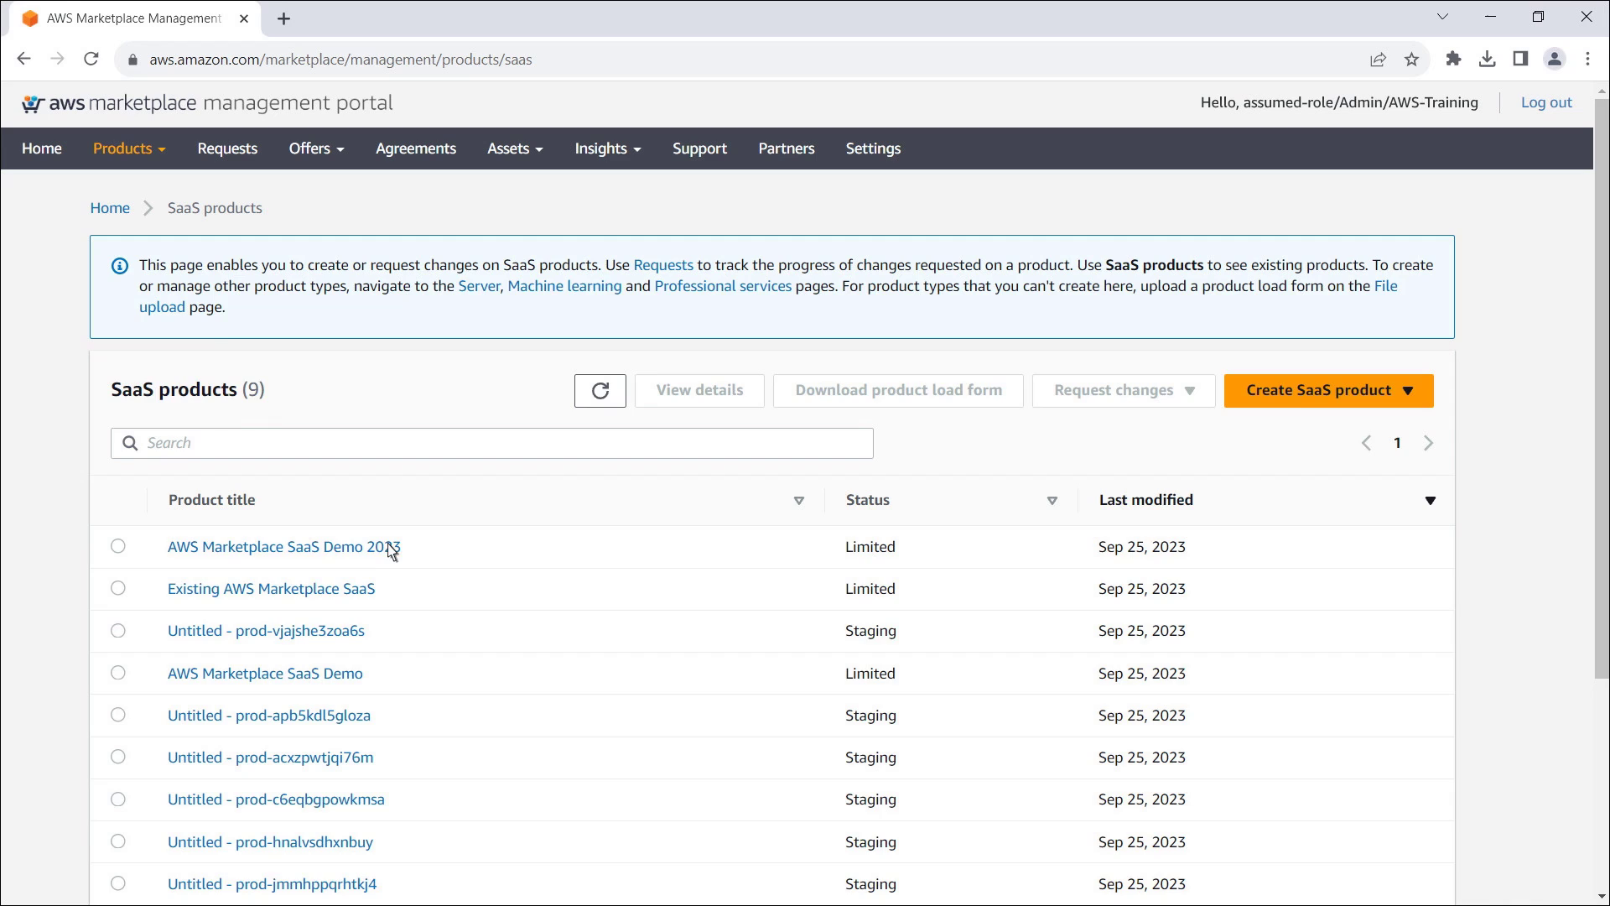
click(281, 547)
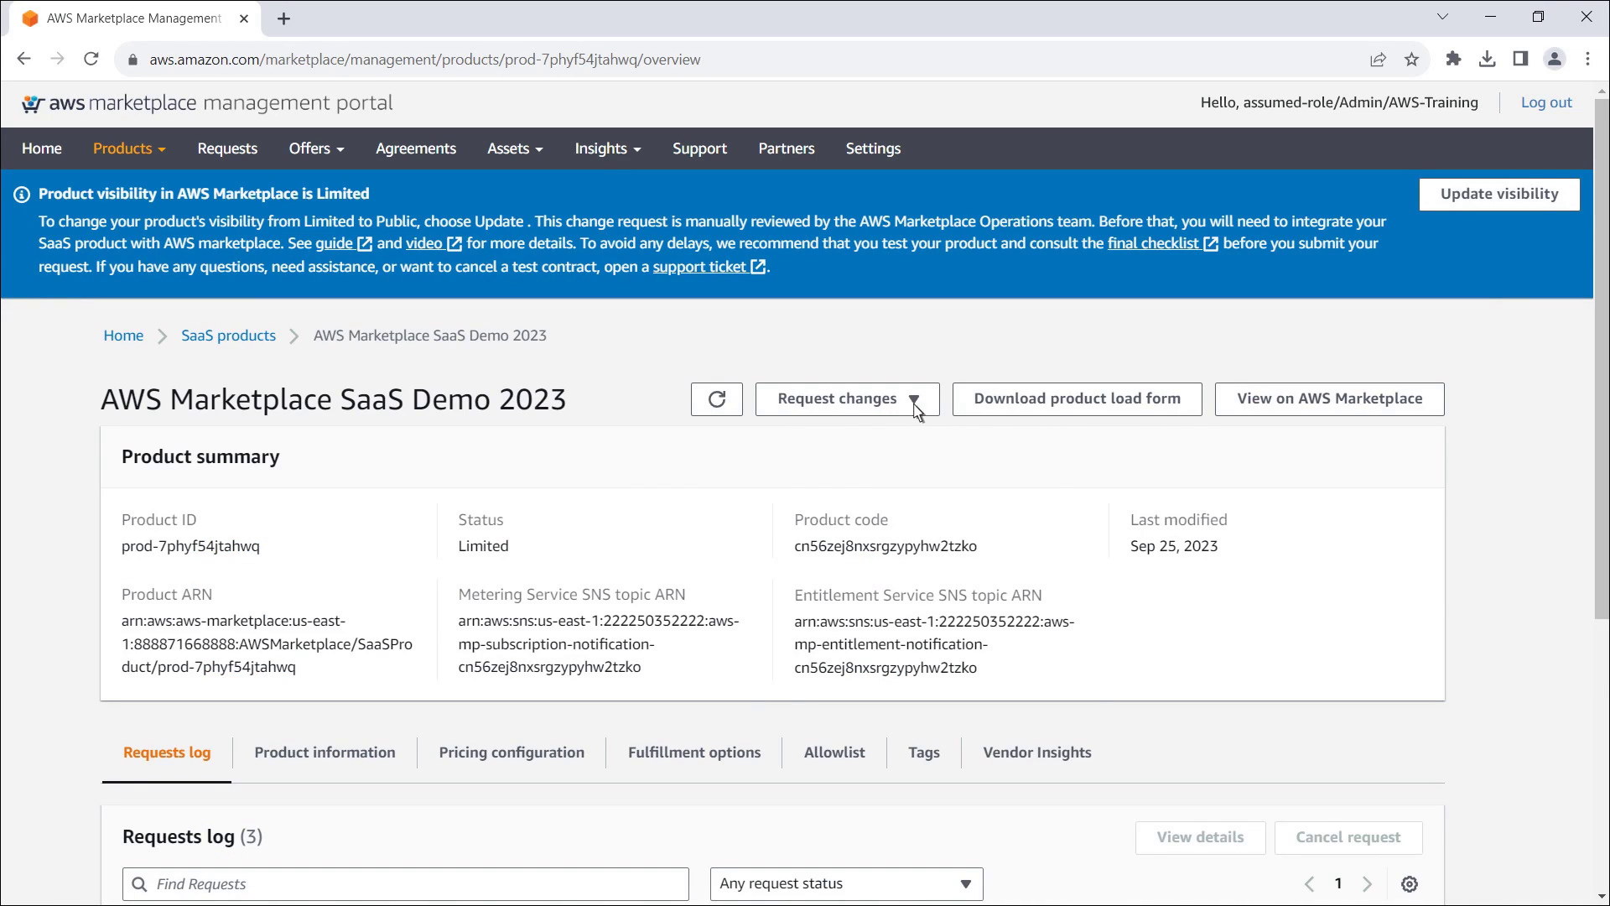
click(845, 399)
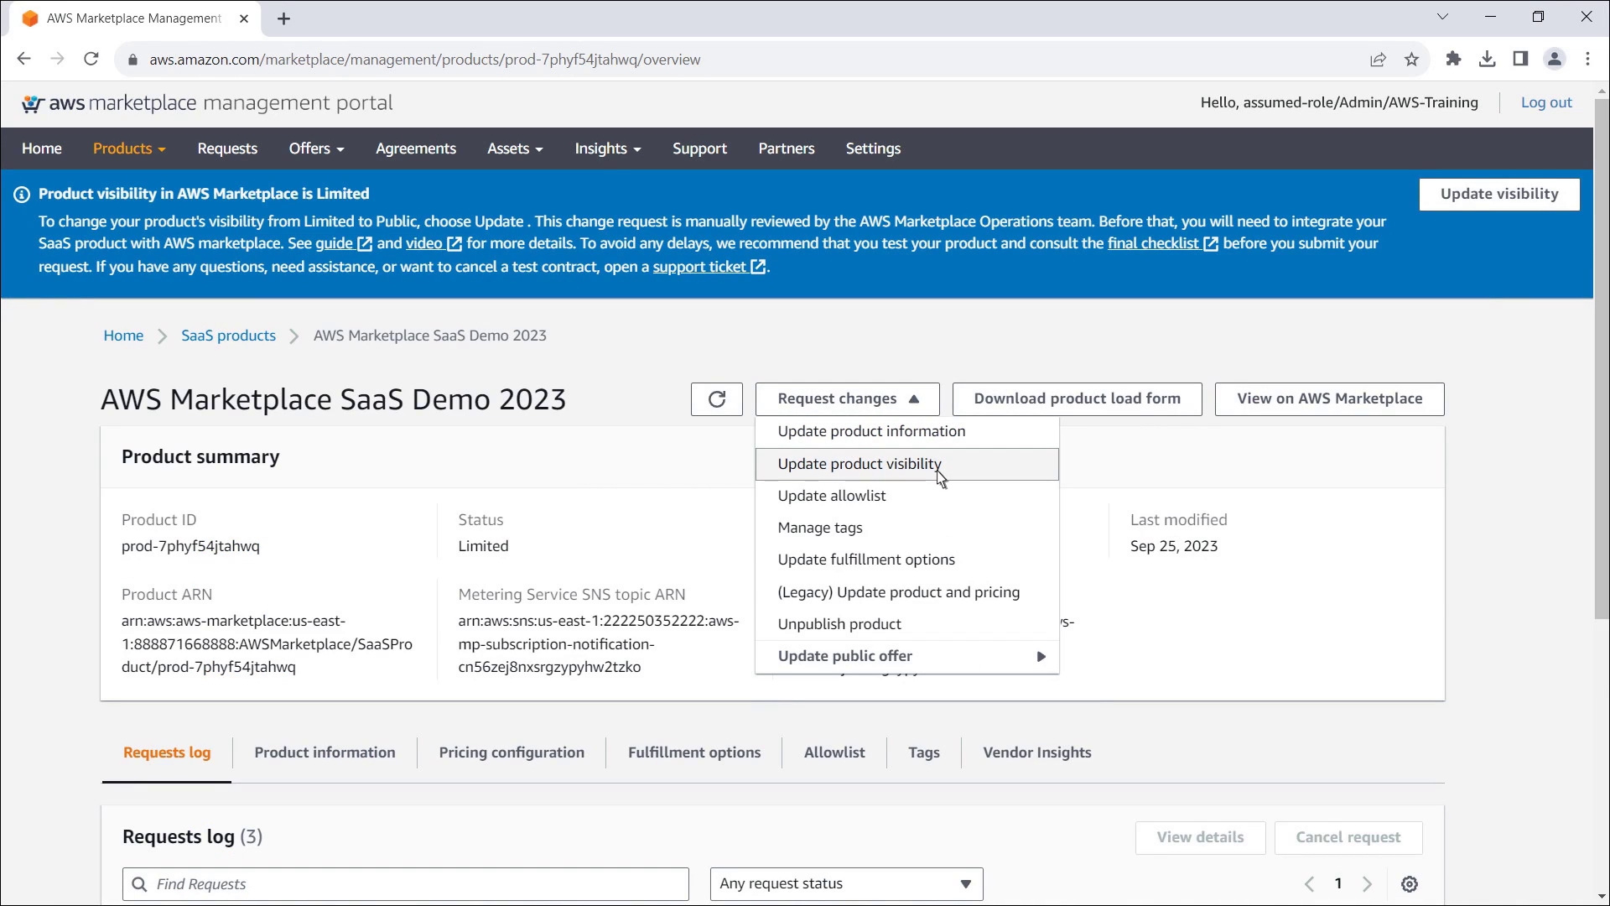
click(857, 463)
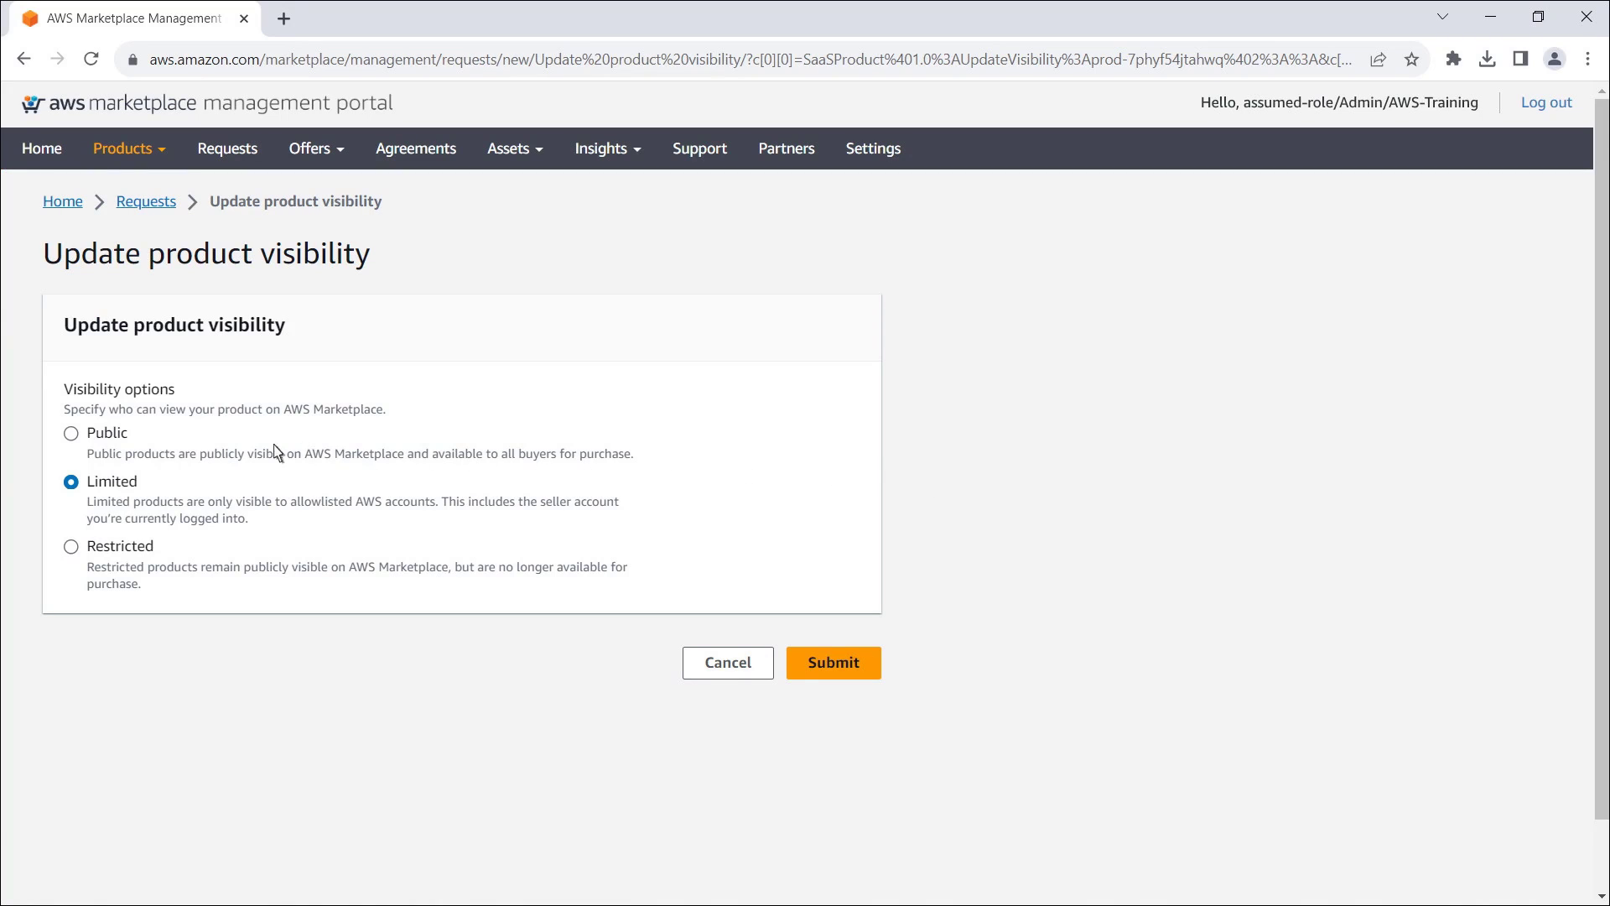
click(70, 433)
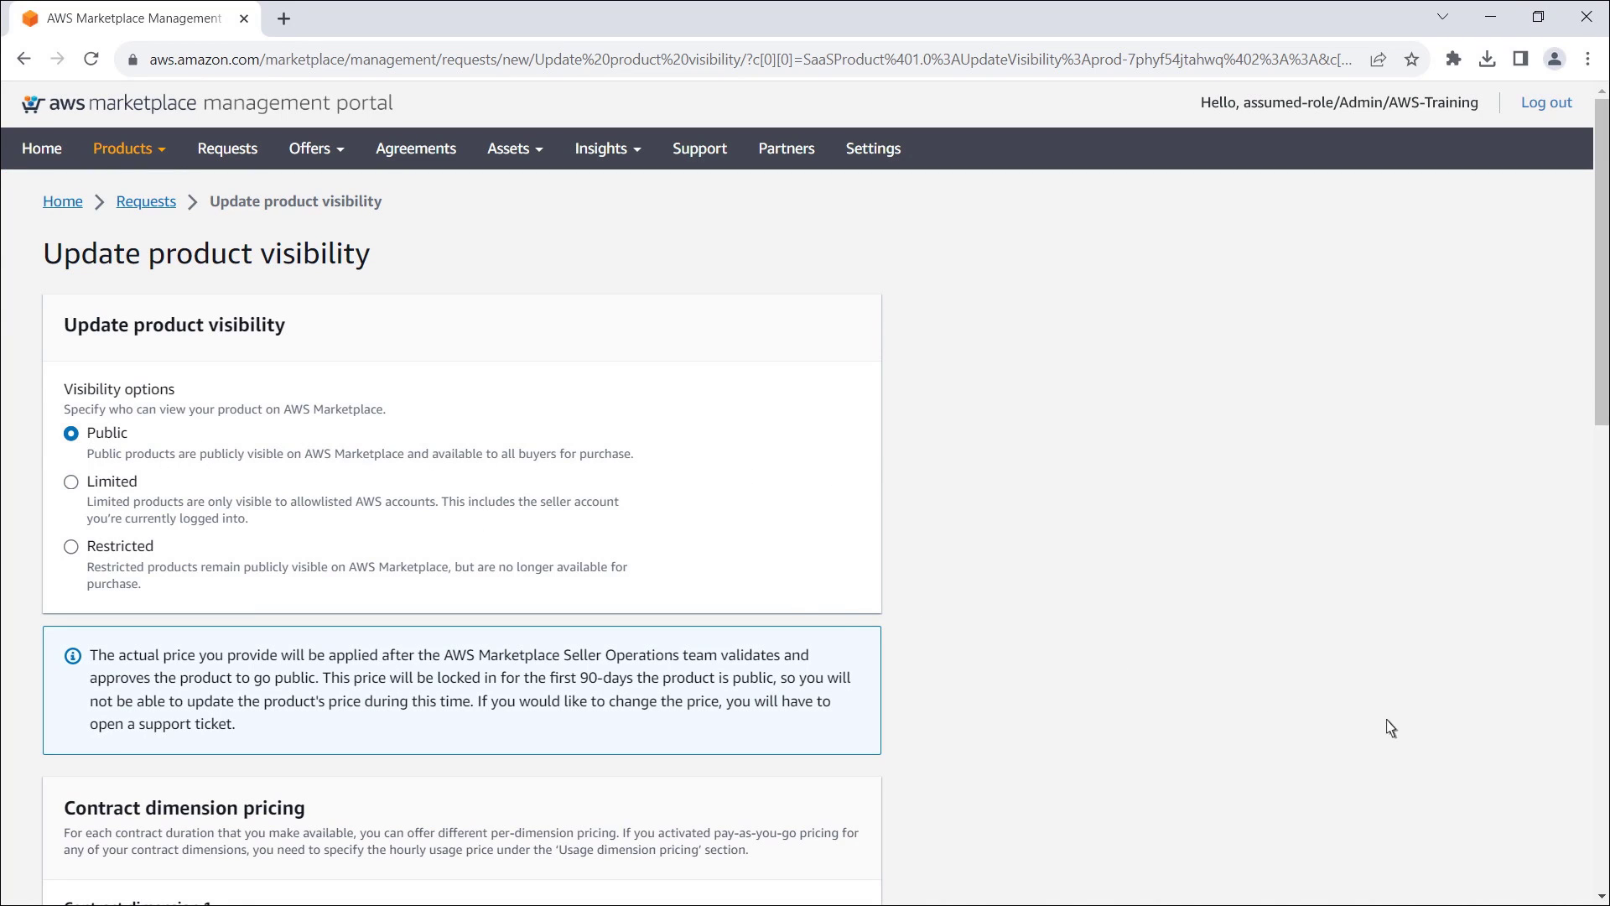
Replace the 0.01 contract prices with 100, 200 and 300 in both contract dimensions
scroll(down, 3)
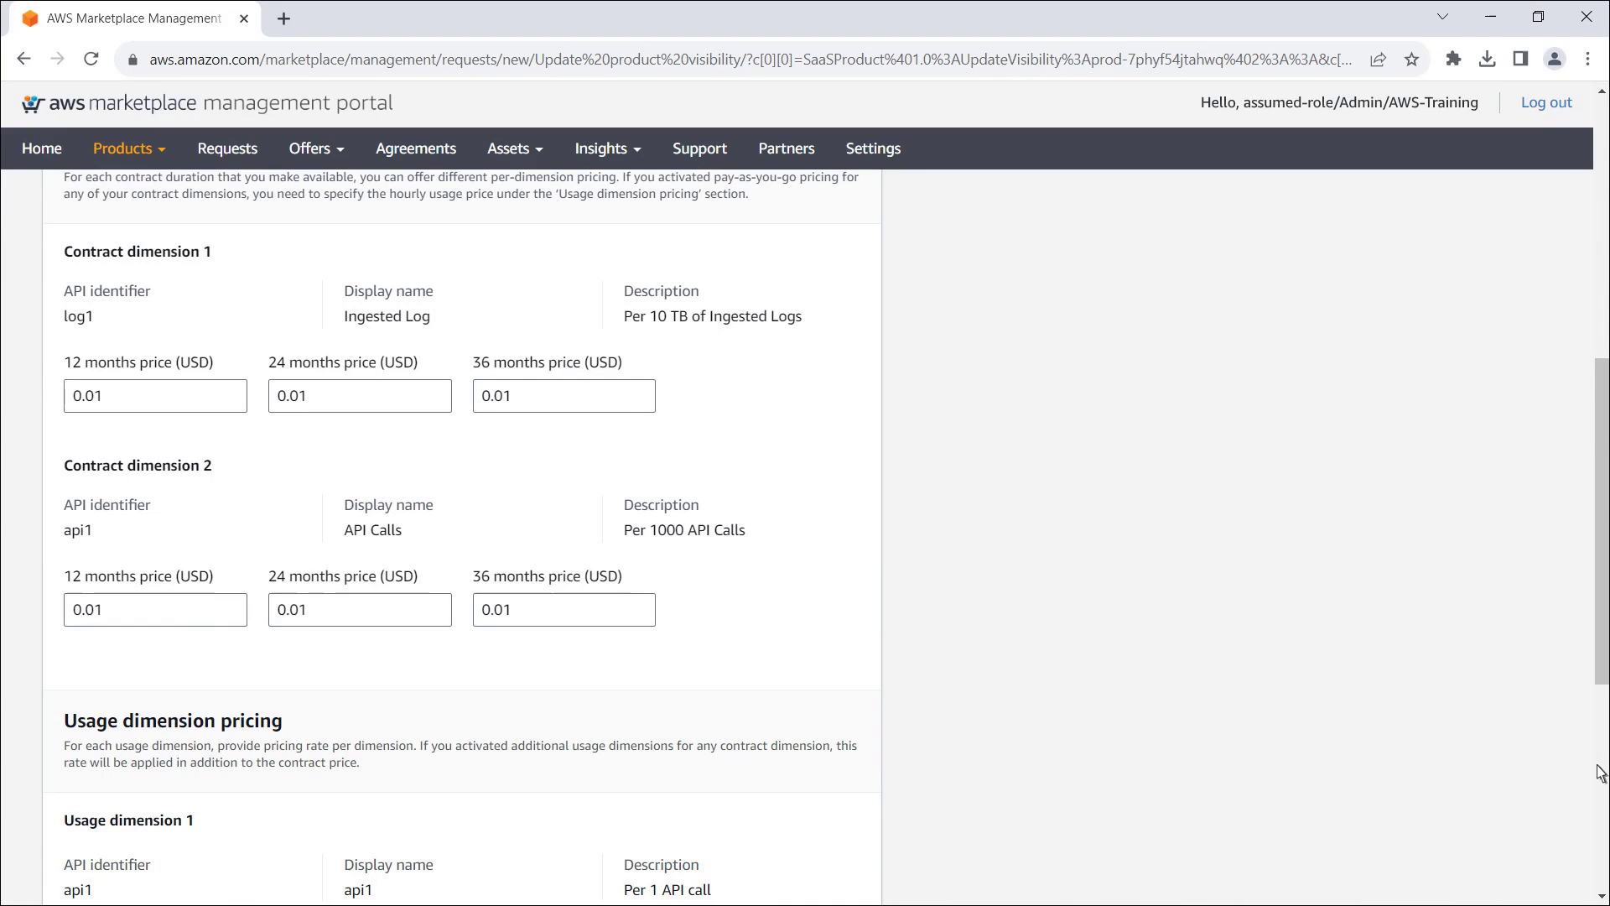
click(154, 396)
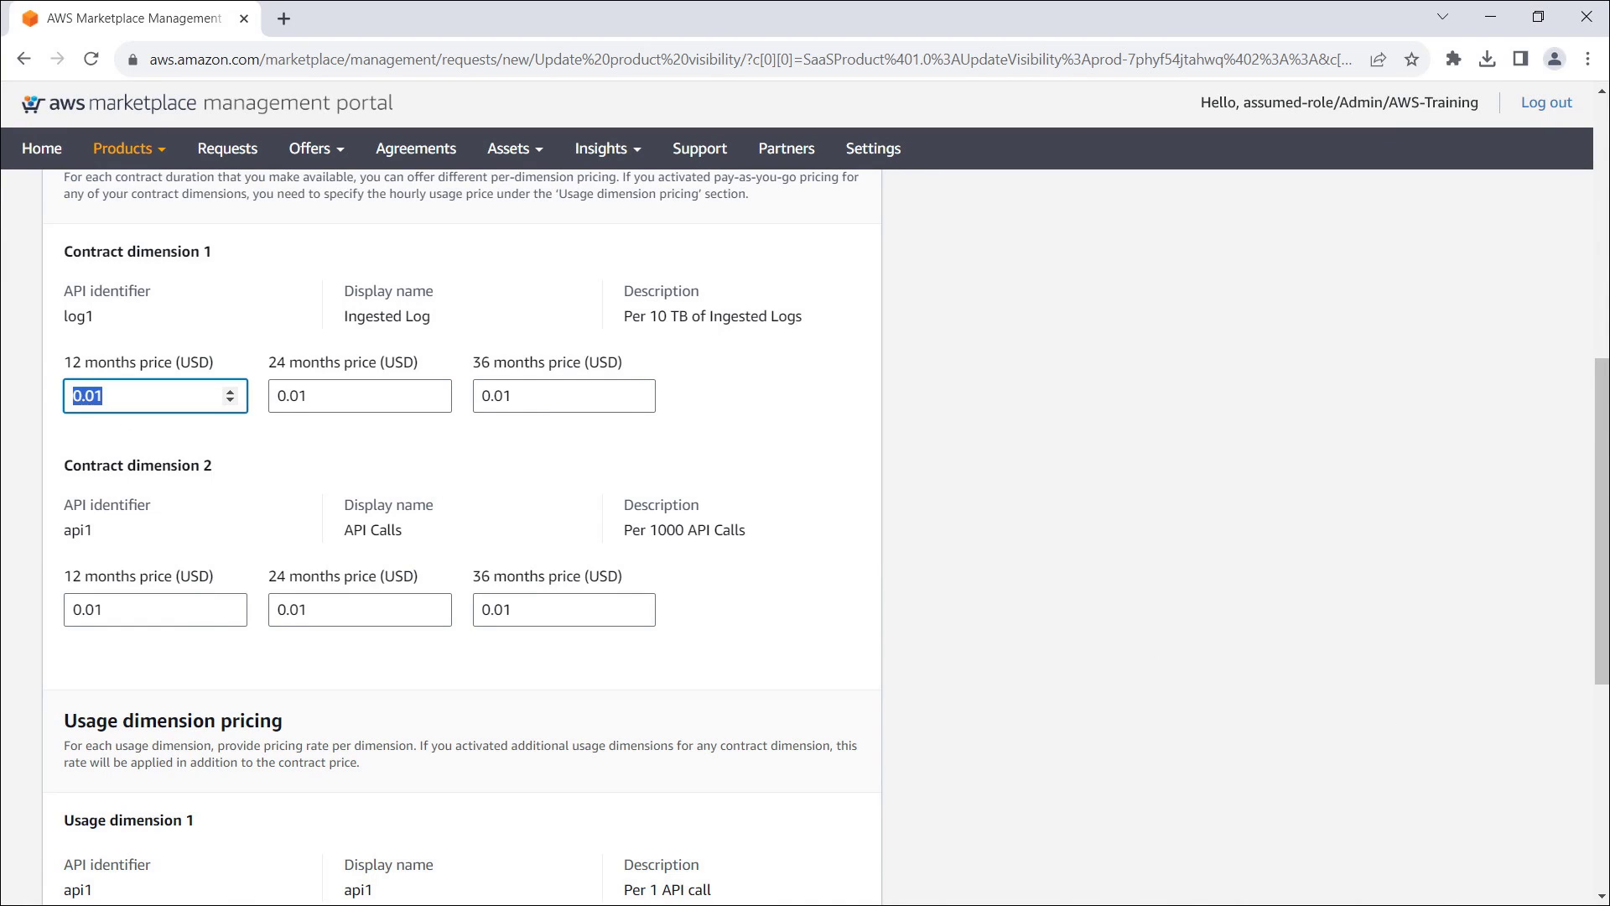
text(100)
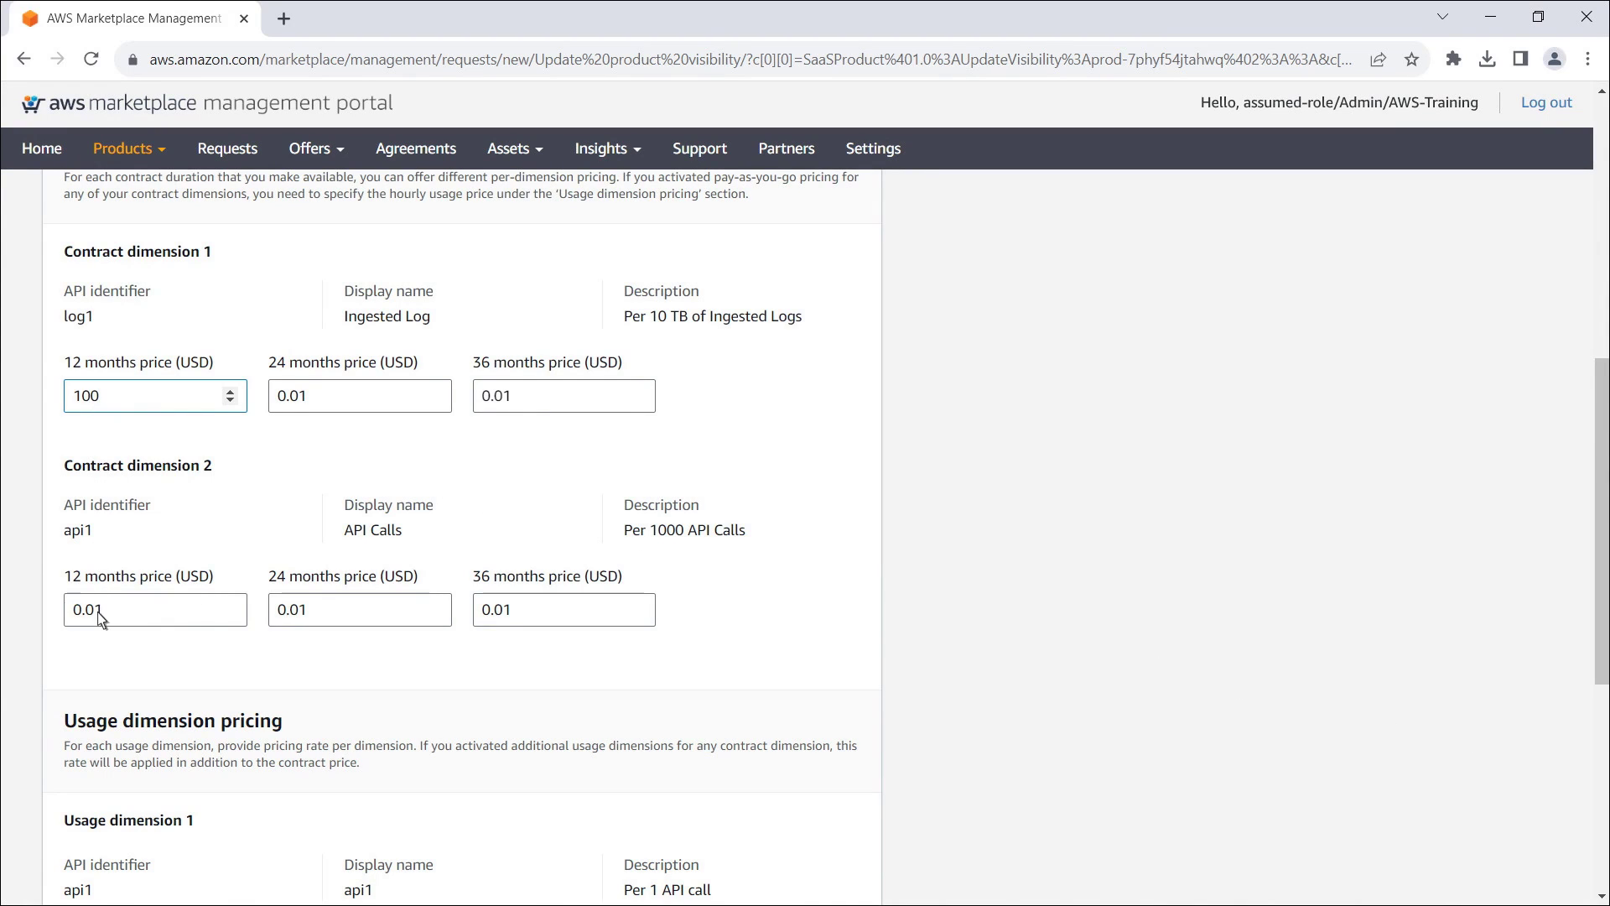
text(100)
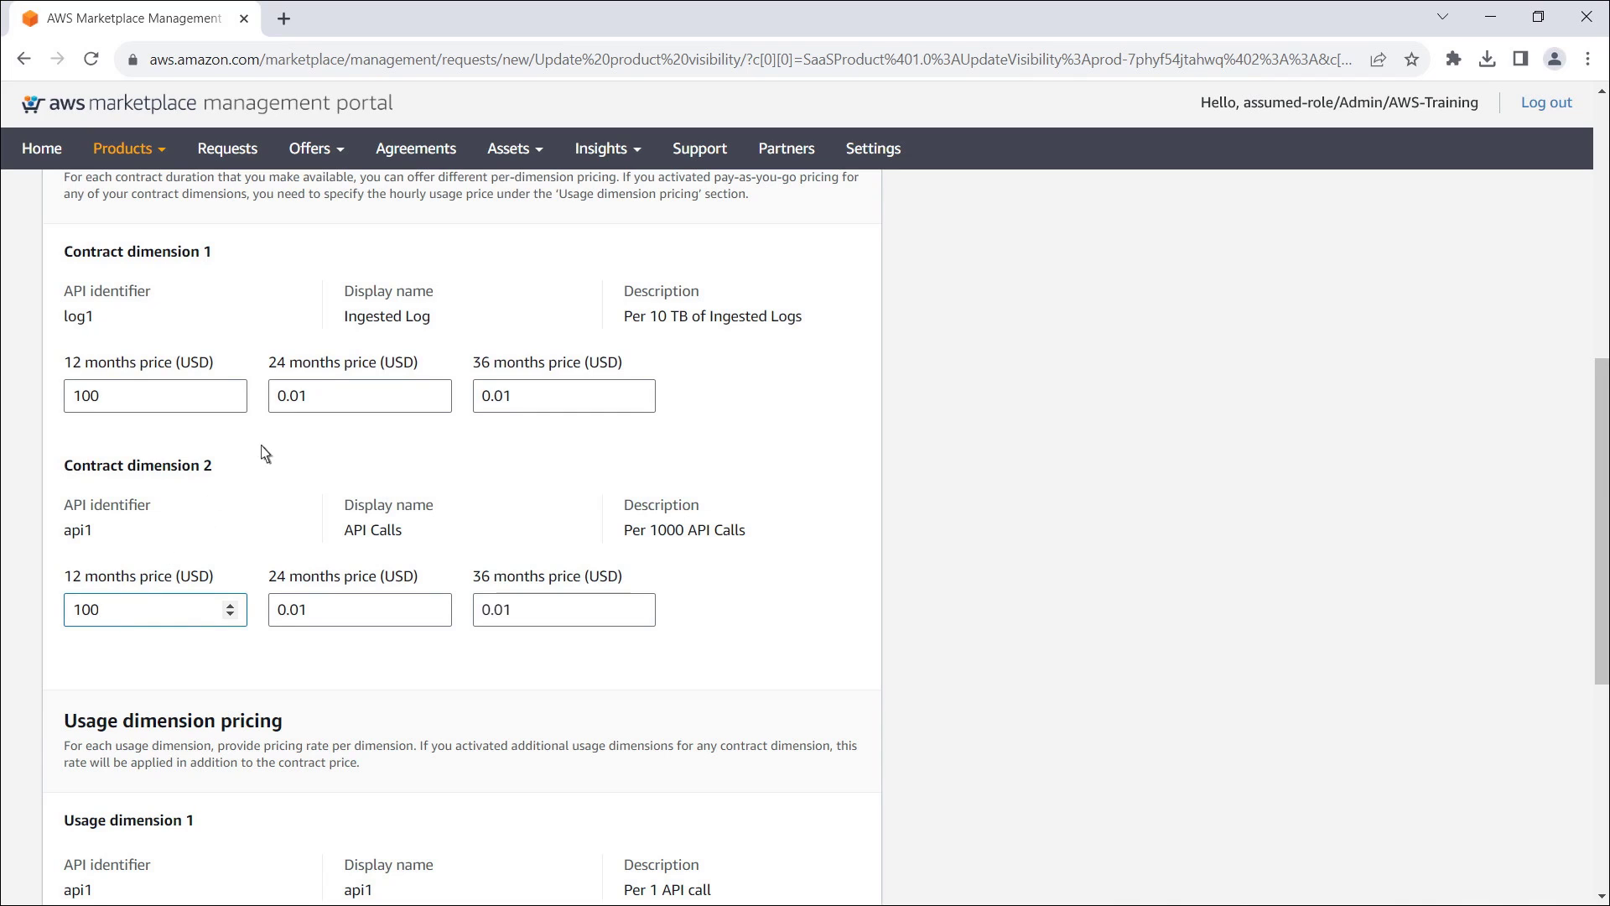
text(200)
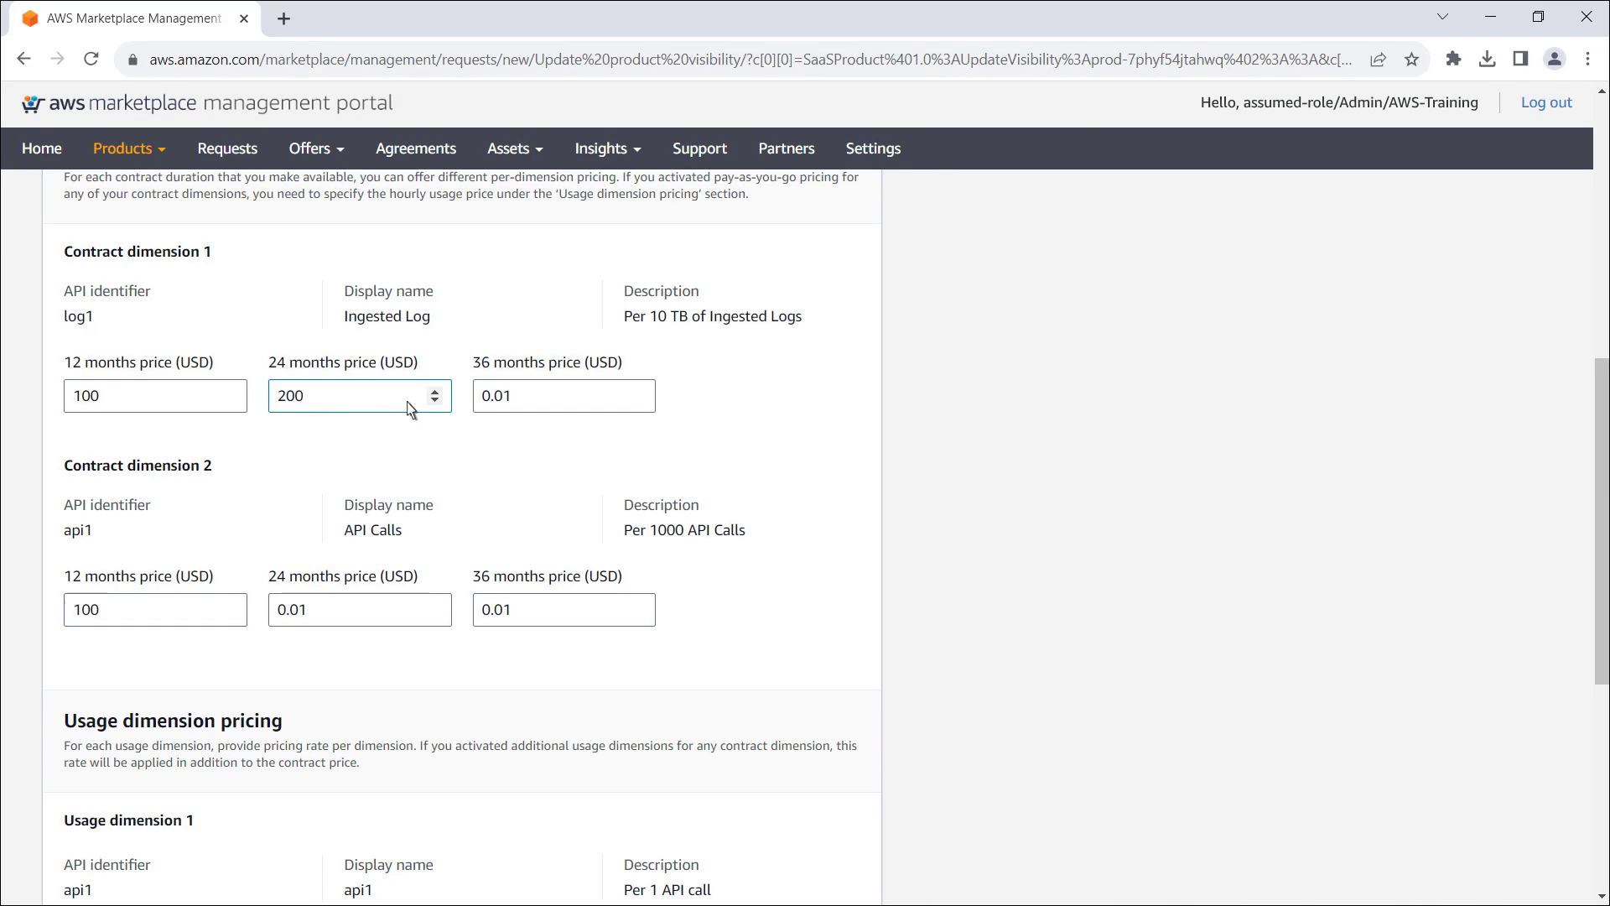
text(300)
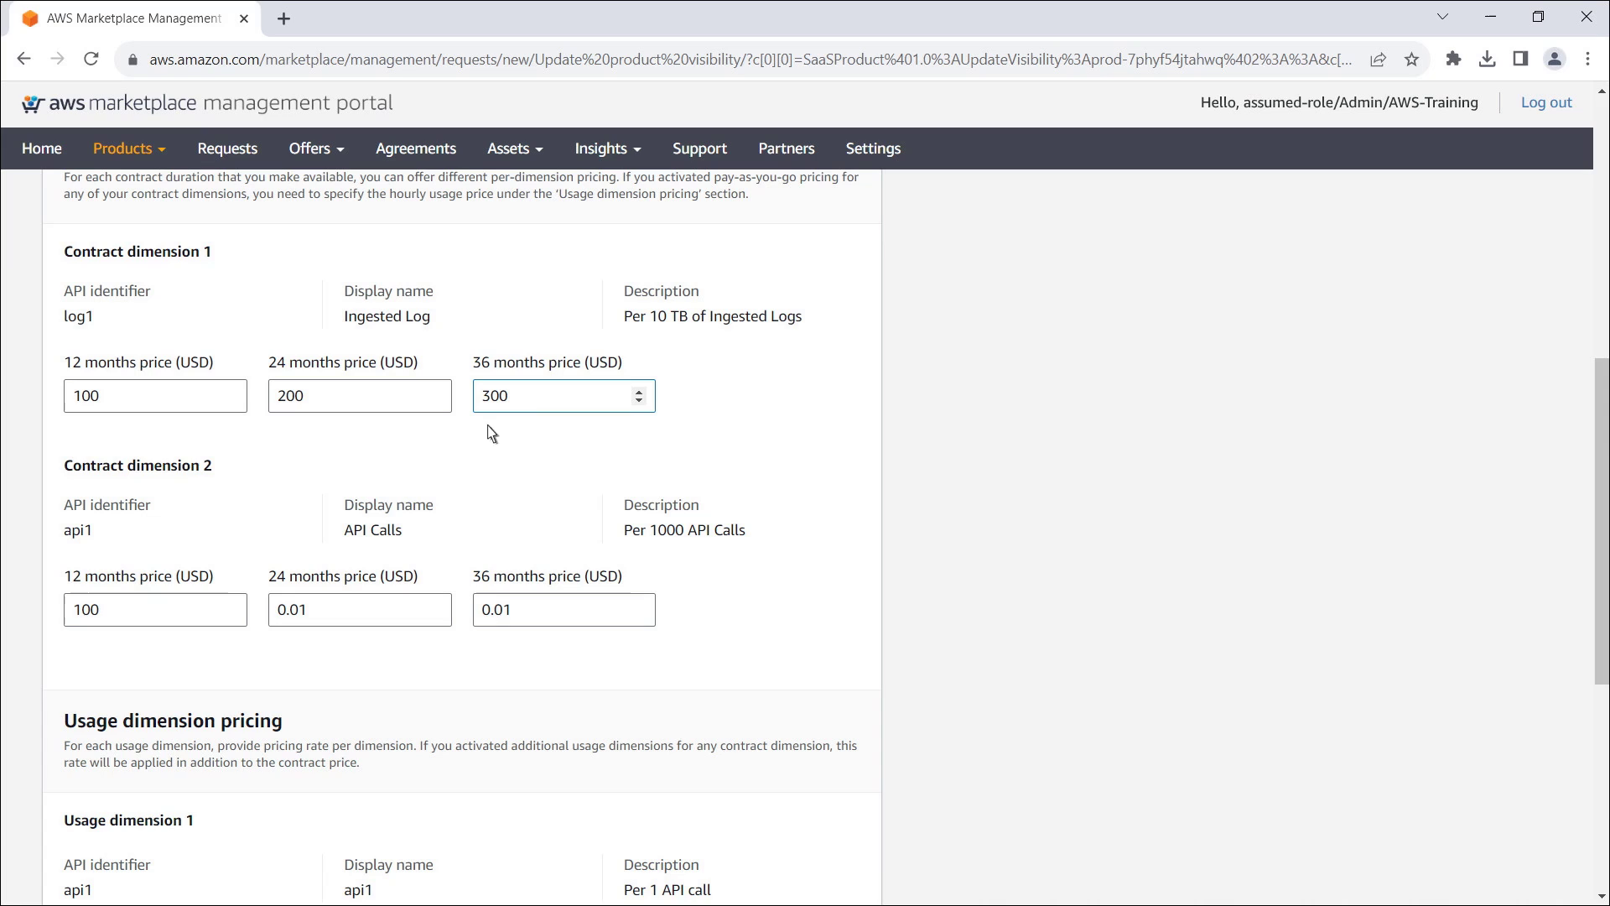
text(200)
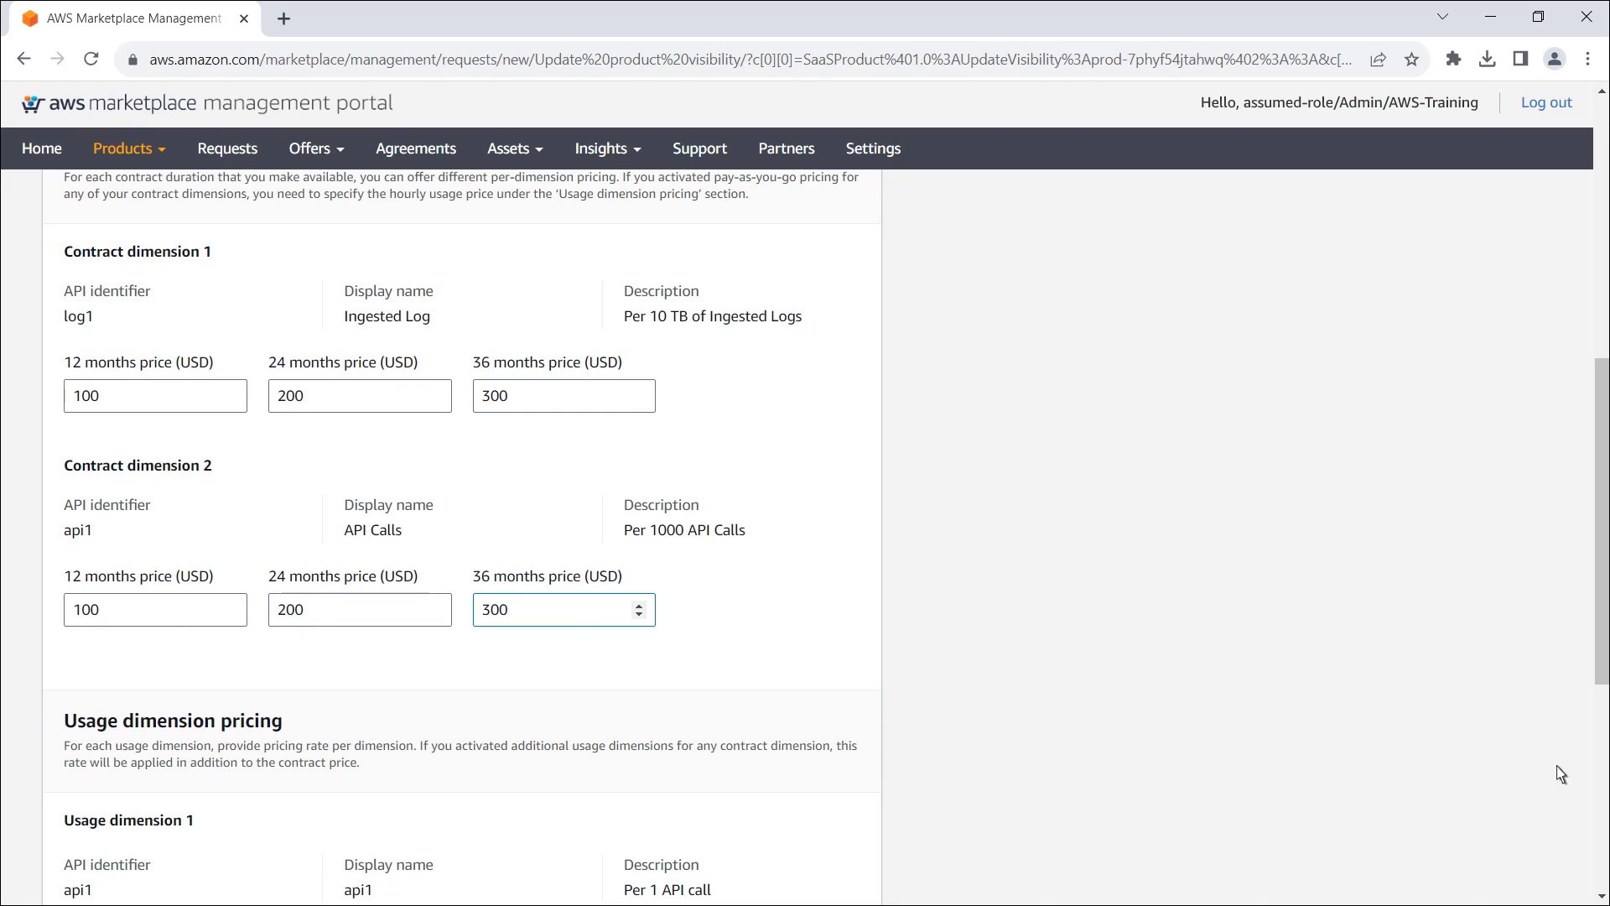
Set the usage dimension prices to 5 and 1 and submit the Public visibility request
scroll(down, 3)
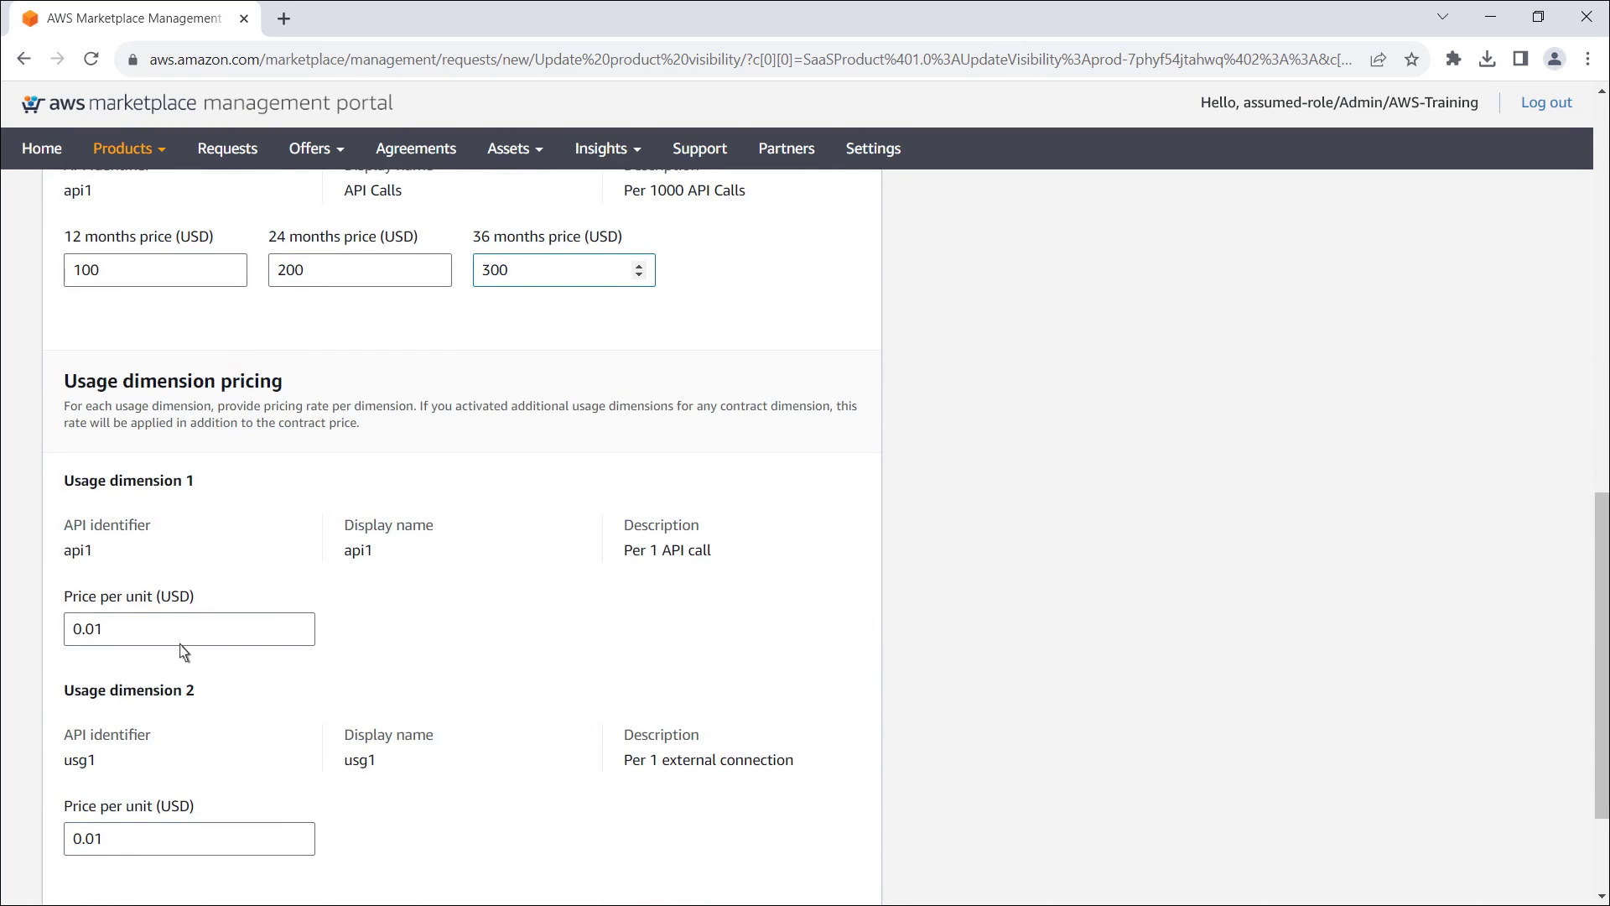
text(5)
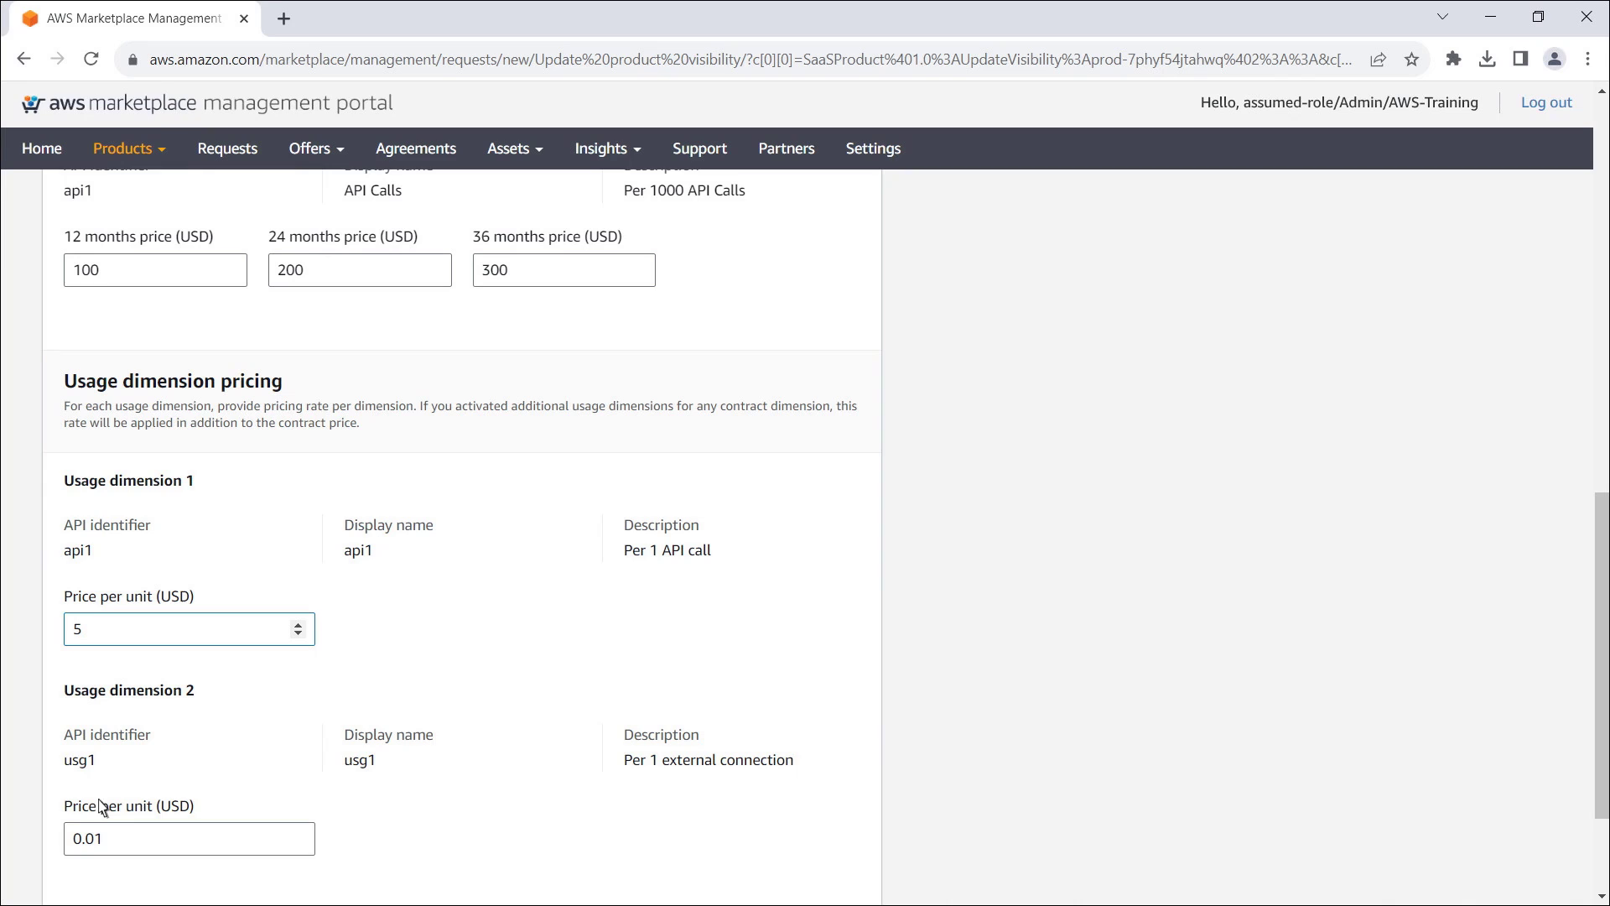
text(1)
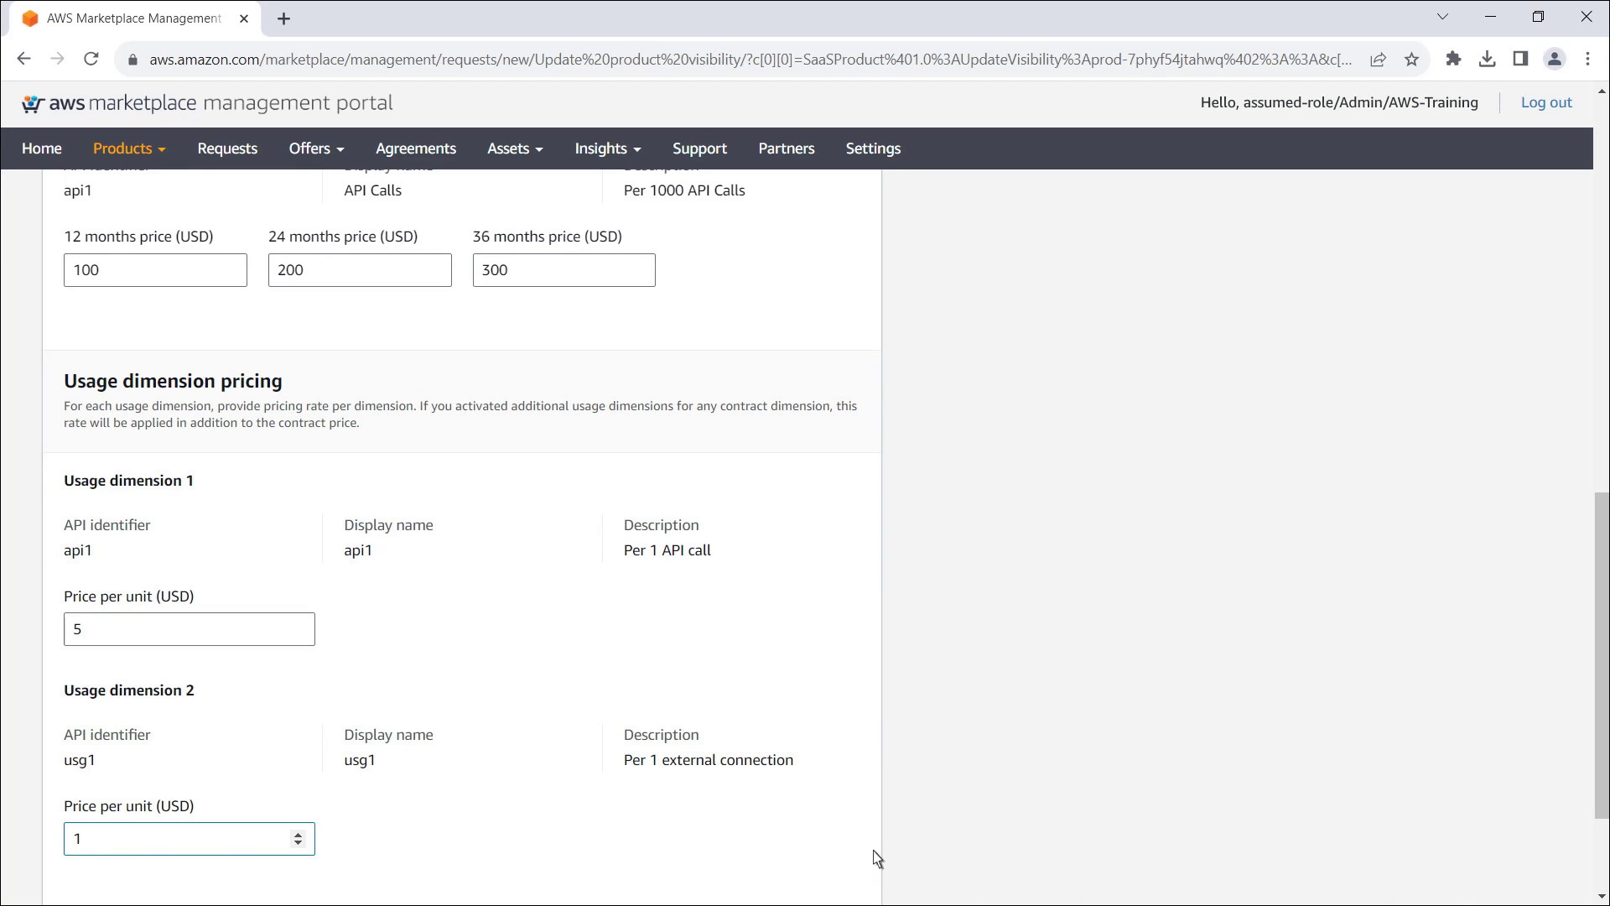
scroll(down, 3)
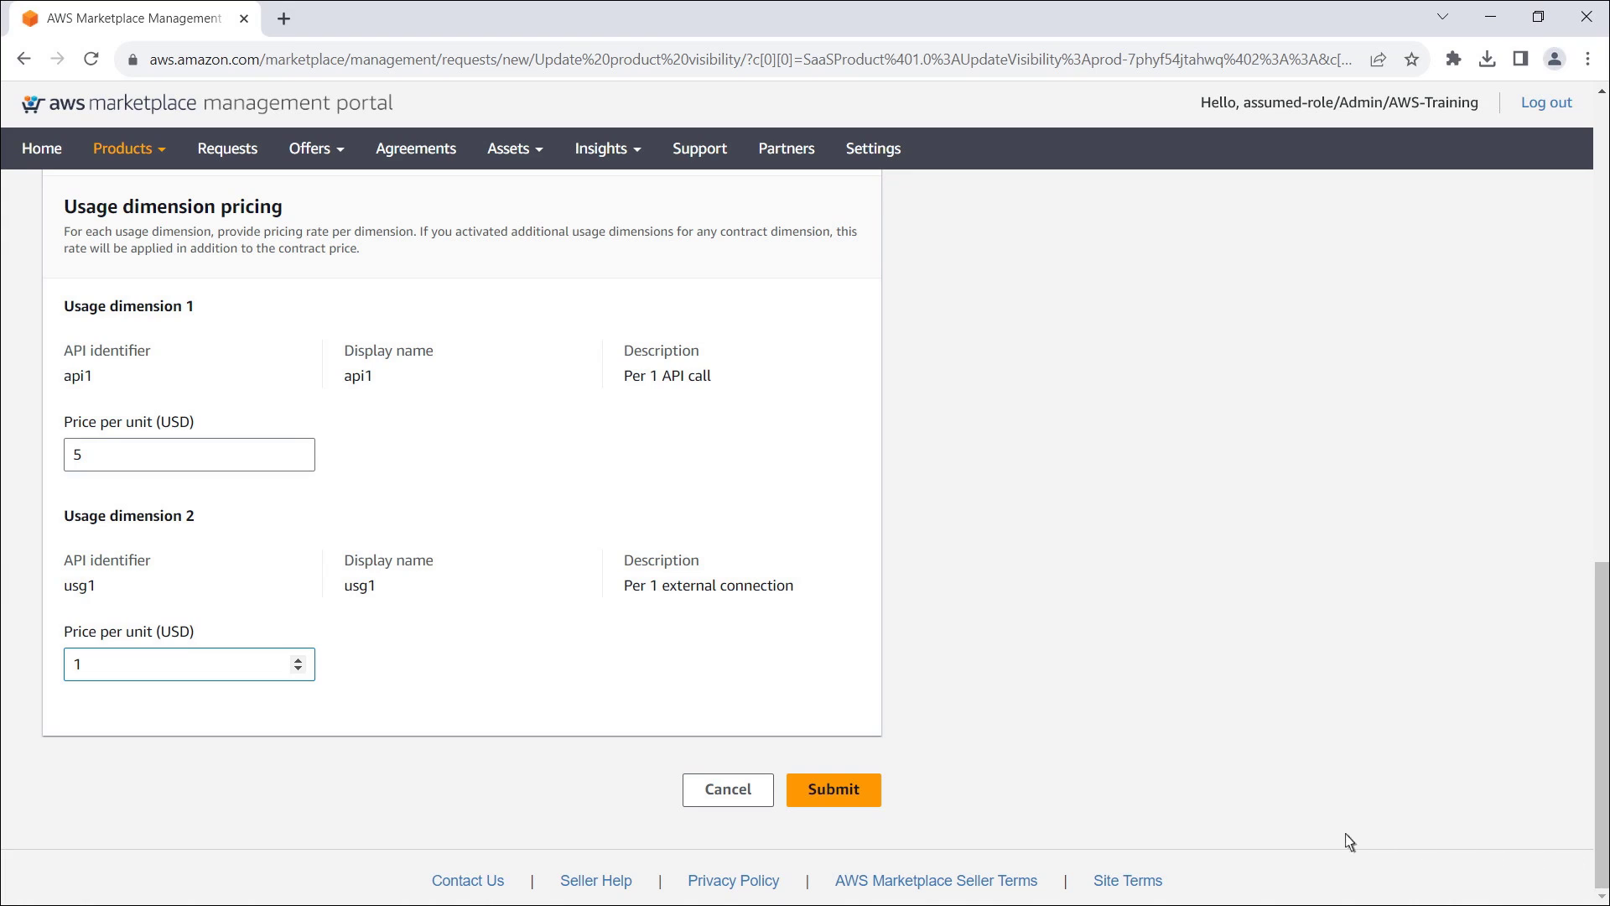
click(834, 789)
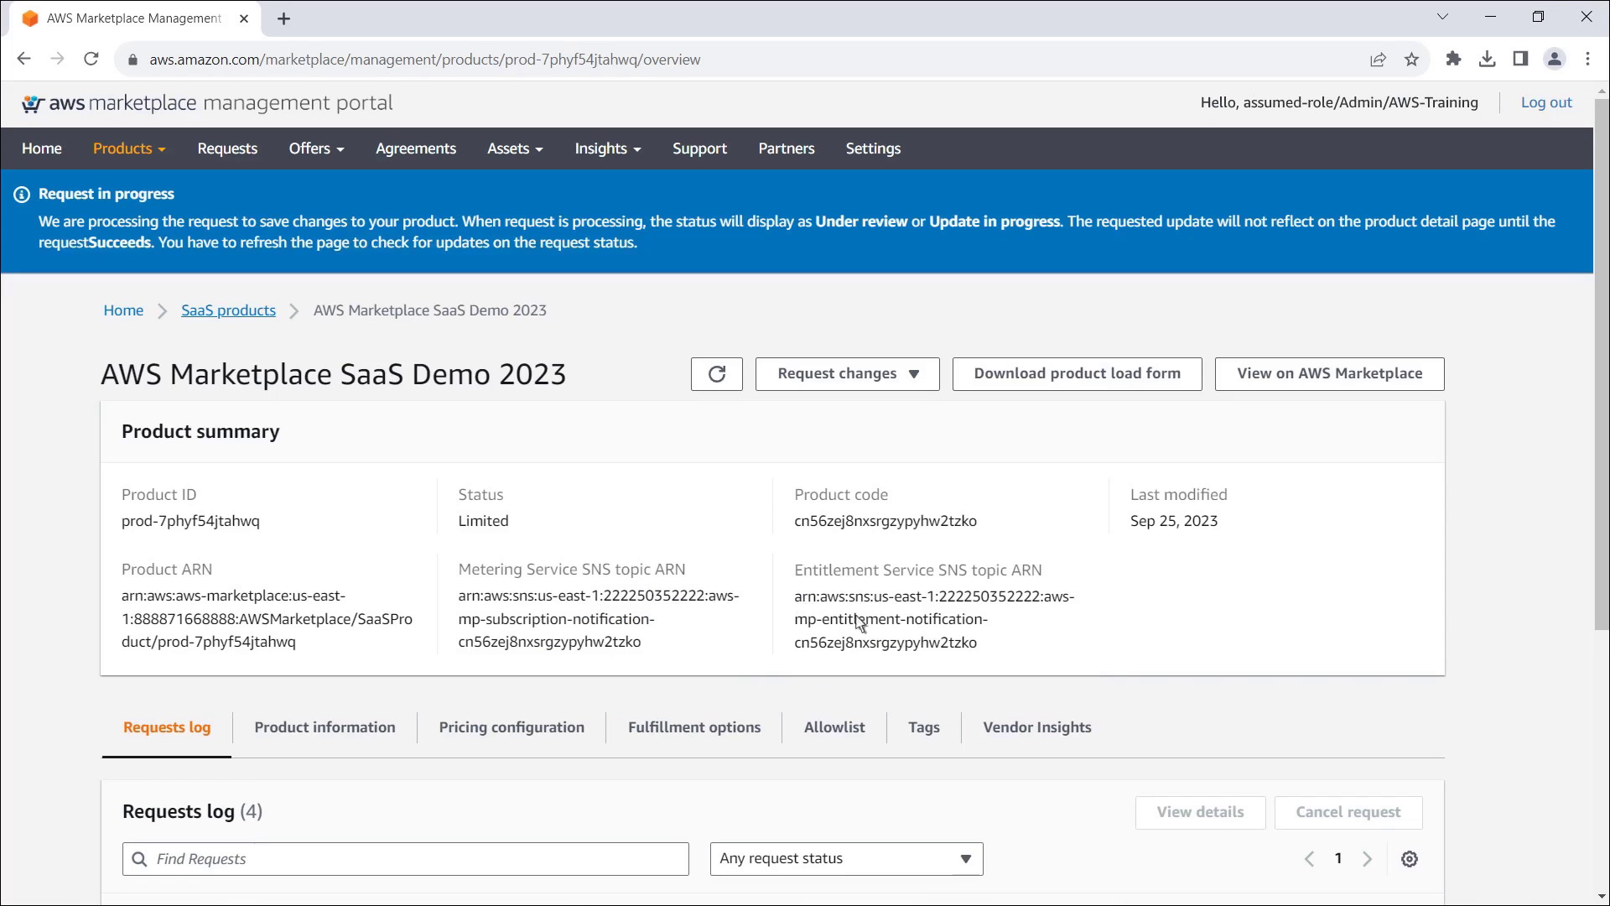
With status Public, view the marketplace listing showing $100, $200 and $300 contract pricing
scroll(down, 3)
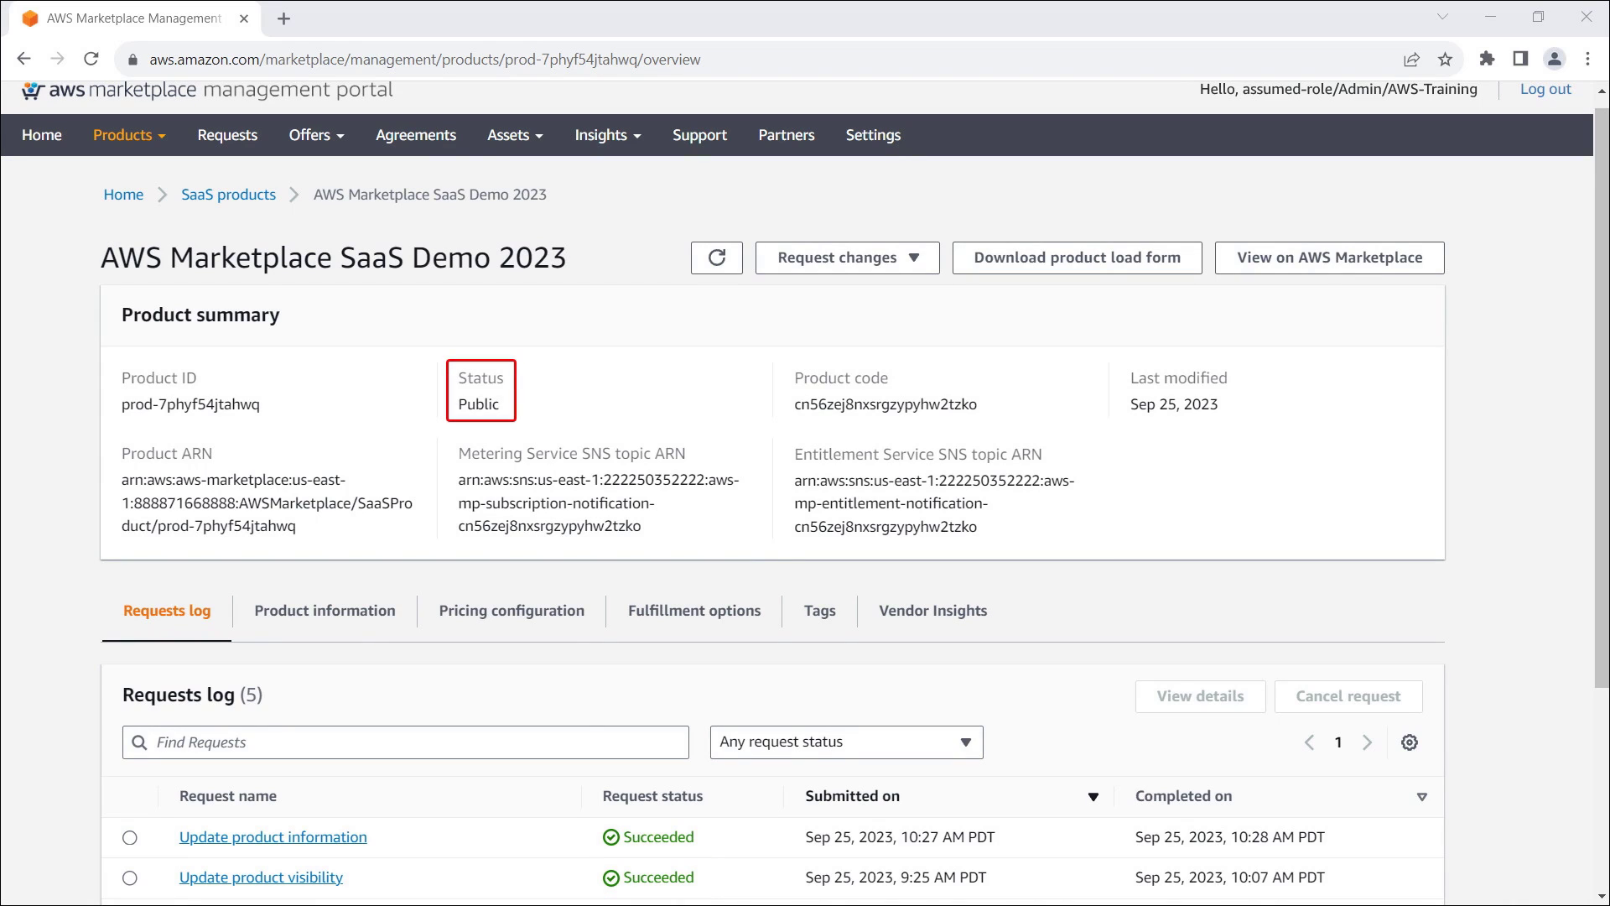
mouse_move(1329, 257)
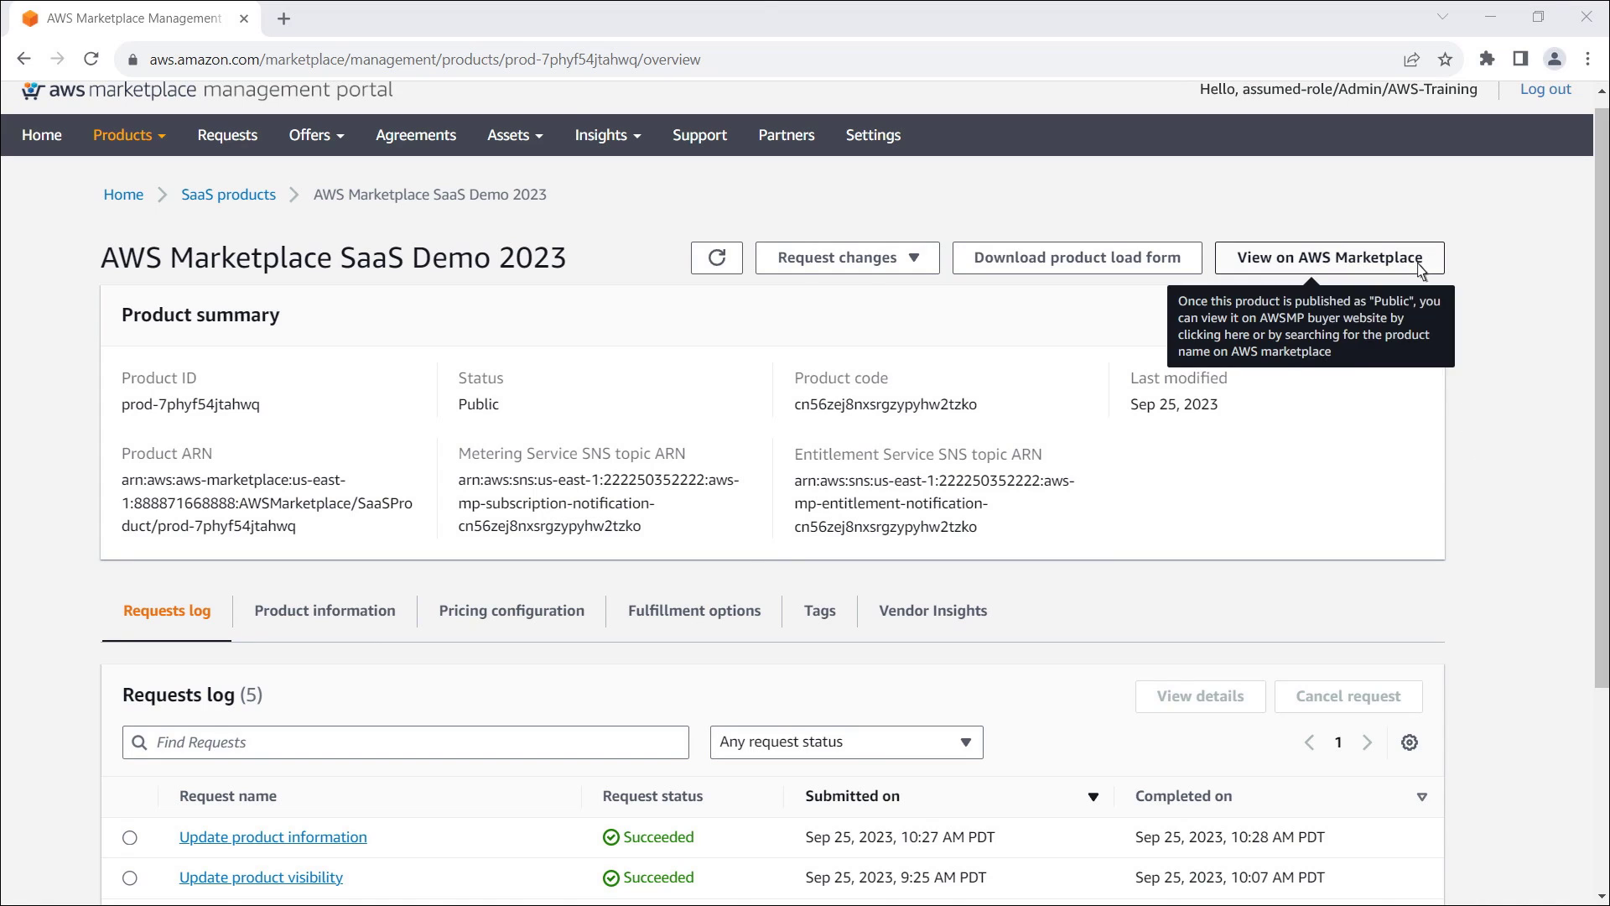
click(1325, 256)
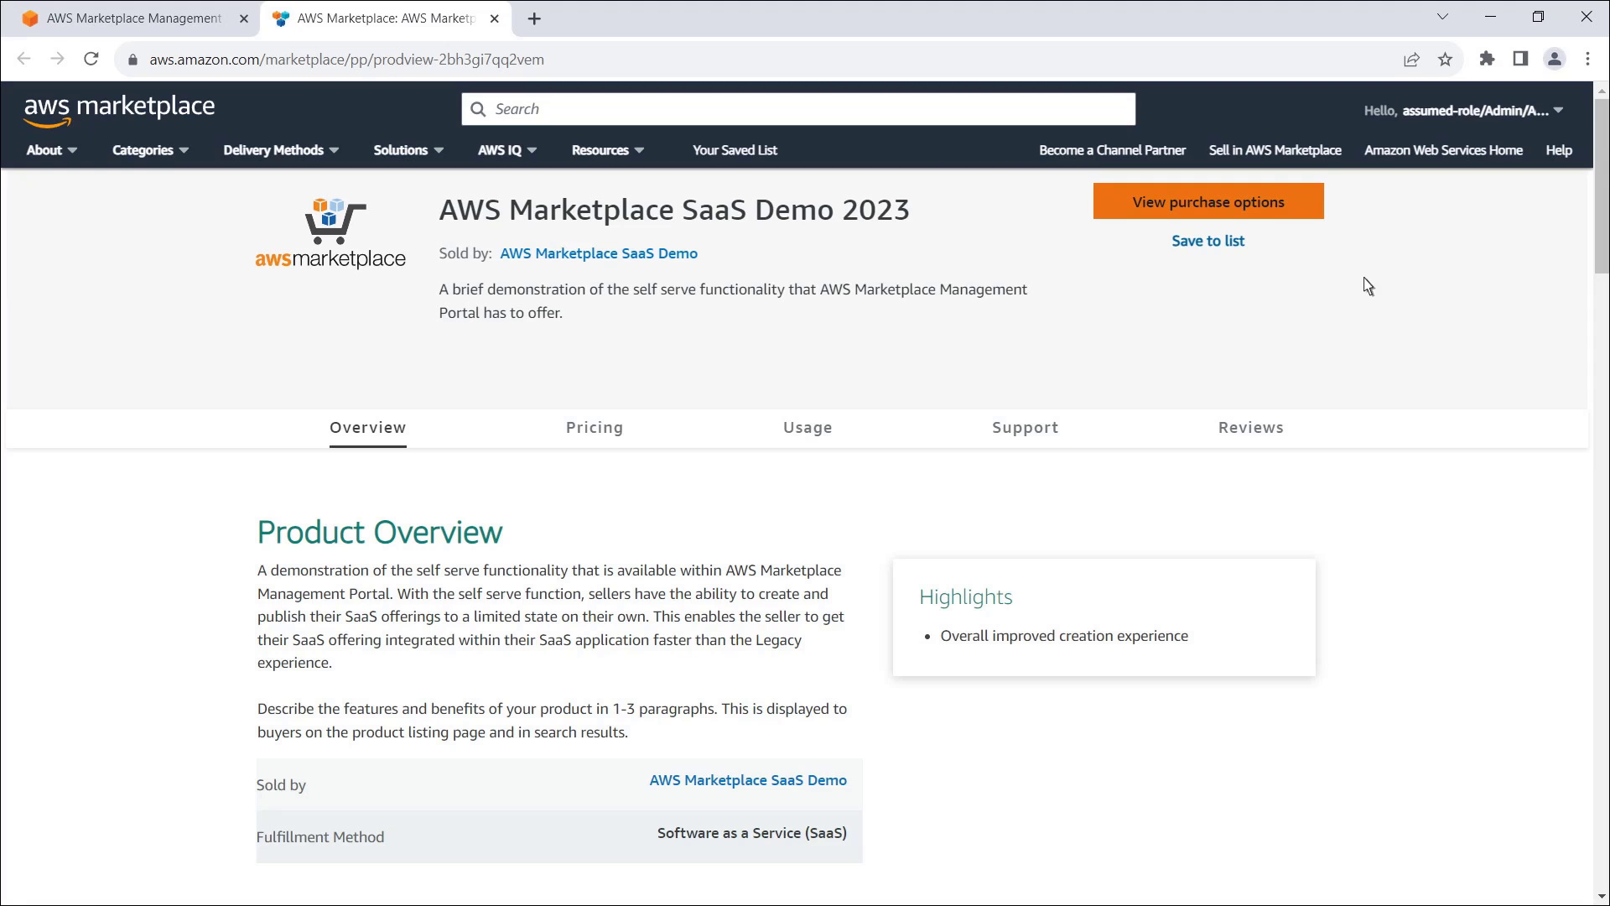
scroll(down, 3)
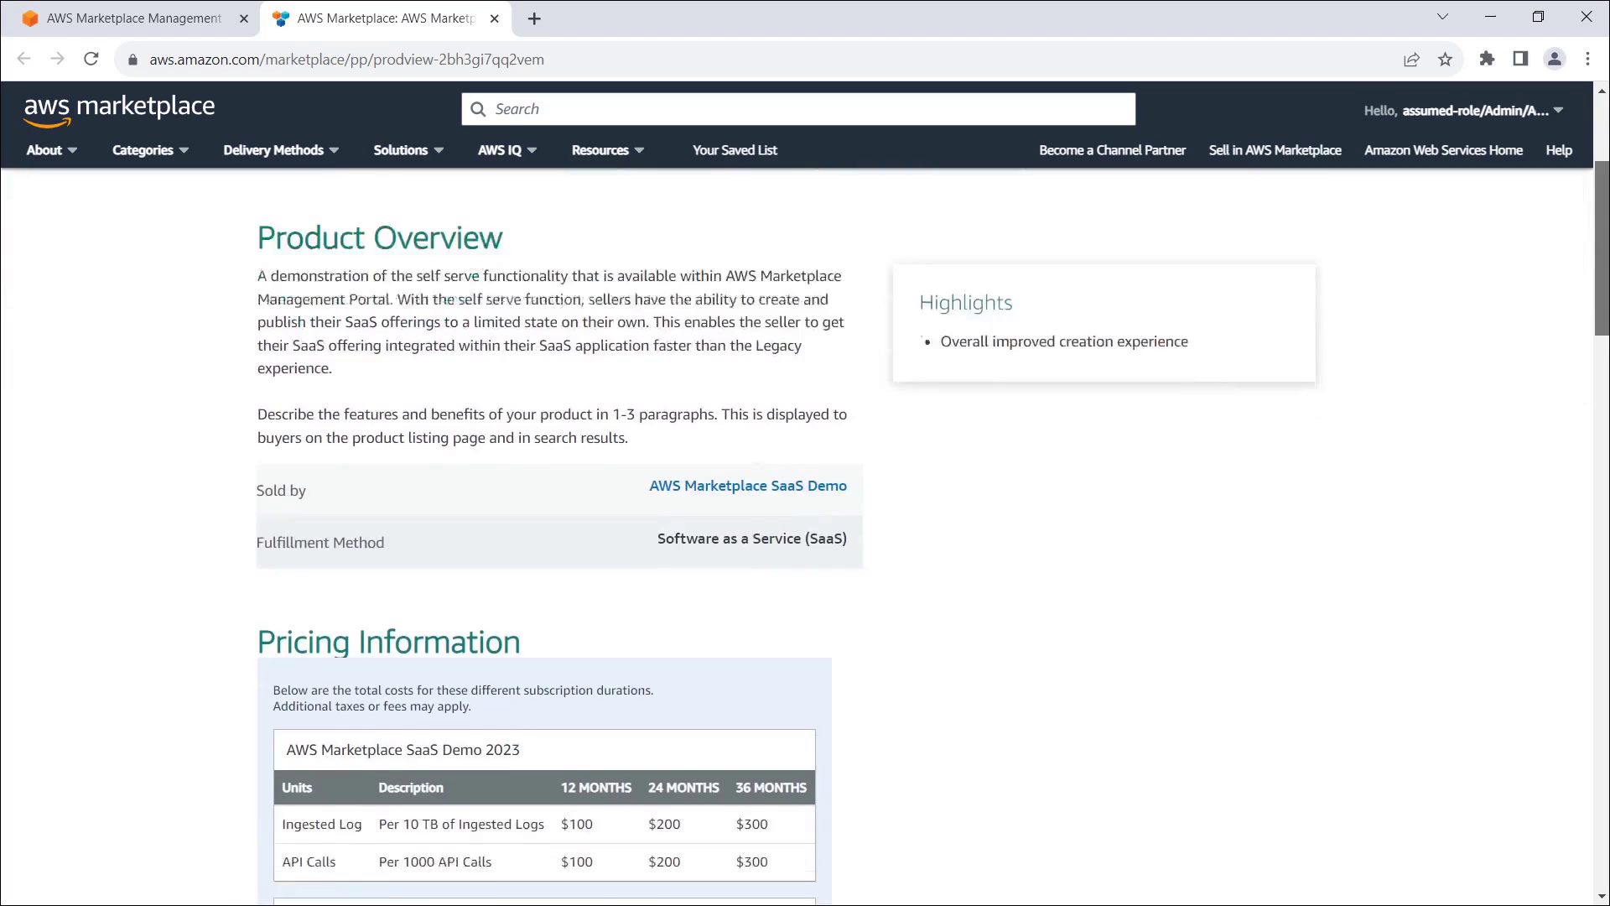